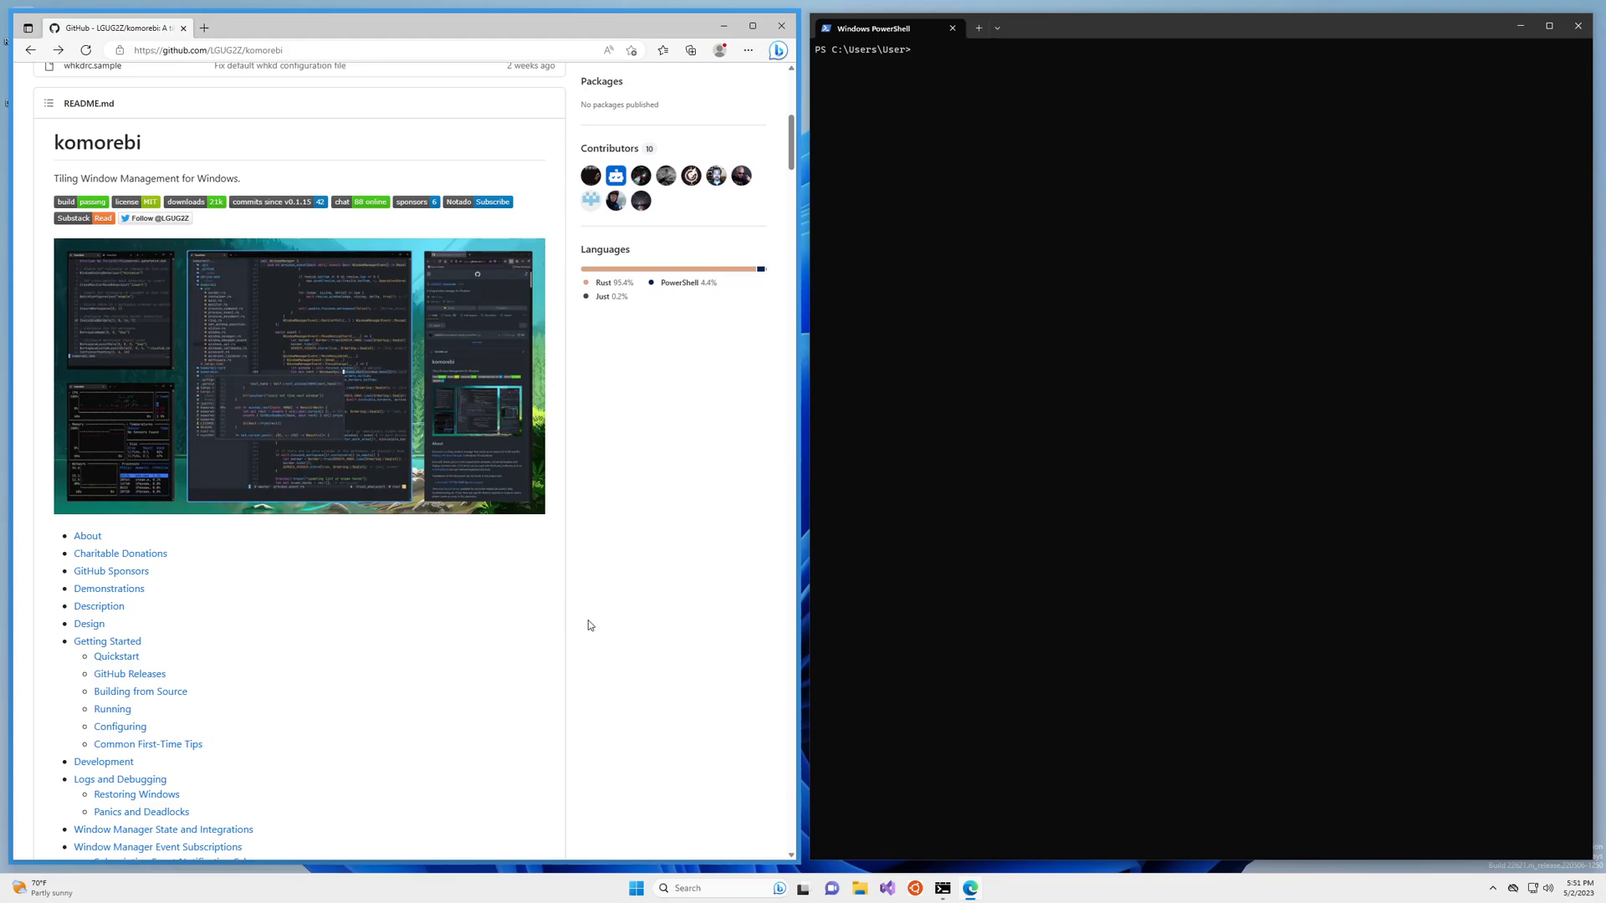
pyautogui.moveTo(574, 624)
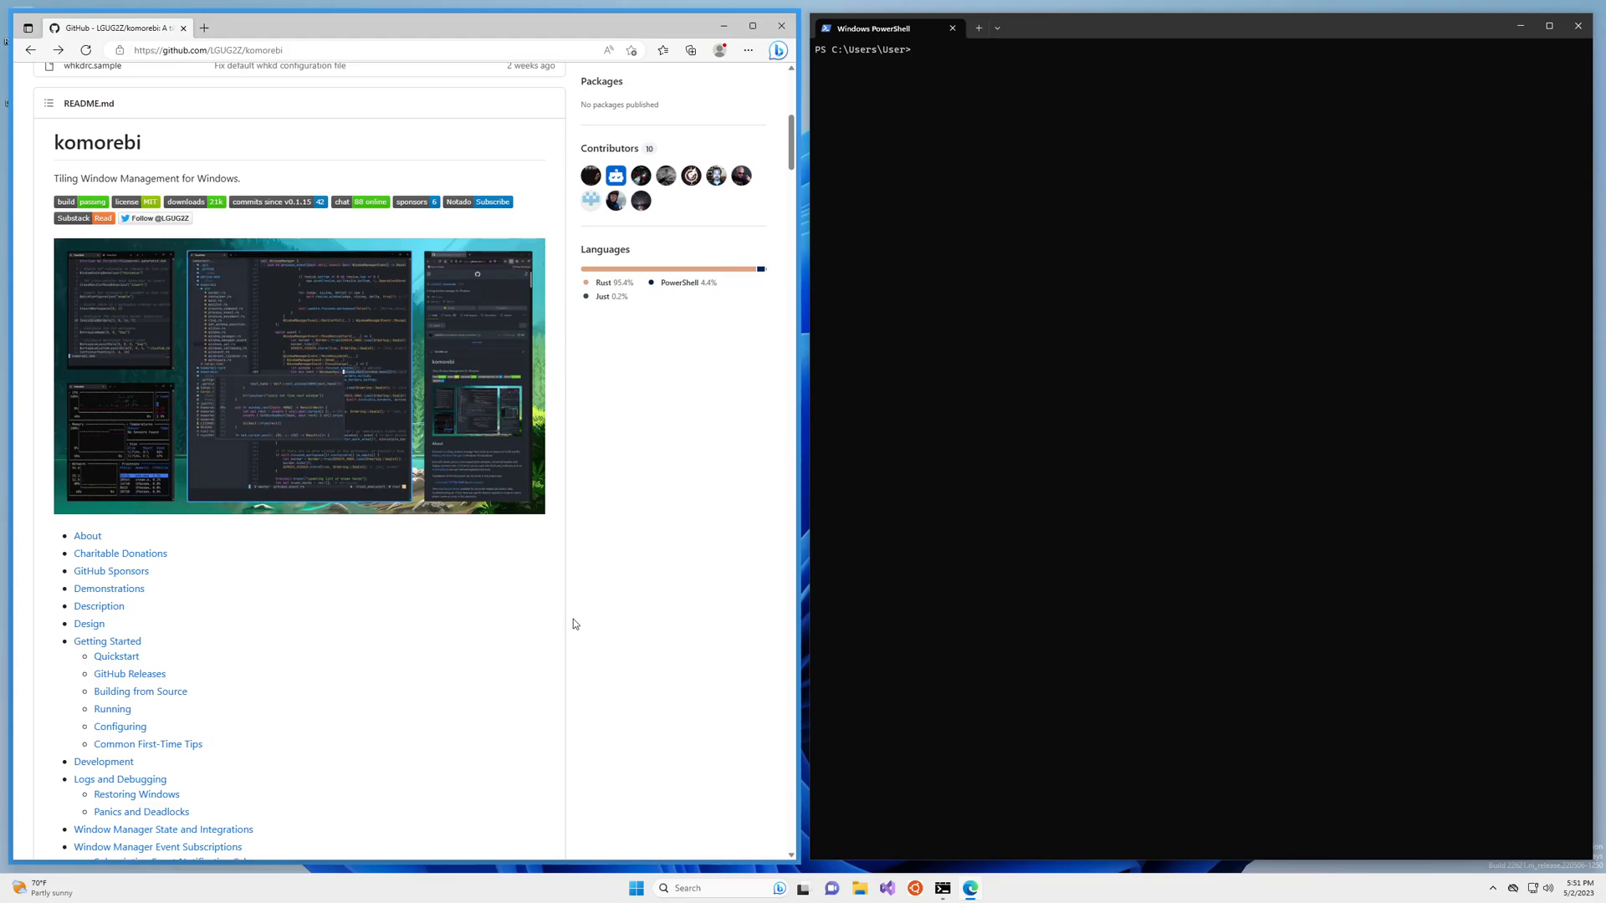
pyautogui.moveTo(522, 674)
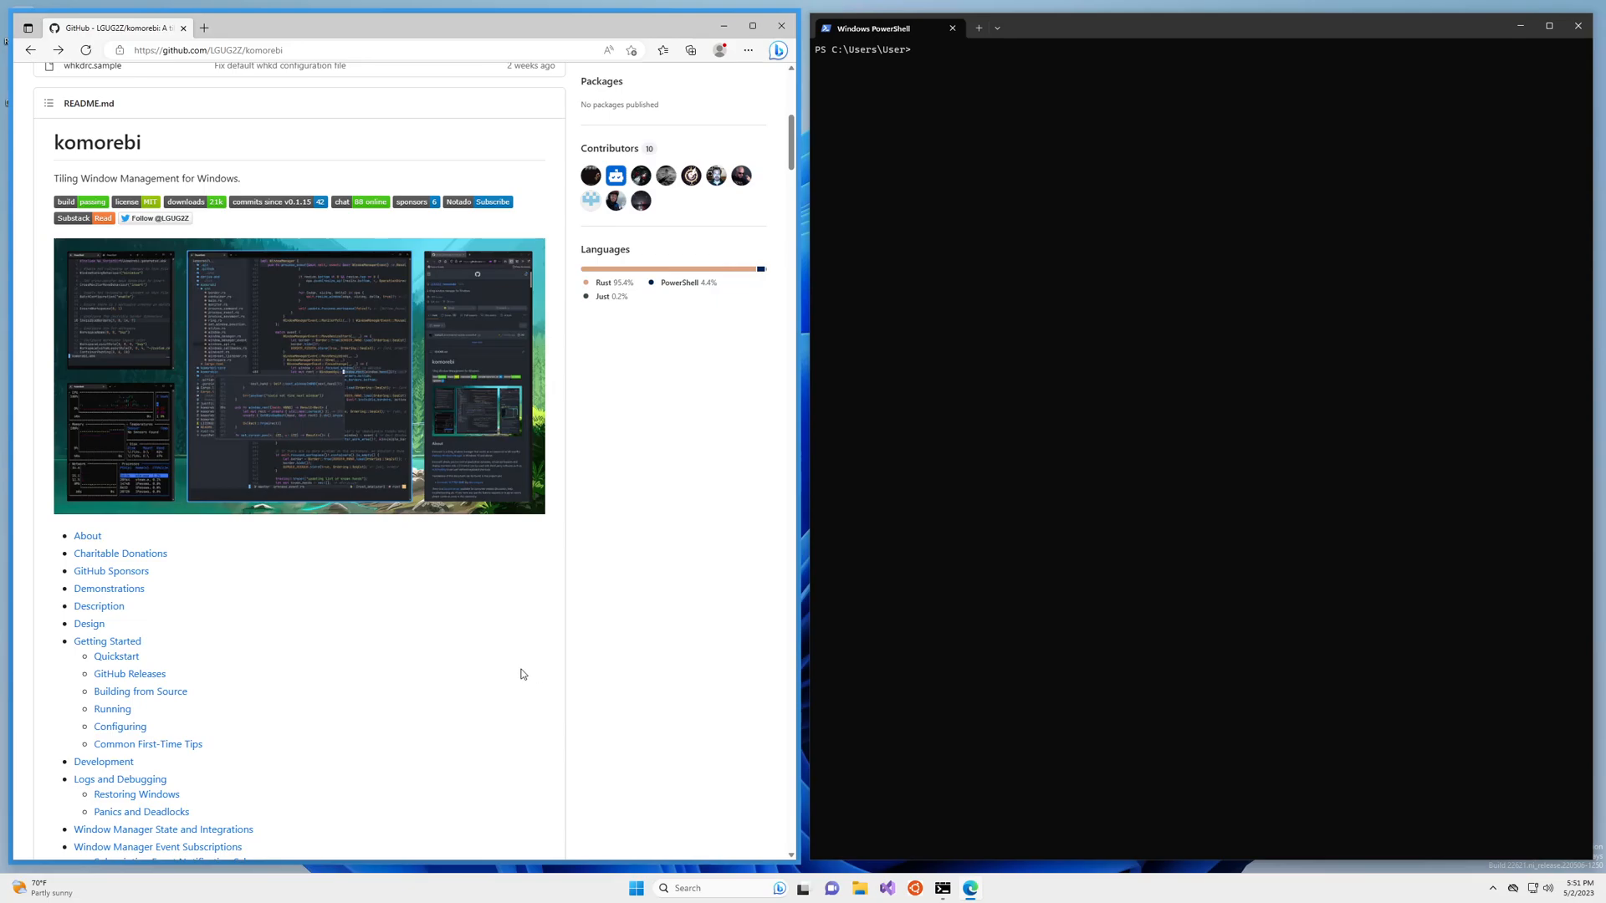
pyautogui.moveTo(495, 712)
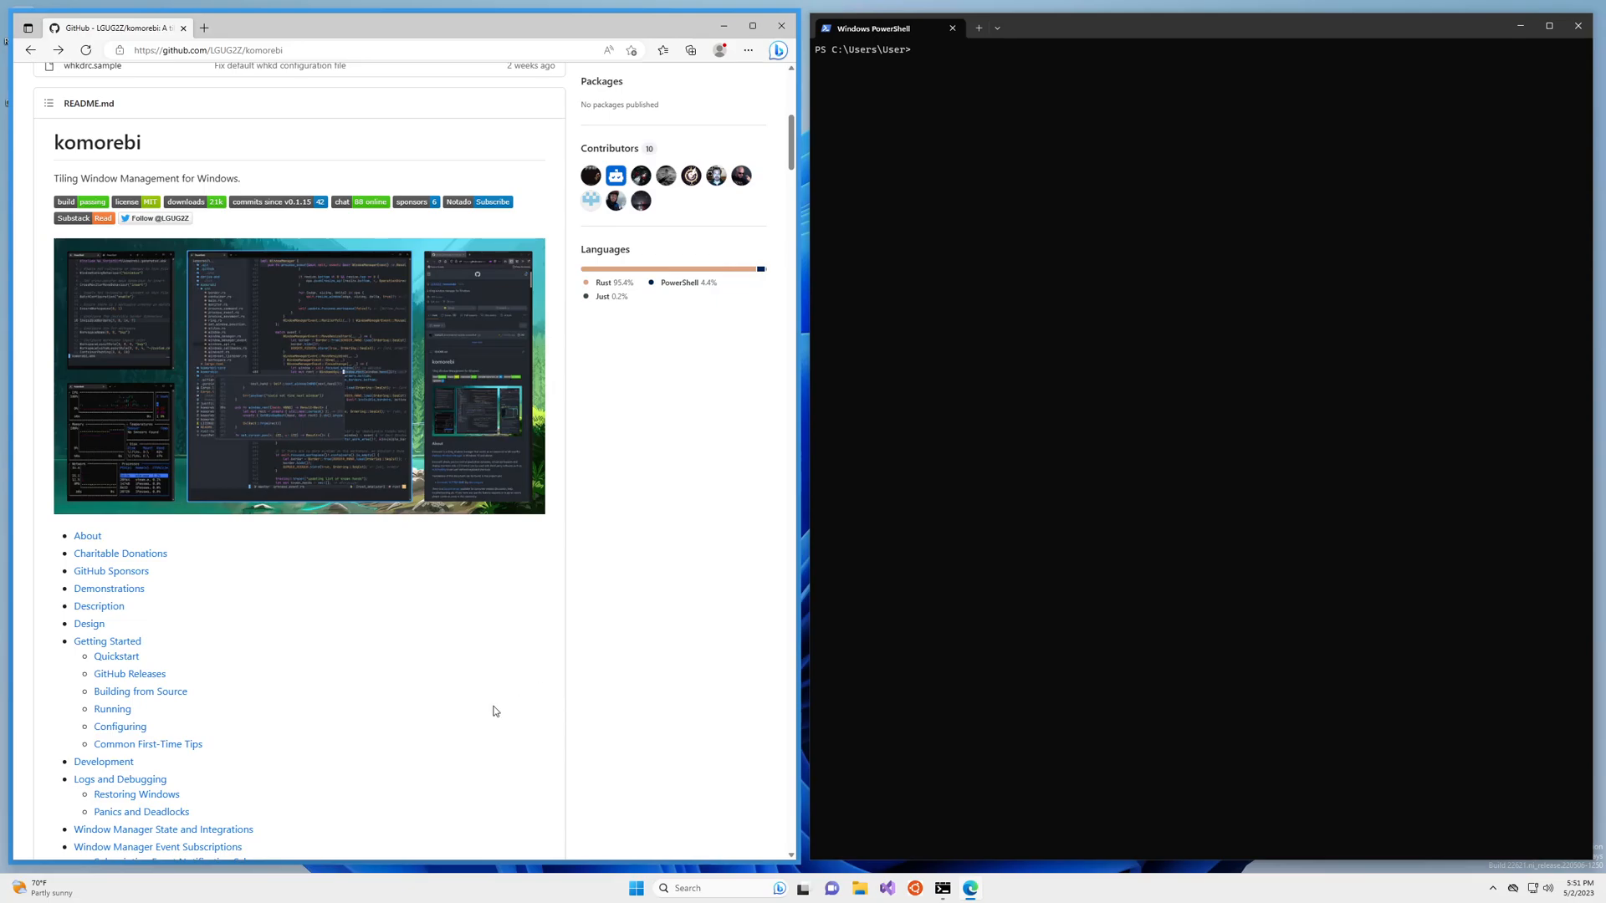
pyautogui.moveTo(485, 674)
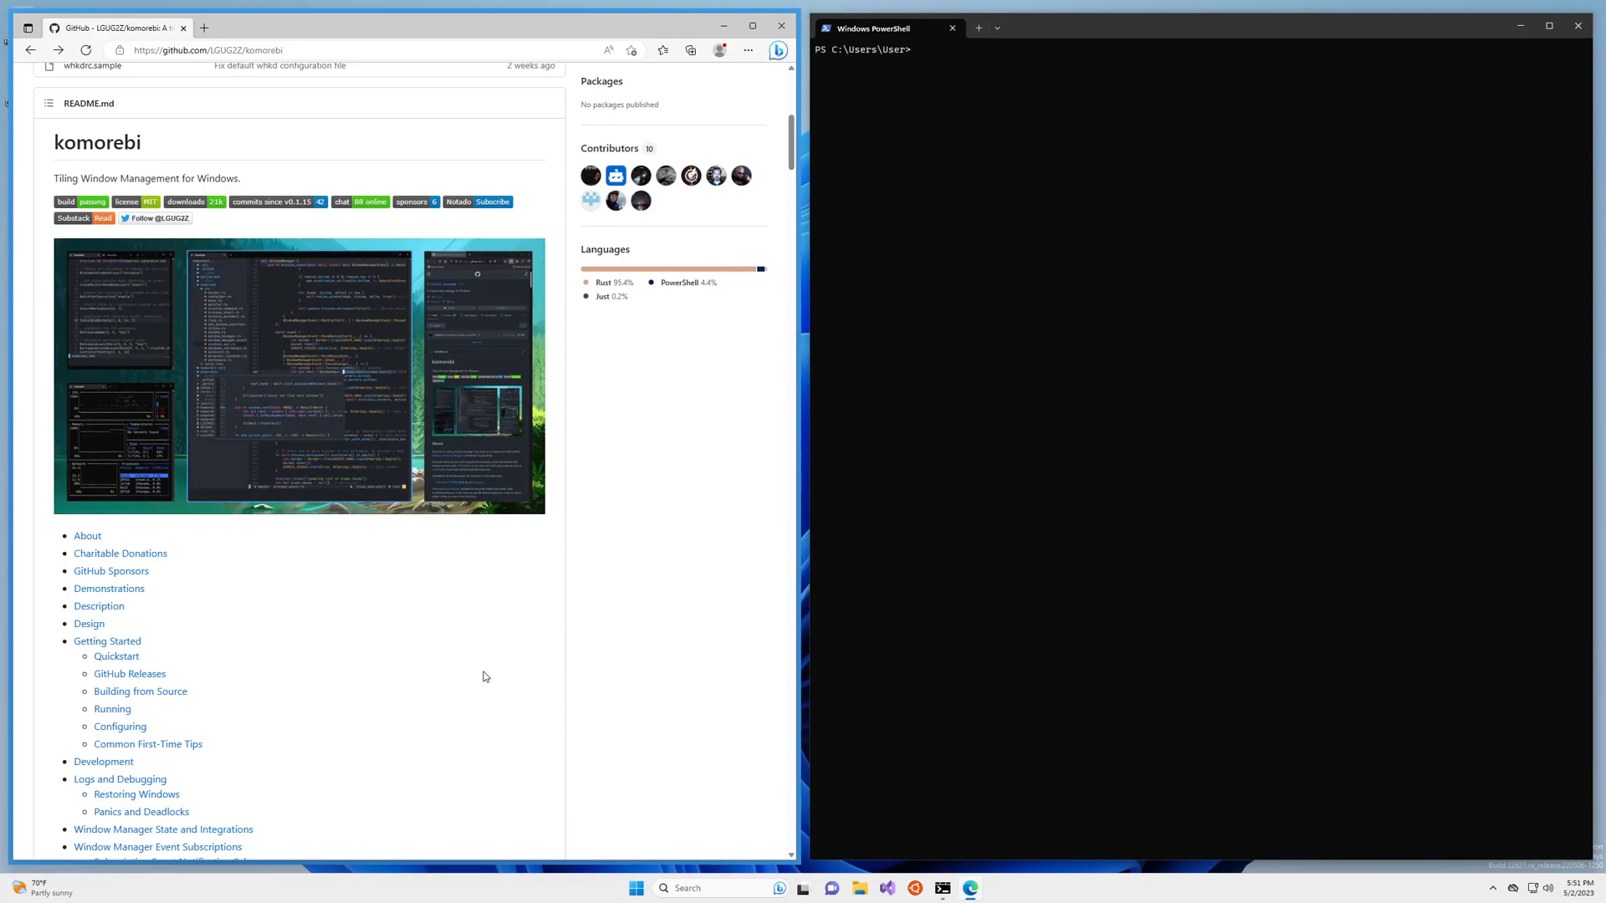
pyautogui.moveTo(39, 138)
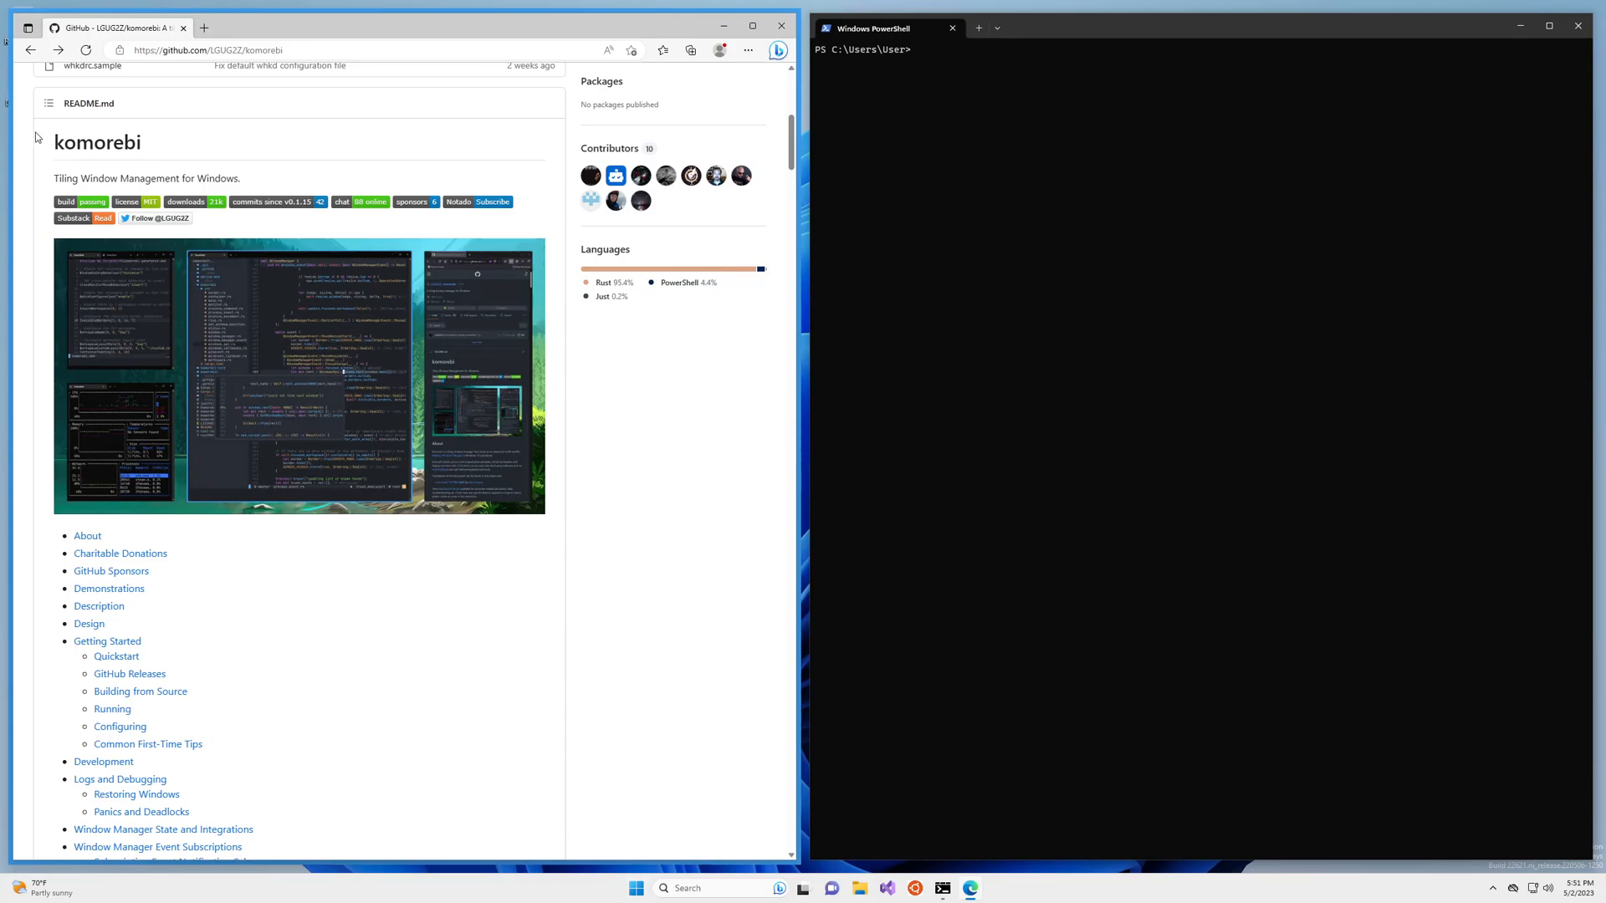
pyautogui.moveTo(273, 588)
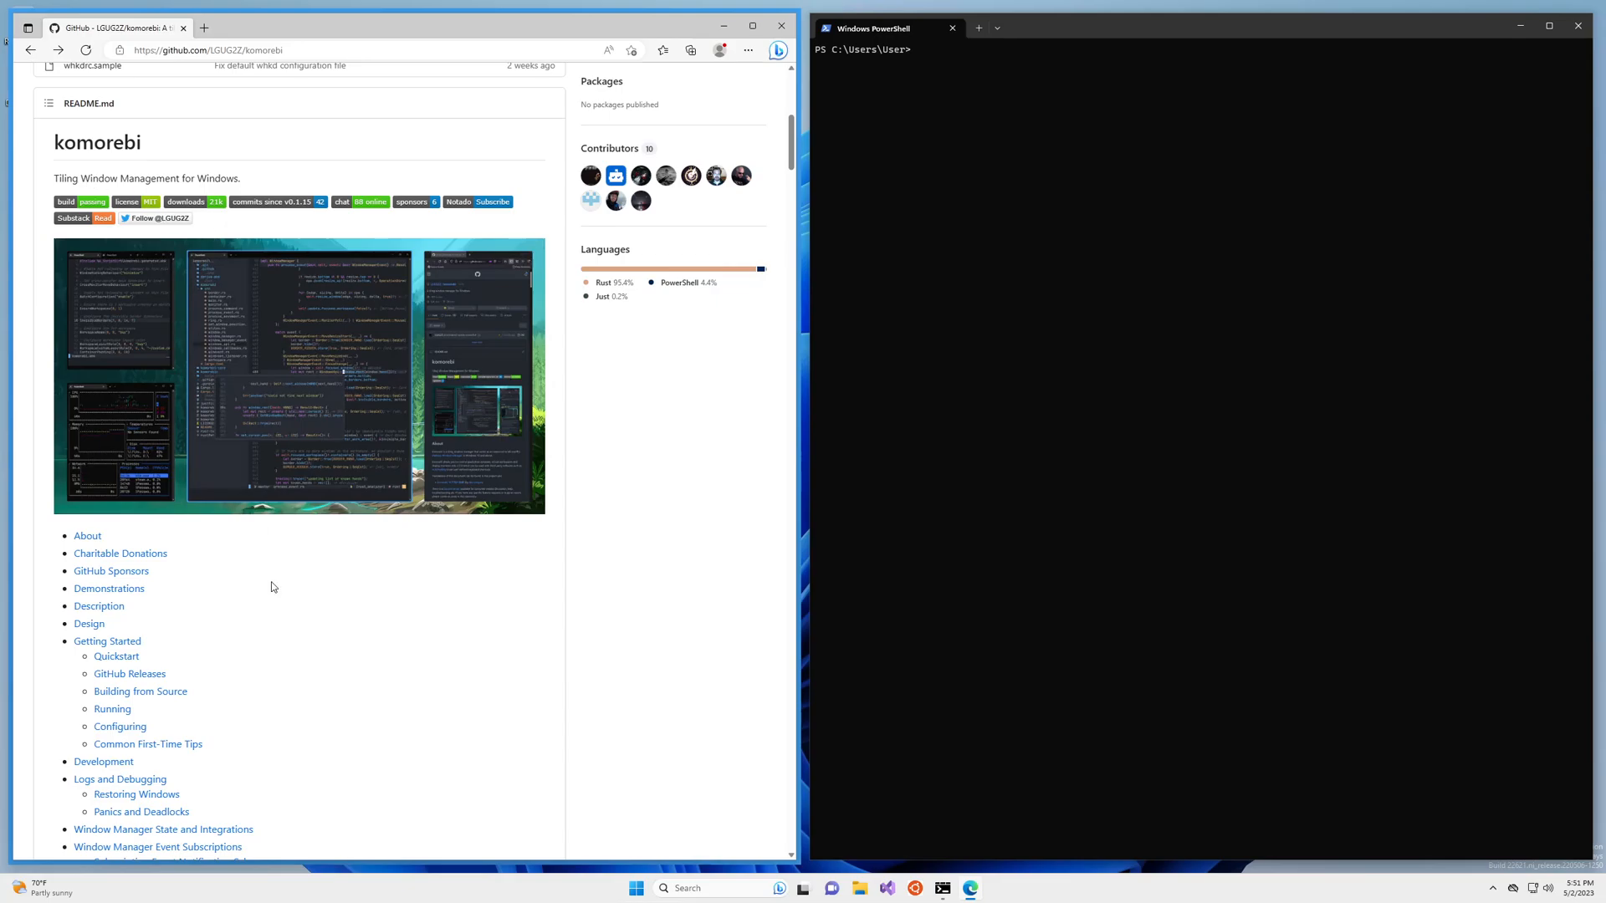
pyautogui.moveTo(379, 729)
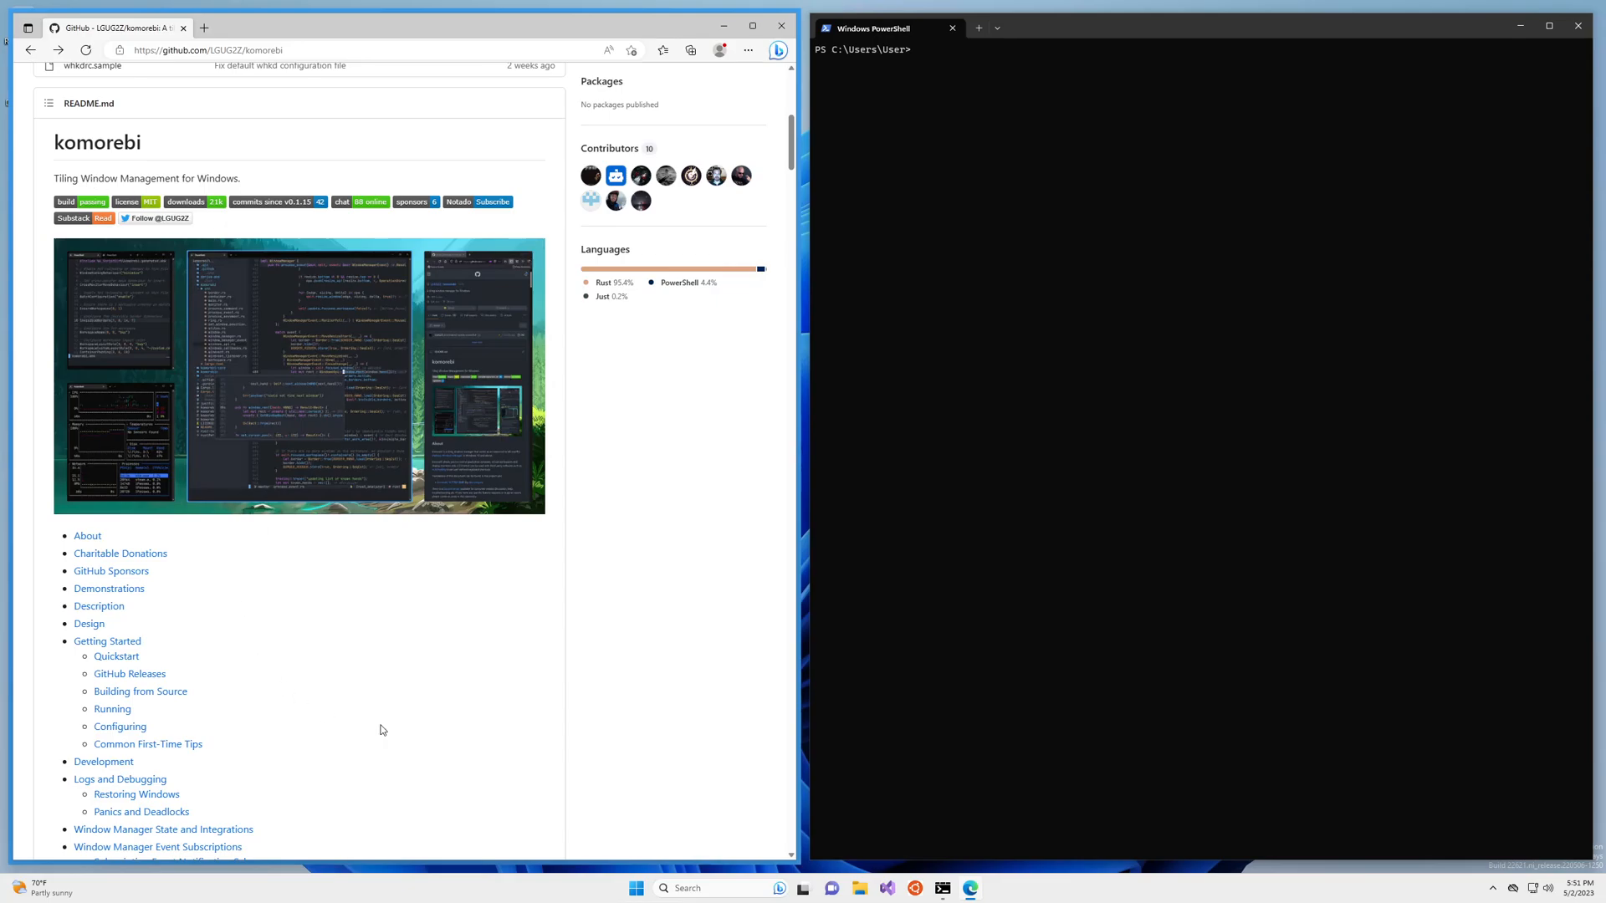
pyautogui.moveTo(390, 678)
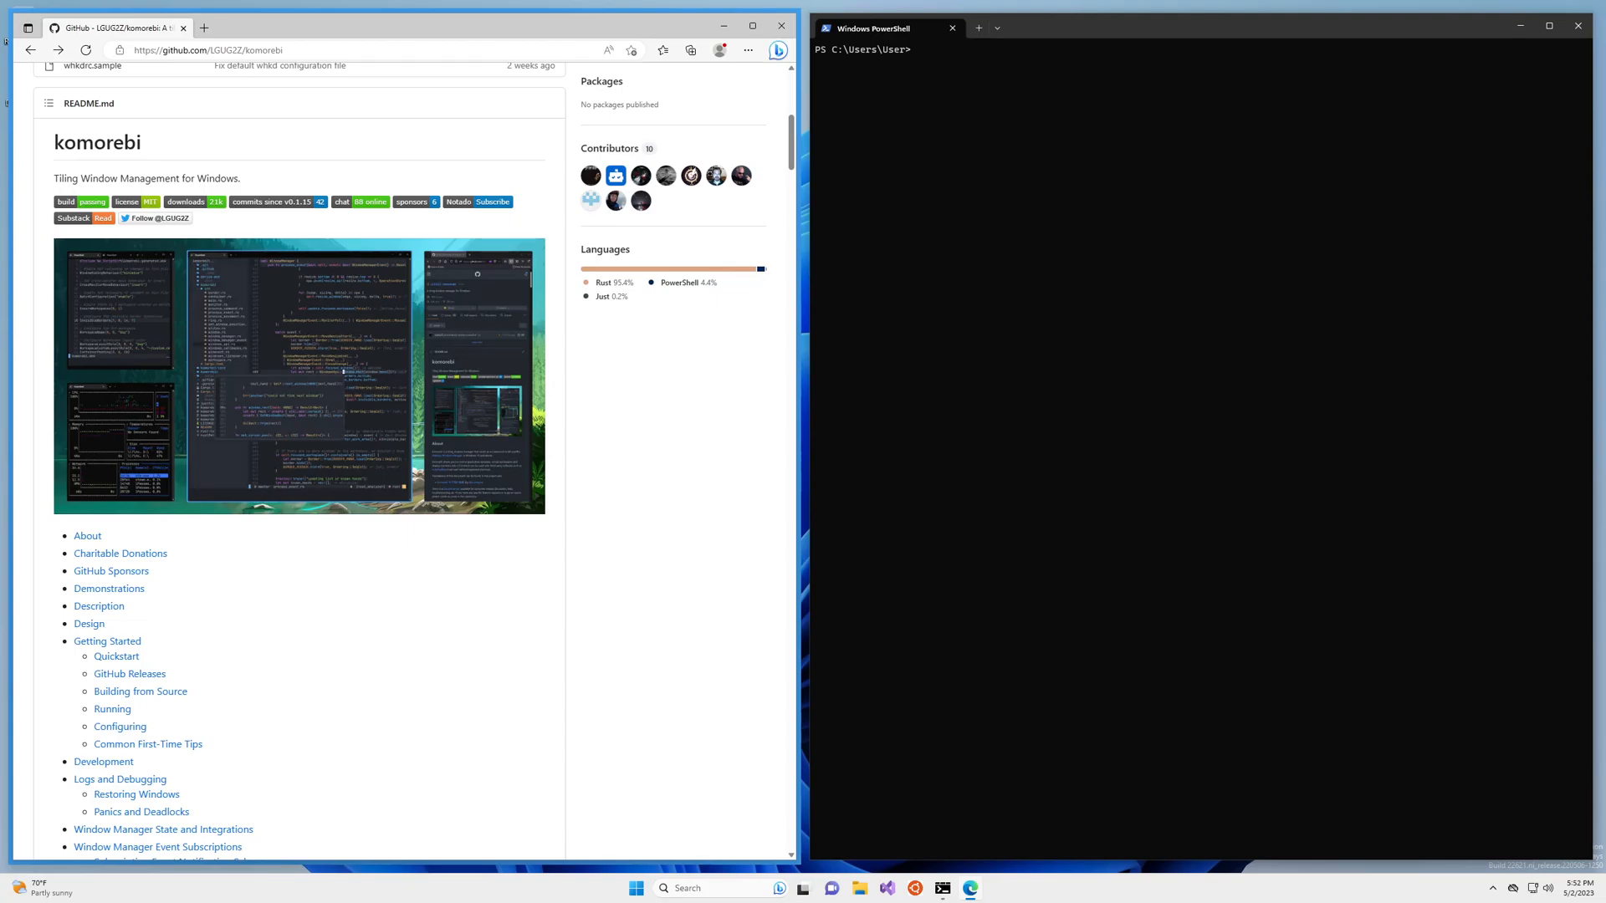
pyautogui.moveTo(1027, 652)
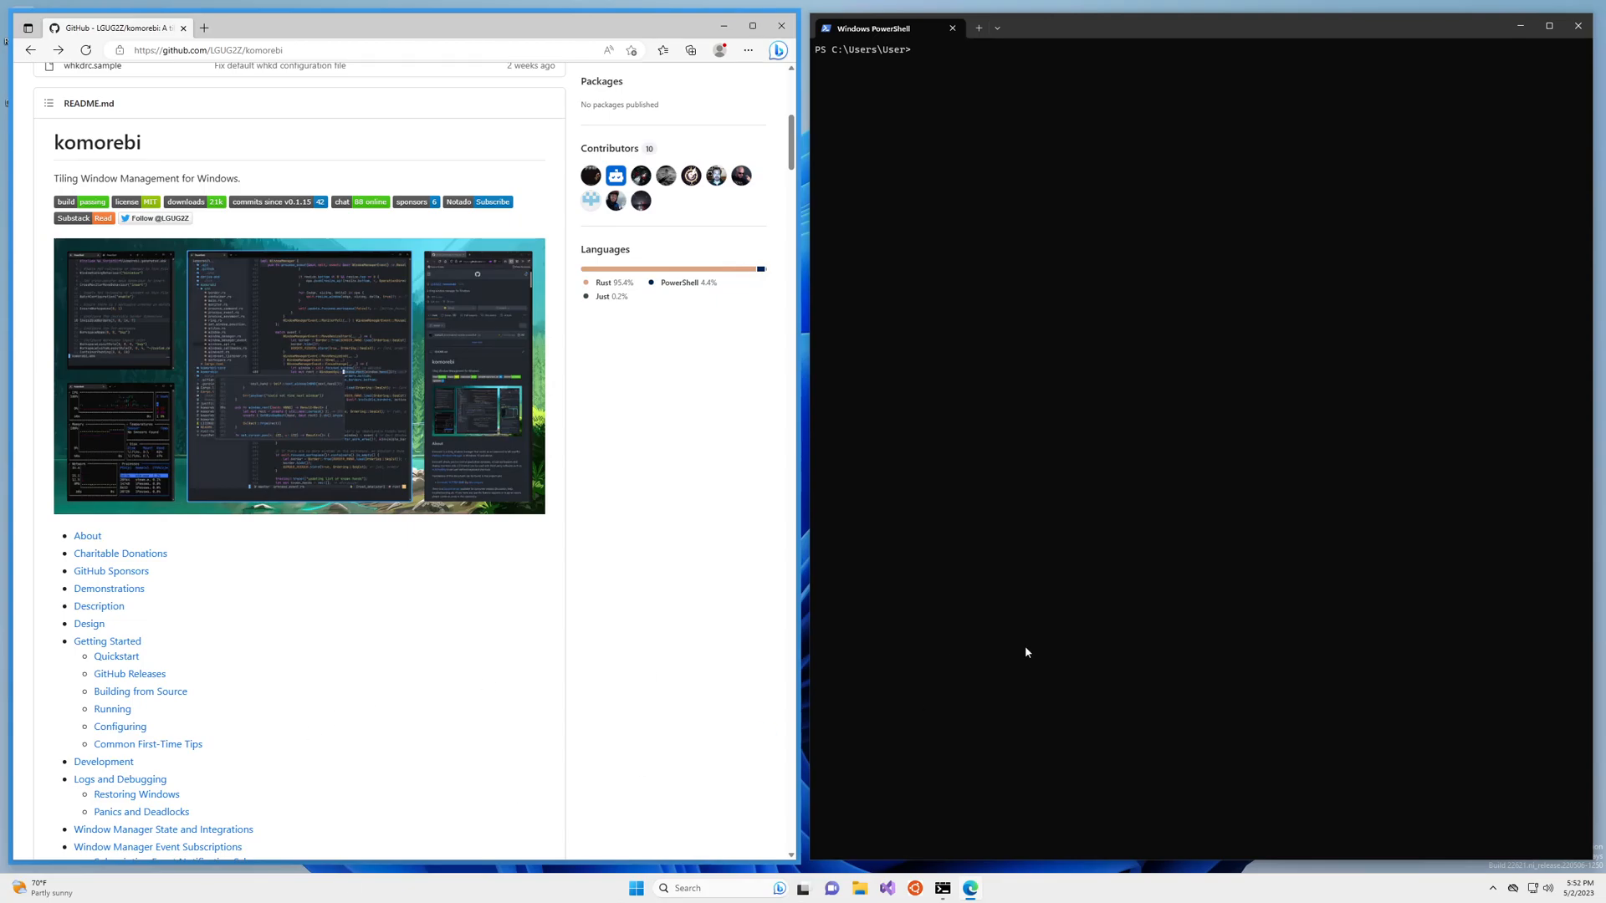
pyautogui.moveTo(561, 696)
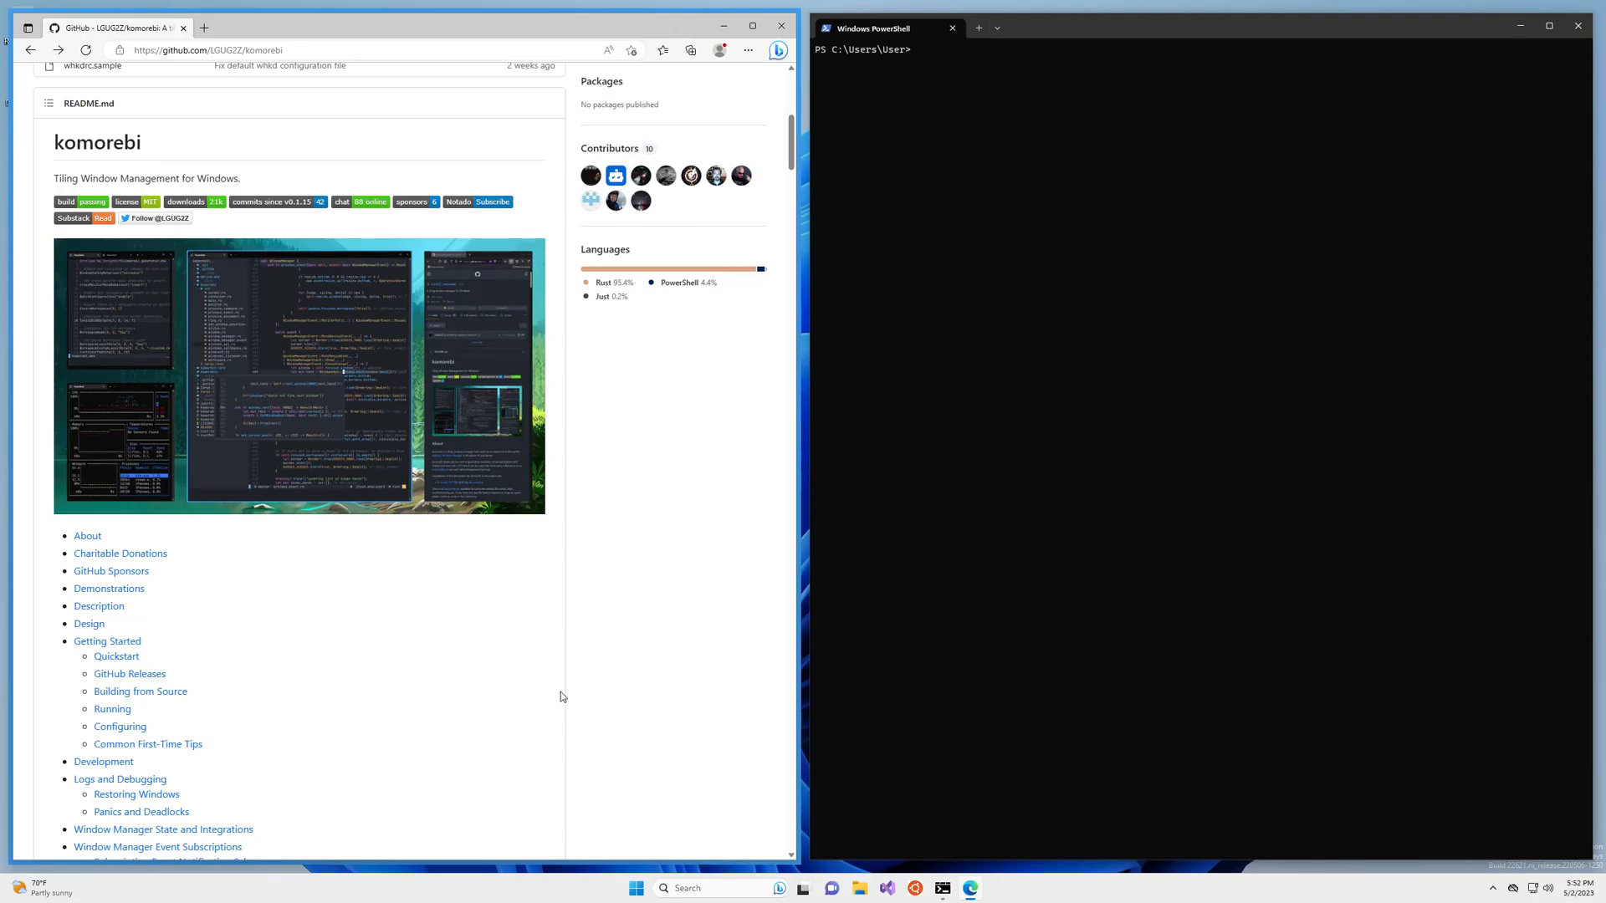
pyautogui.moveTo(707, 631)
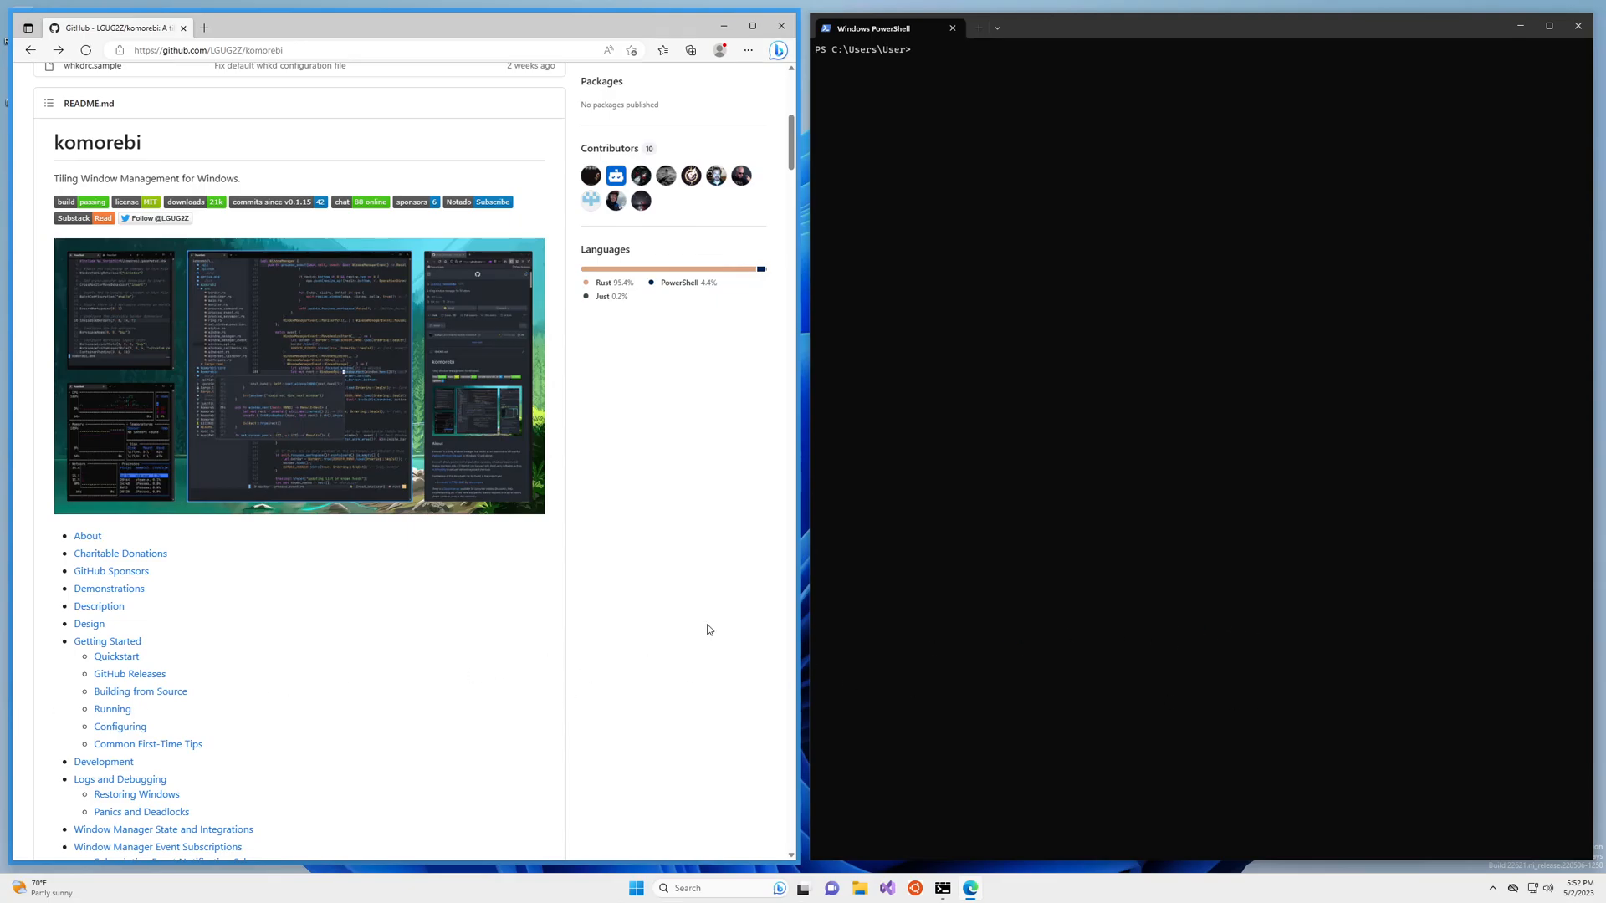
# - Launch Vivaldi from the Start menu search so its welcome page opens tiled
pyautogui.click(635, 889)
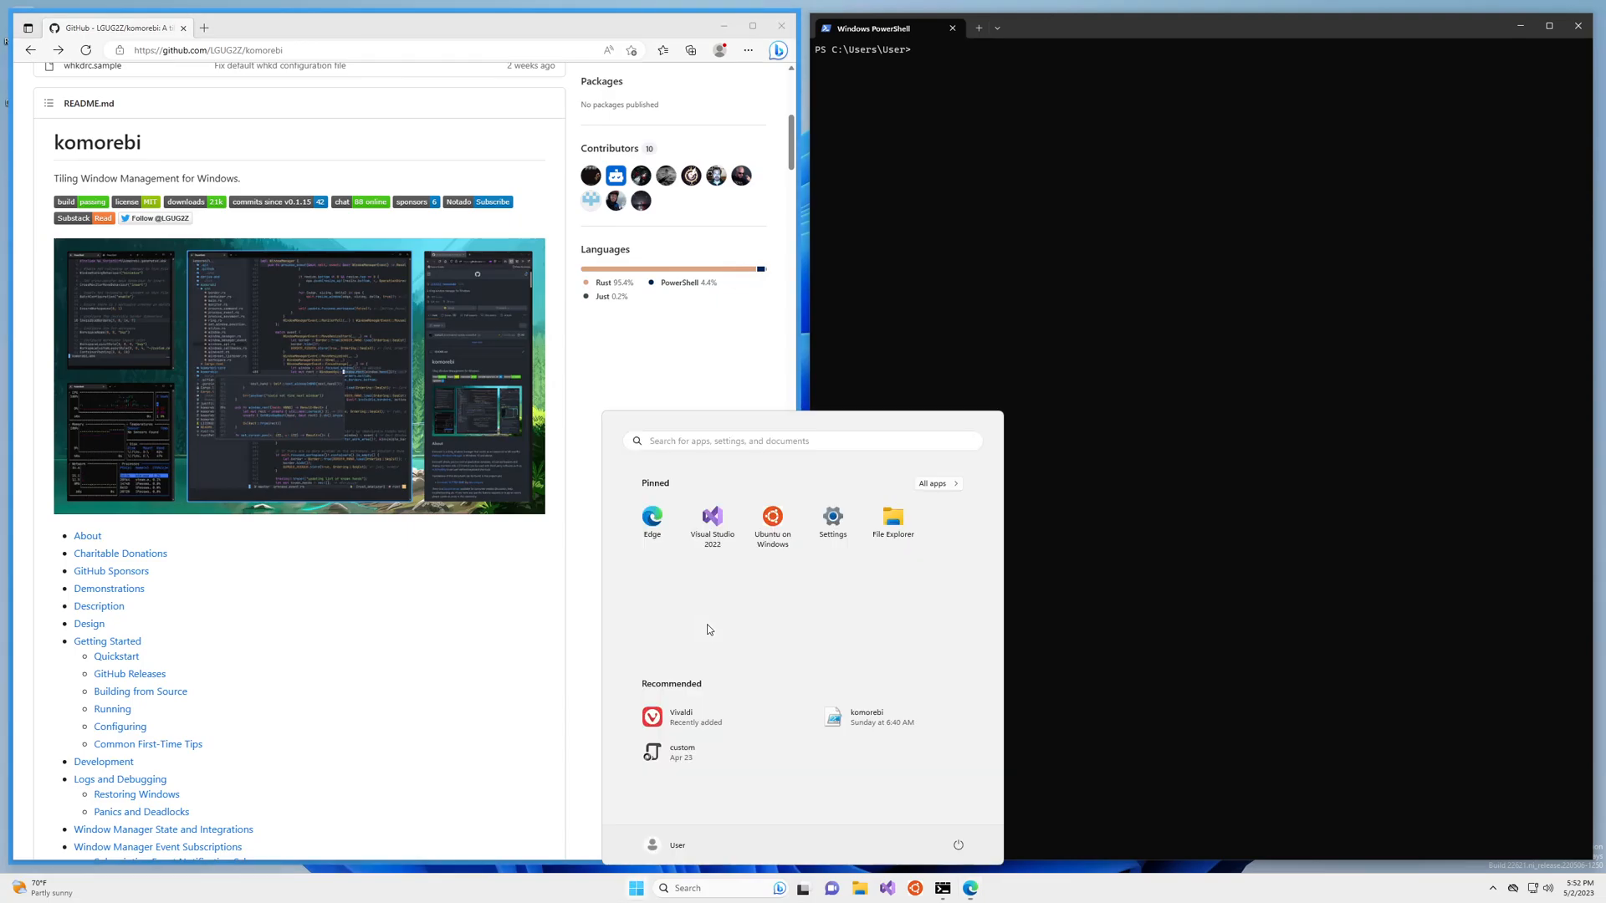
pyautogui.write('vivand')
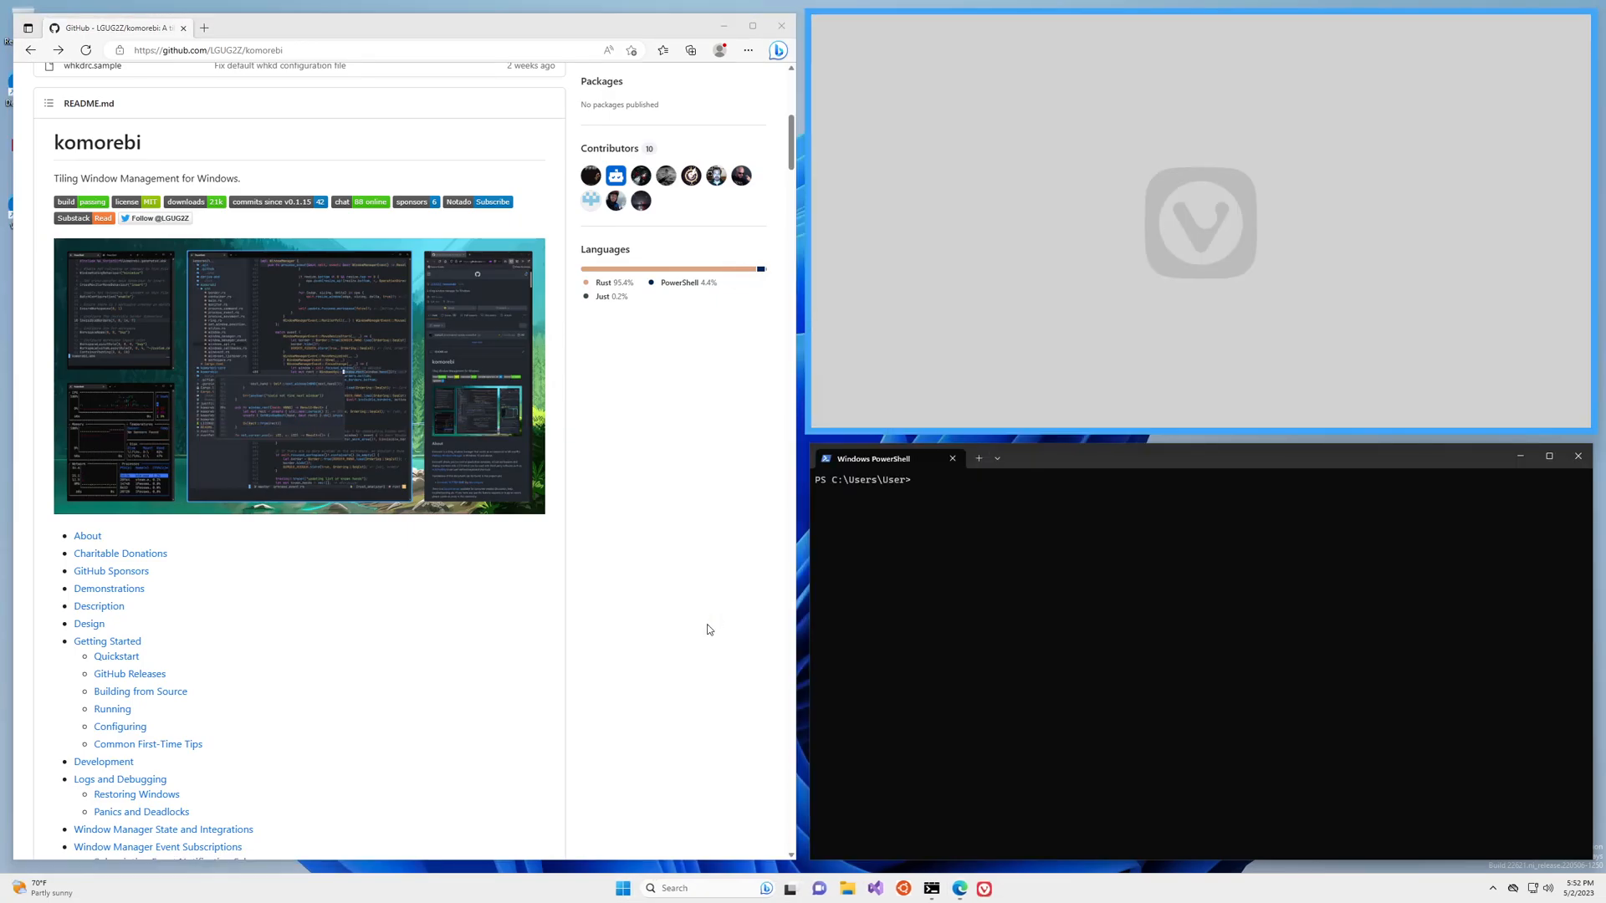
pyautogui.click(982, 889)
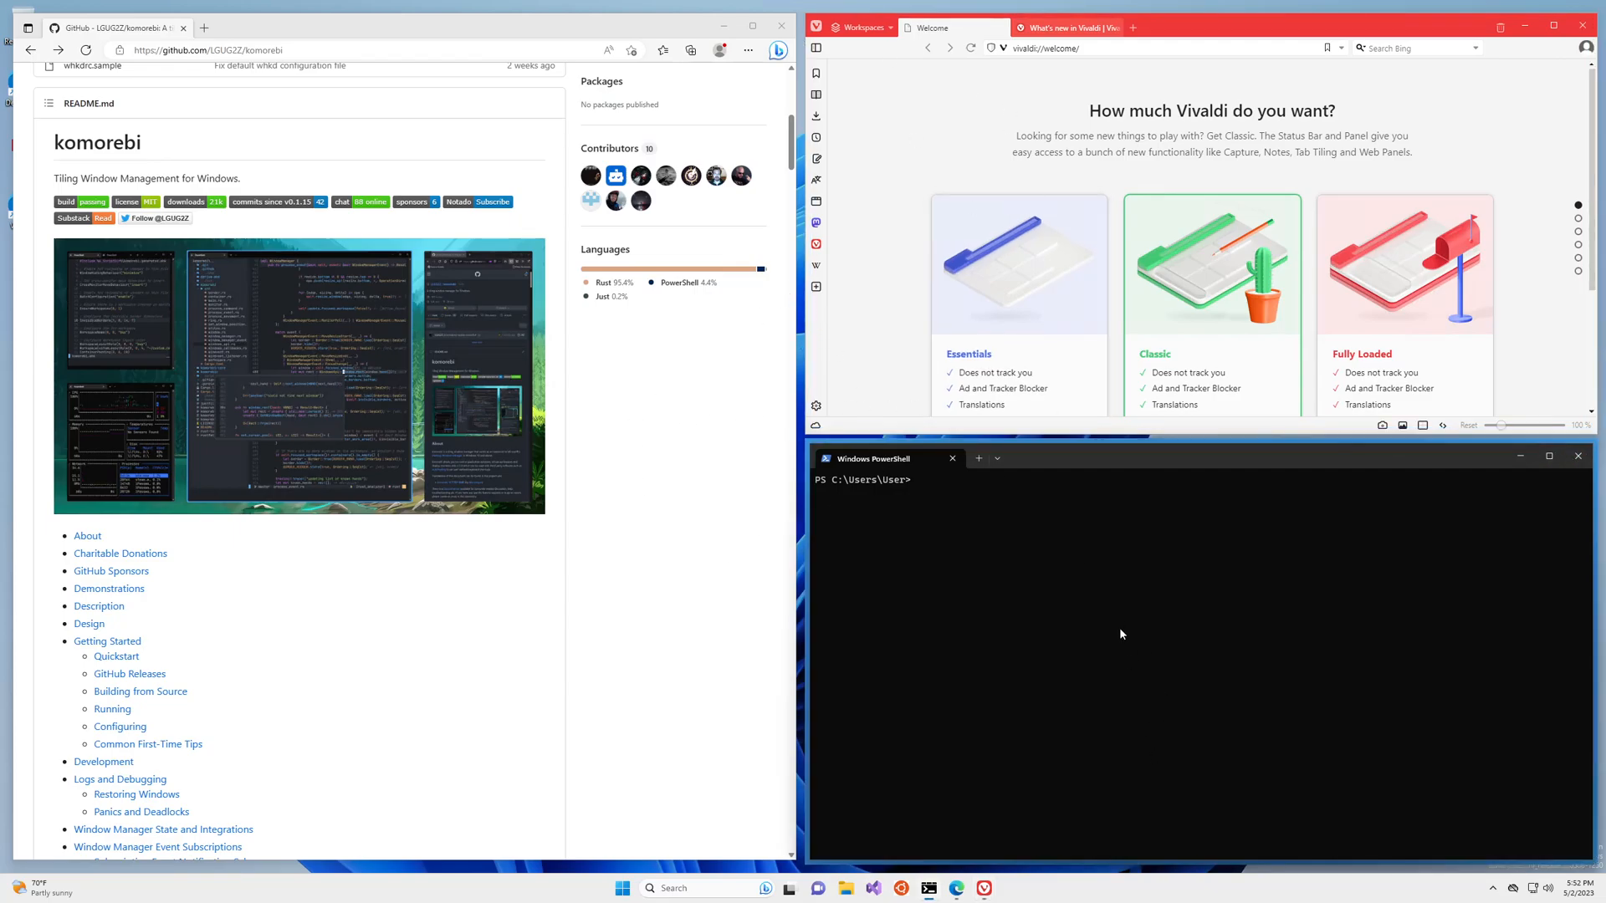
# - Run 'komorebic active-window-border disable' to turn off the active window border
pyautogui.write('komorebic')
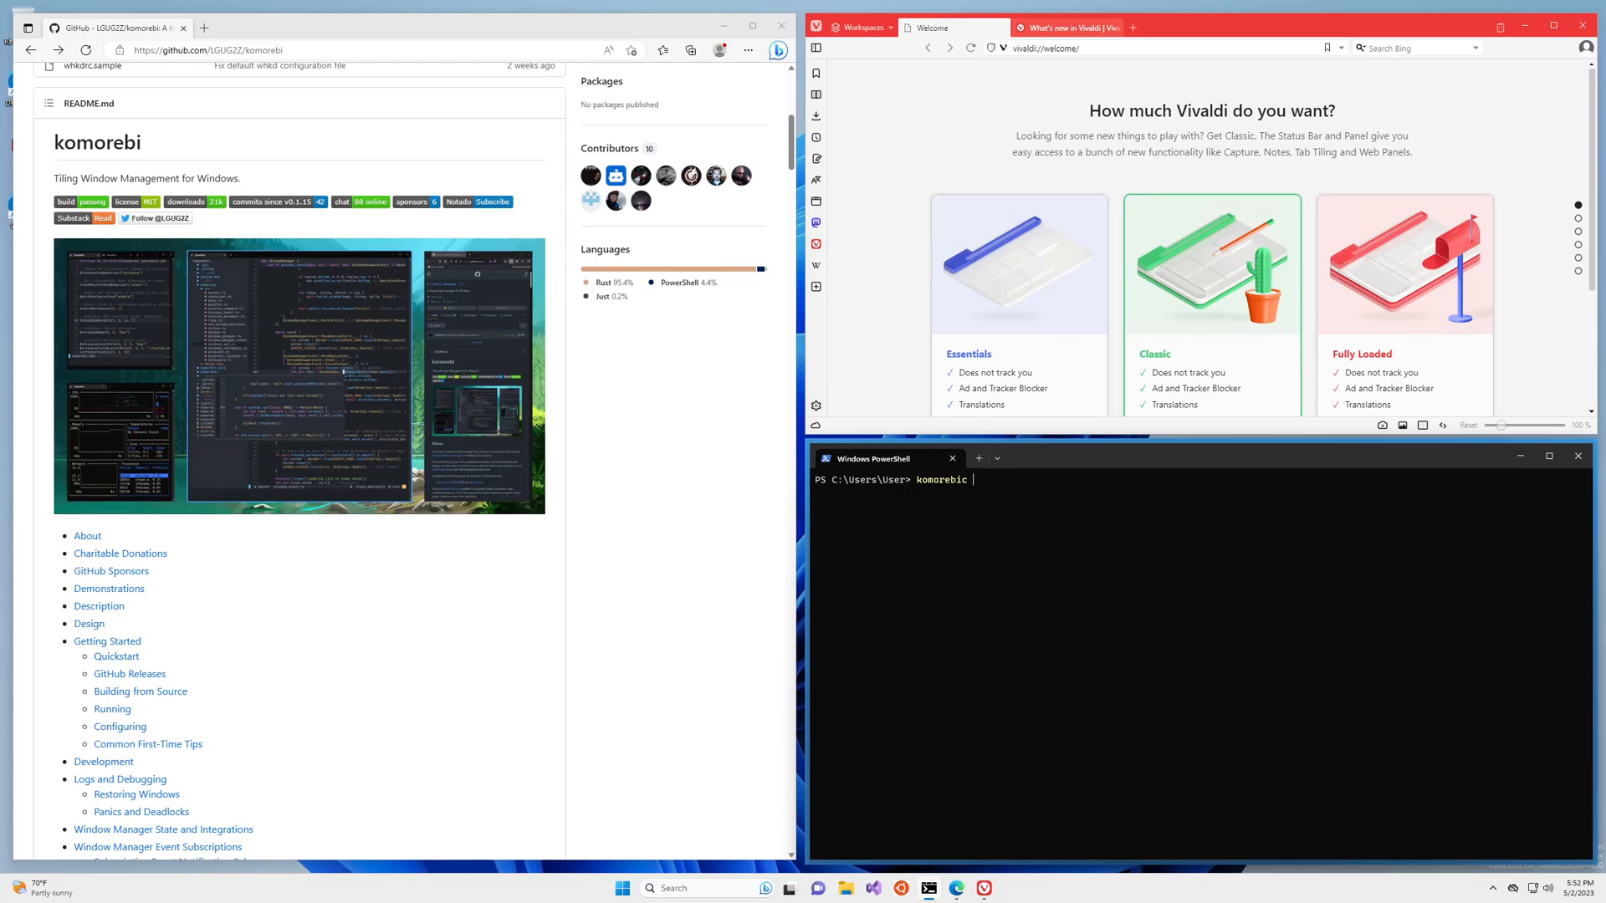
pyautogui.write('active-window-borde')
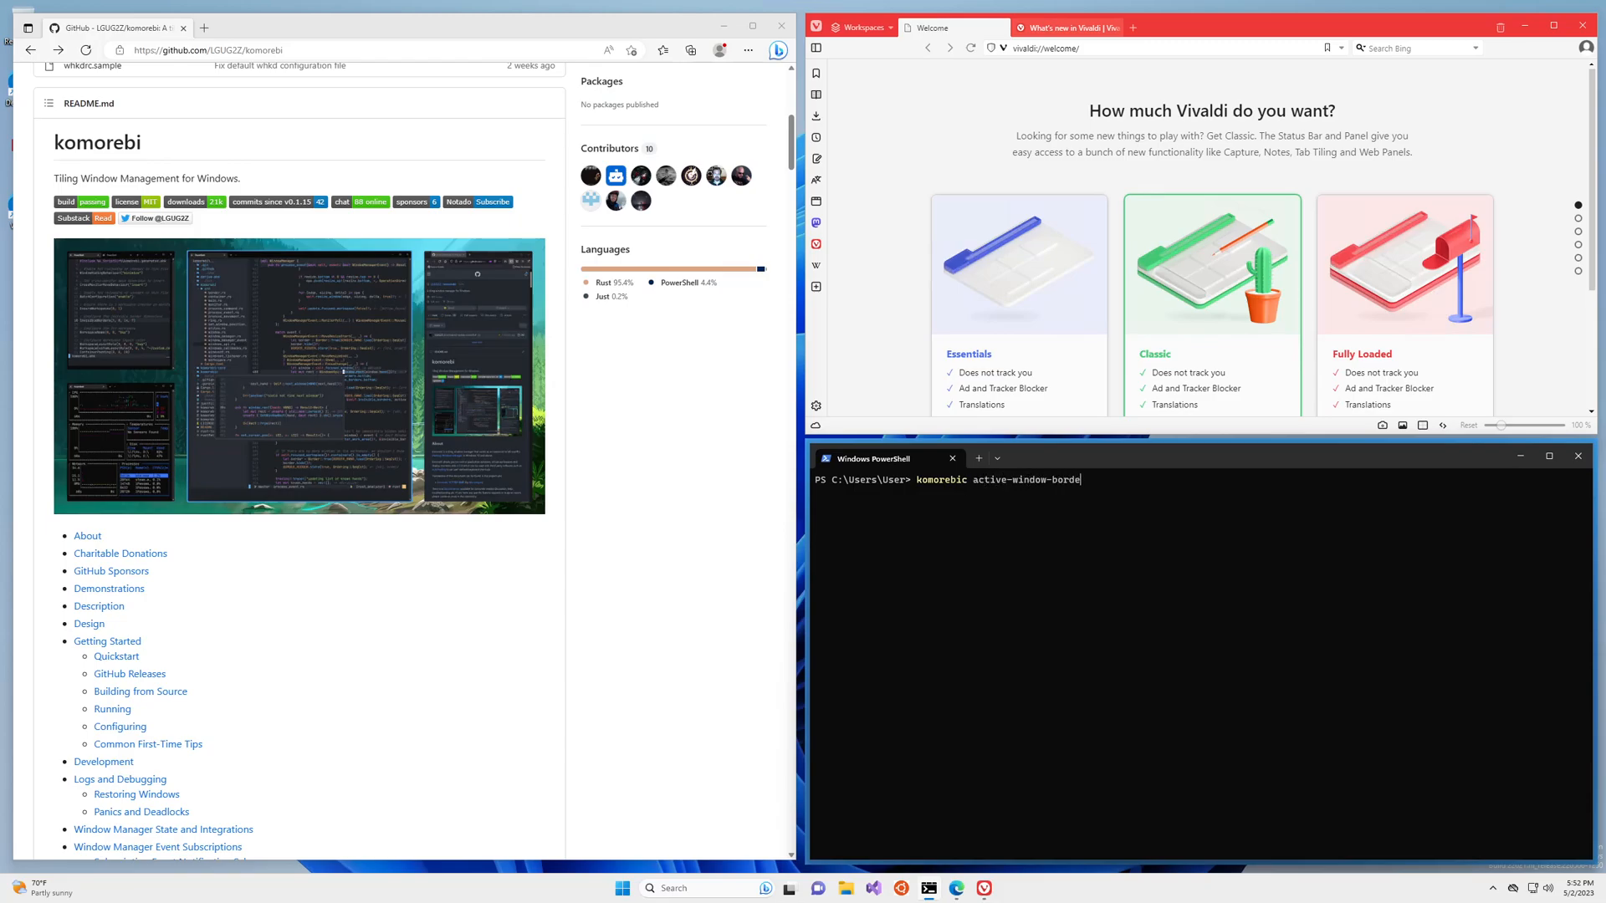
pyautogui.press('Return')
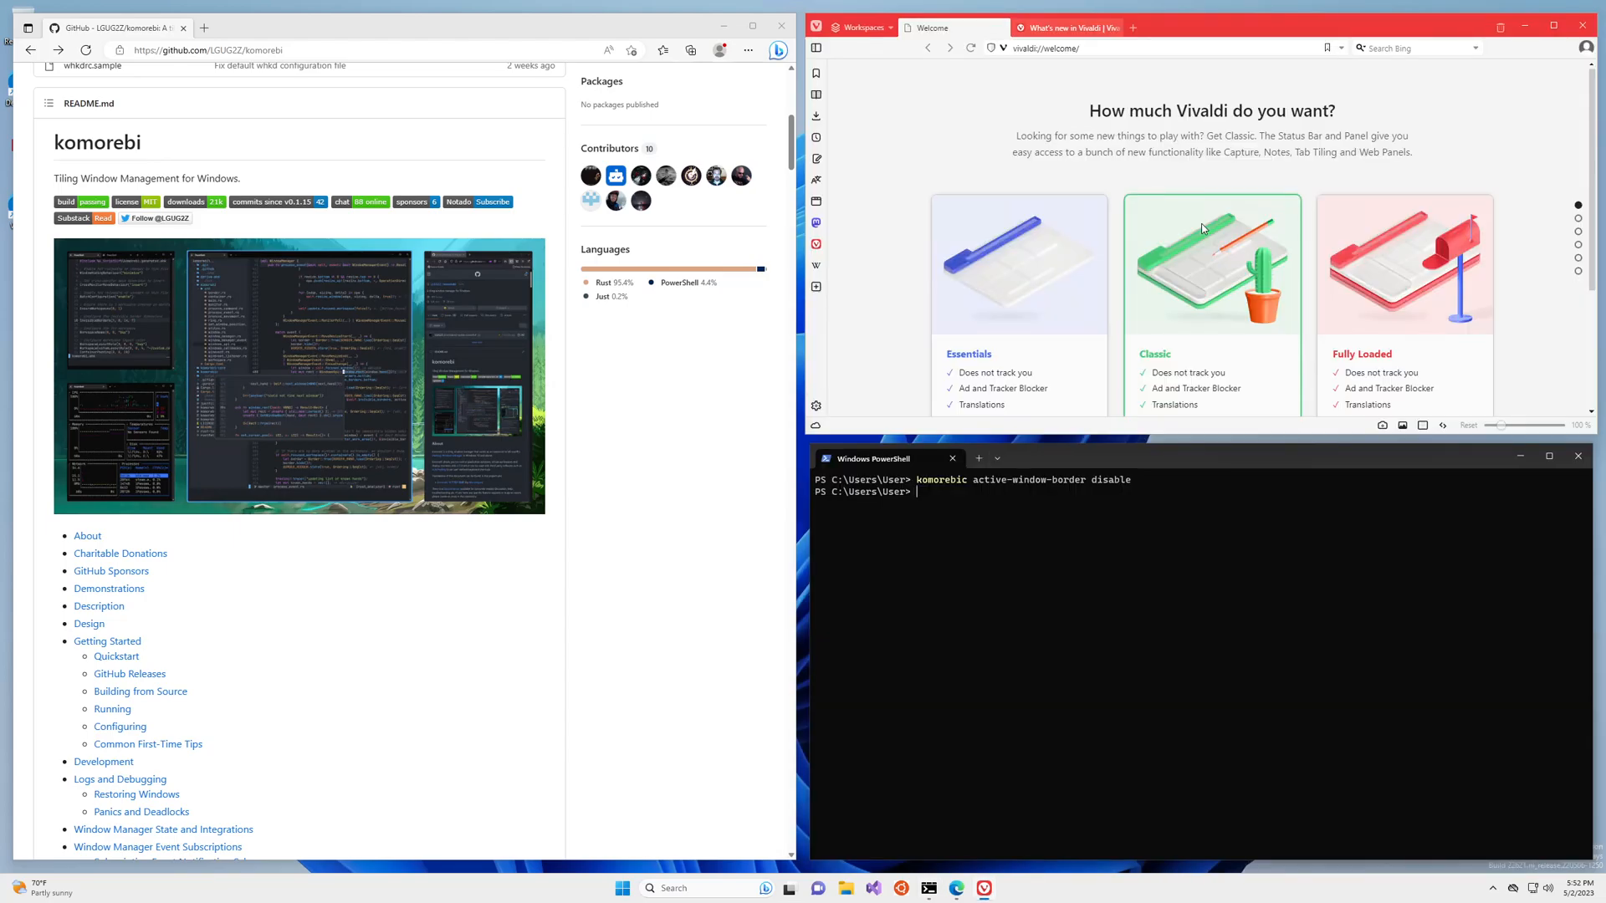
# - Go to the repository owner's profile and open komorebi-application-specific-configuration in a new tab
pyautogui.scroll(3)
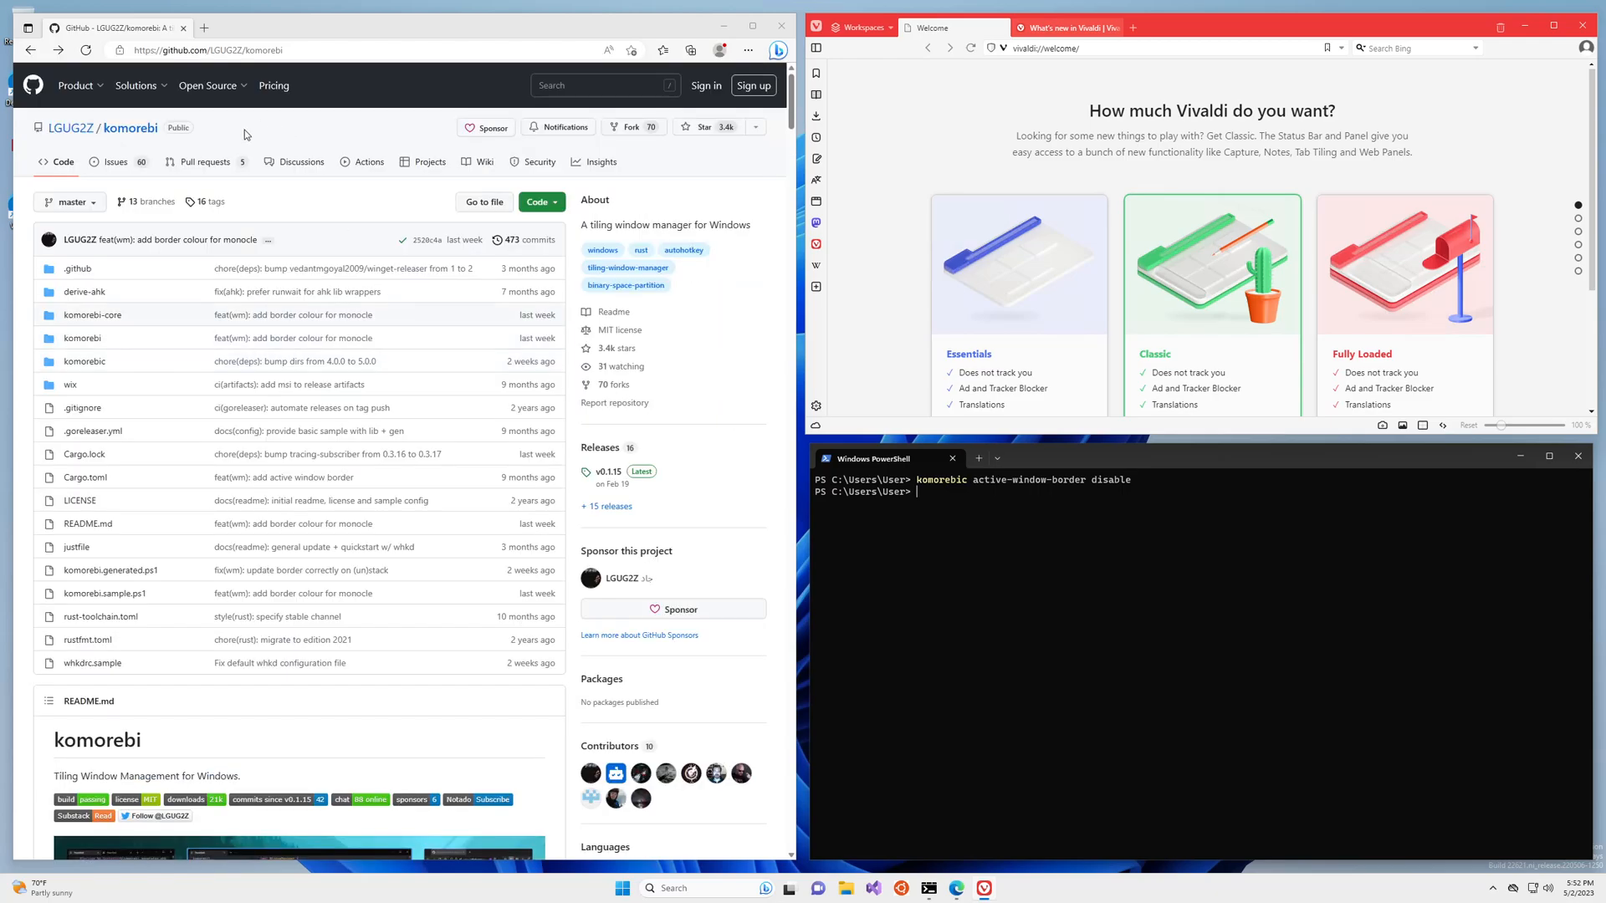
pyautogui.moveTo(70, 128)
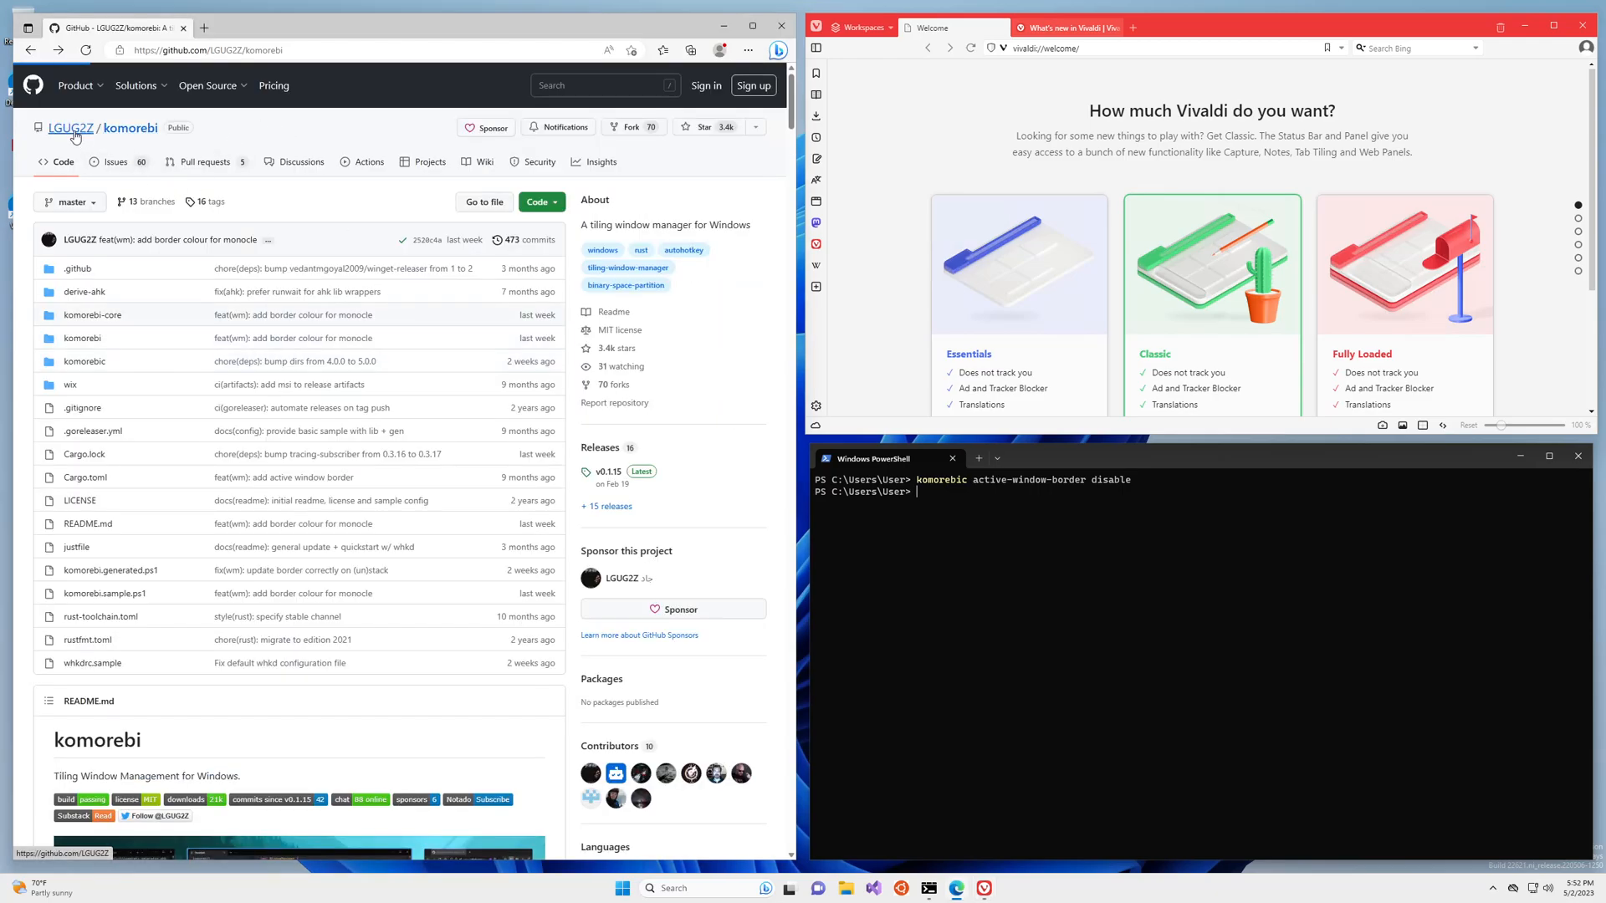
pyautogui.click(70, 129)
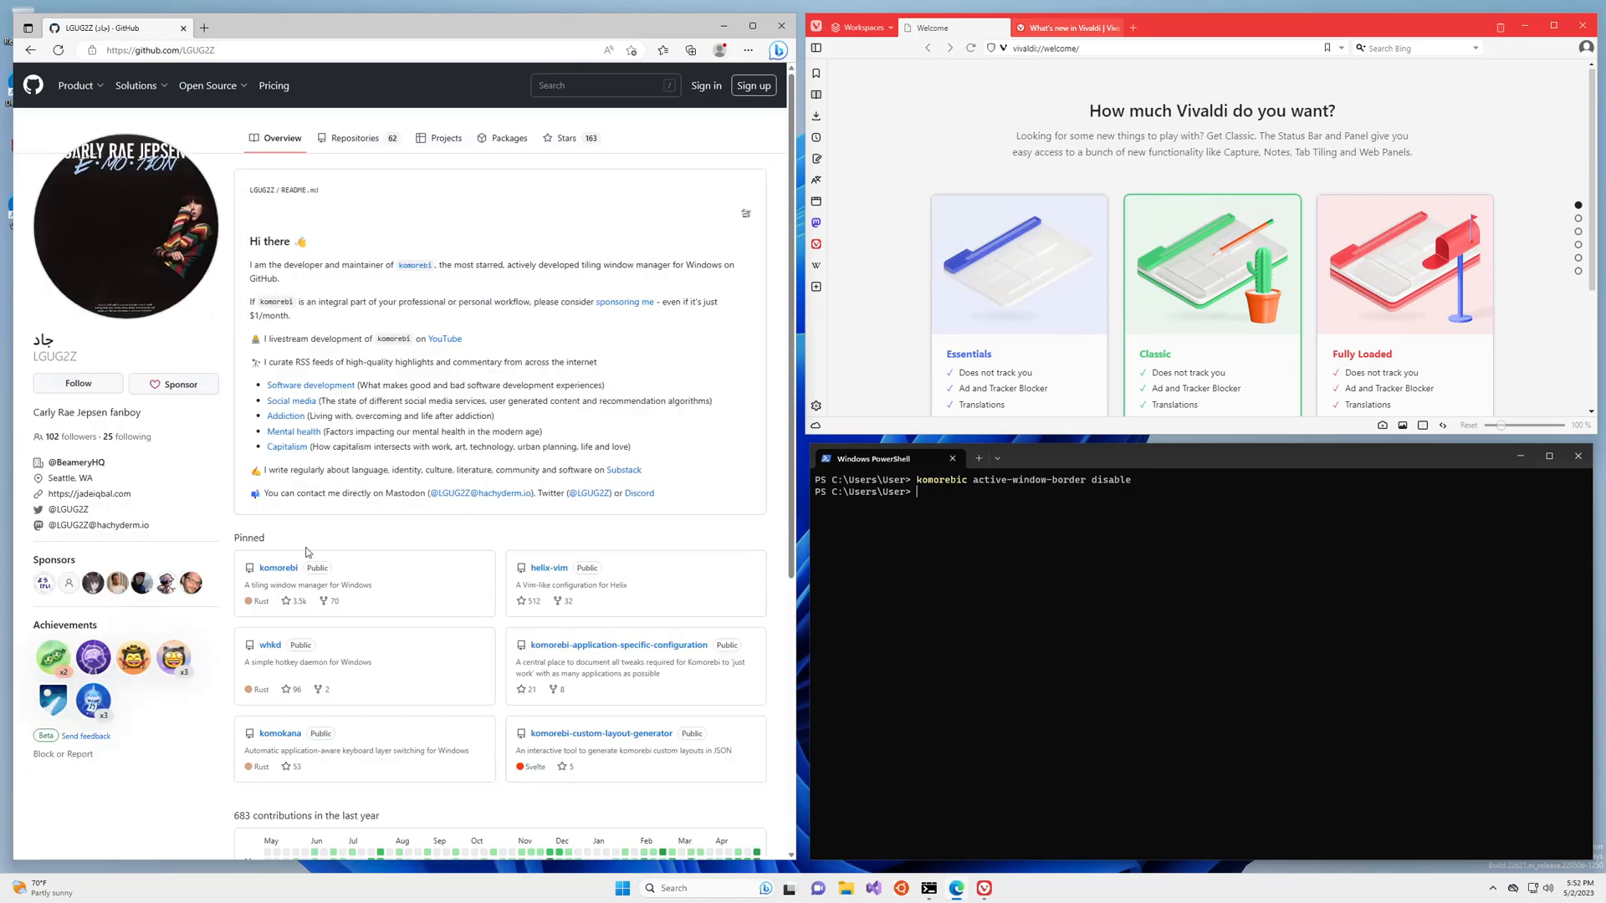
pyautogui.scroll(-3)
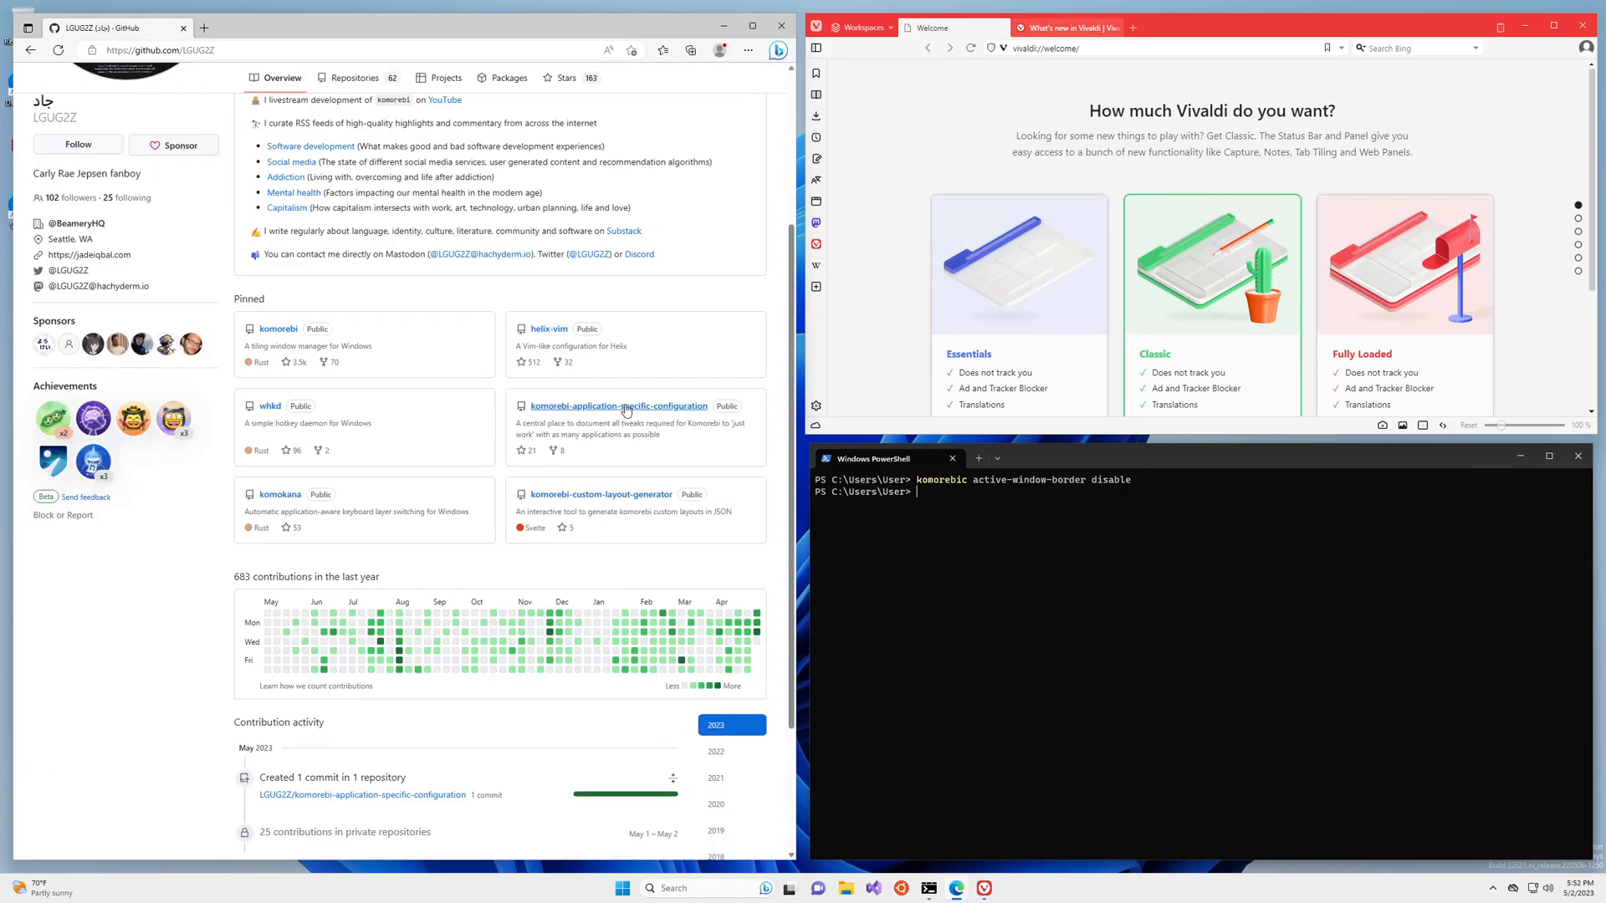
pyautogui.middleClick(619, 405)
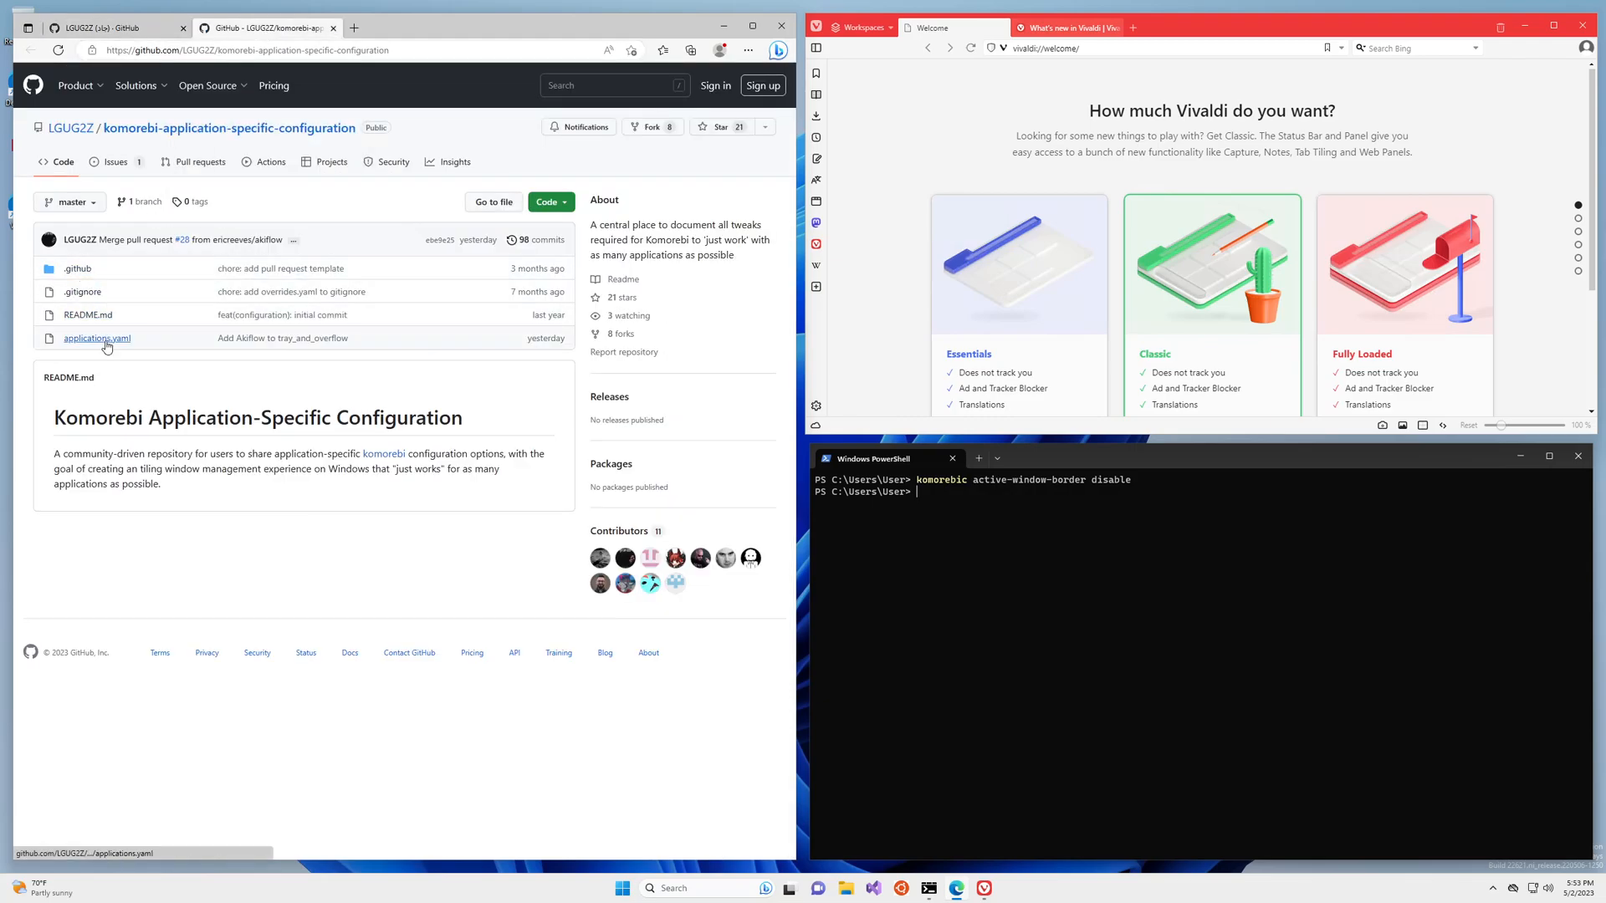
# - View applications.yaml and scroll down to the Microsoft Office entries
pyautogui.click(97, 338)
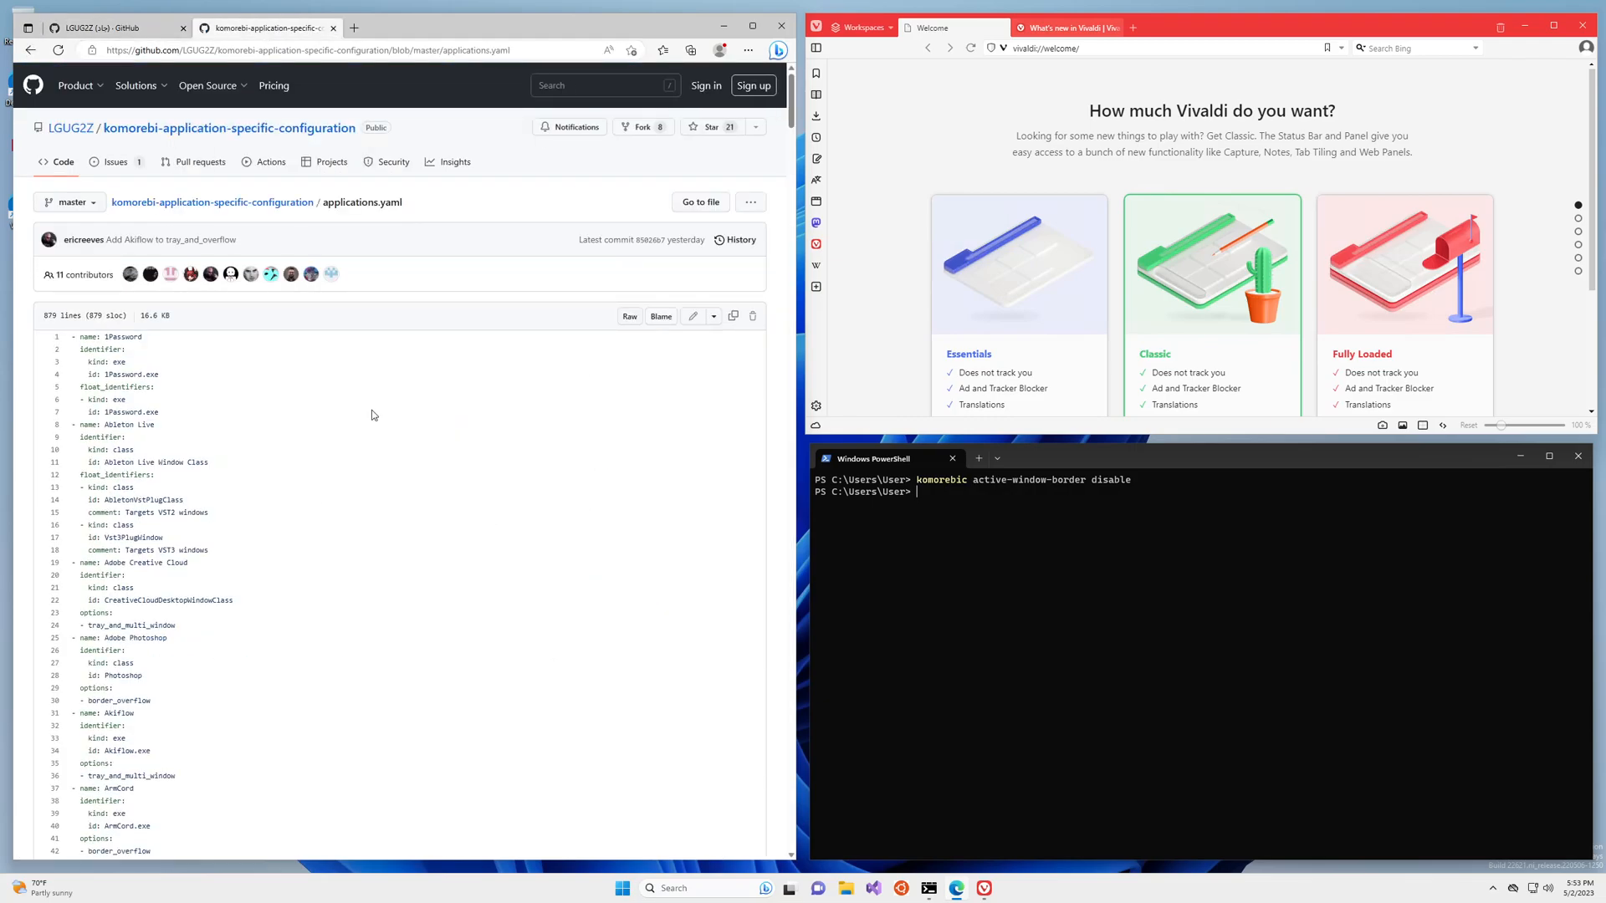
pyautogui.moveTo(388, 517)
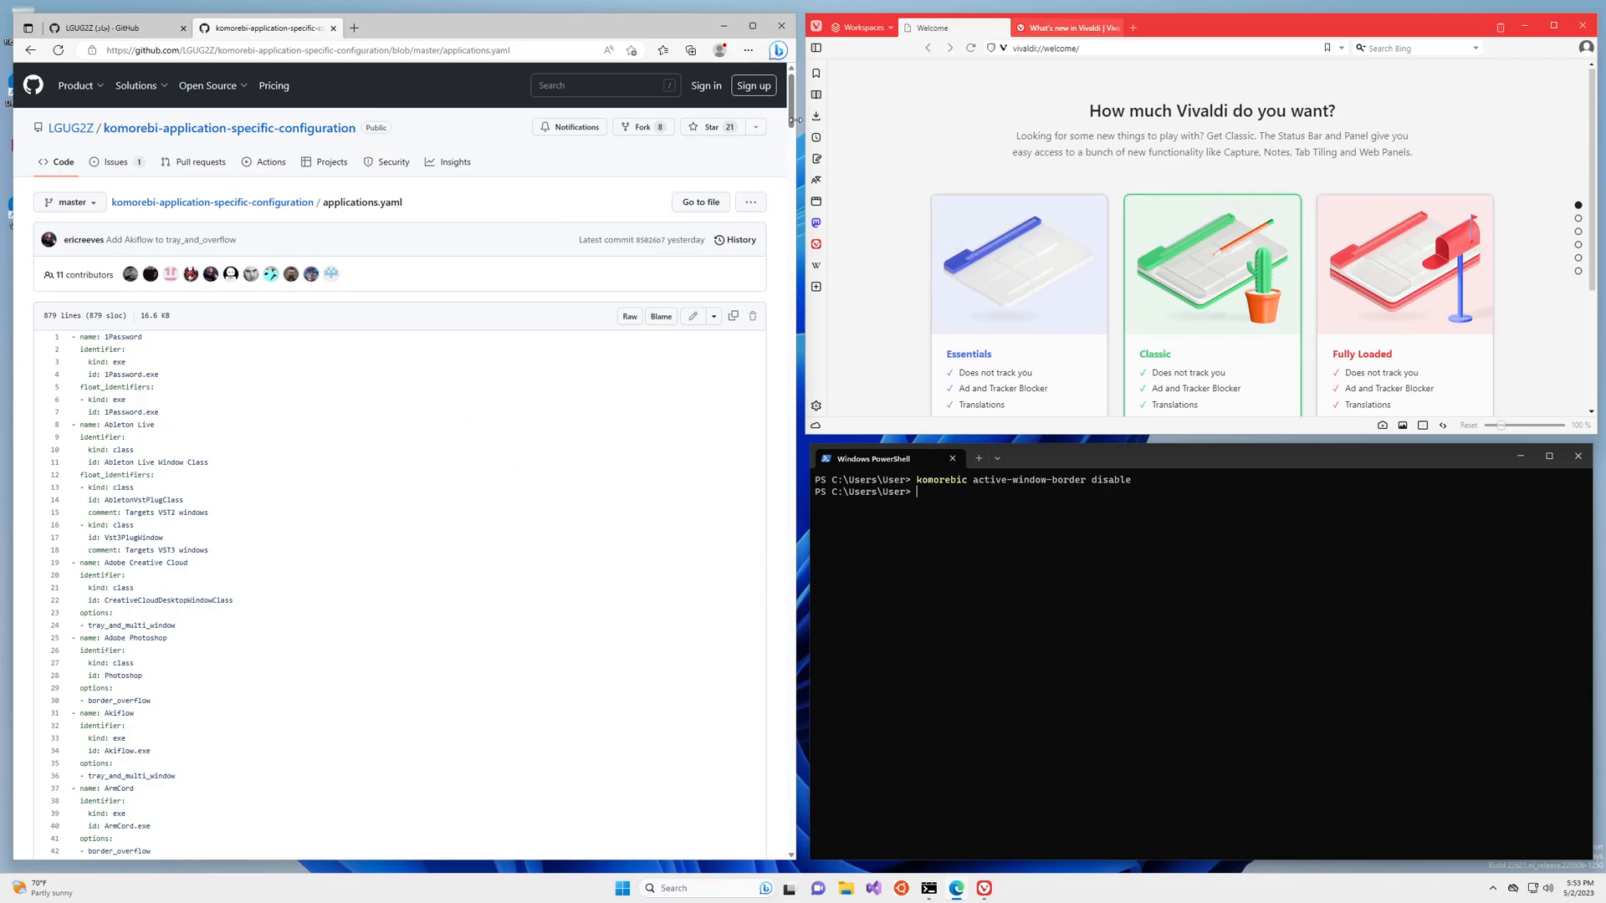
pyautogui.scroll(-3)
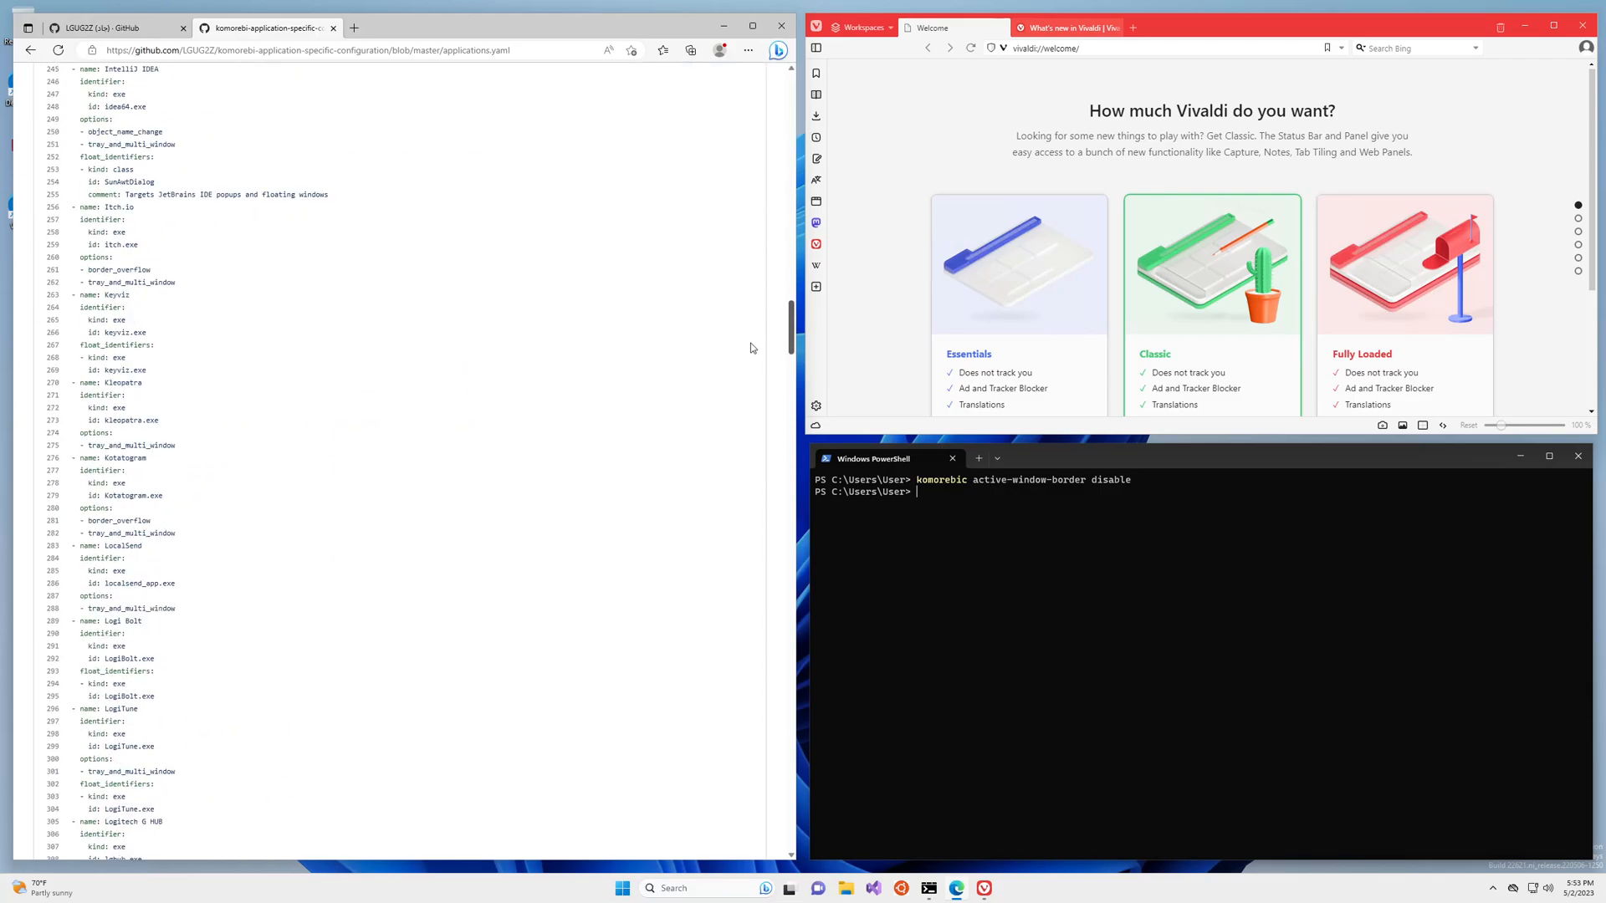
pyautogui.scroll(-3)
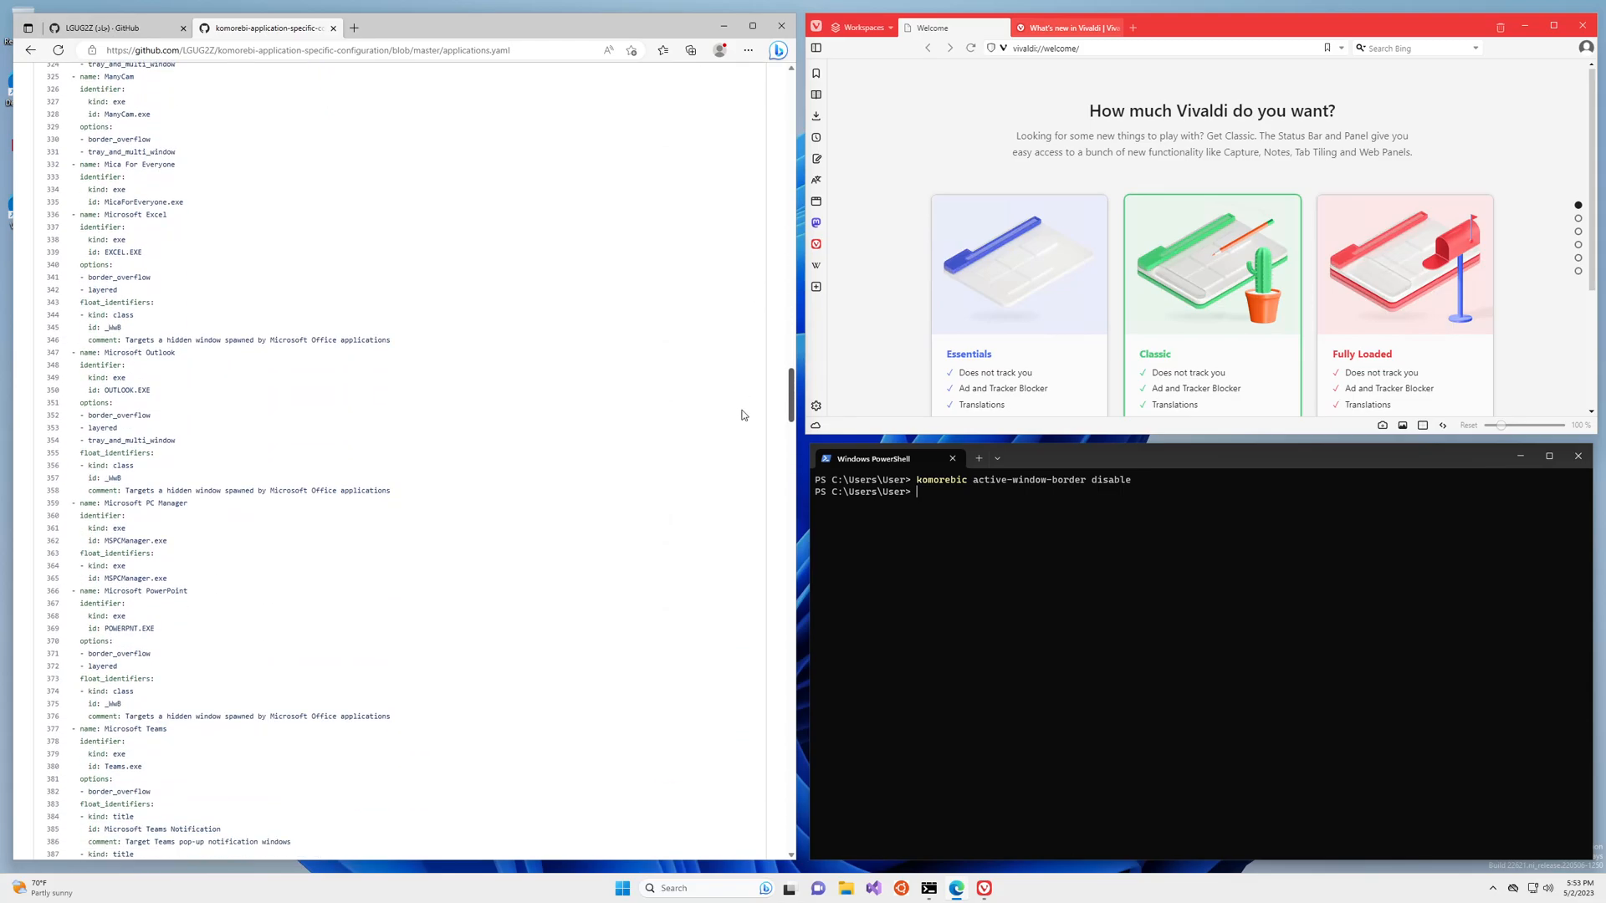
pyautogui.moveTo(790, 174)
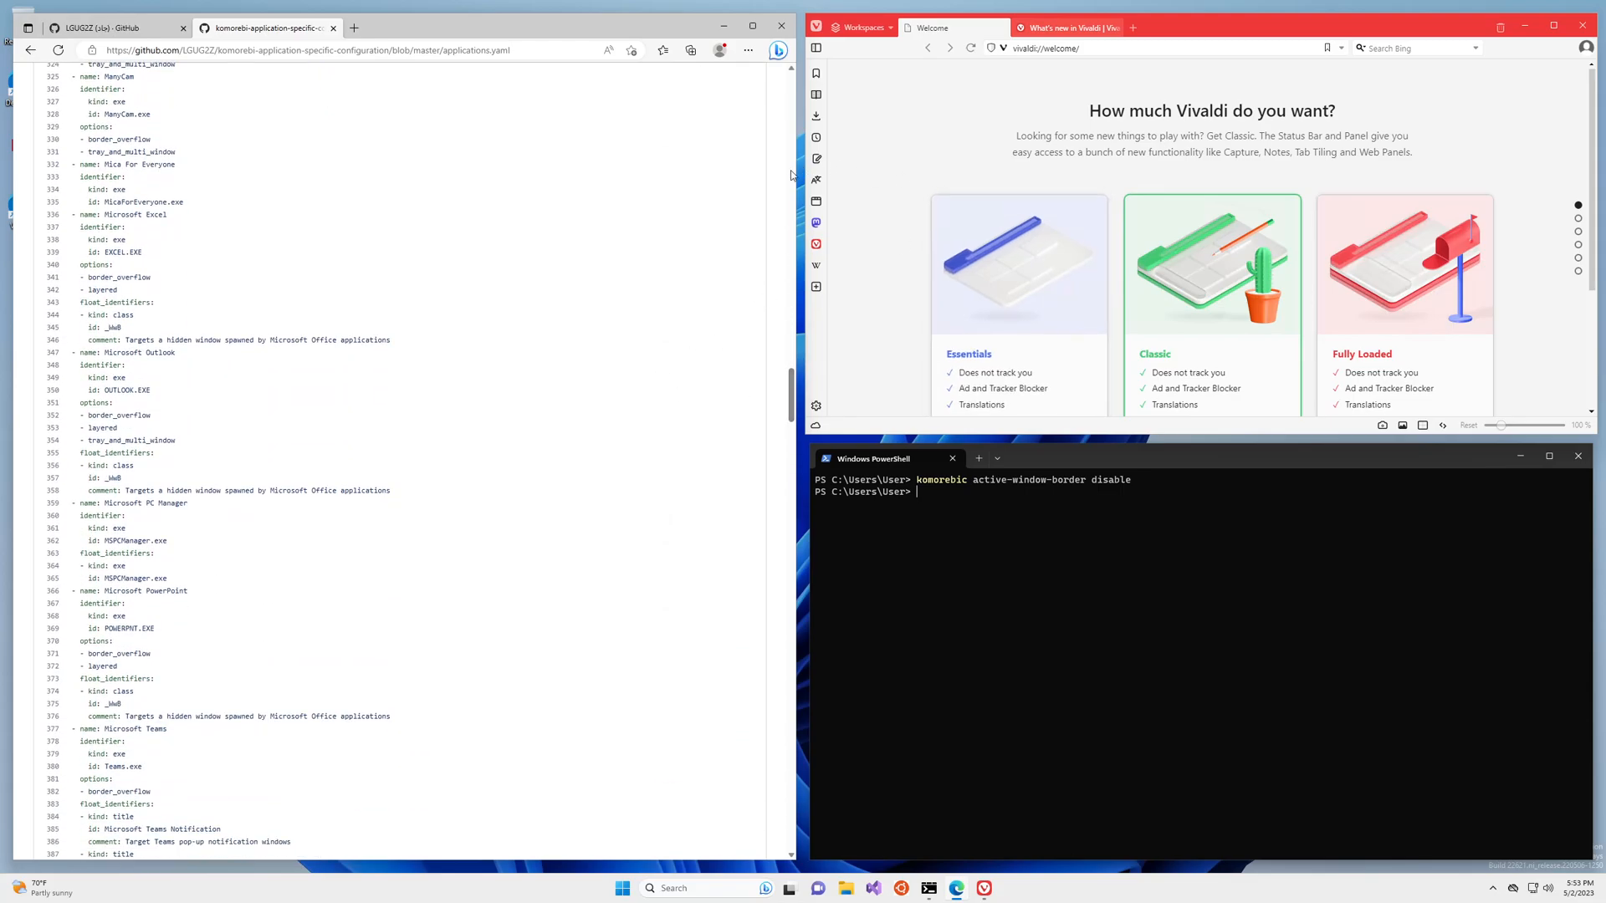
pyautogui.moveTo(815, 524)
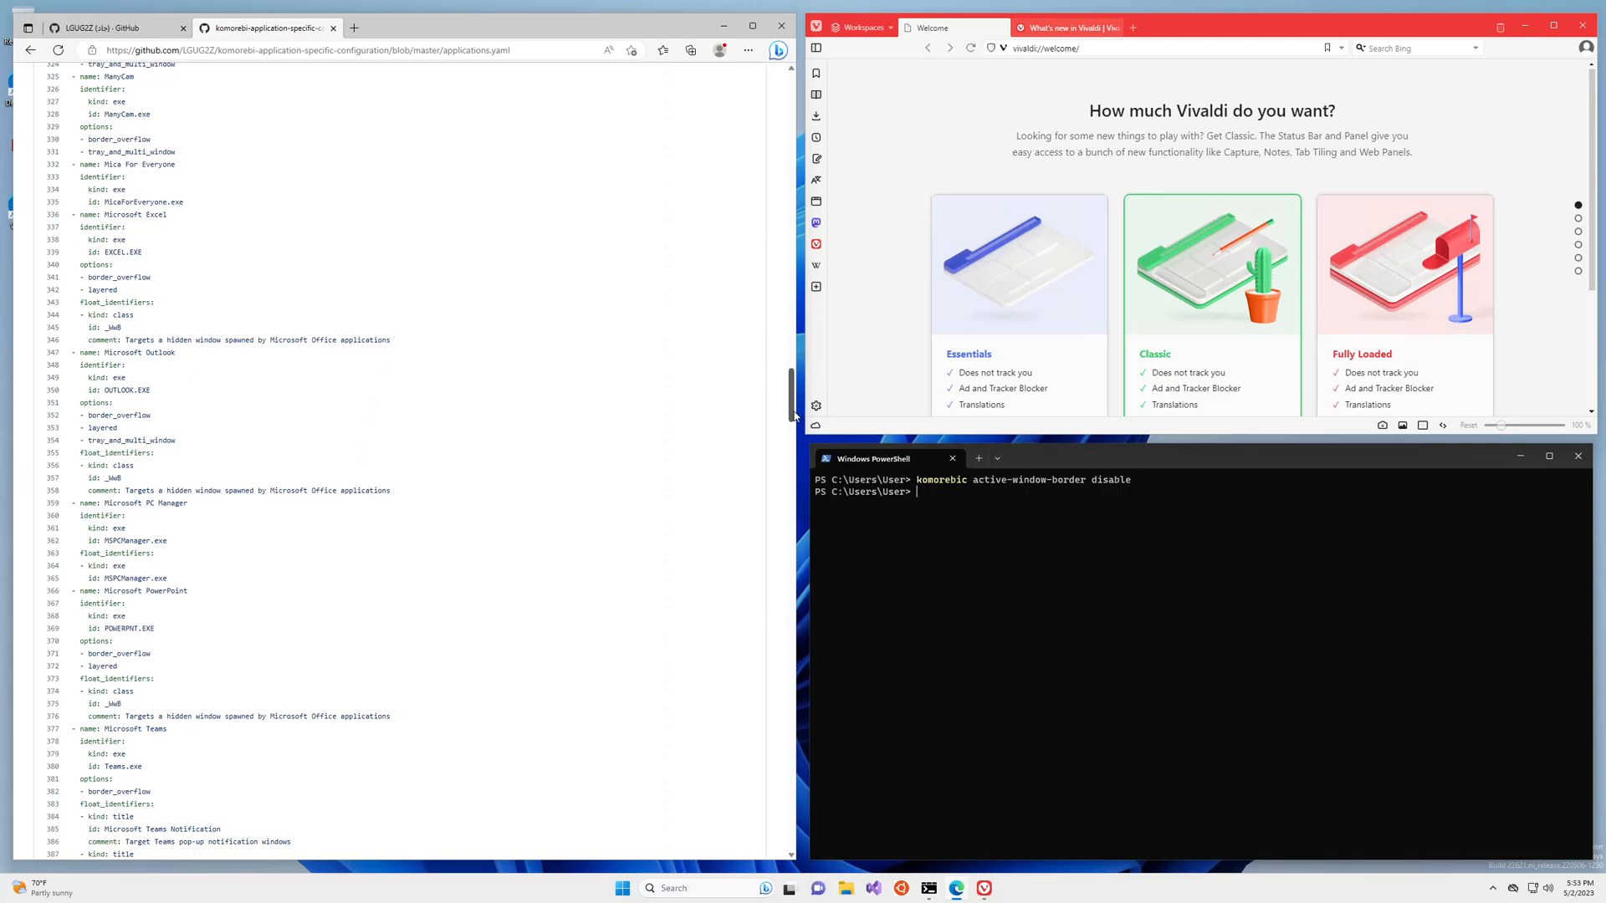
pyautogui.moveTo(1139, 514)
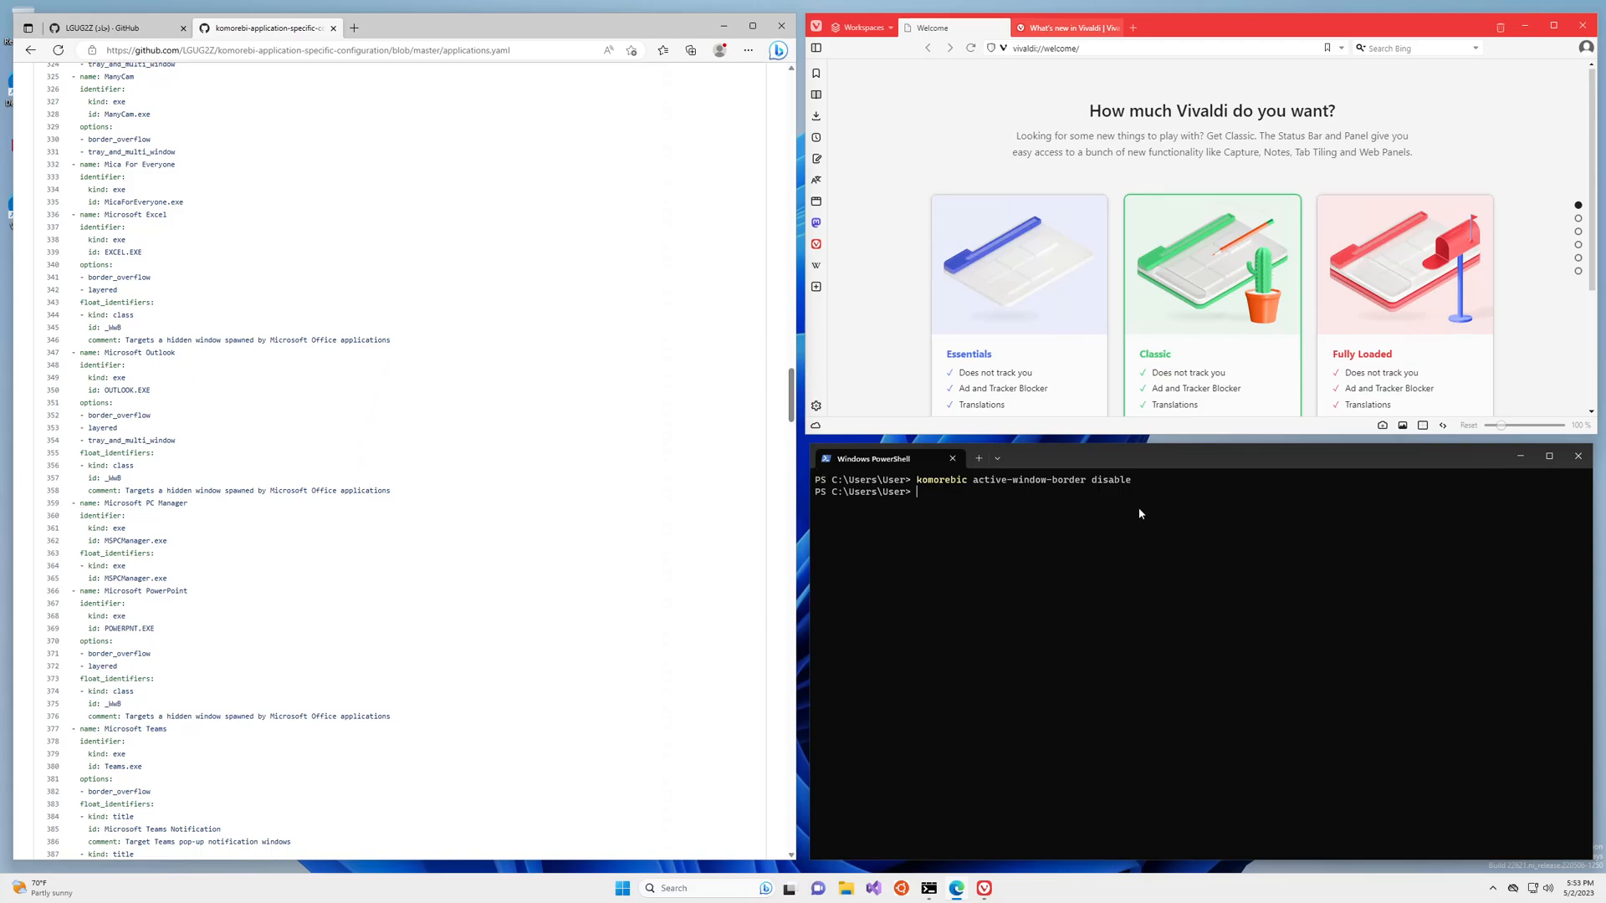
pyautogui.moveTo(1129, 614)
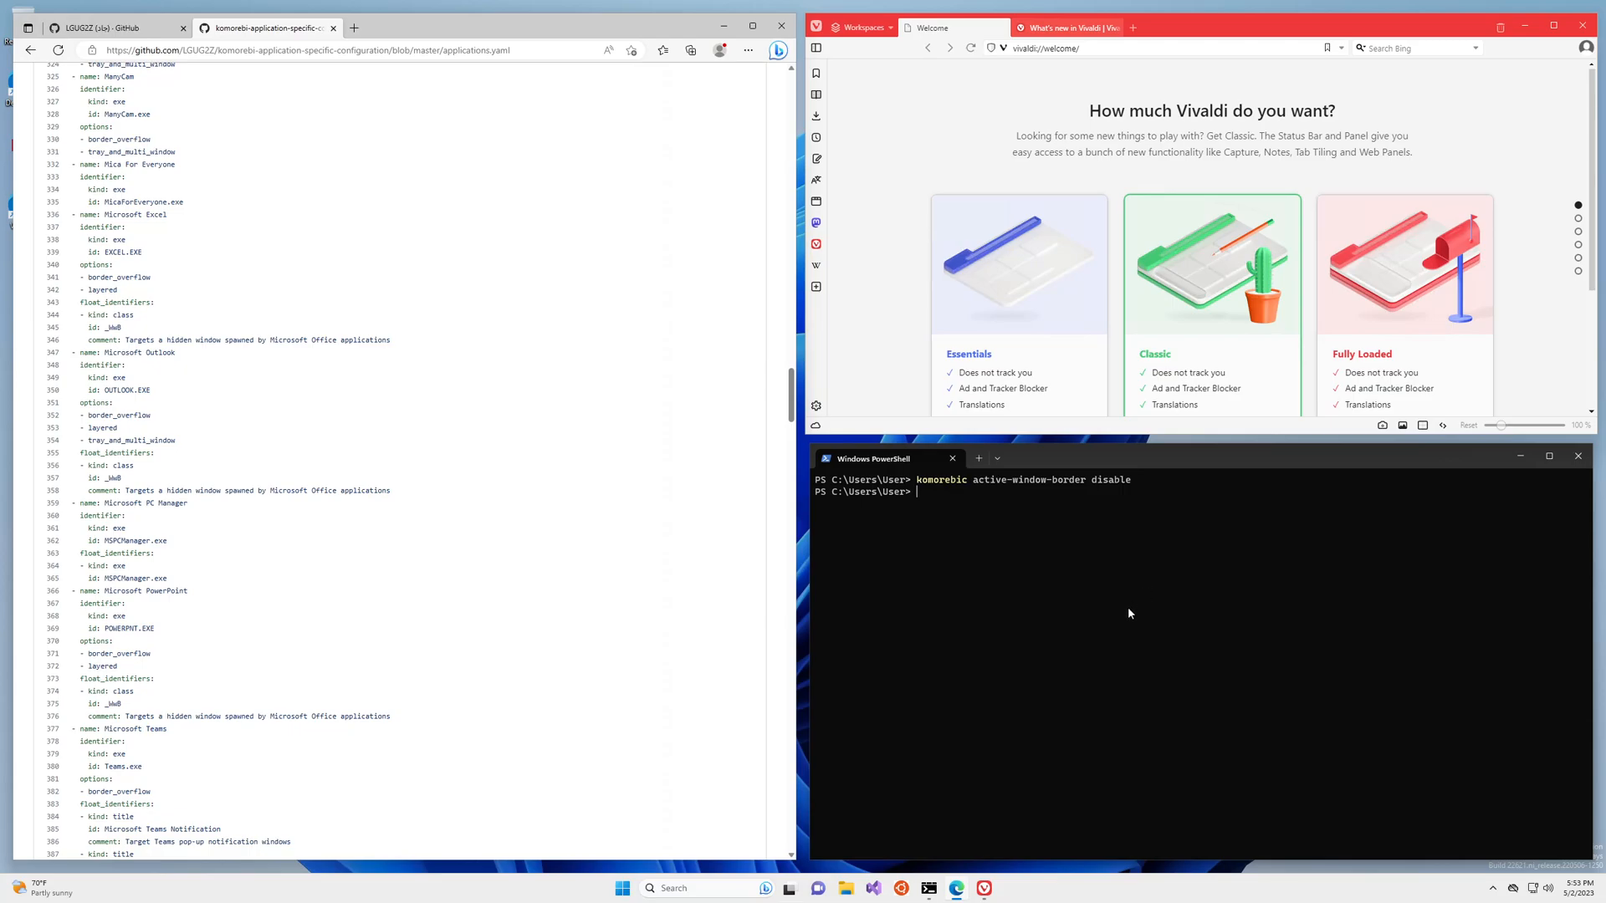
pyautogui.moveTo(1145, 605)
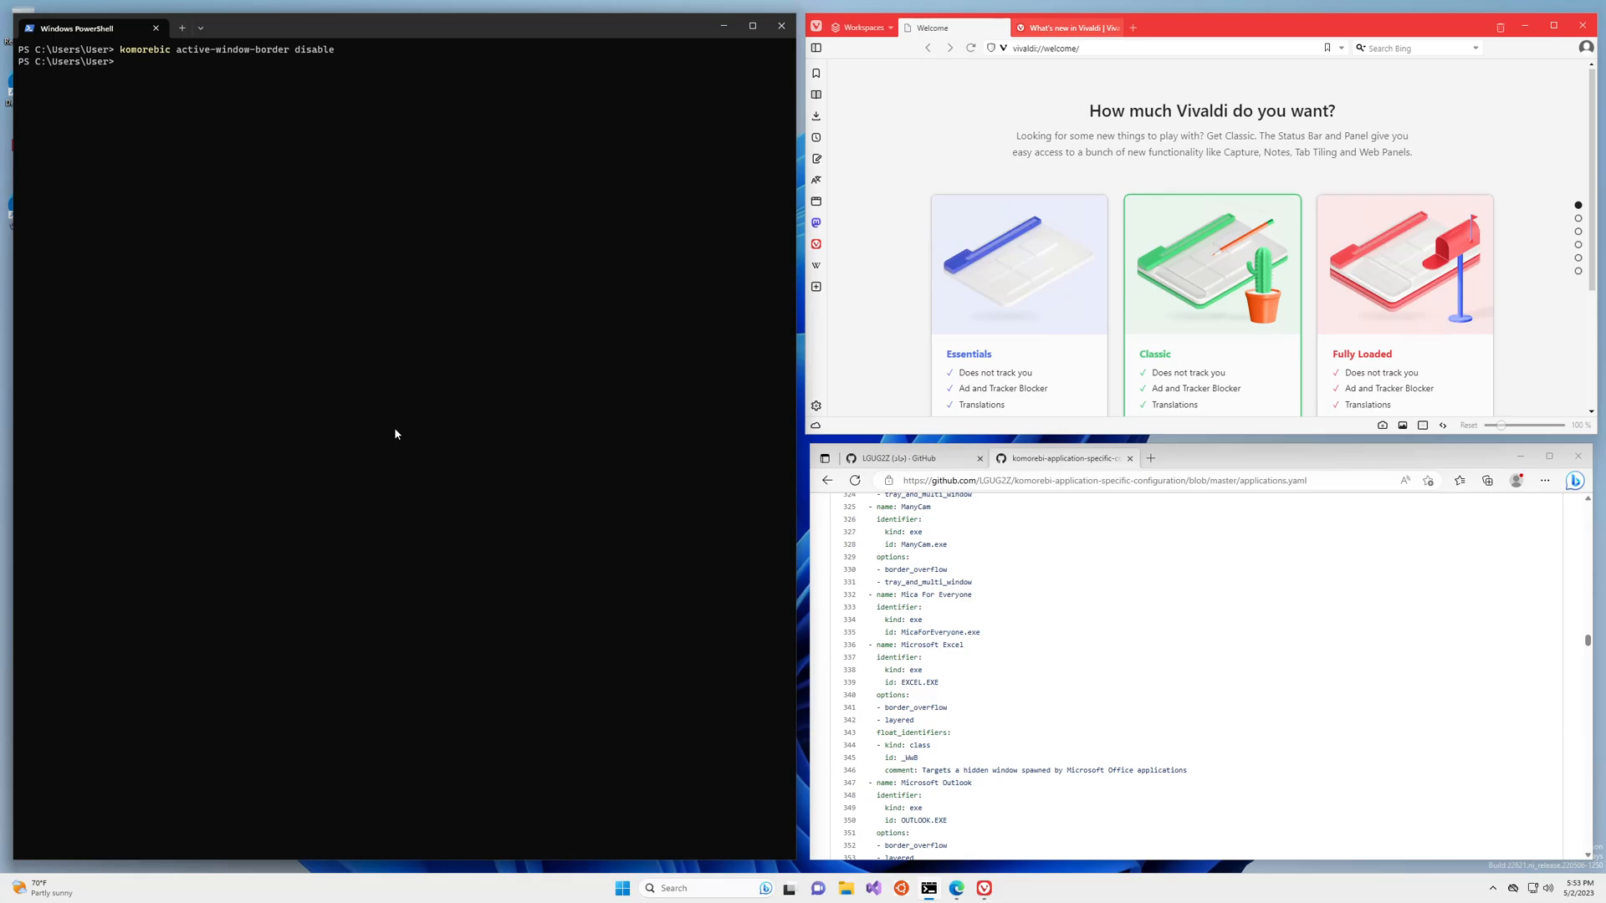
# - Run 'komorebic state' and pick out the msedge exe name in the JSON output
pyautogui.write('komorebic state')
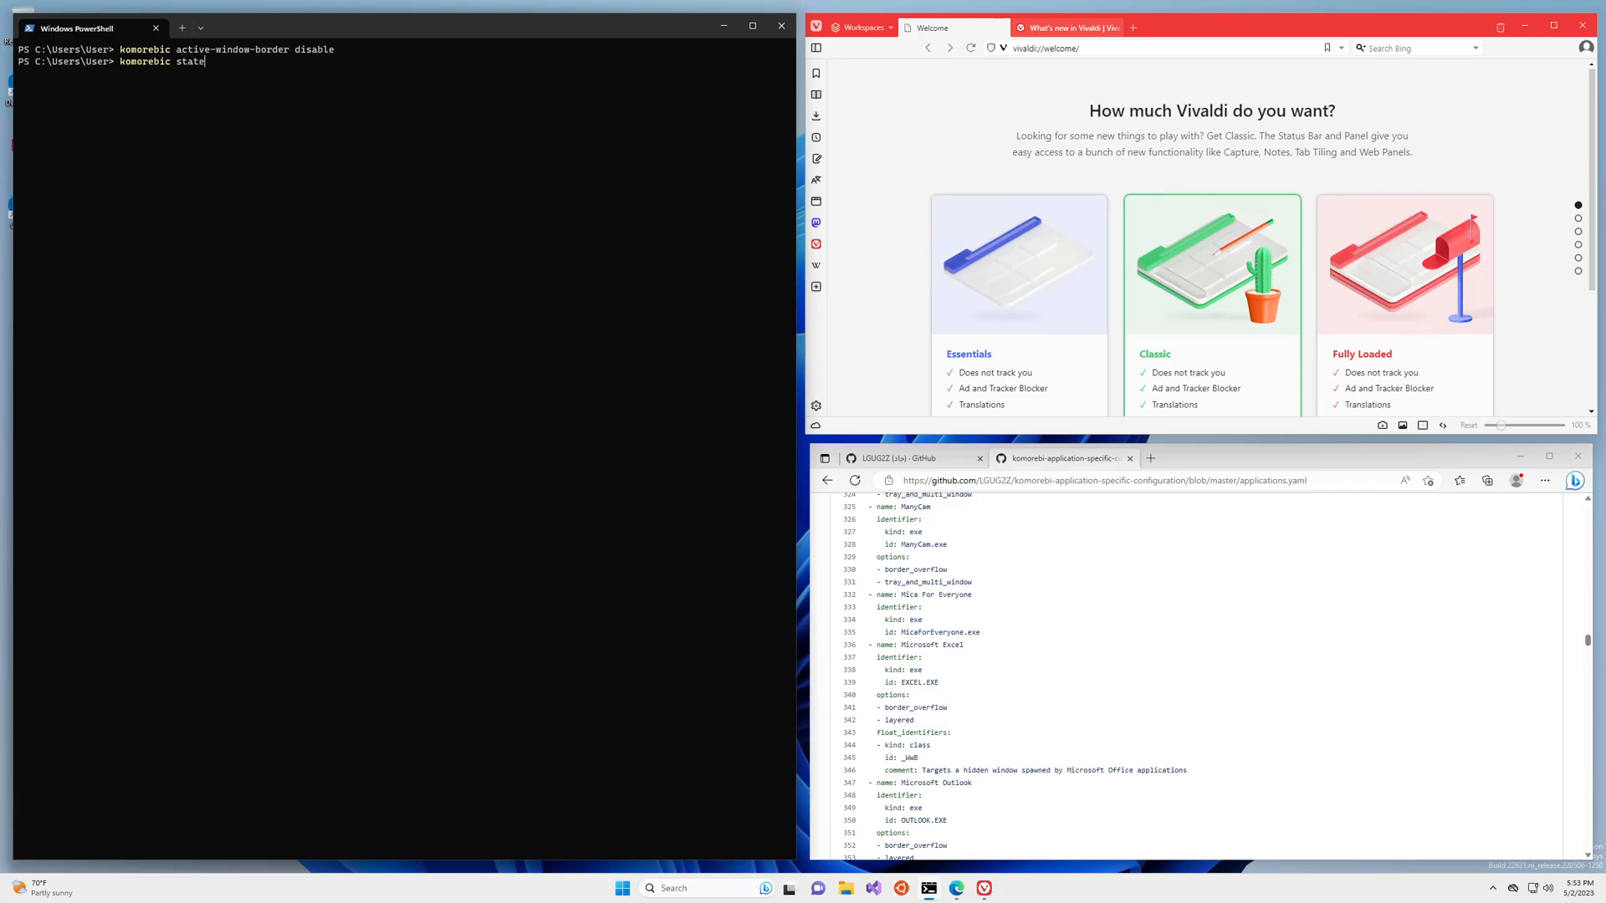
pyautogui.press('Return')
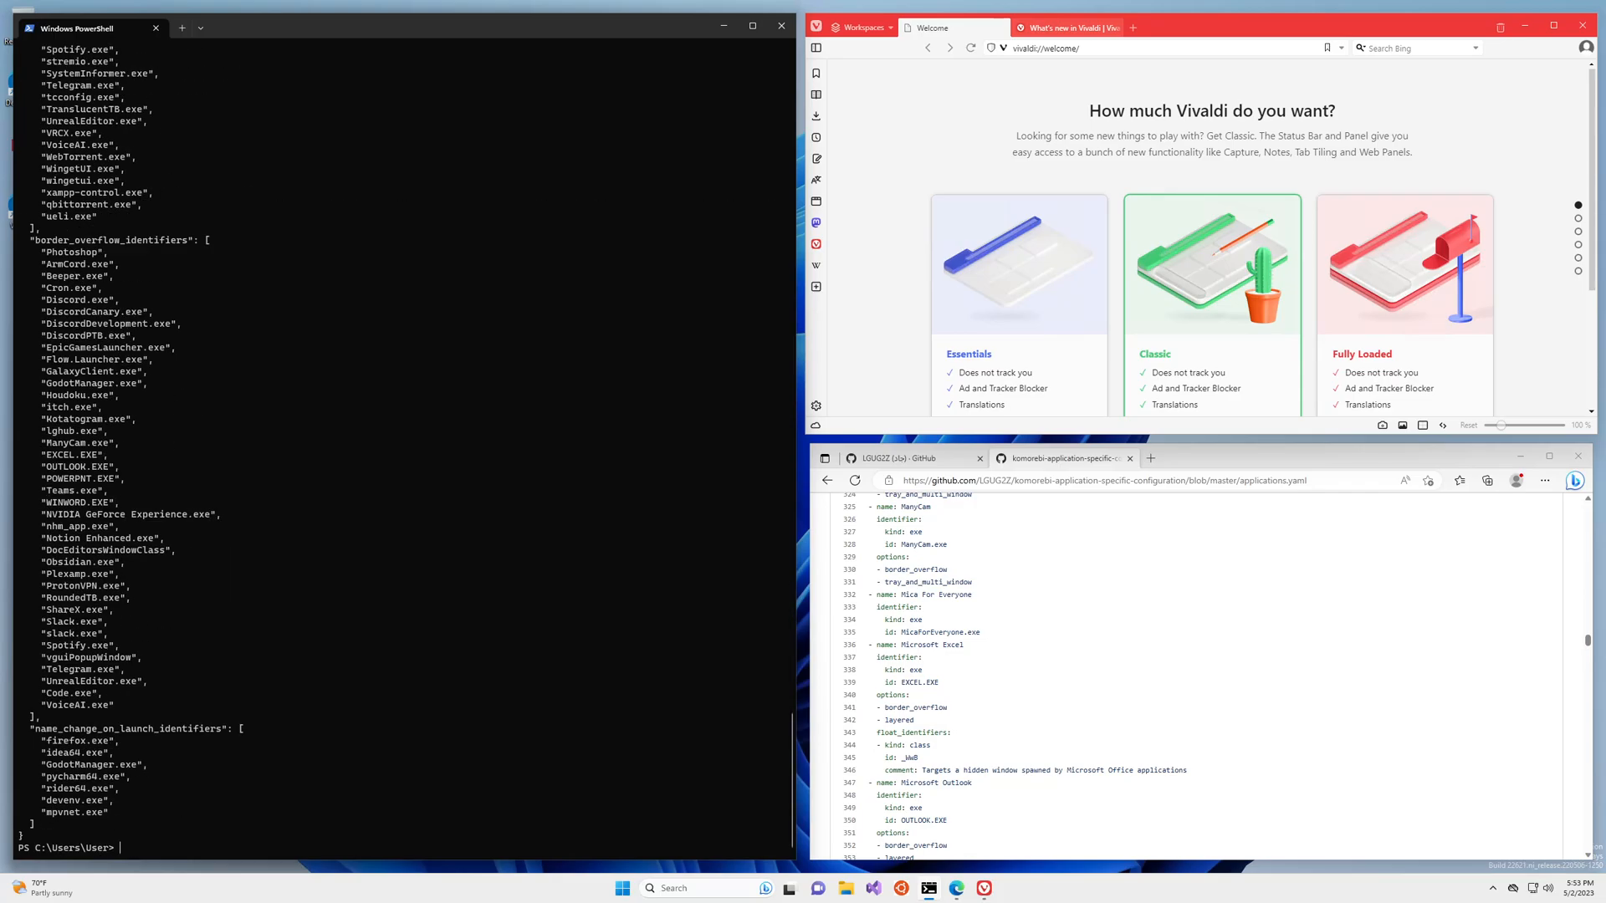
pyautogui.moveTo(788, 753)
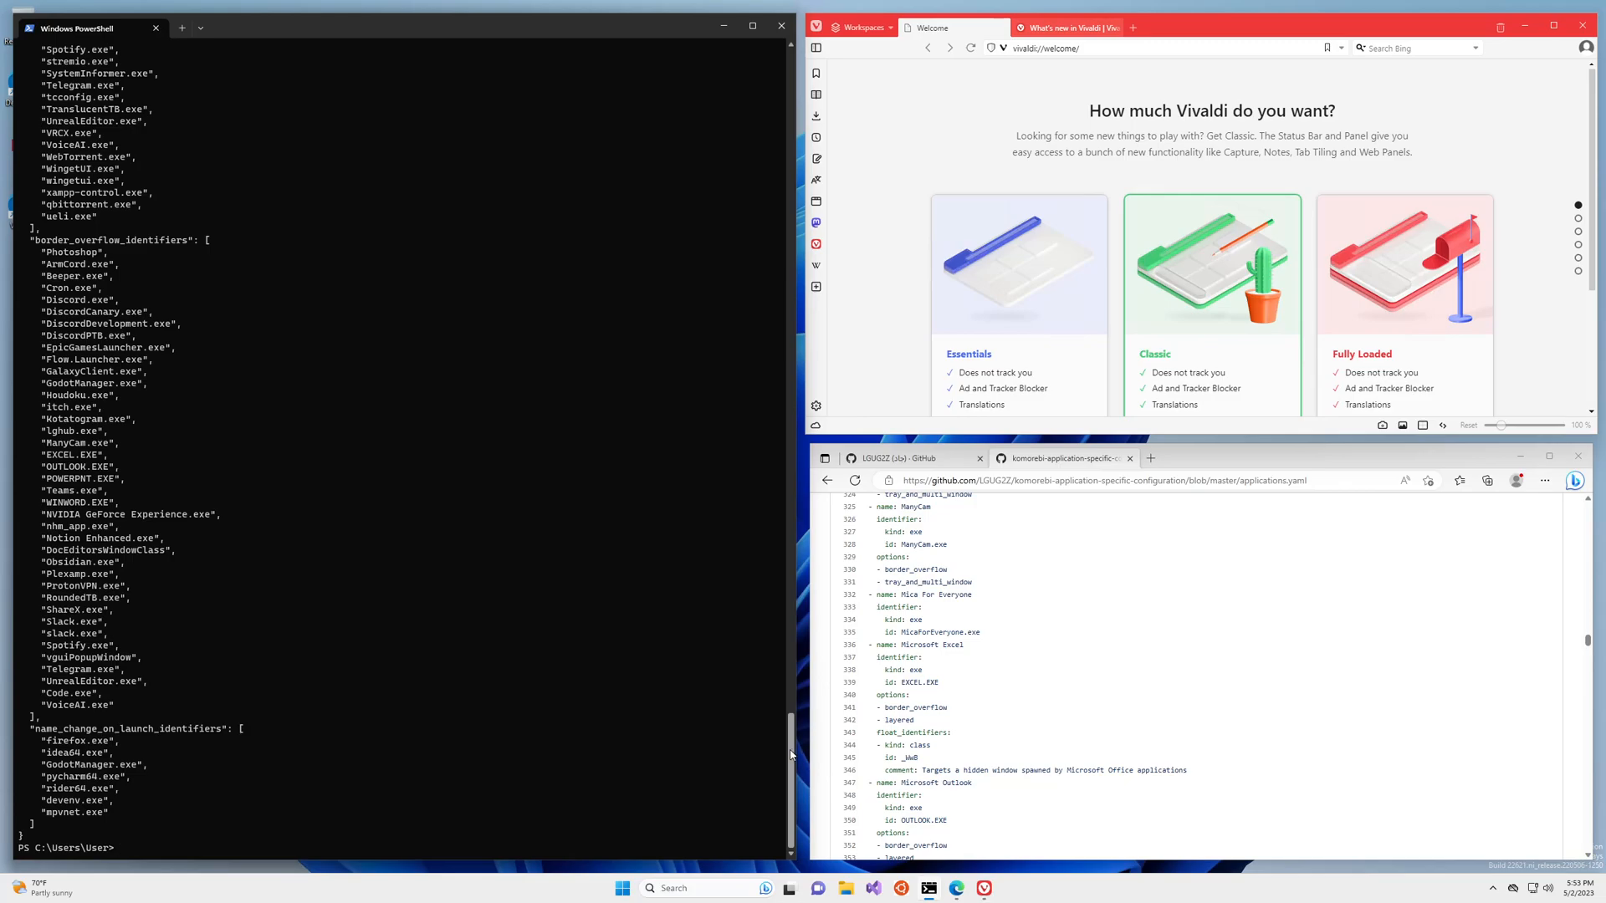
pyautogui.scroll(3)
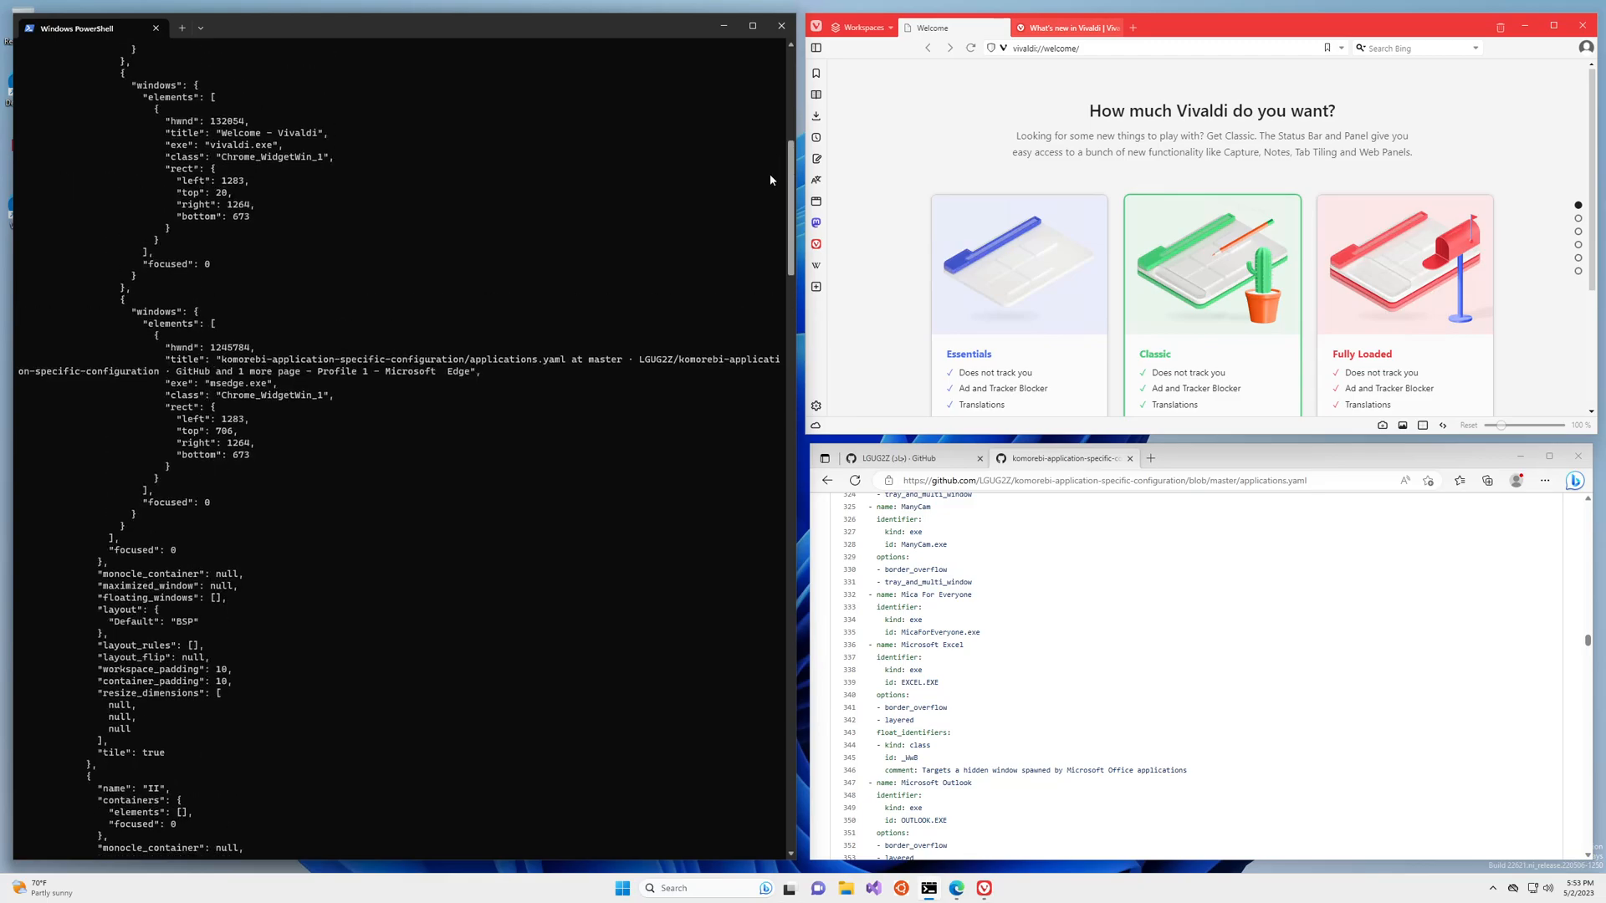
pyautogui.scroll(3)
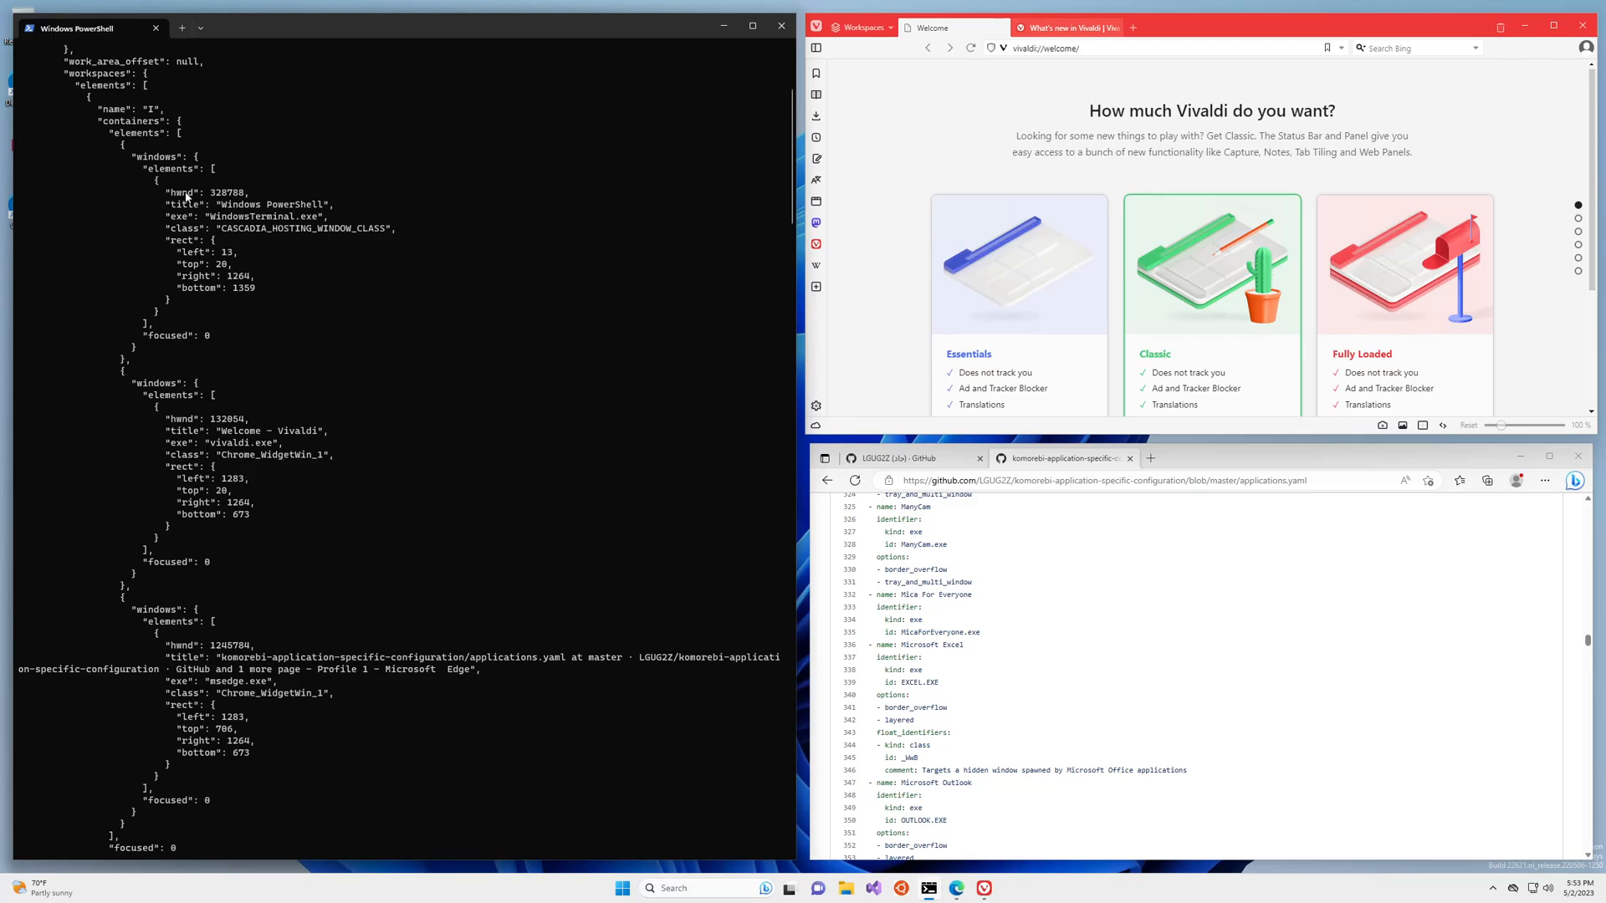
pyautogui.moveTo(156, 162)
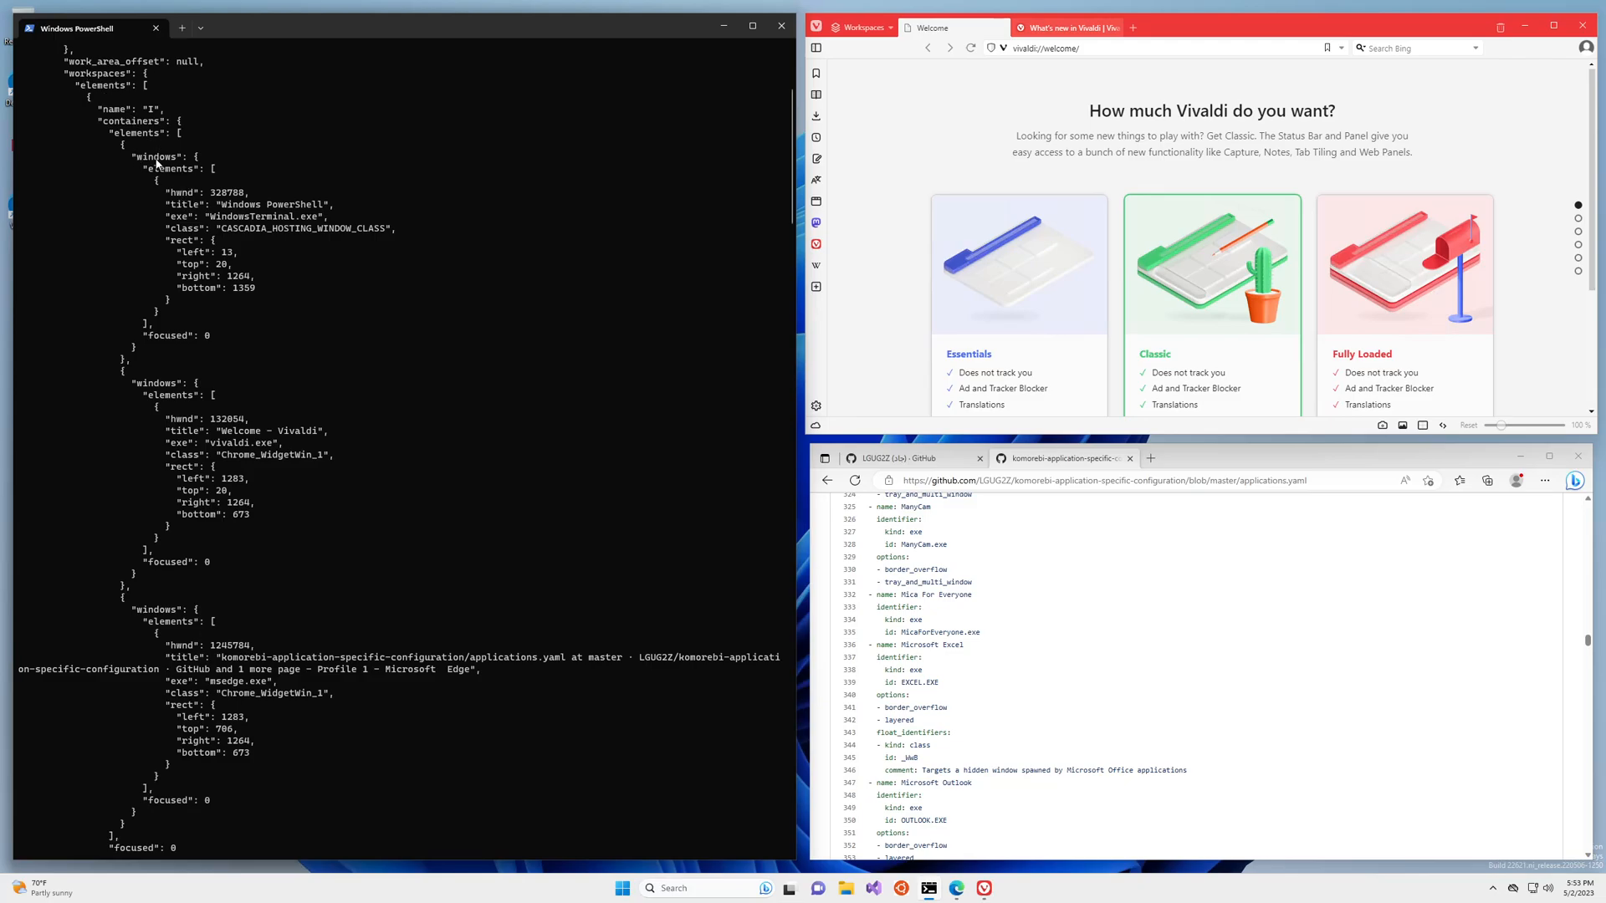
pyautogui.moveTo(259, 216)
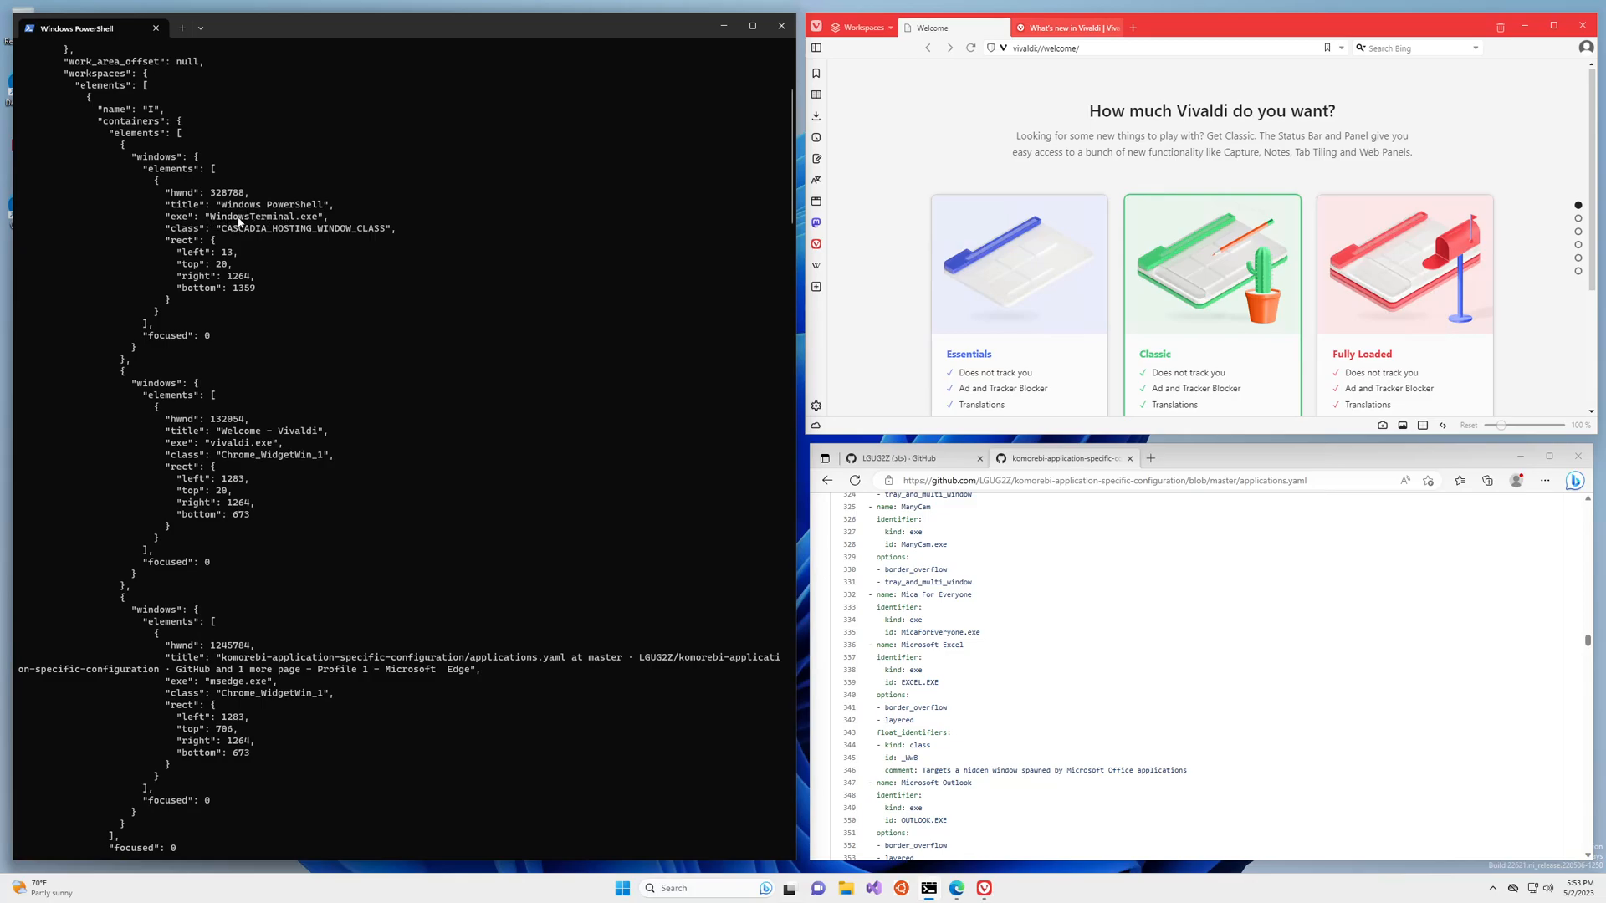
pyautogui.moveTo(249, 308)
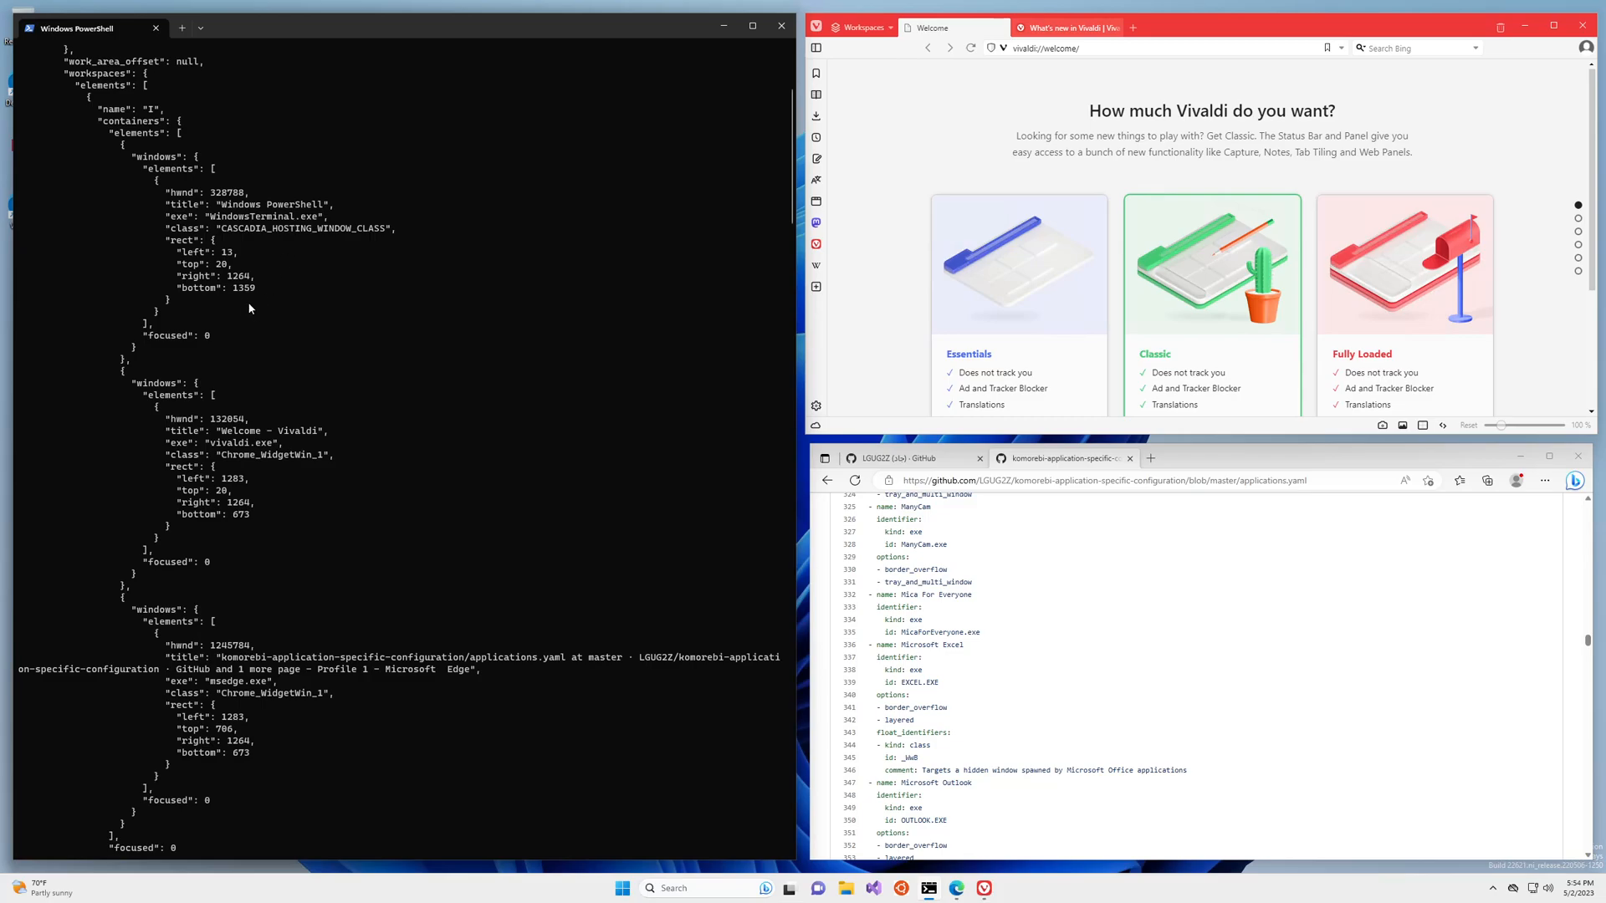
pyautogui.moveTo(216, 448)
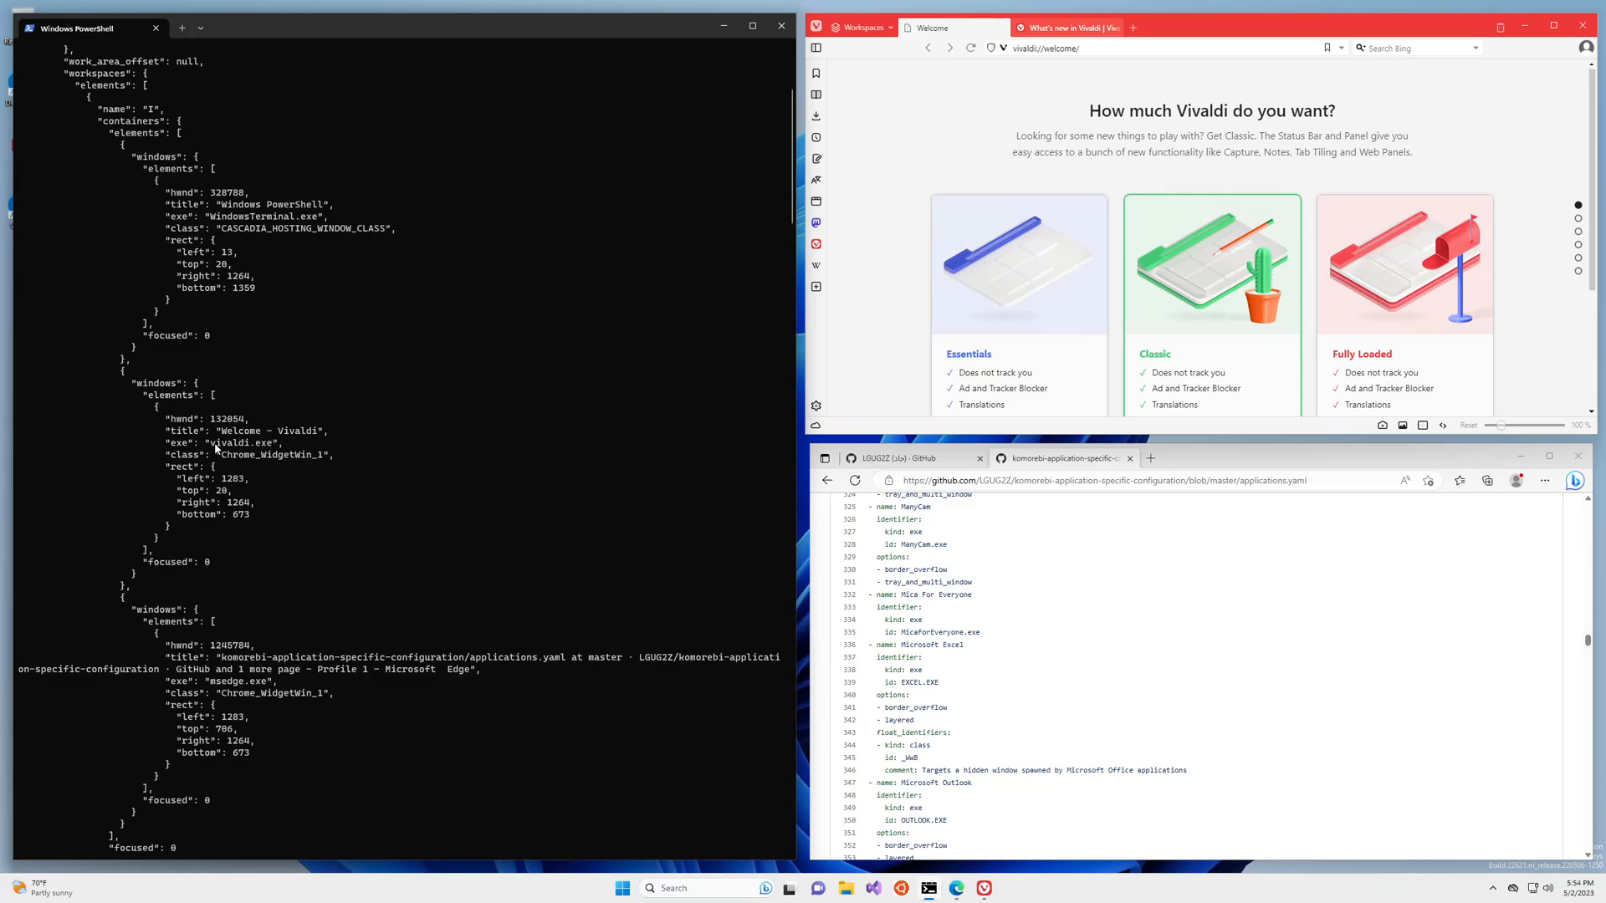
pyautogui.moveTo(231, 682)
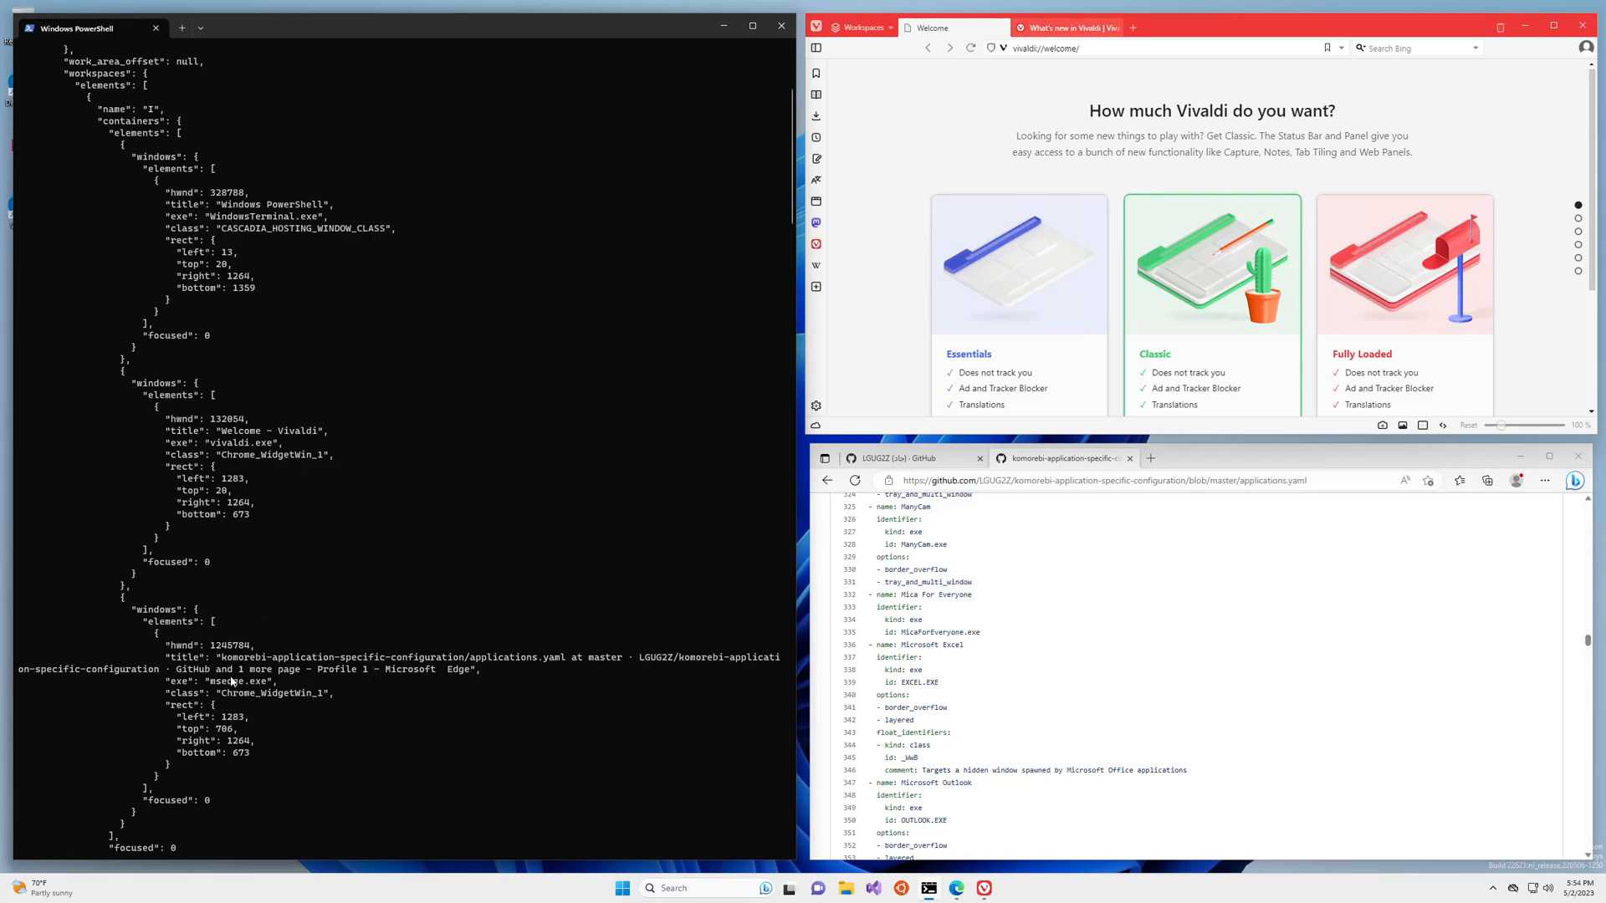
pyautogui.moveTo(258, 699)
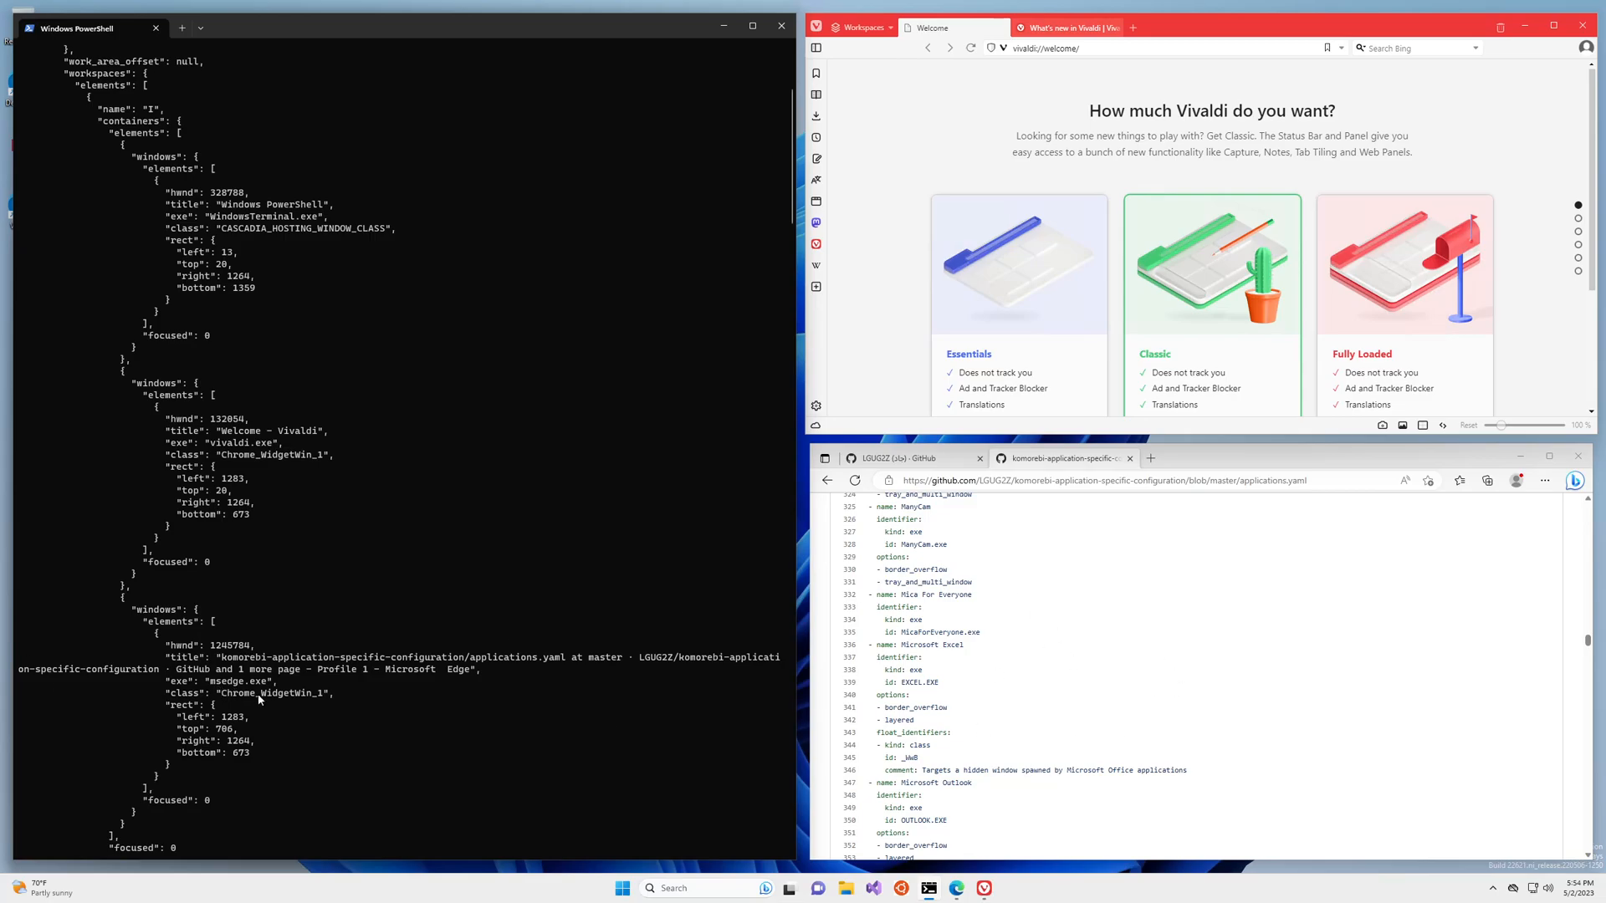
pyautogui.doubleClick(228, 681)
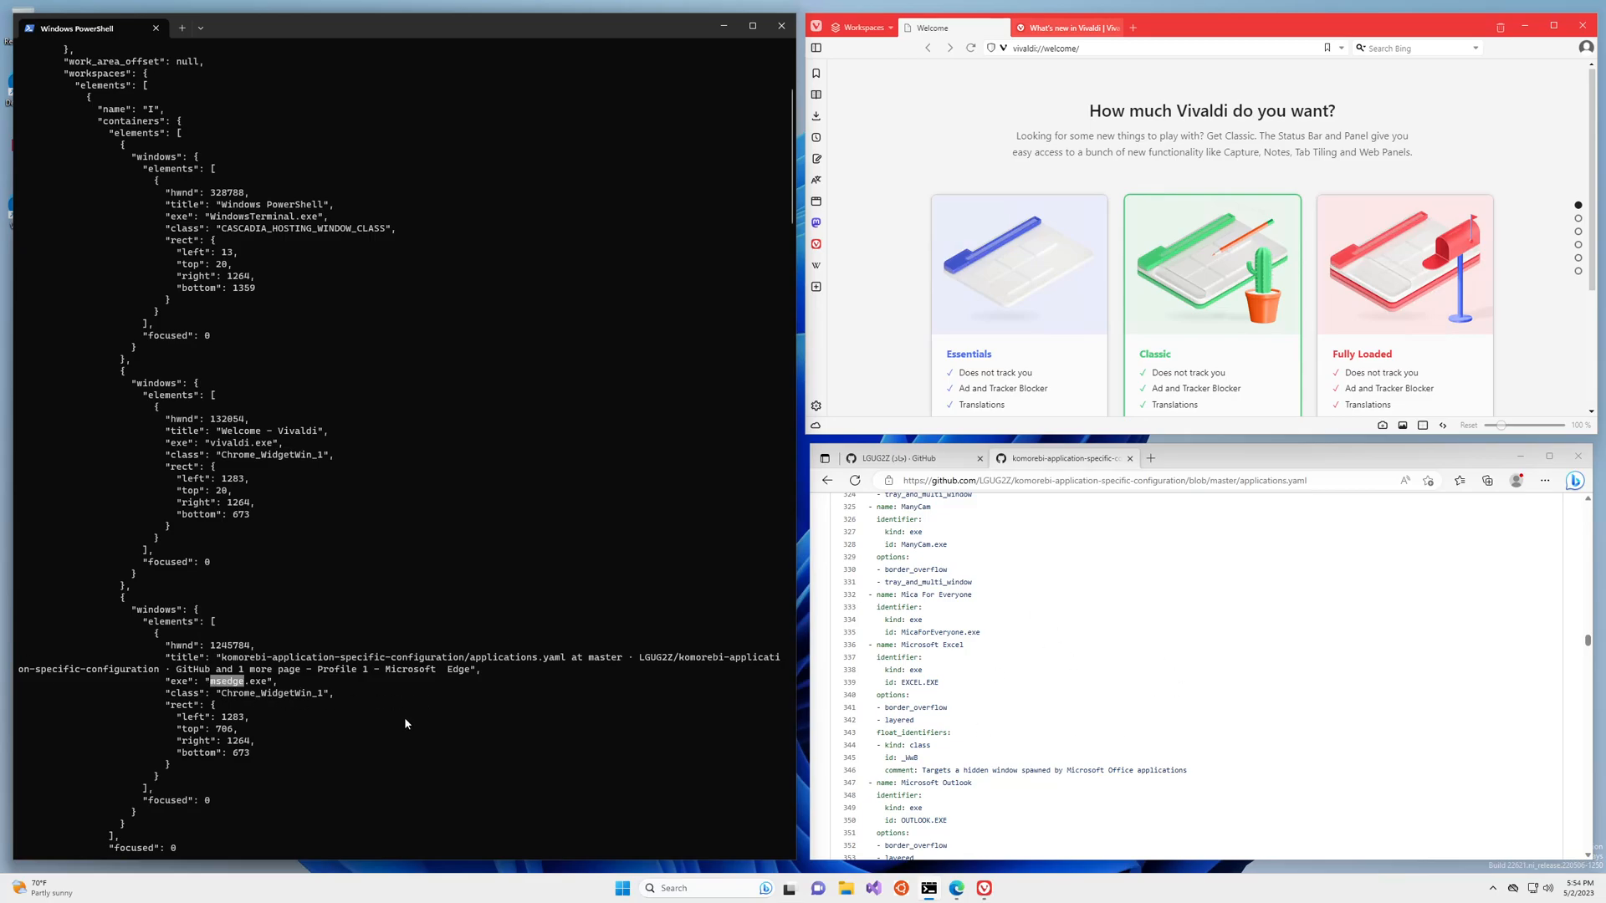
pyautogui.moveTo(130, 366)
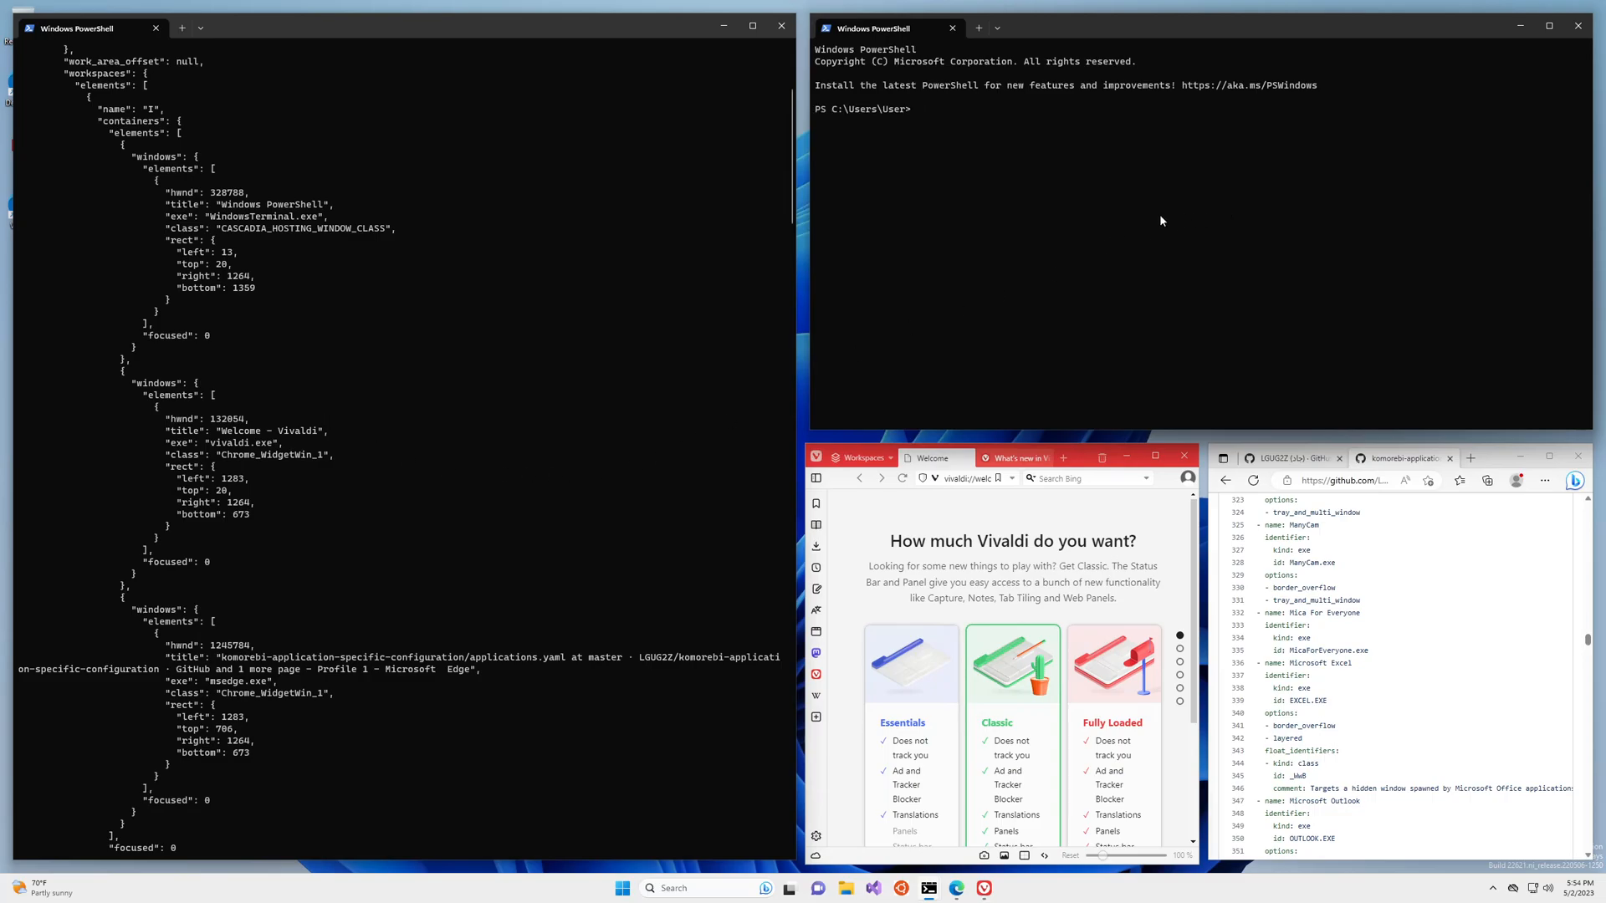
# - Run 'komorebic identify-border-overflow-application' without arguments to show its usage help
pyautogui.write('komorebic')
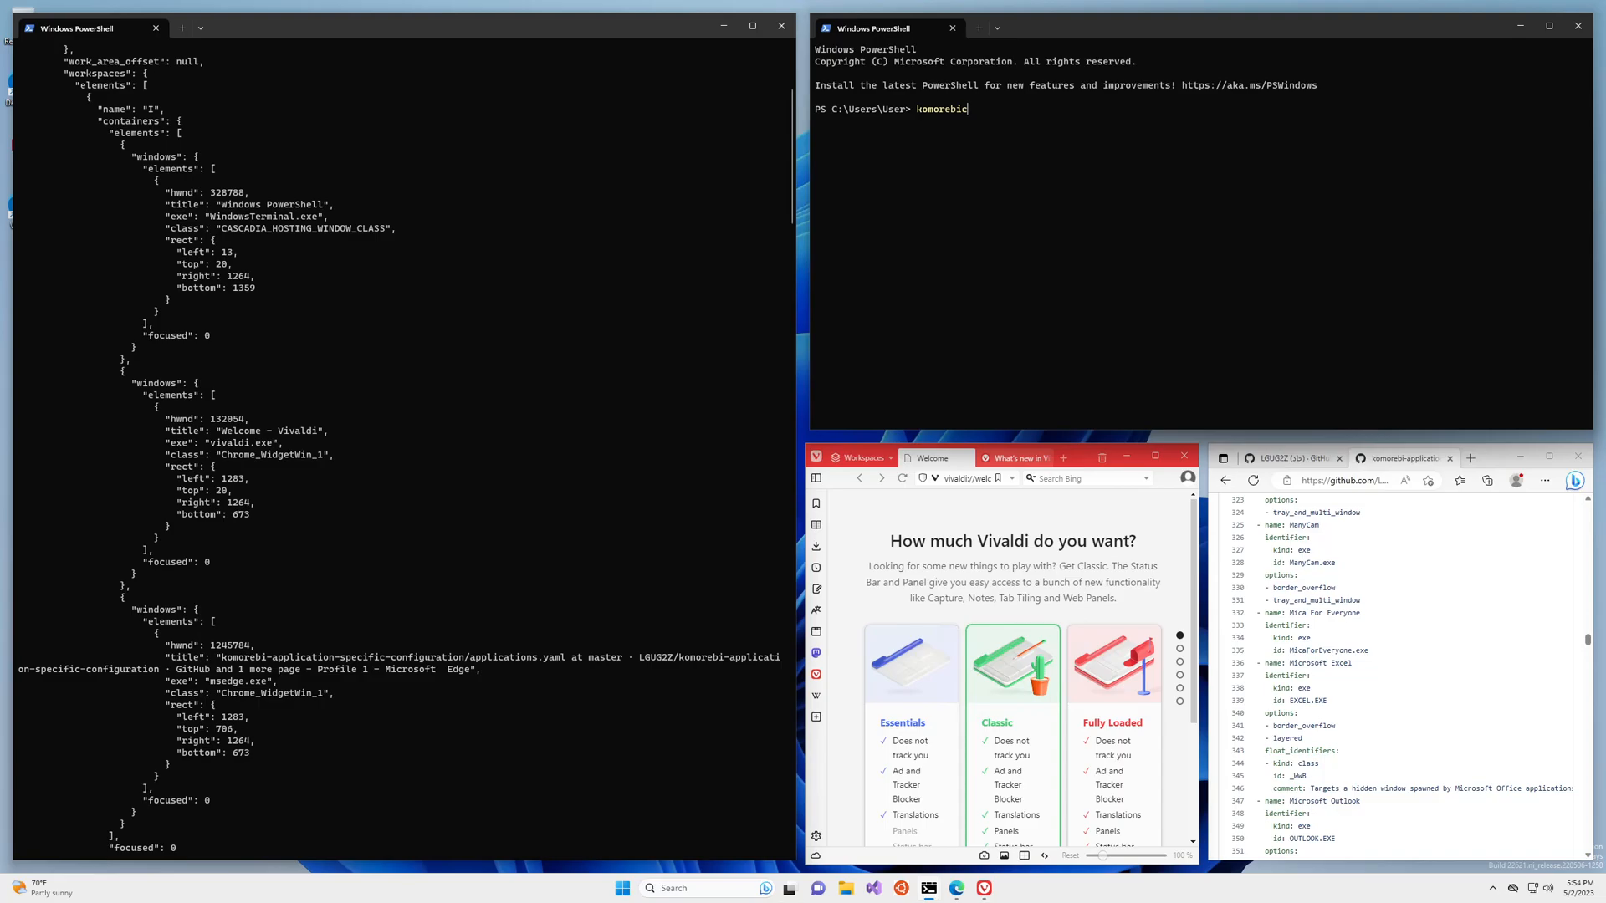
pyautogui.write('iden')
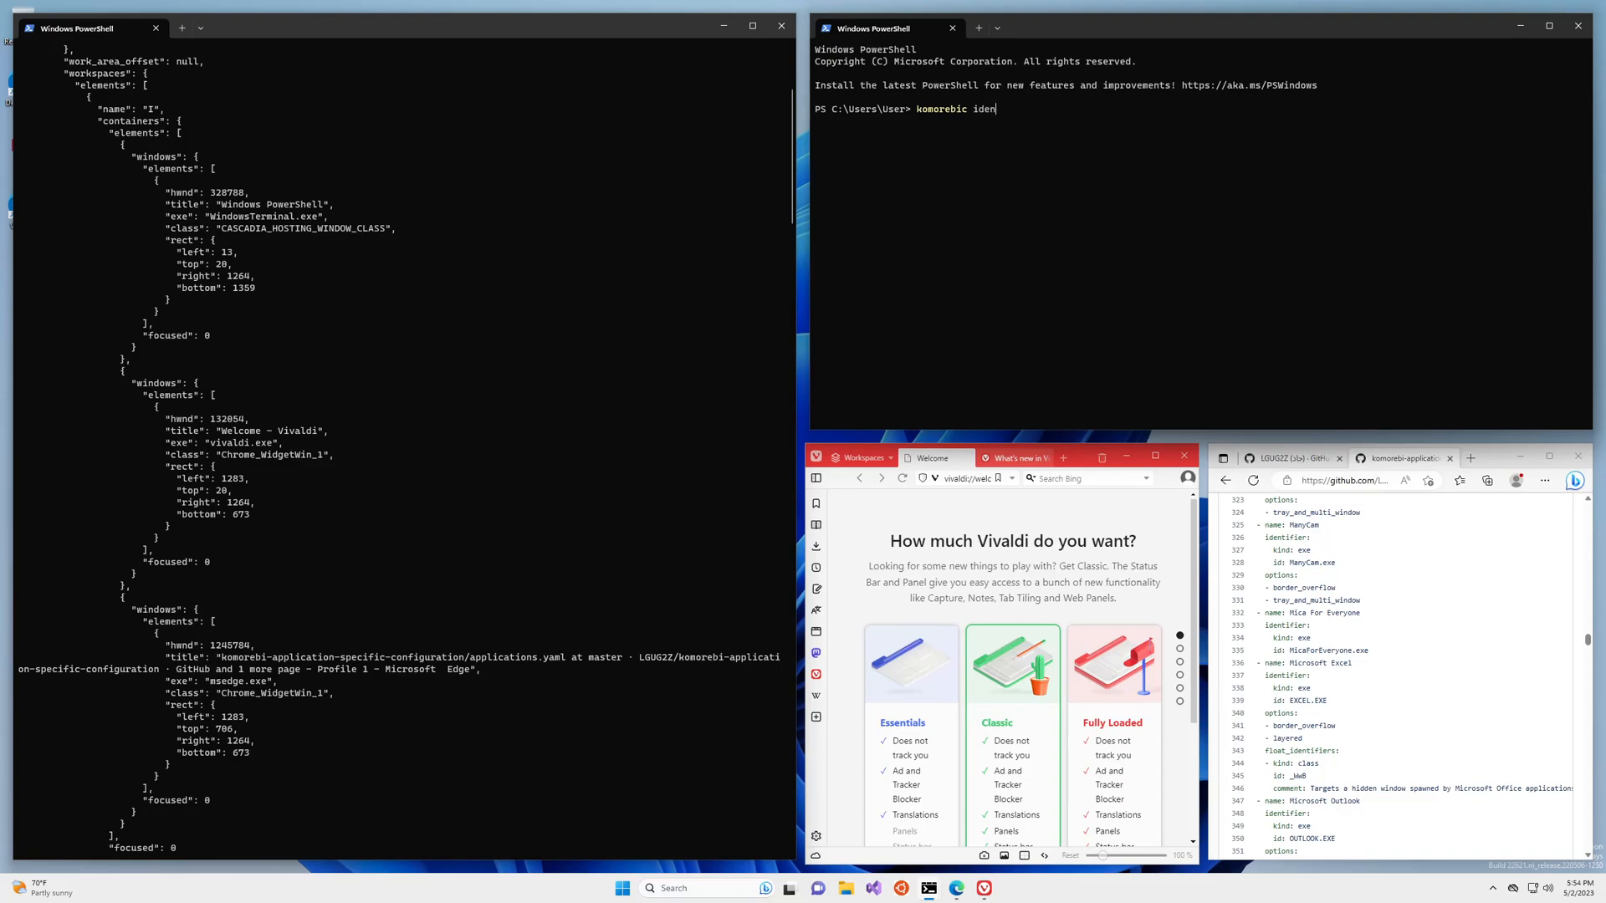
pyautogui.write('tify-border')
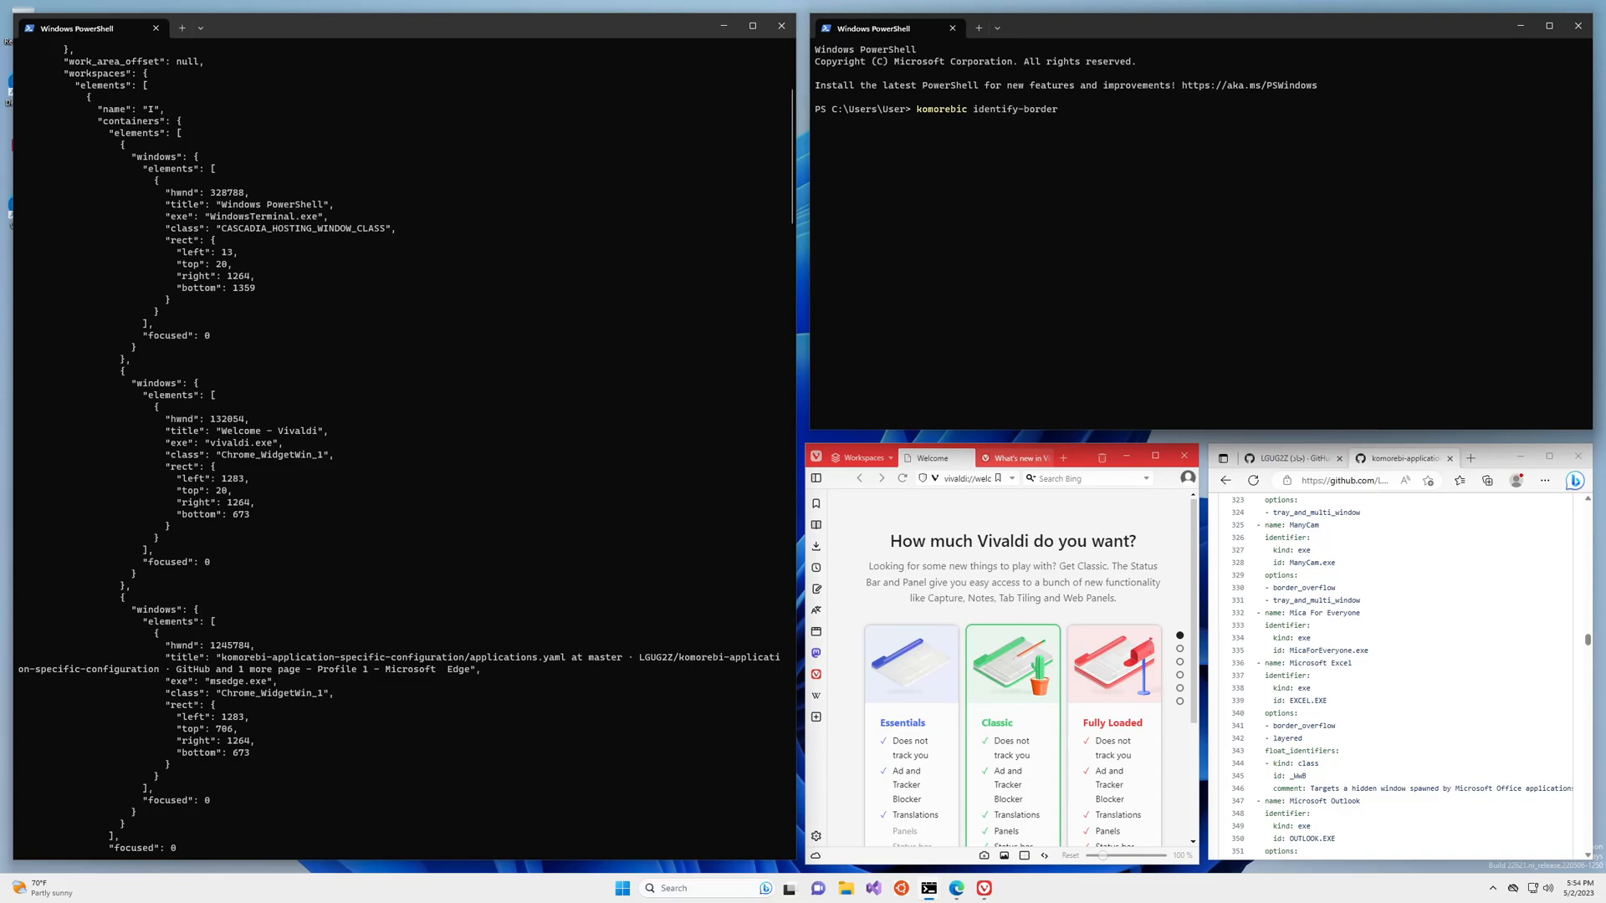
pyautogui.write('-overflow-app')
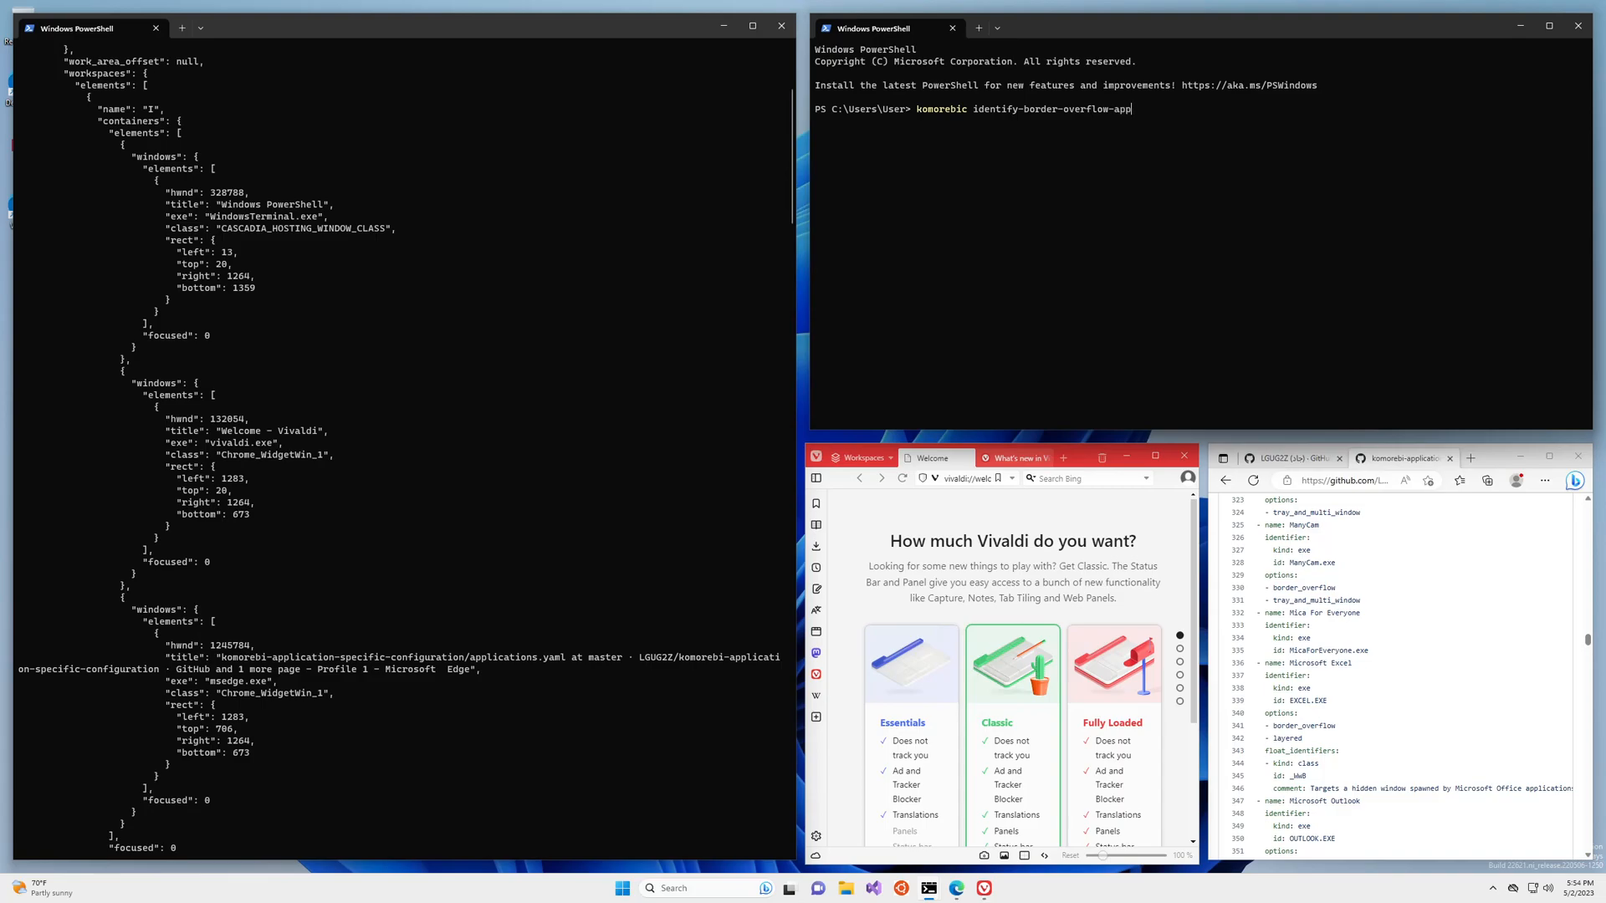
pyautogui.press('Return')
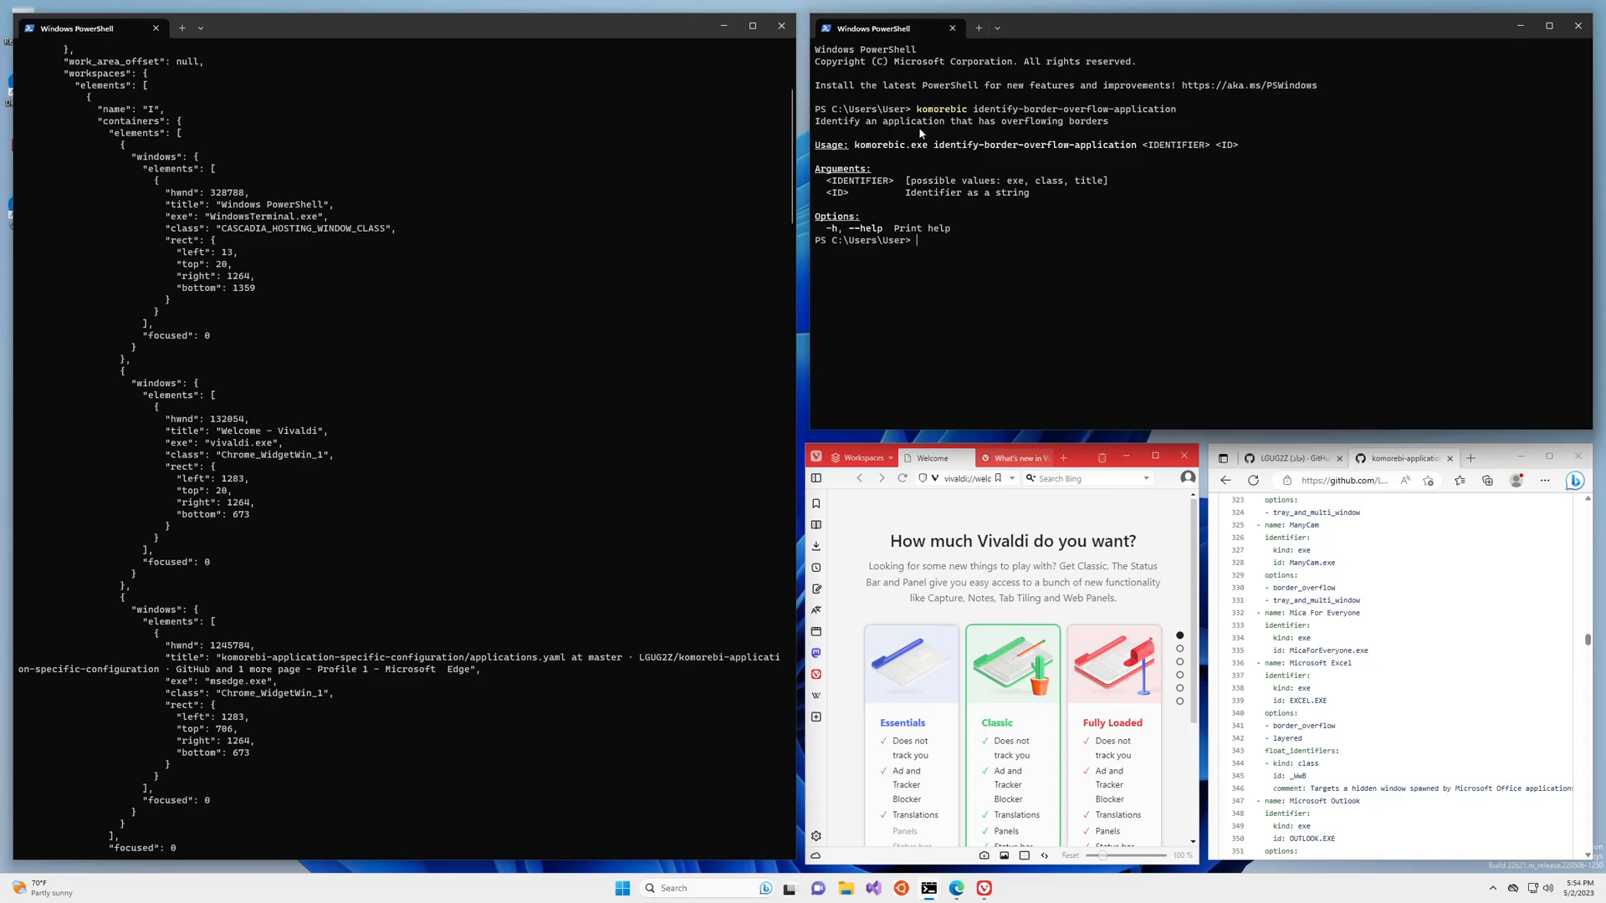
pyautogui.moveTo(1064, 296)
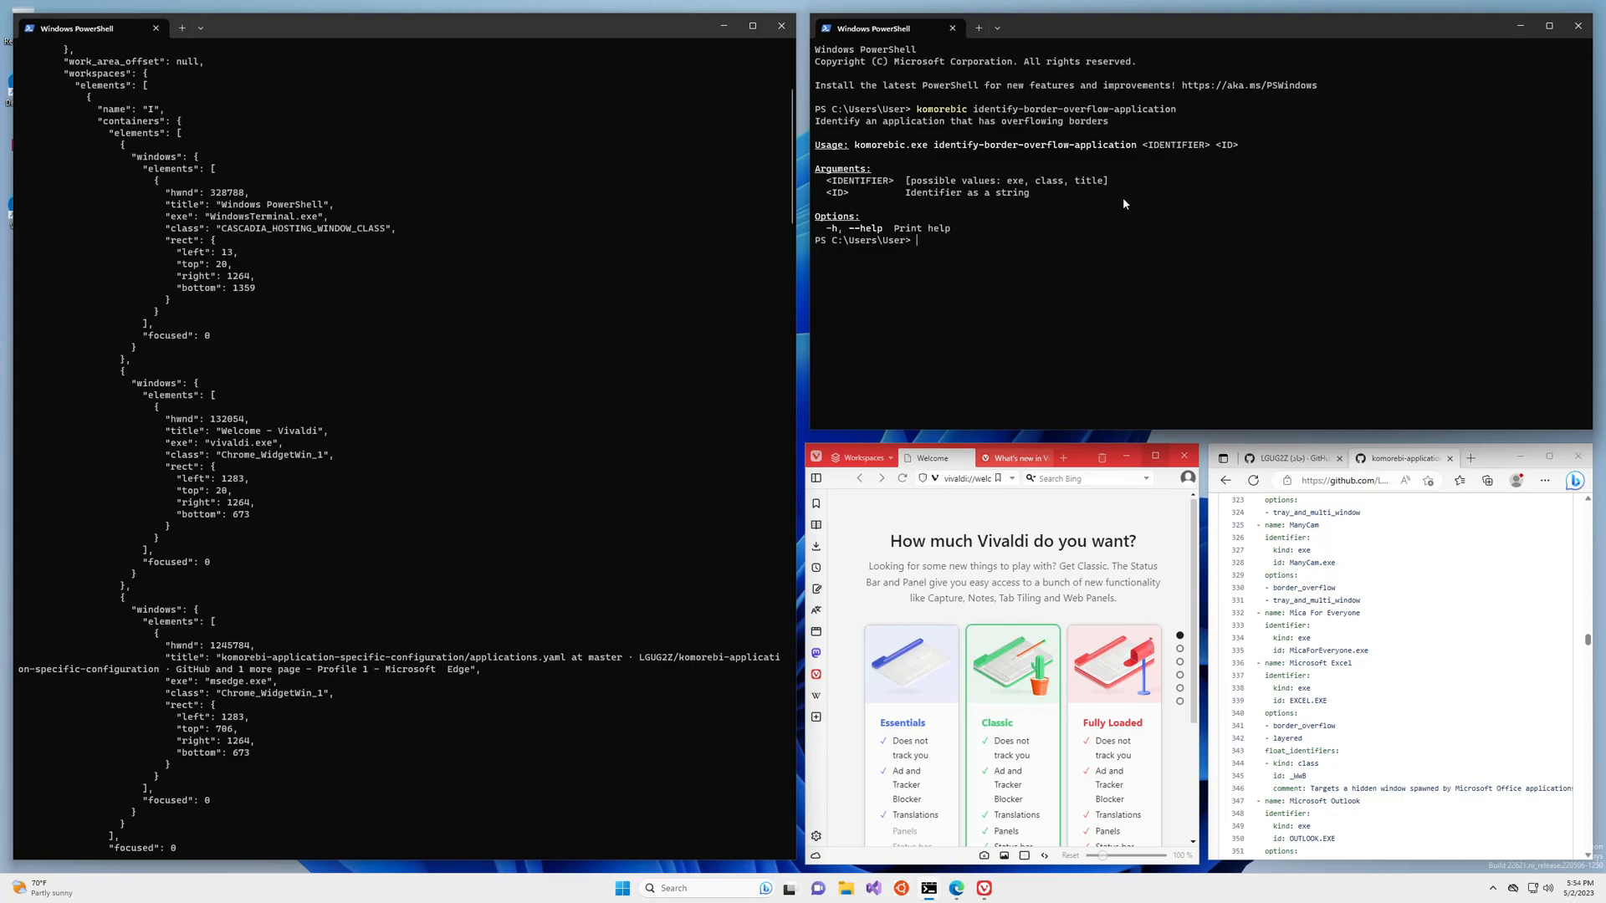
pyautogui.moveTo(1116, 166)
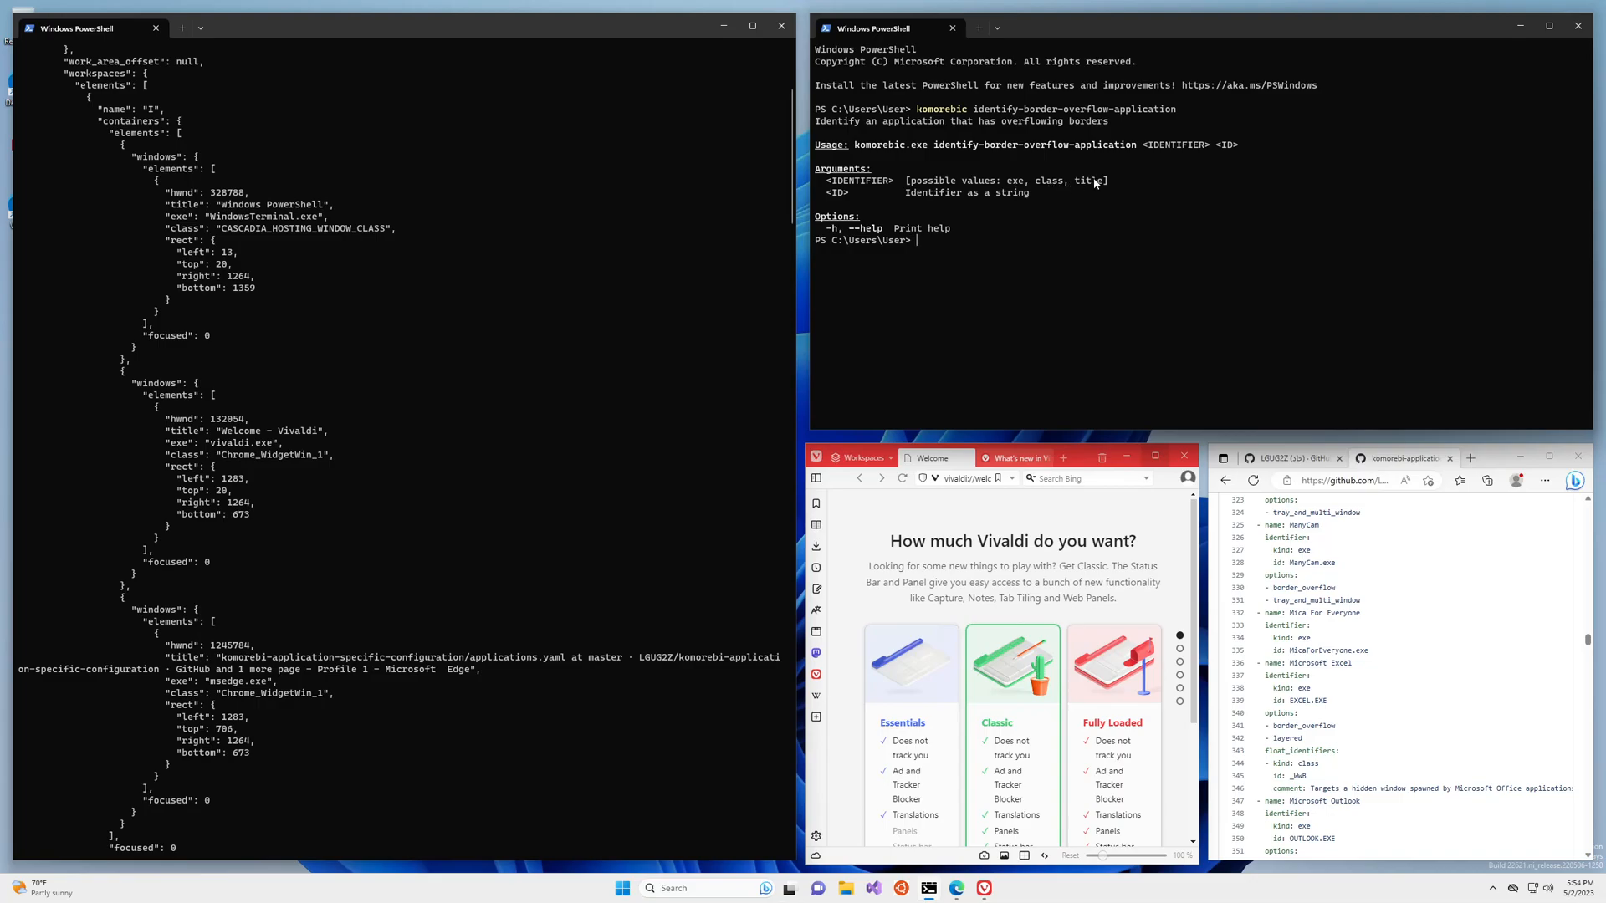
pyautogui.moveTo(937, 216)
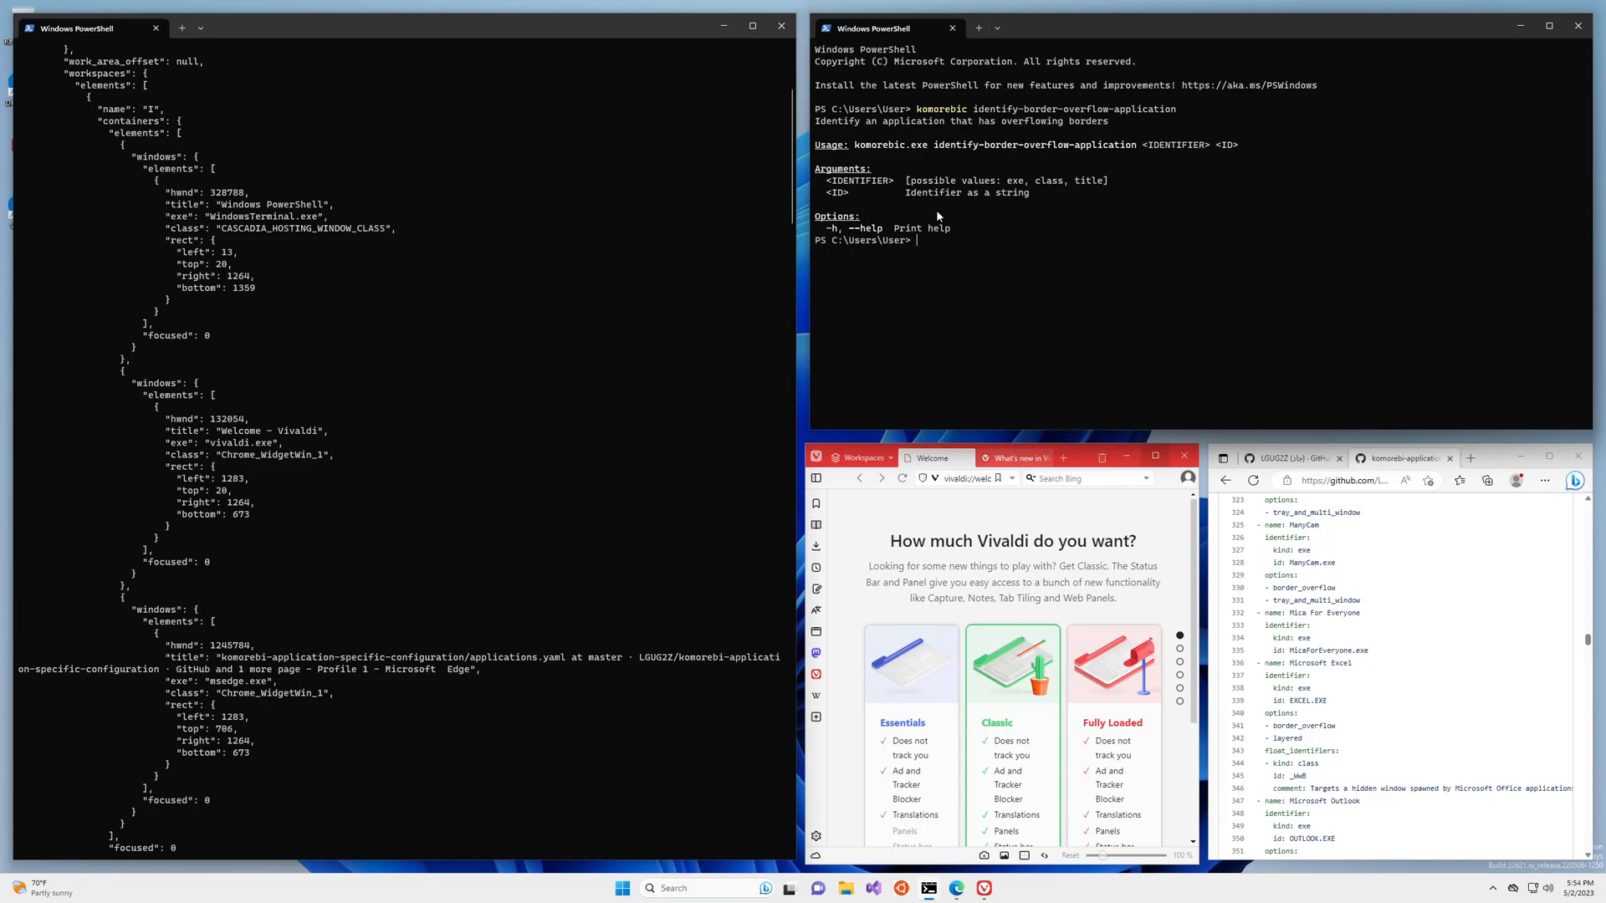
pyautogui.moveTo(1014, 192)
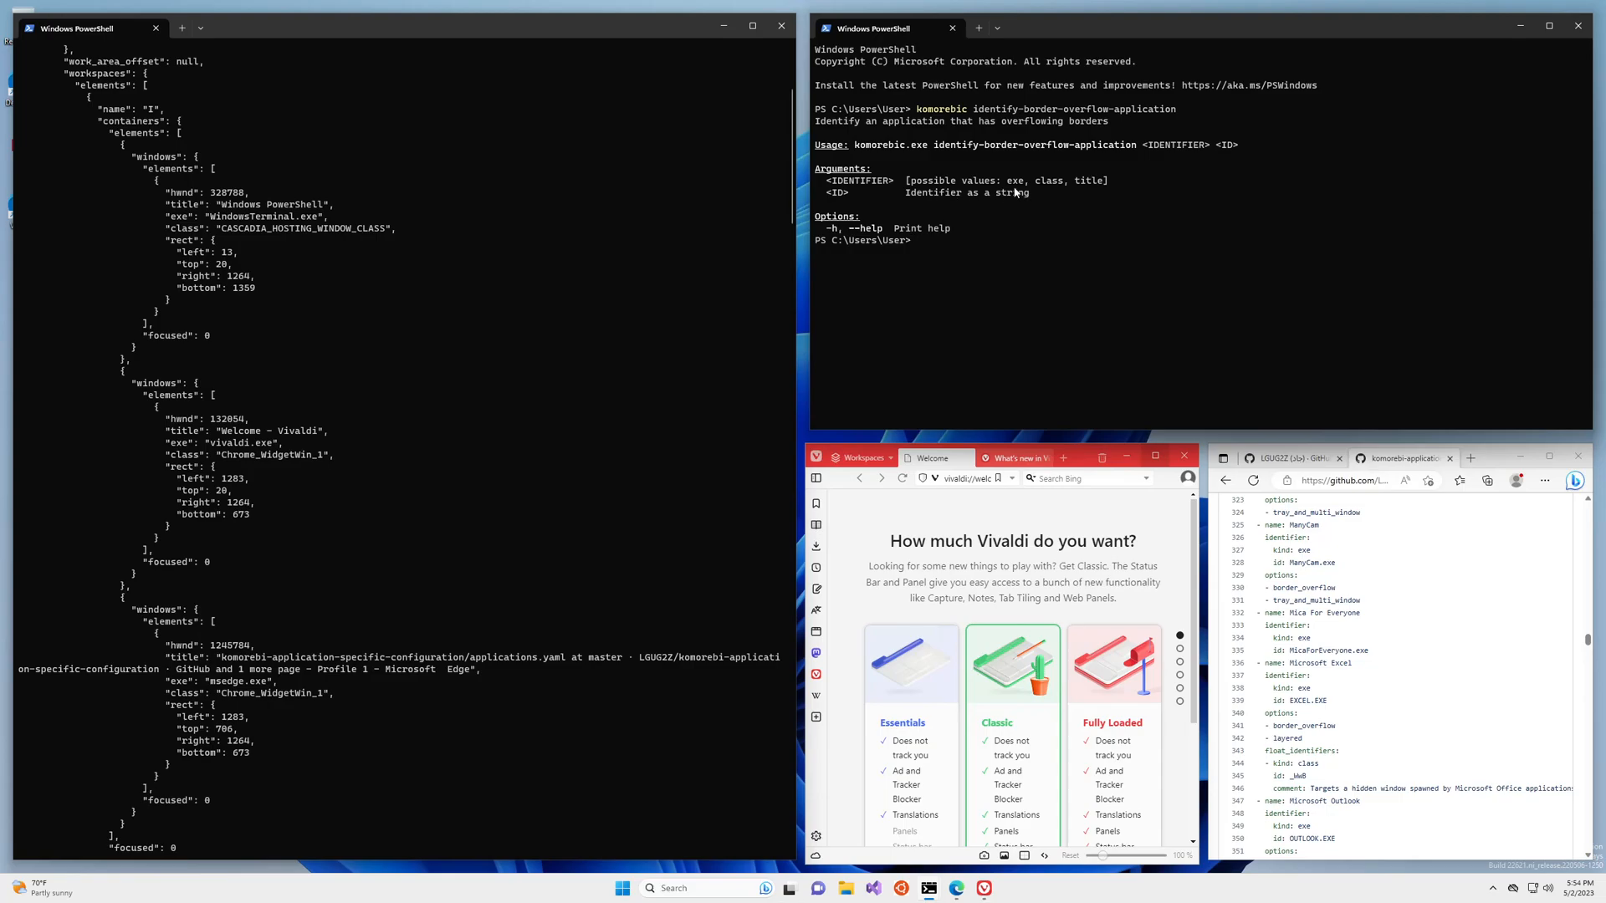
pyautogui.moveTo(1052, 189)
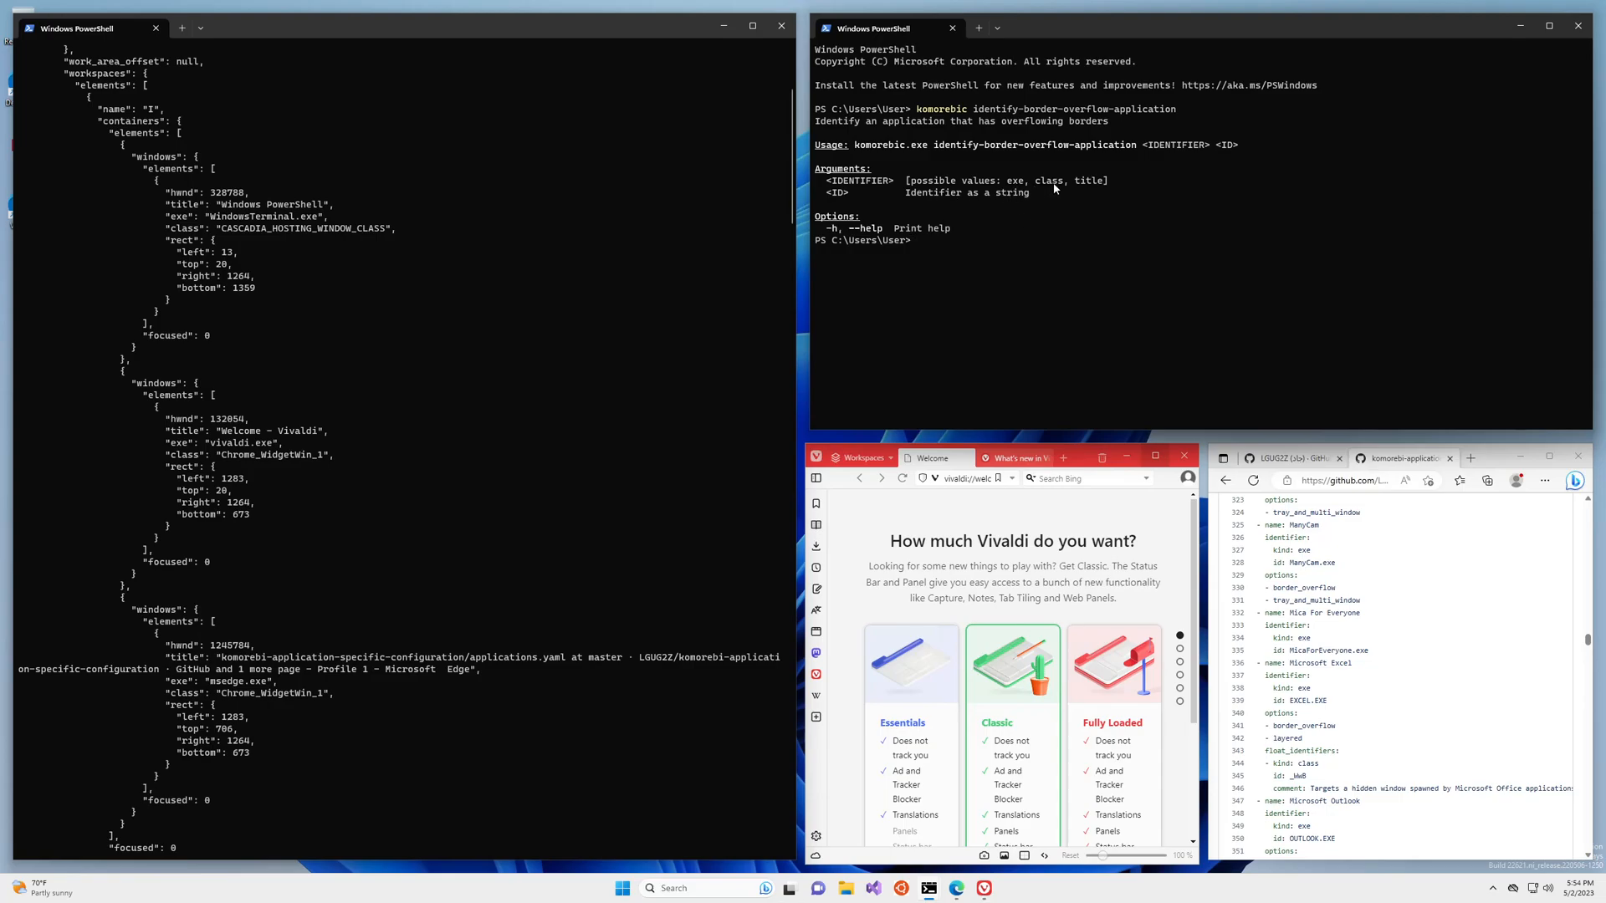
pyautogui.moveTo(1088, 309)
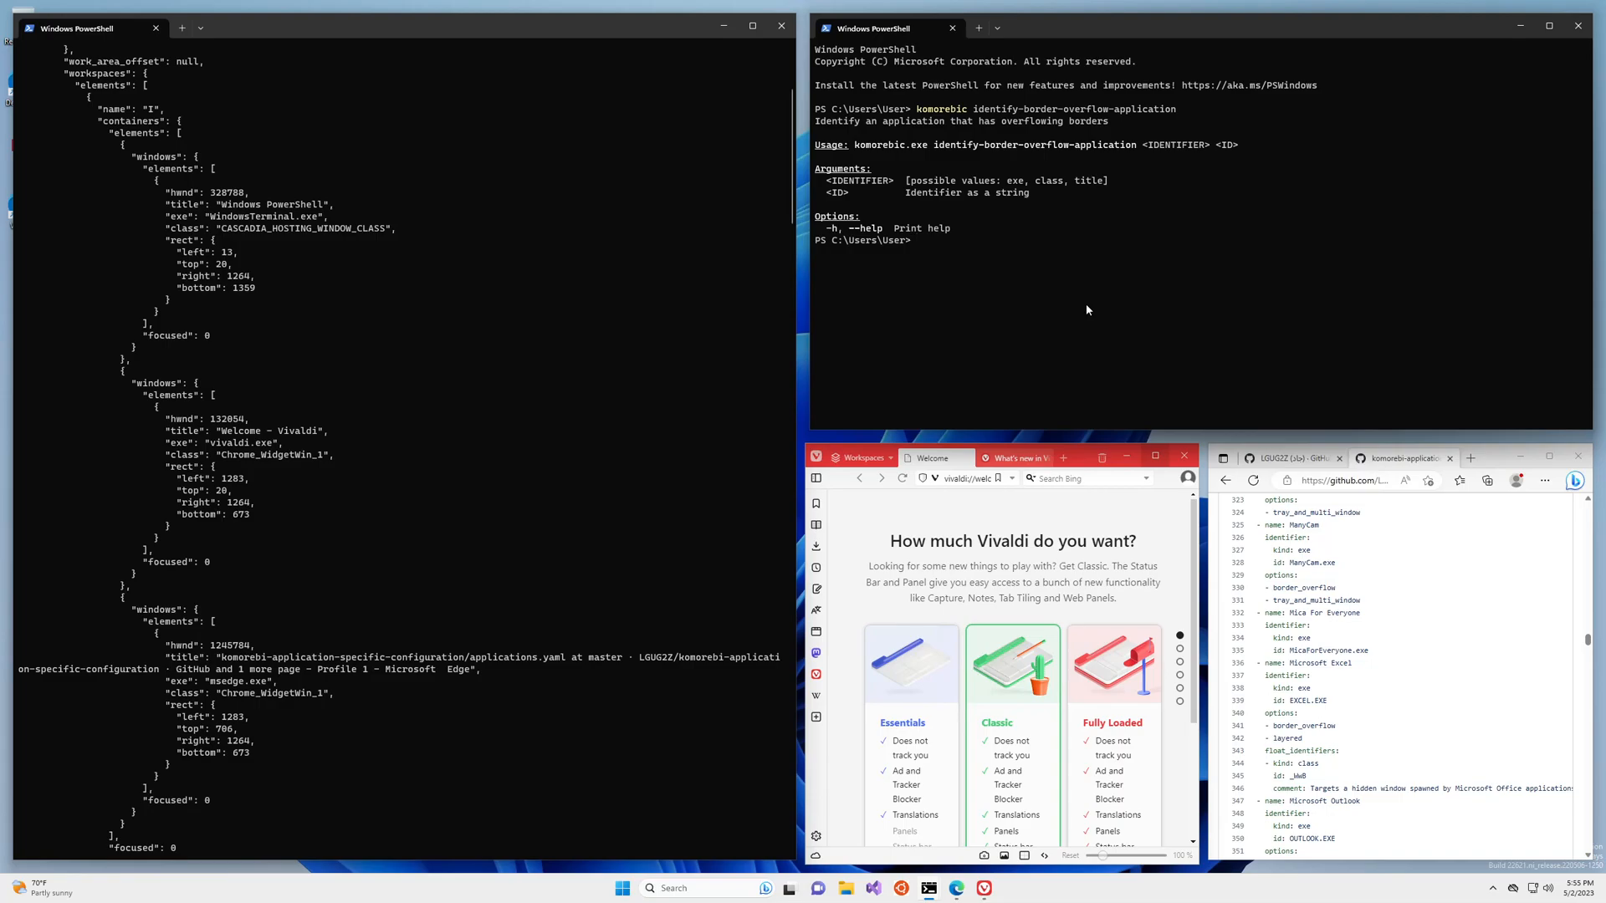
# - Run 'komorebic identify-border-overflow-application exe vivaldi.exe' to register Vivaldi's overflowing borders
pyautogui.write('komorebic identify-border-overflow-application')
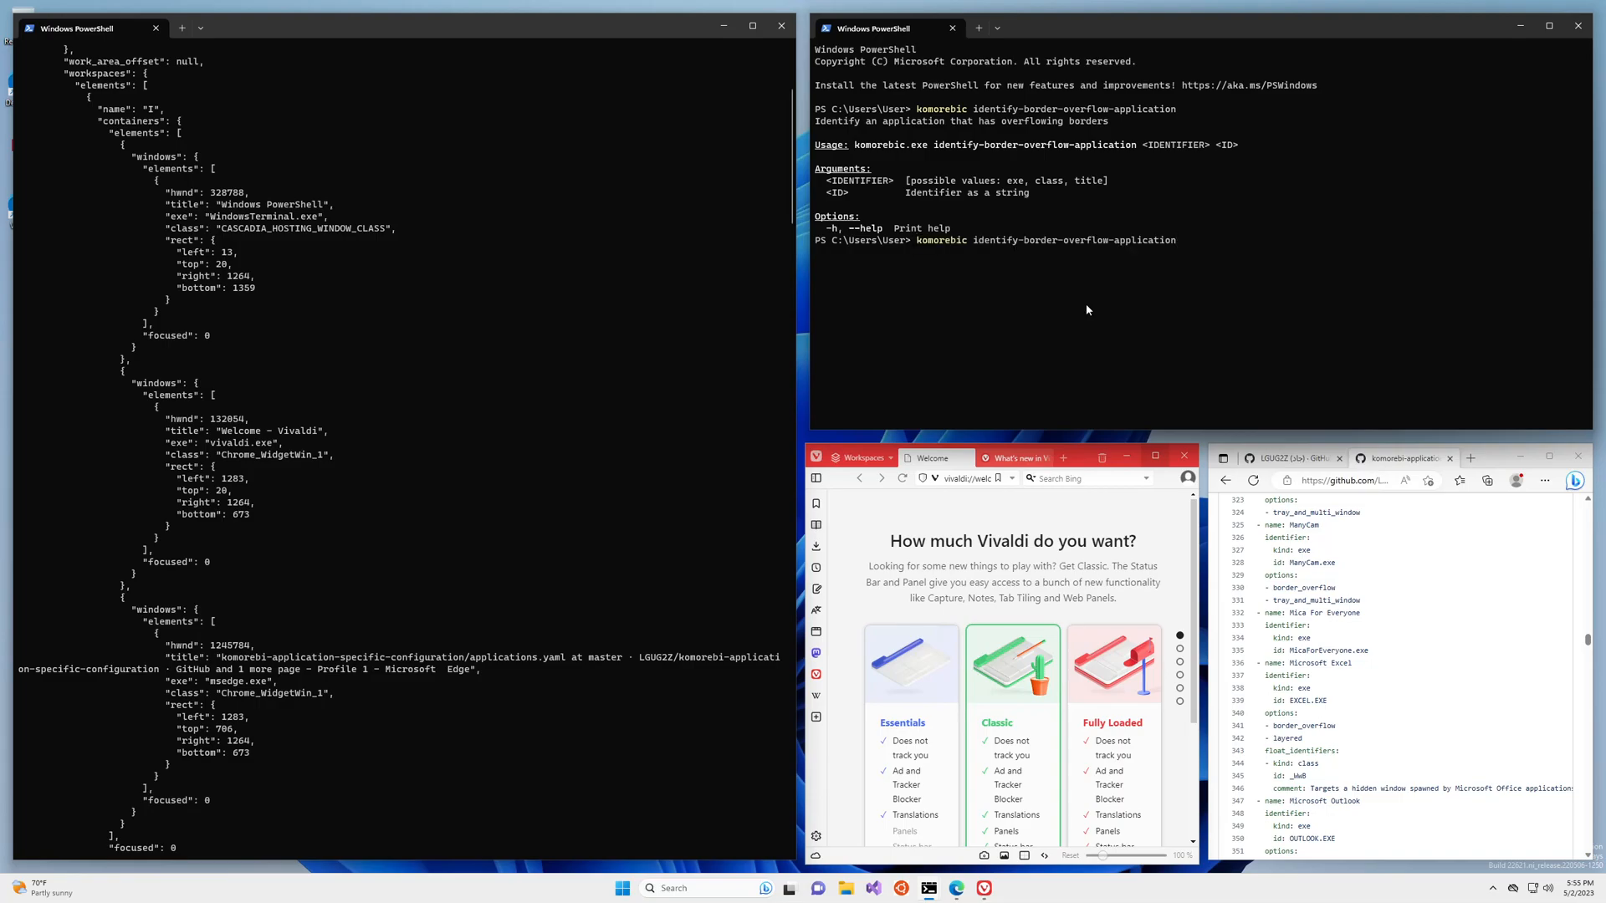
pyautogui.write('ex')
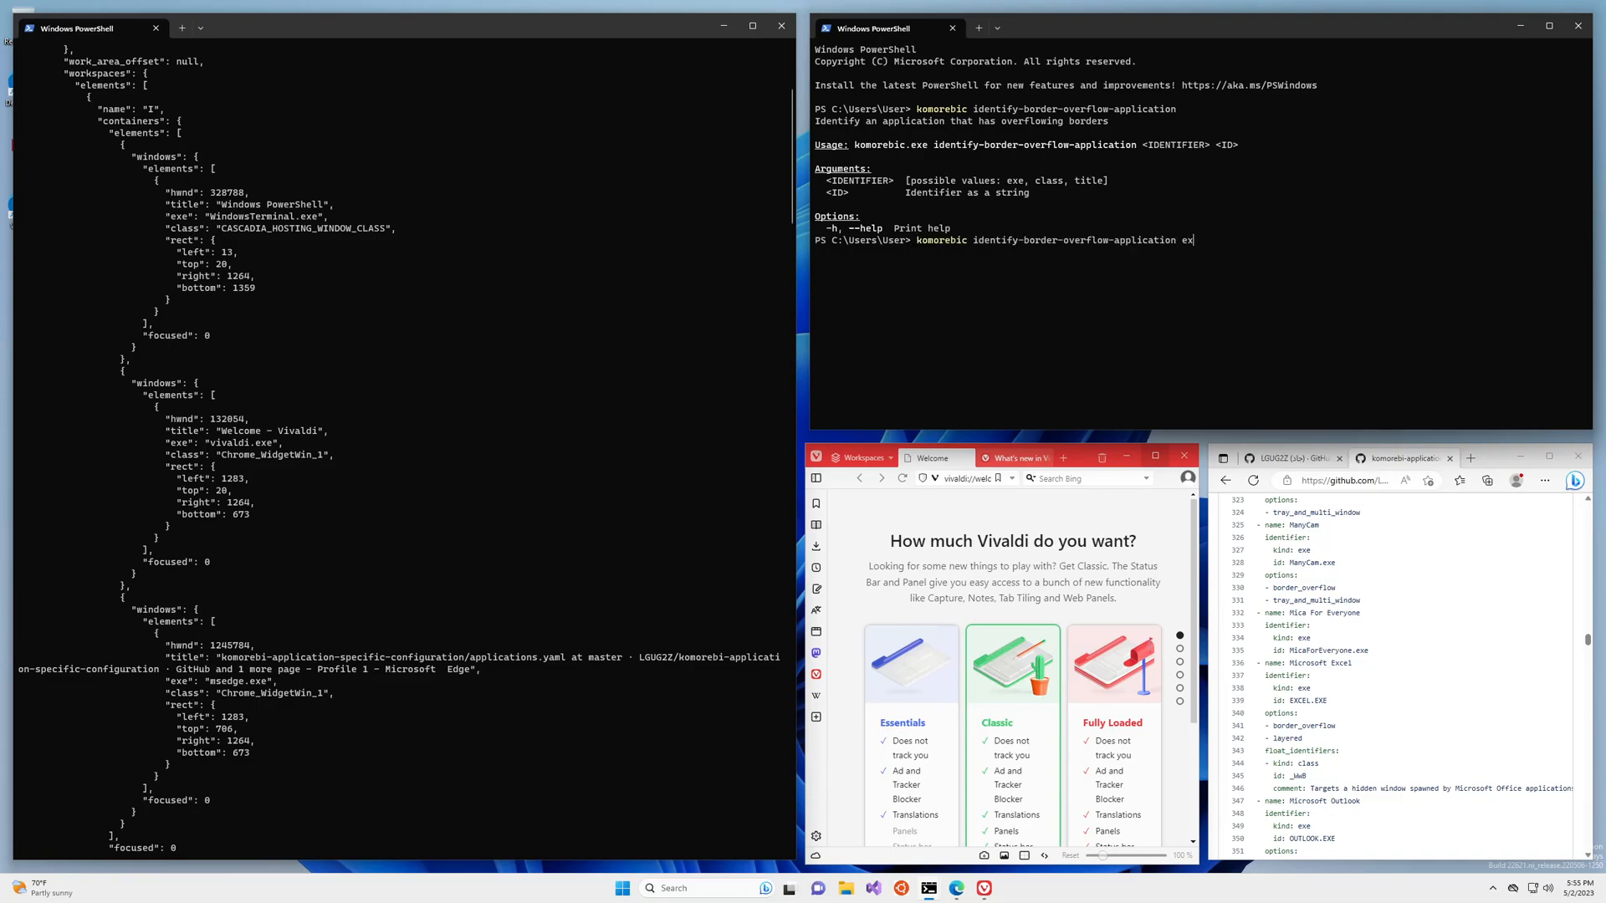
pyautogui.write('e')
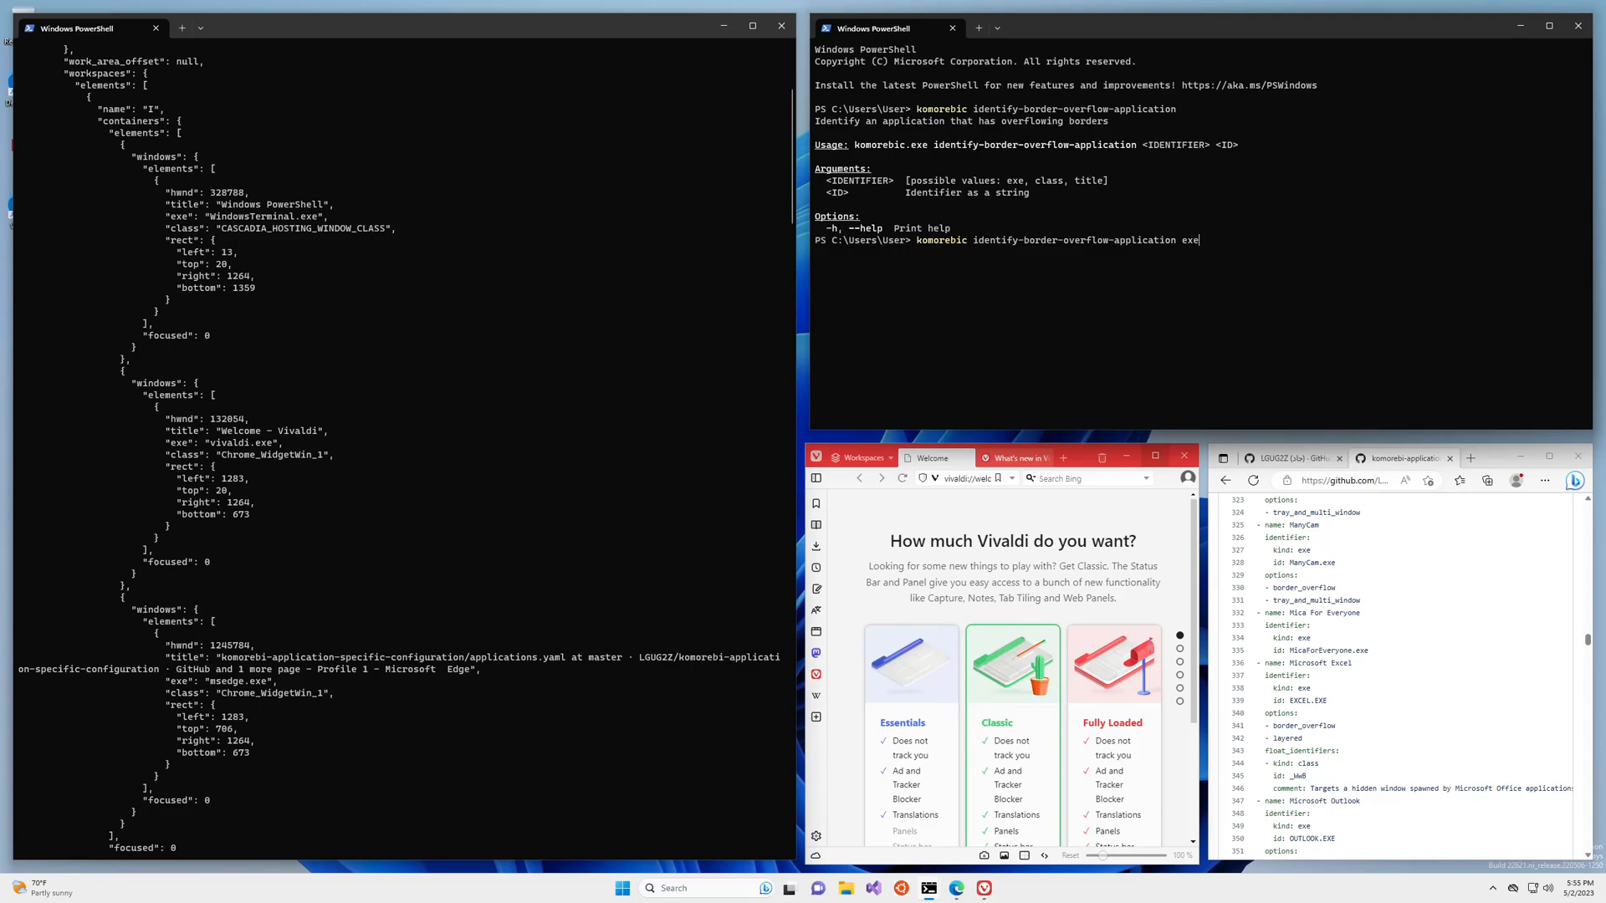
pyautogui.write('vivaldi')
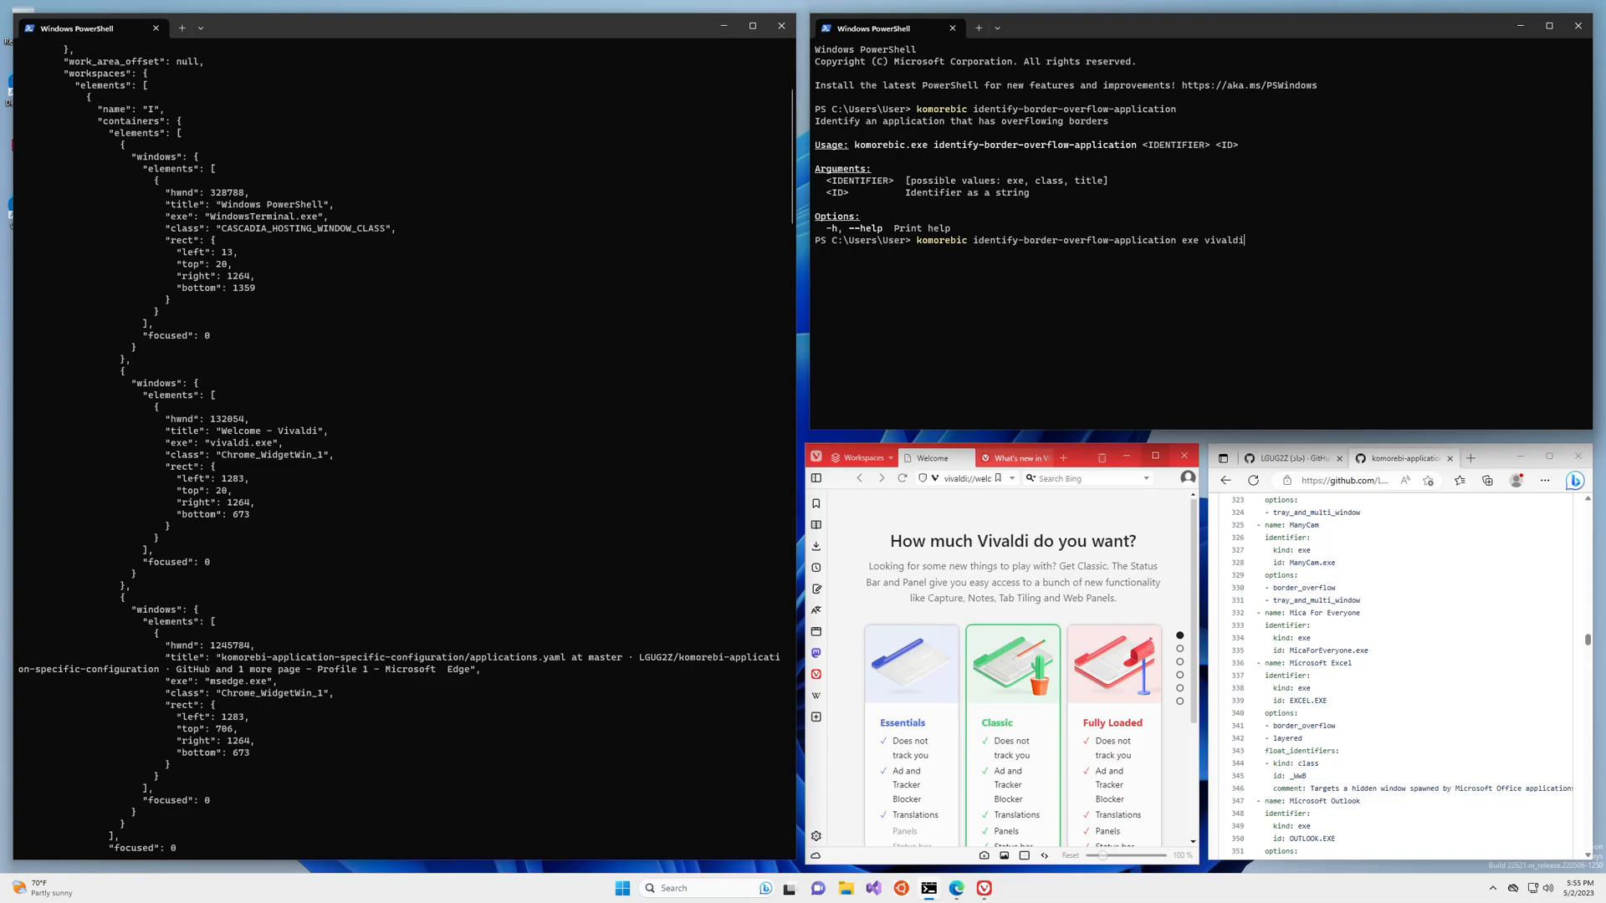
pyautogui.write('.exe')
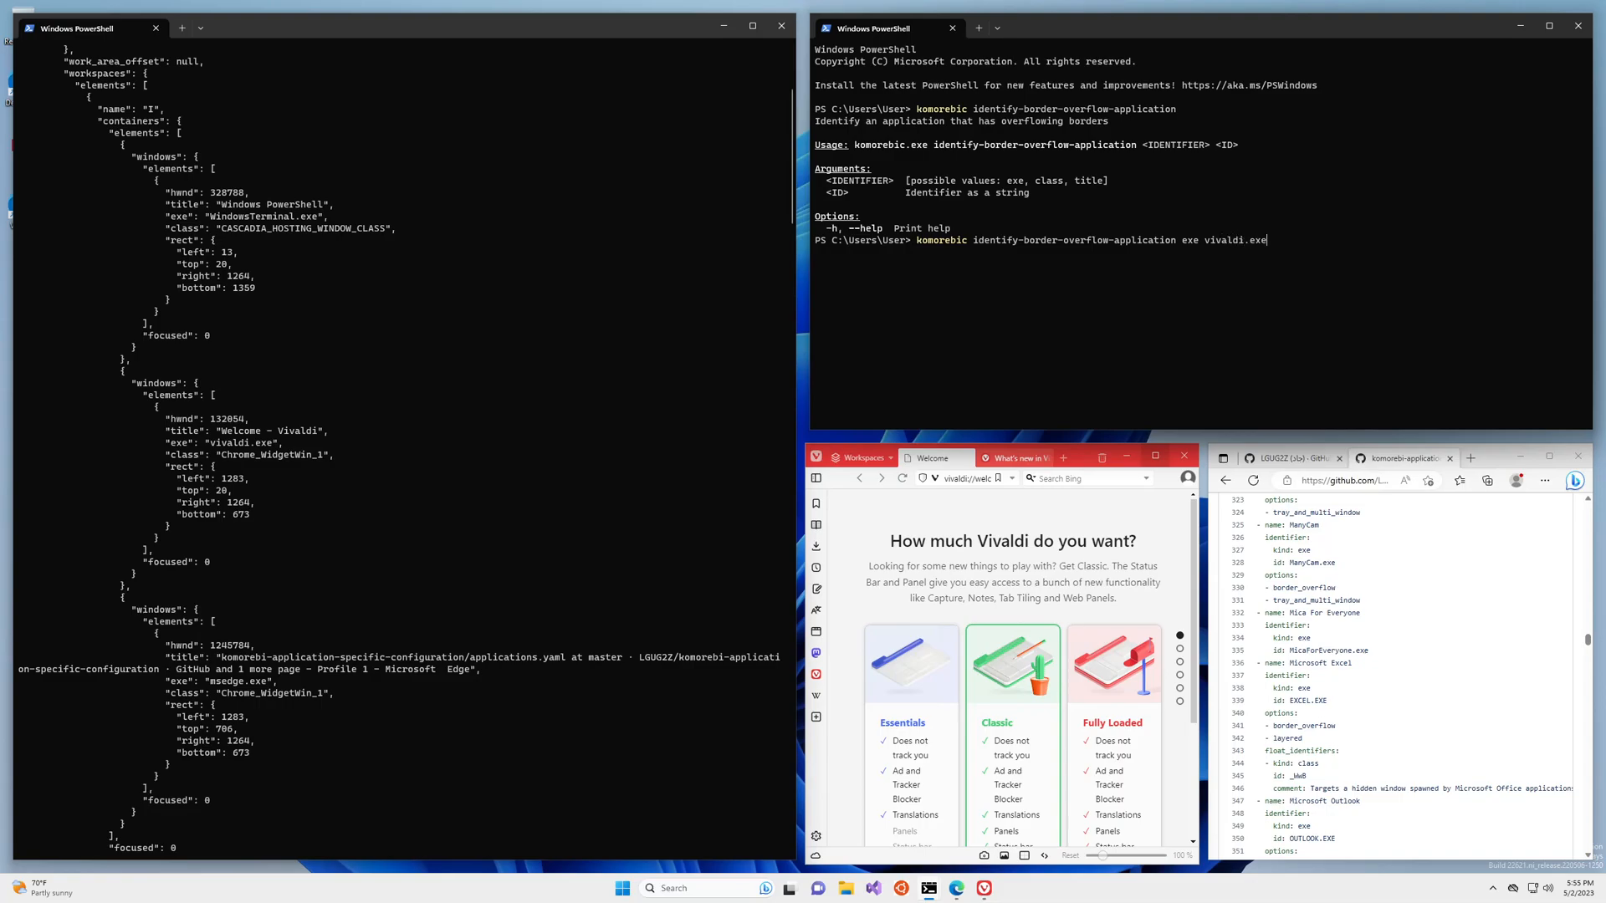
pyautogui.press('Return')
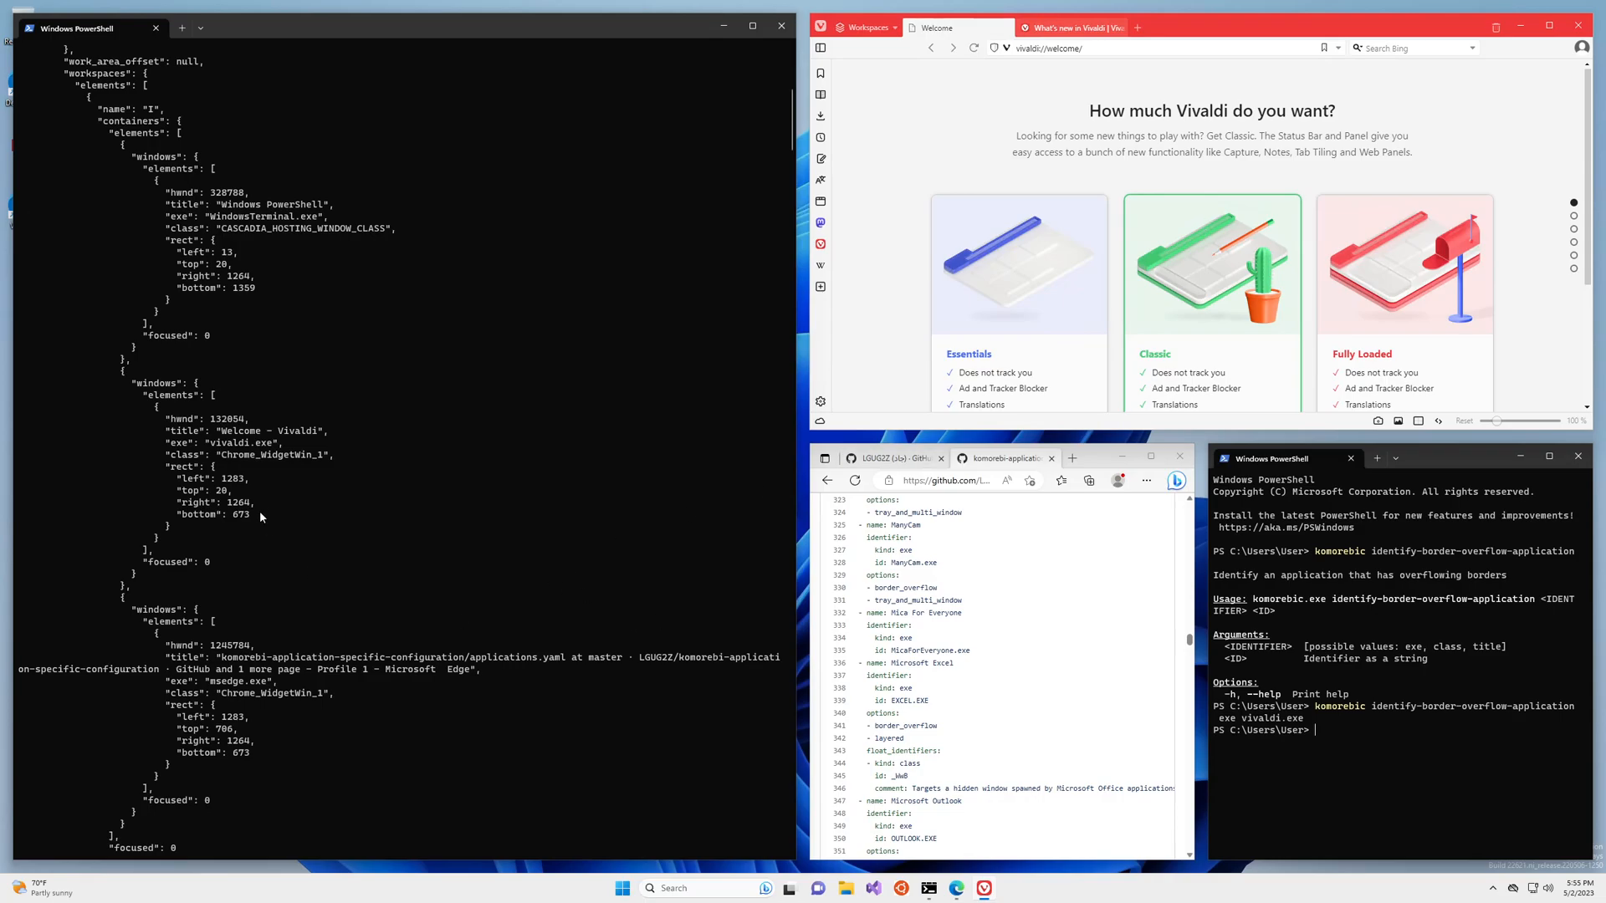
pyautogui.moveTo(364, 480)
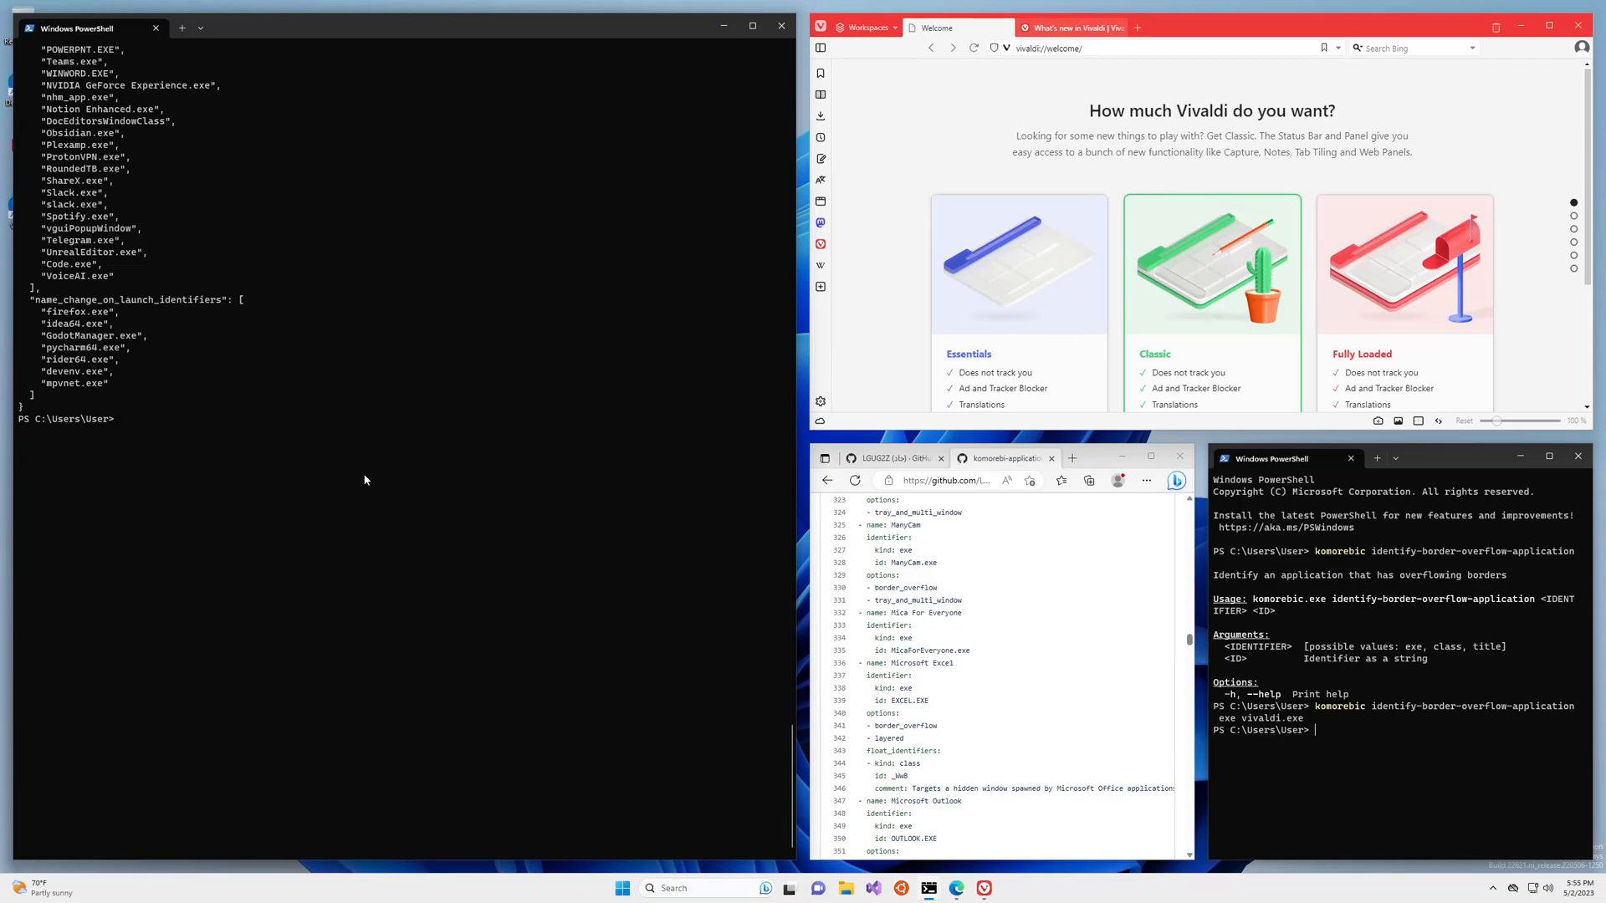
# - Open the komorebi.ps1 startup script in Notepad
pyautogui.write('note')
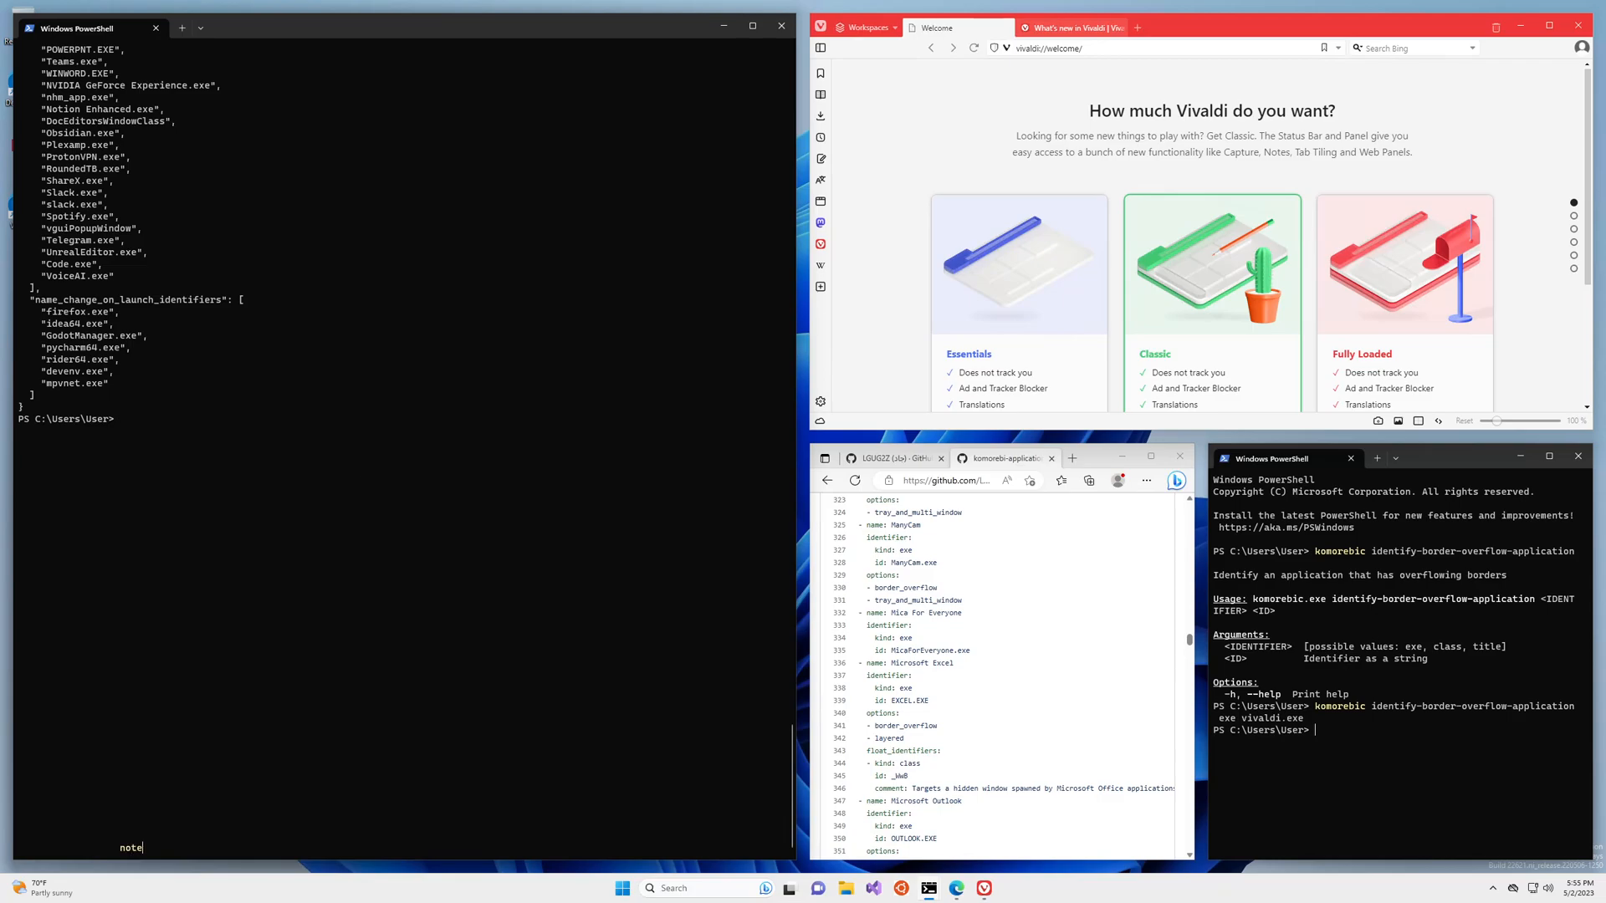
pyautogui.write('pad k')
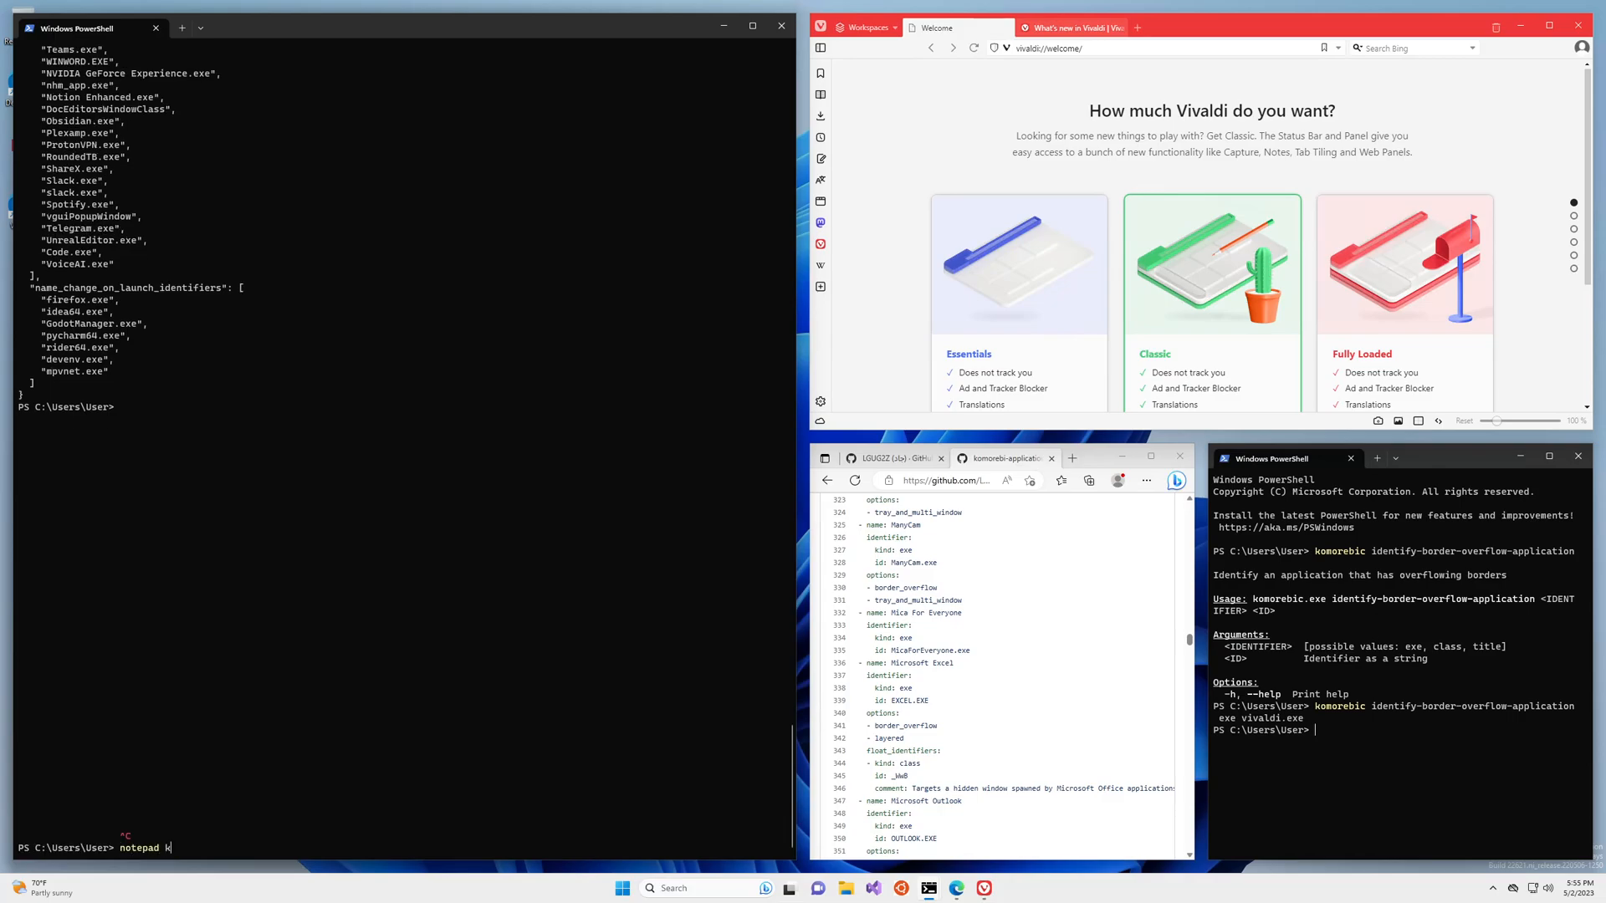
pyautogui.write('.\\komorebi.ps1')
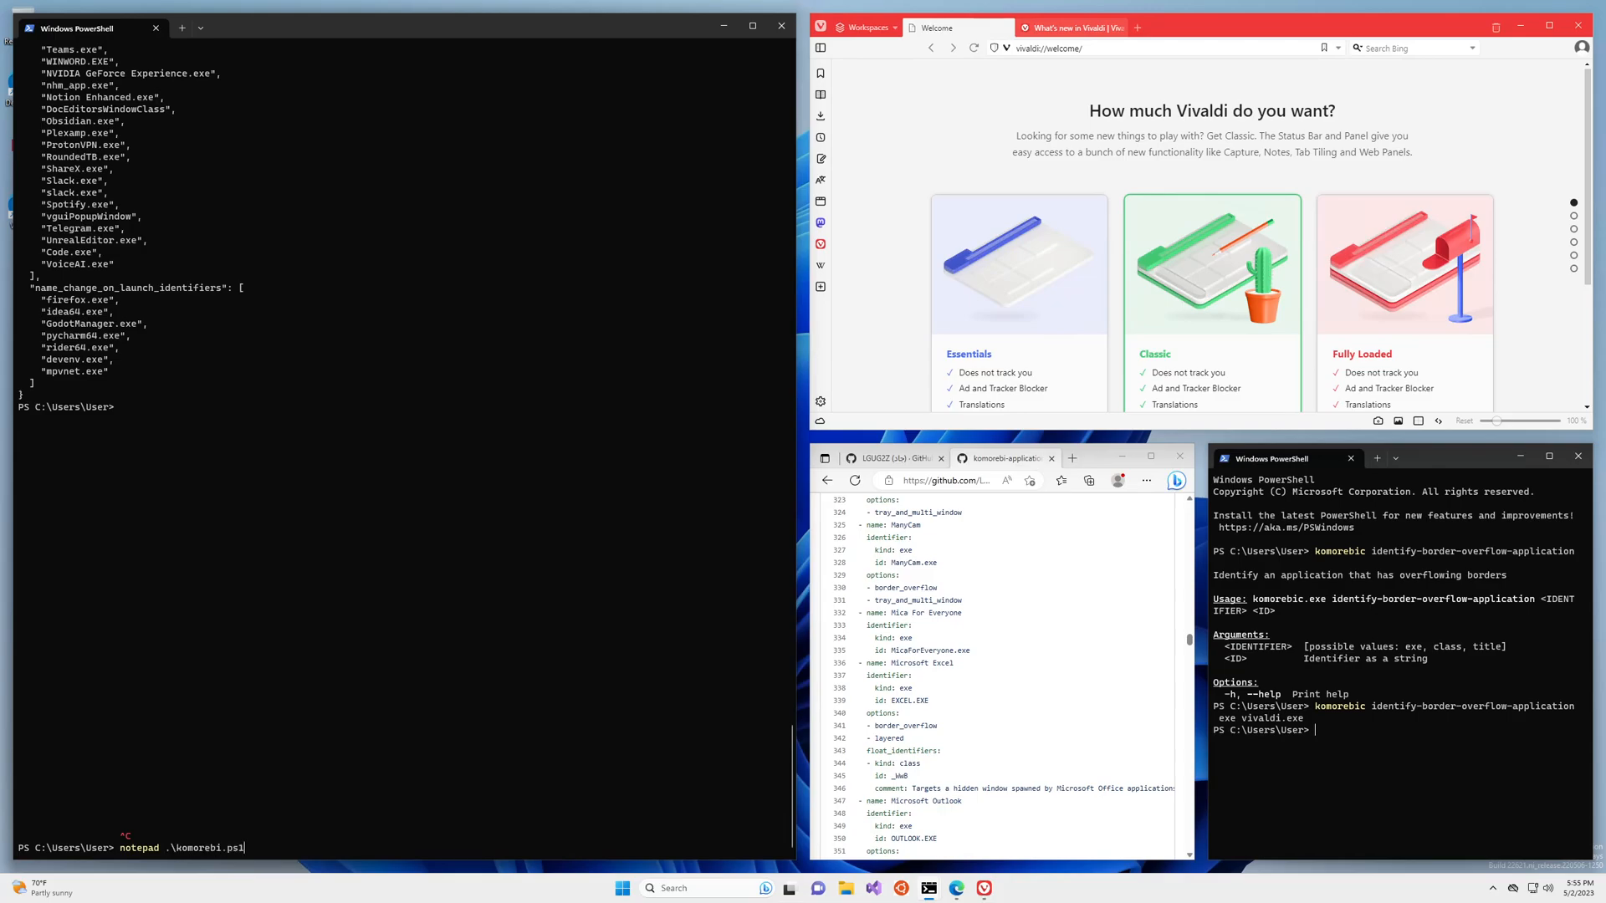
pyautogui.press('Return')
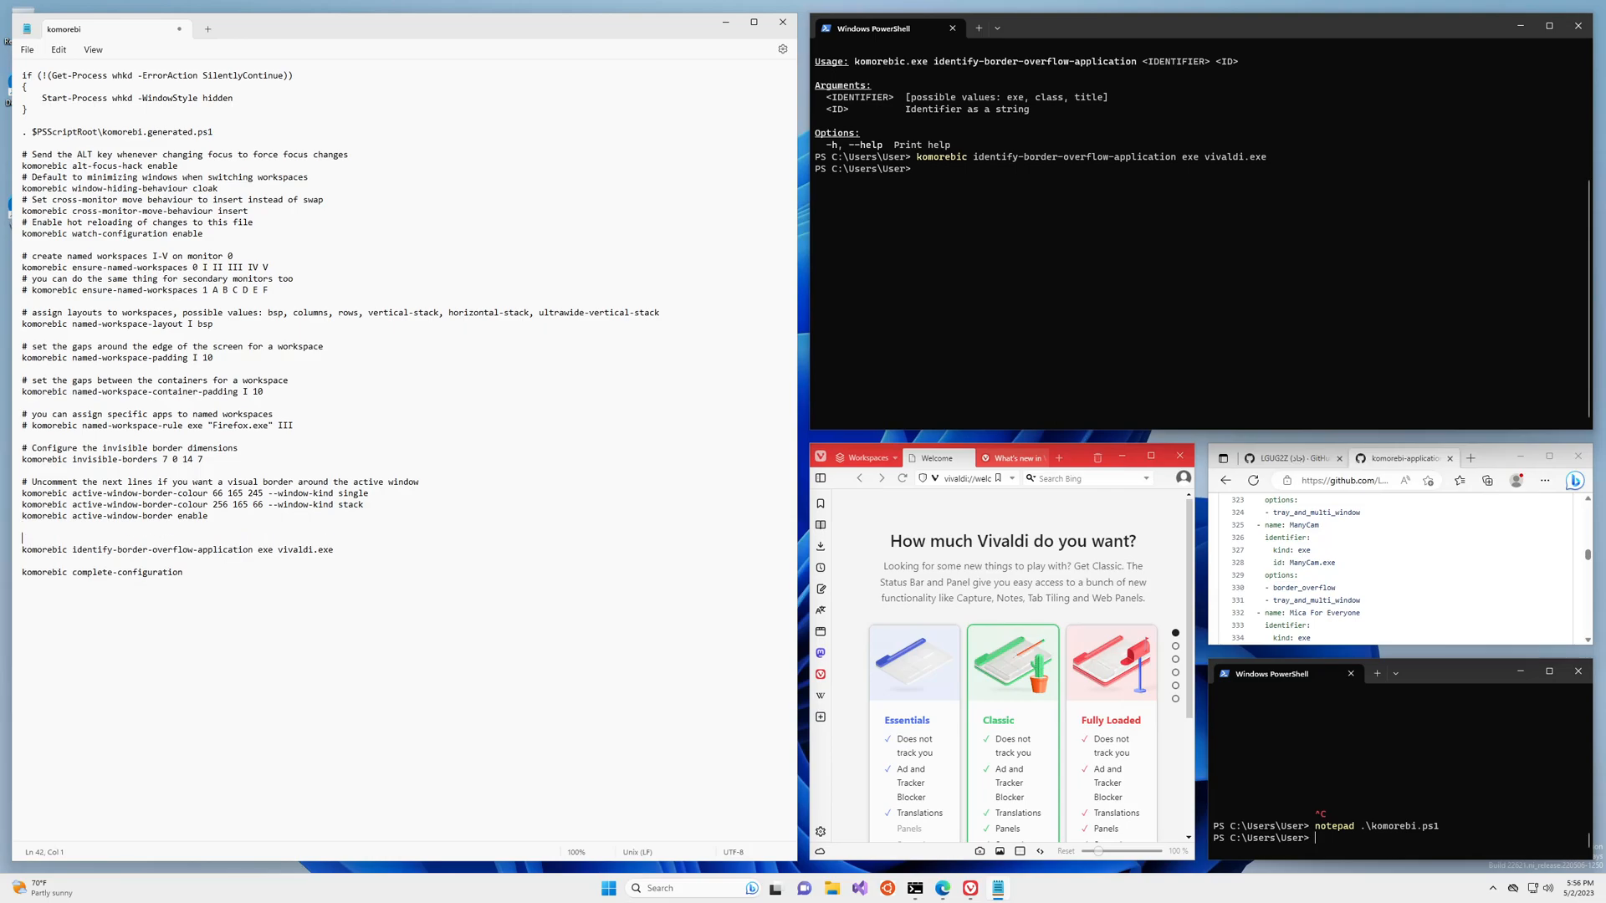
# - Add the comment '# Additional config for tricky apps' above the vivaldi.exe line
pyautogui.write('# A')
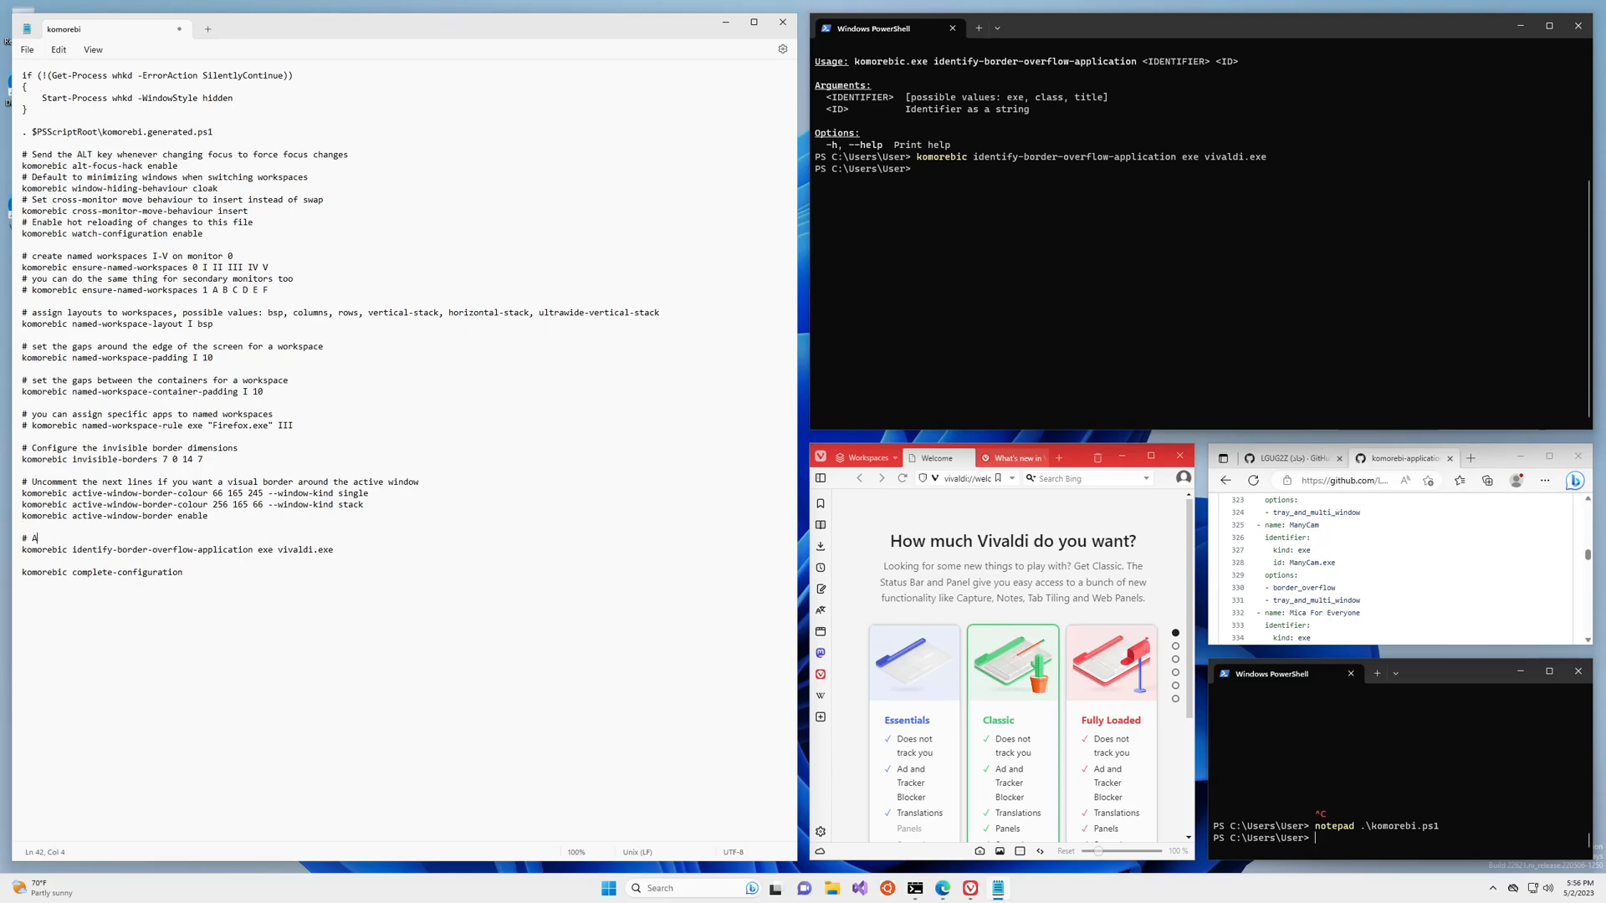
pyautogui.write('dditional config for')
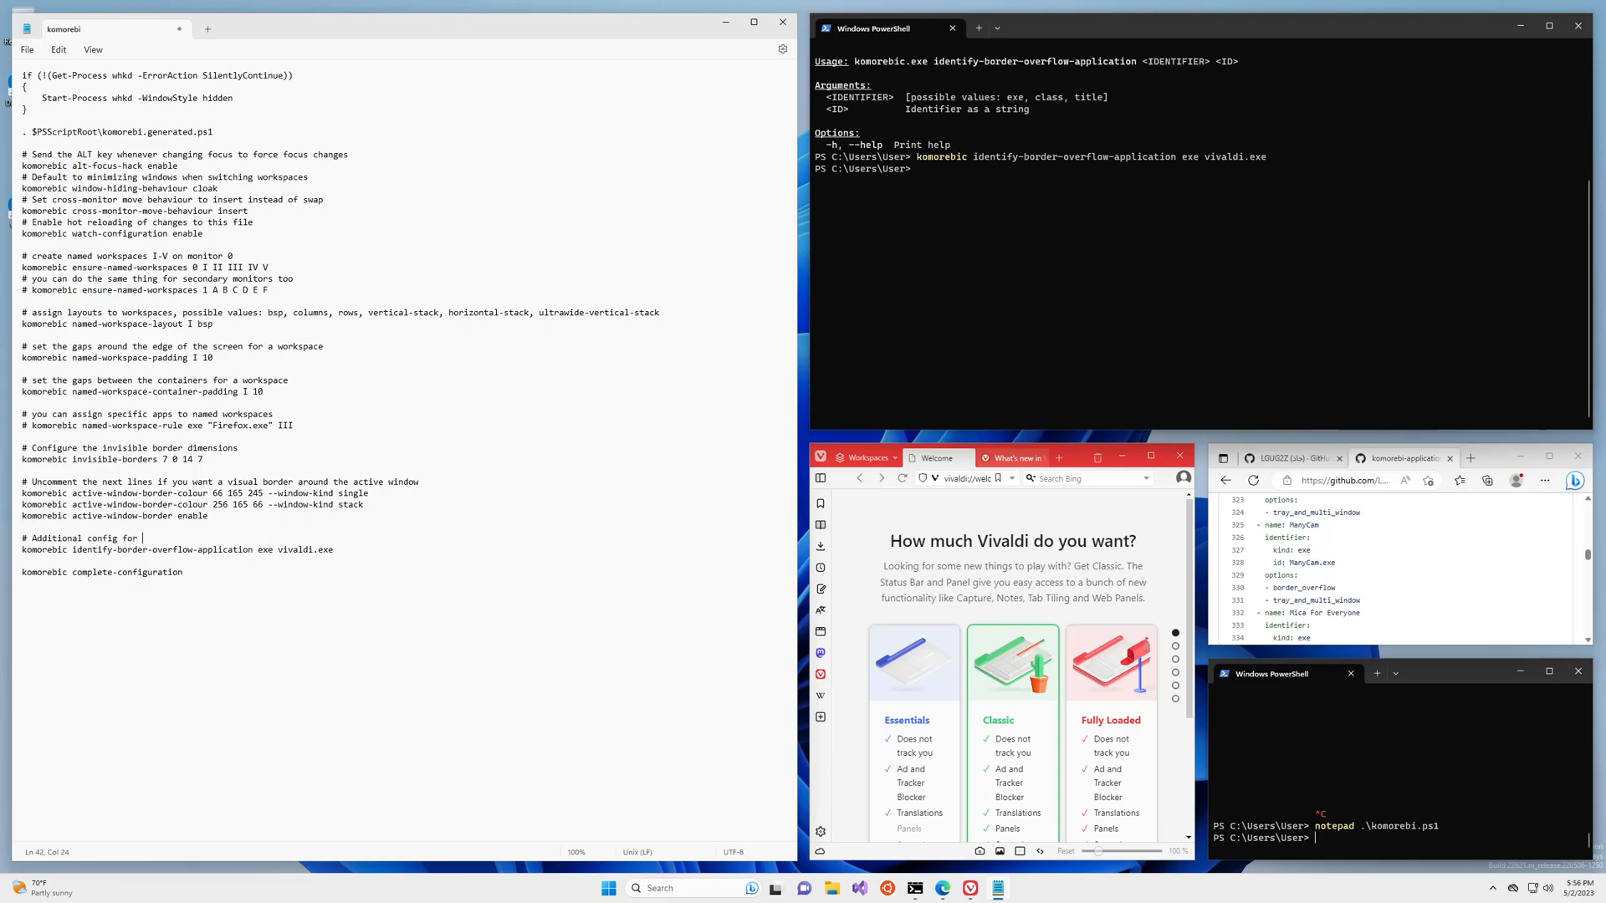
pyautogui.write('tricky apps')
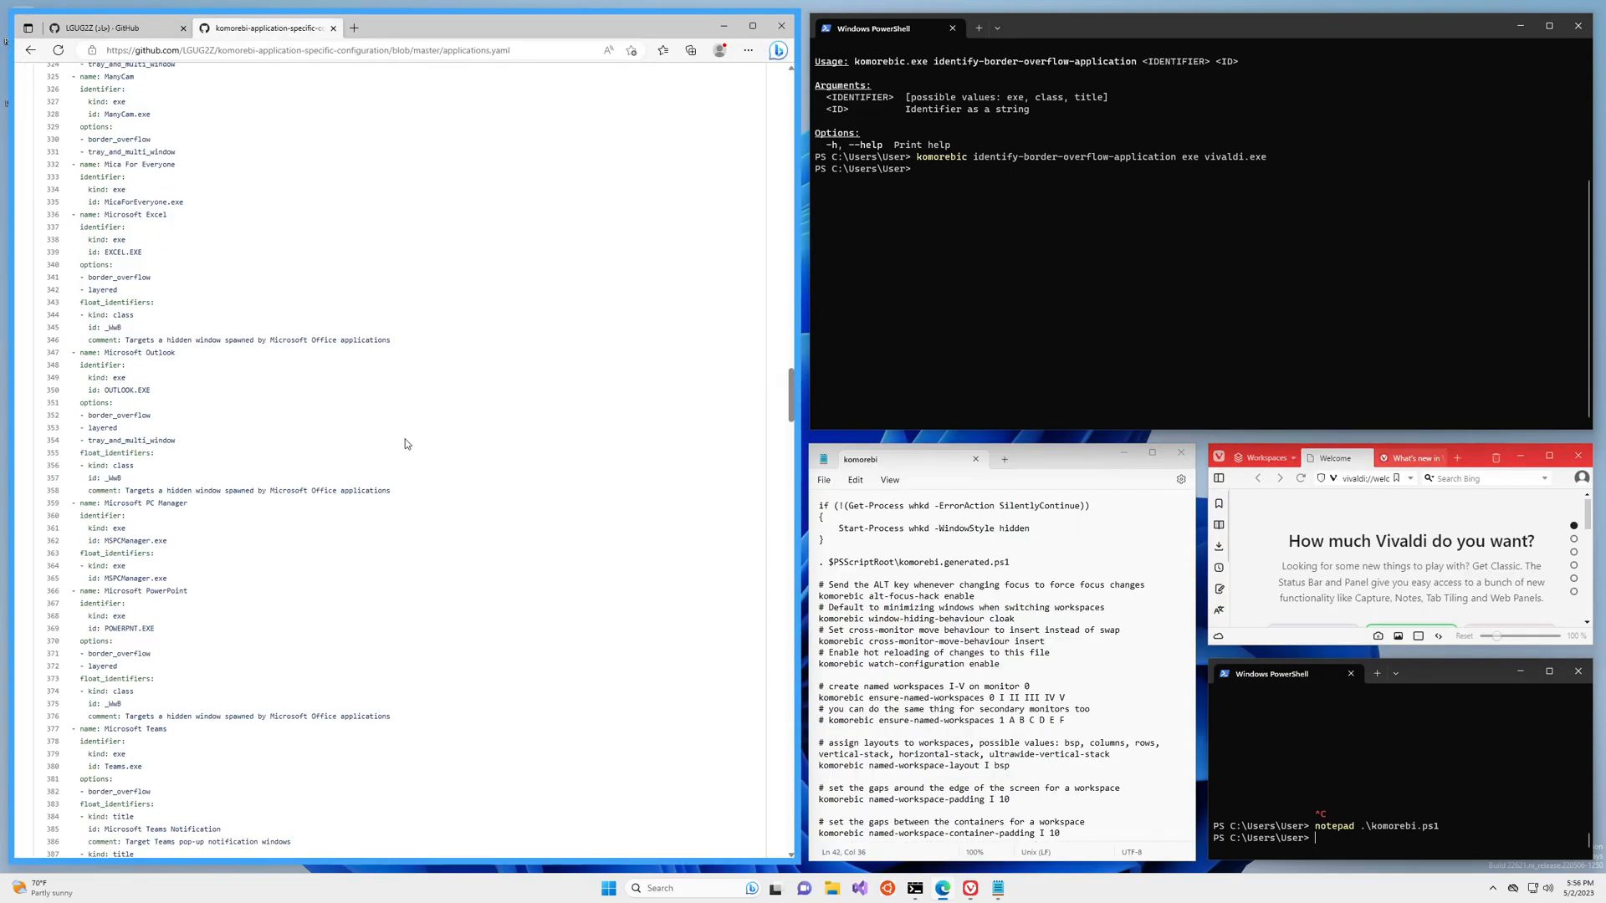
# - Return to the repository page and show its Code clone options with the HTTPS URL
pyautogui.scroll(3)
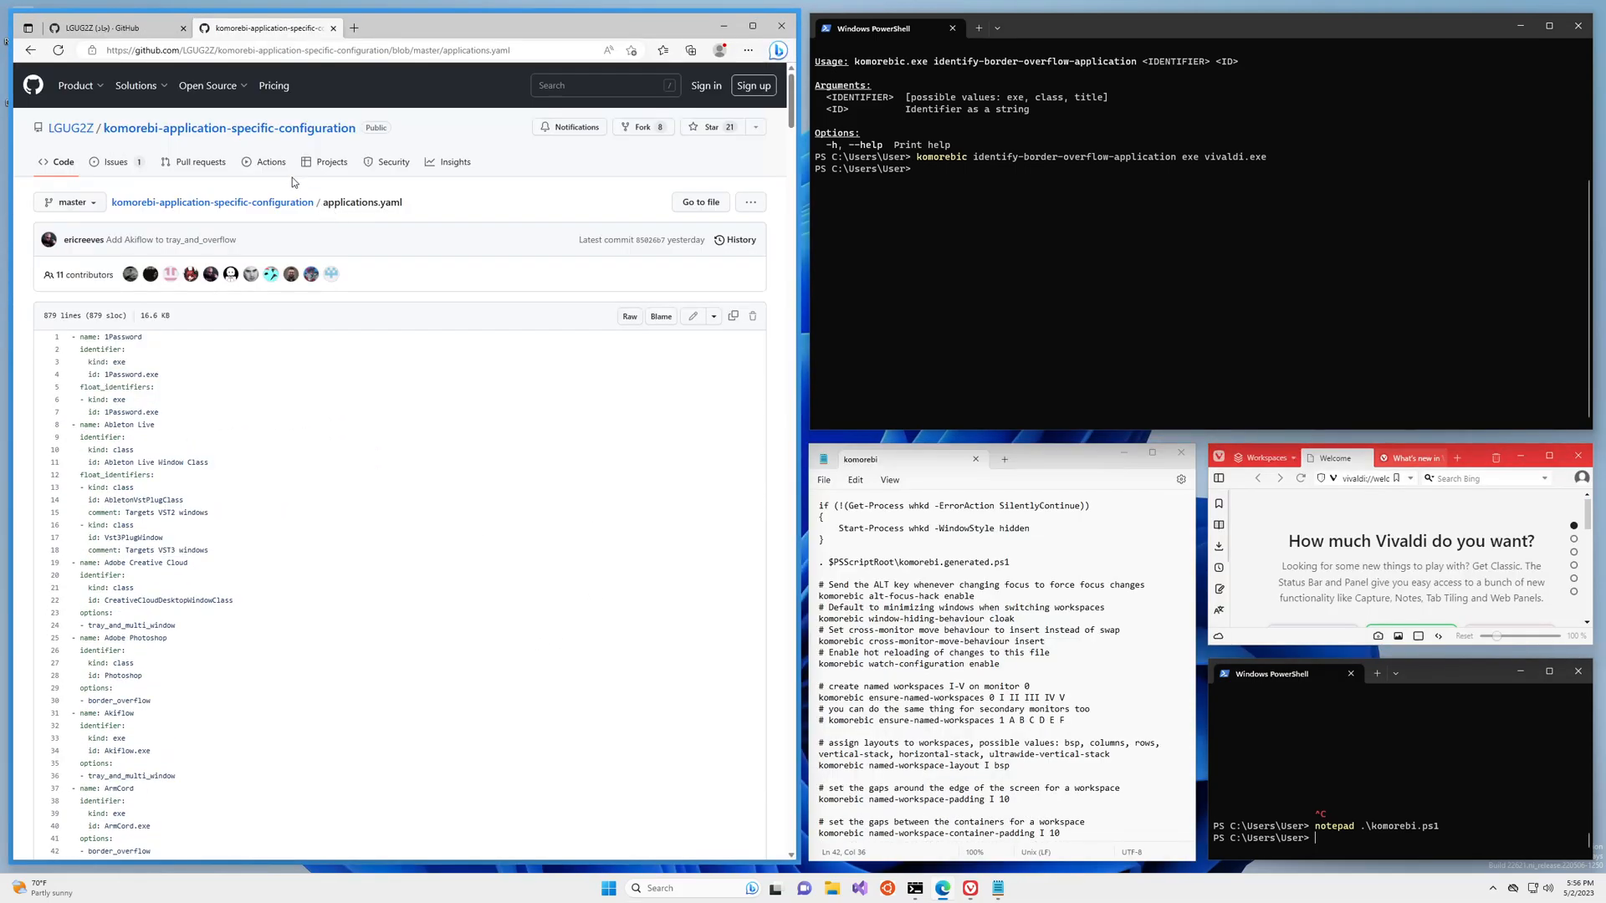
pyautogui.click(229, 127)
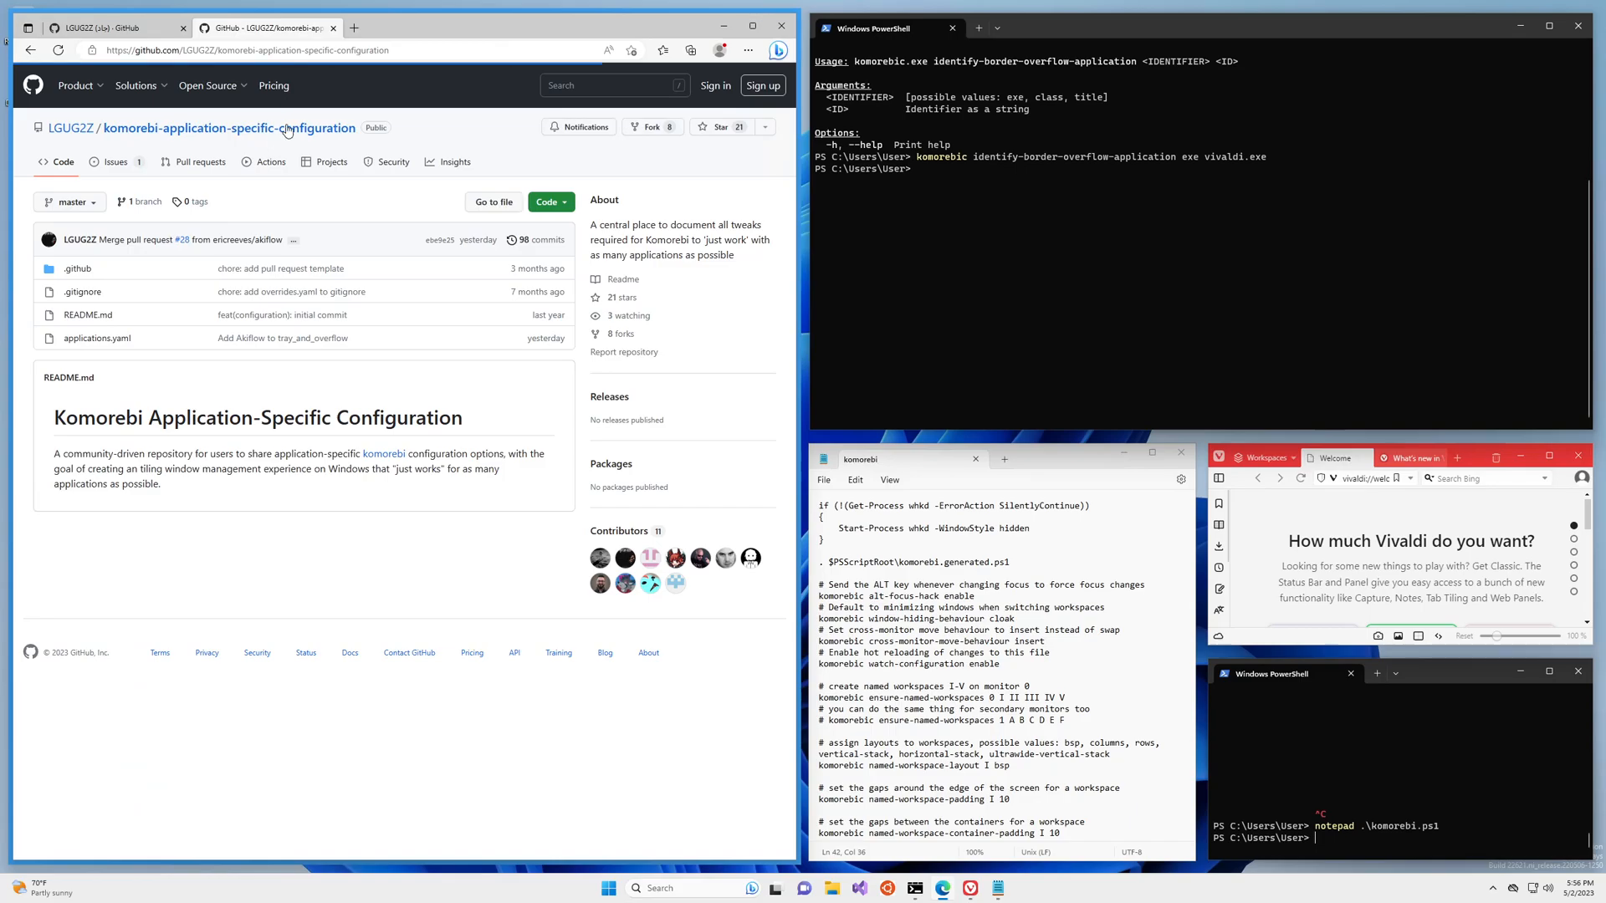
pyautogui.moveTo(291, 129)
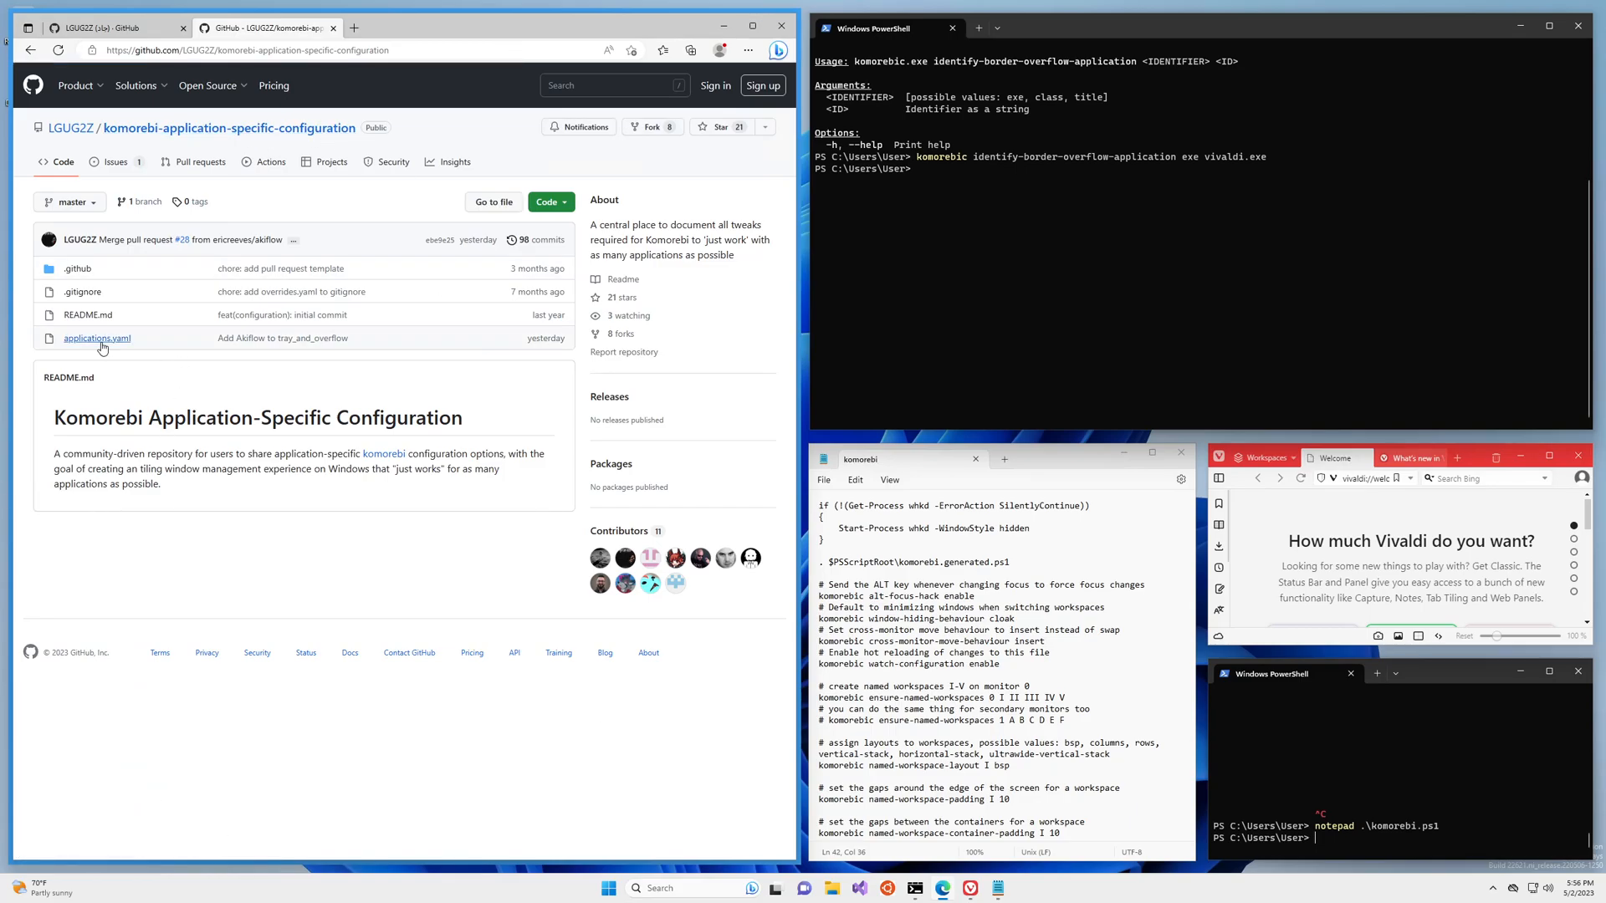
pyautogui.click(97, 338)
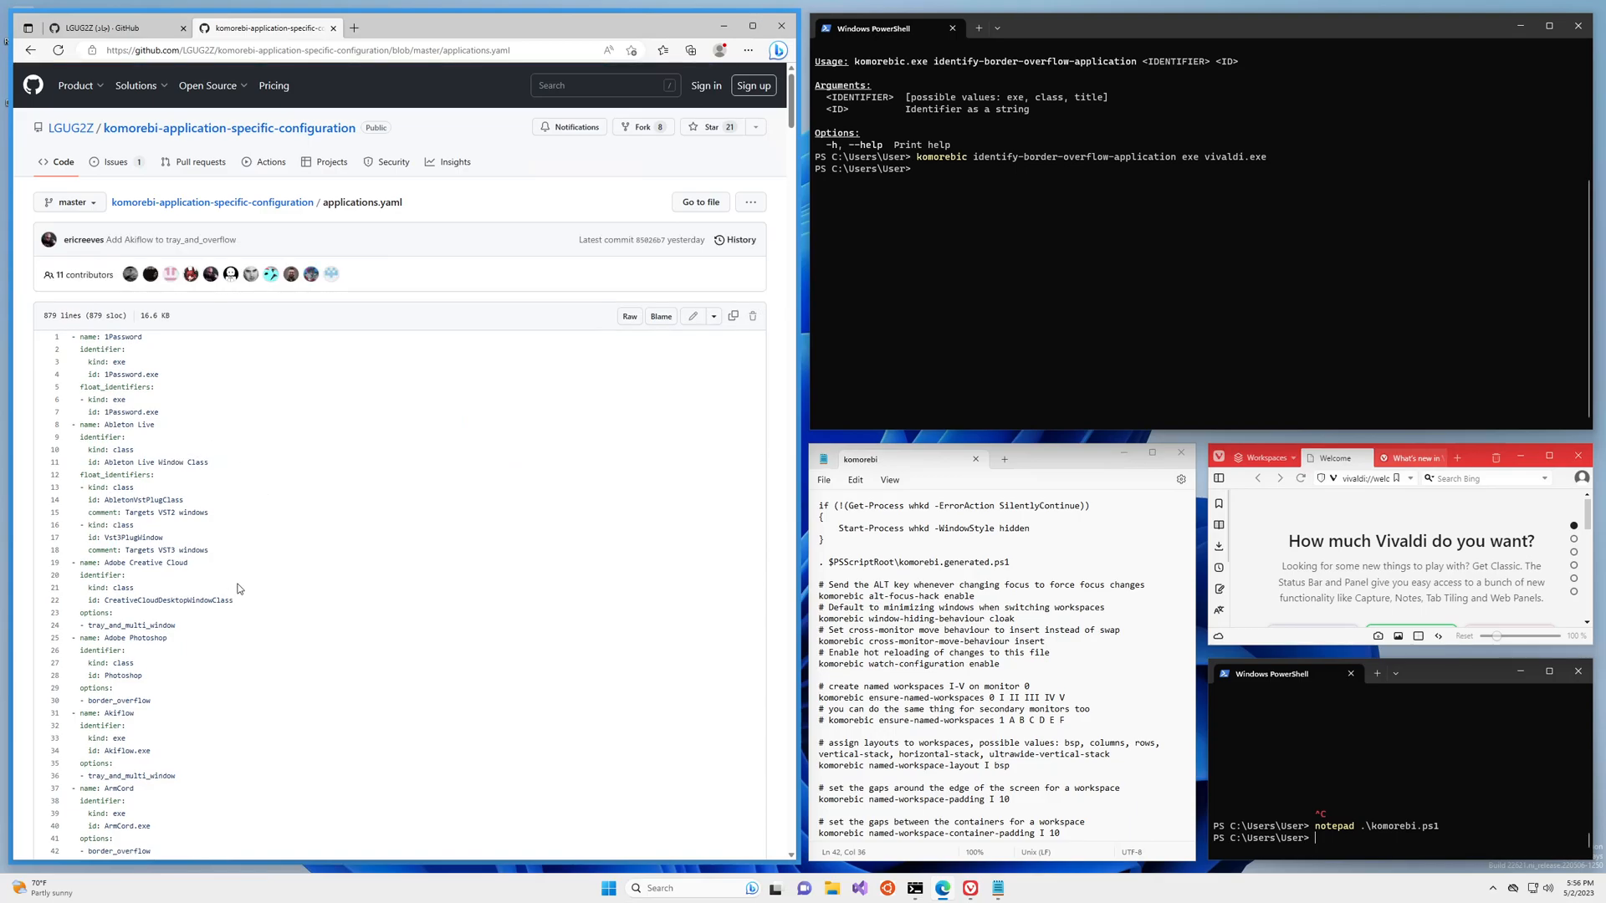
pyautogui.moveTo(153, 384)
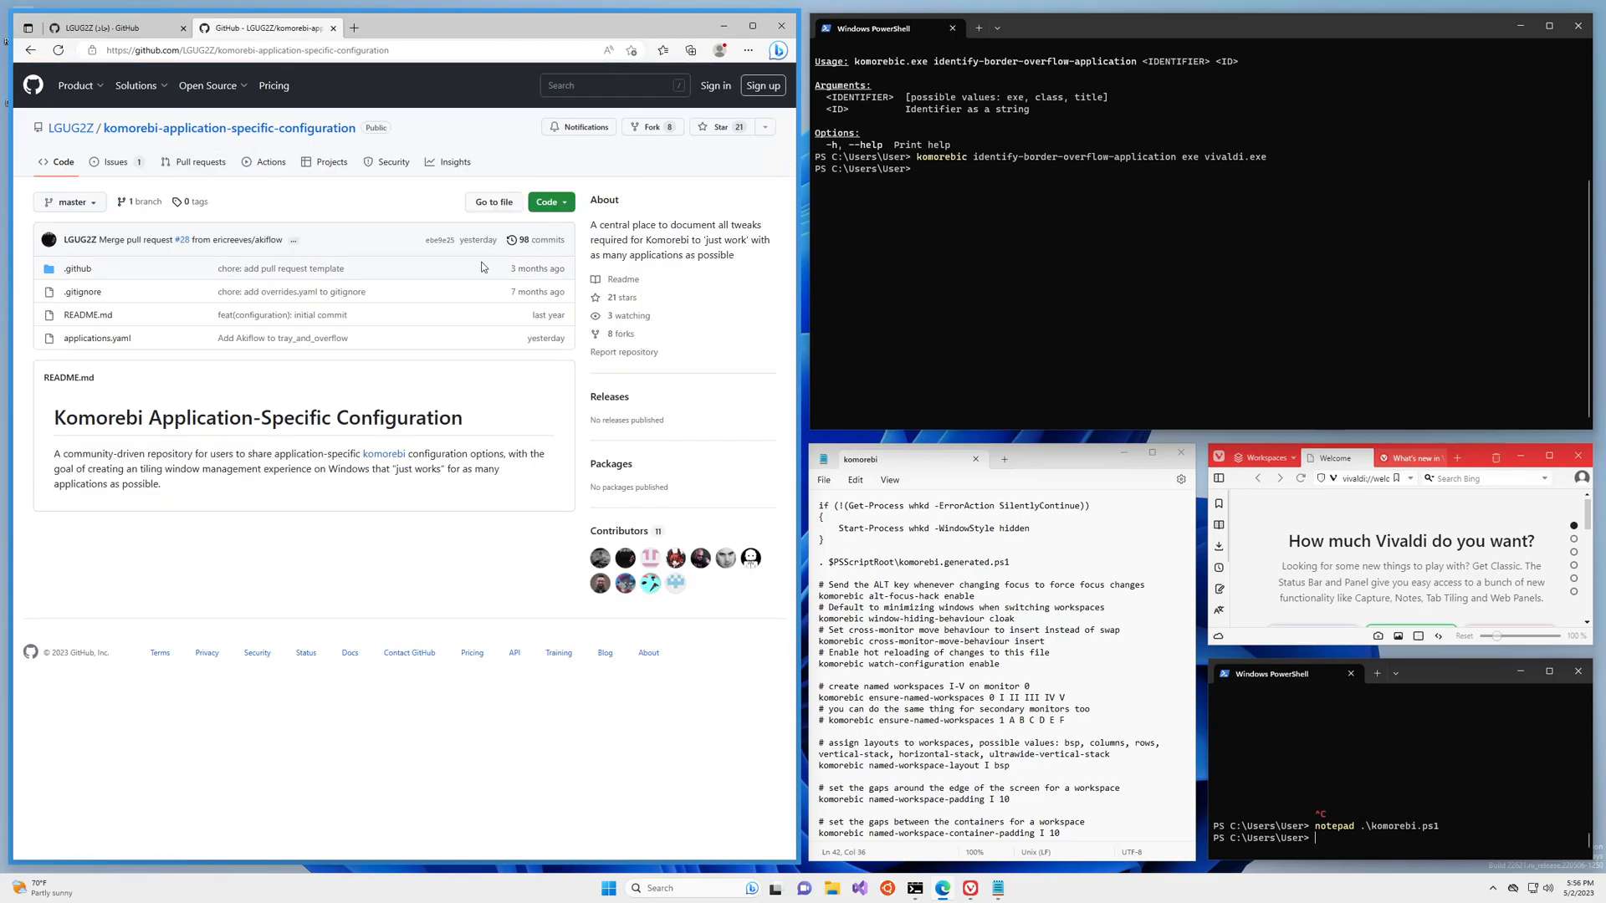
pyautogui.click(546, 201)
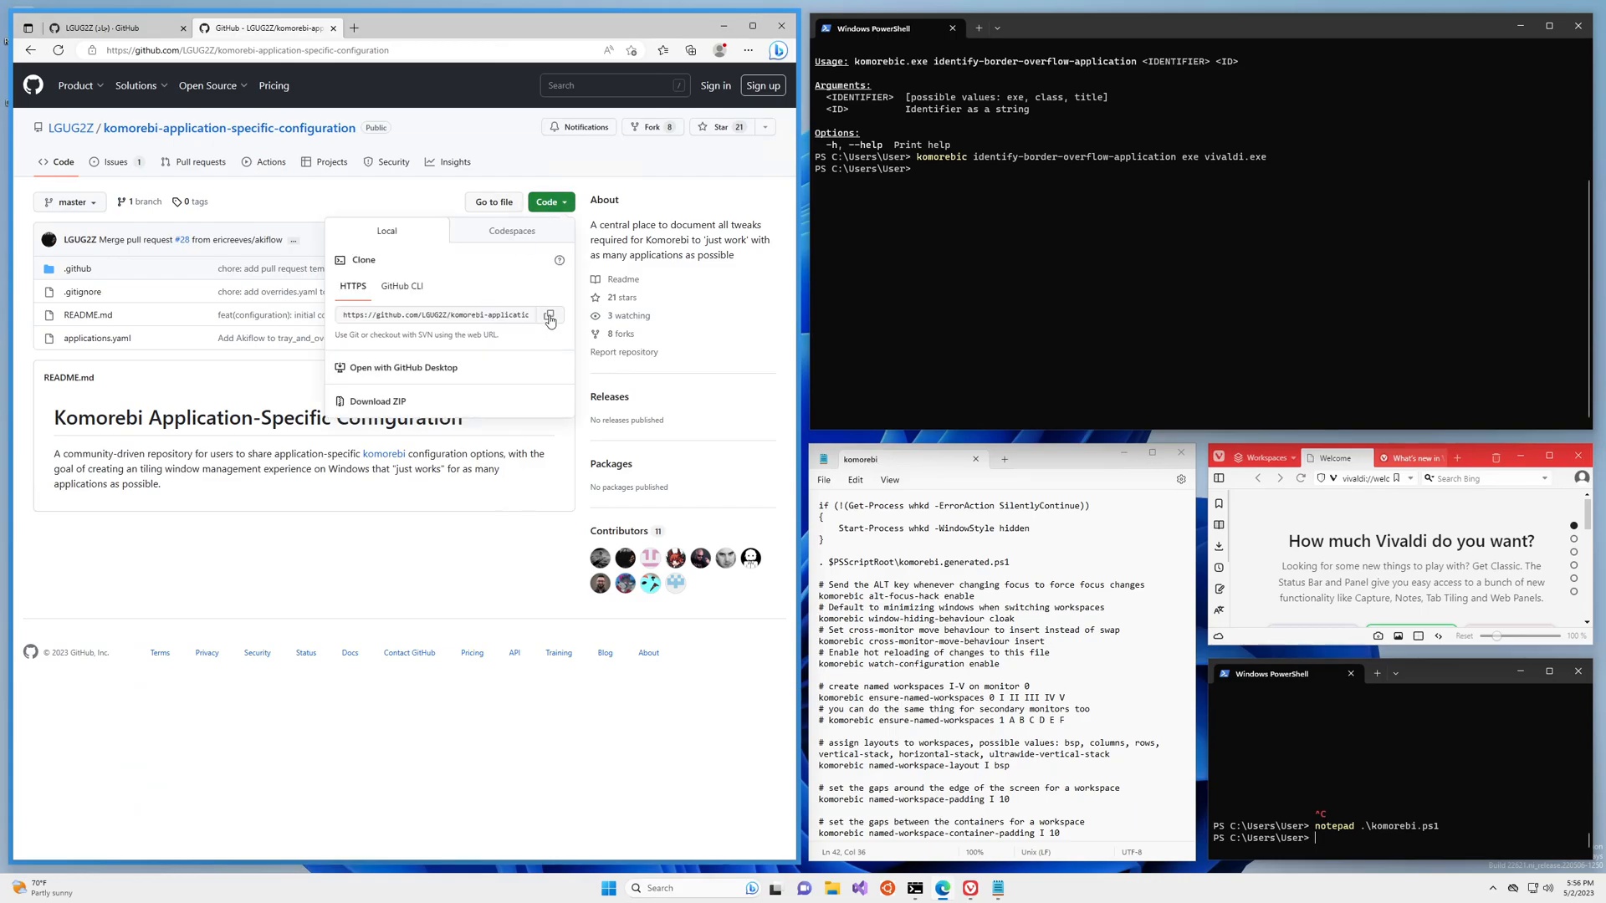
pyautogui.click(551, 314)
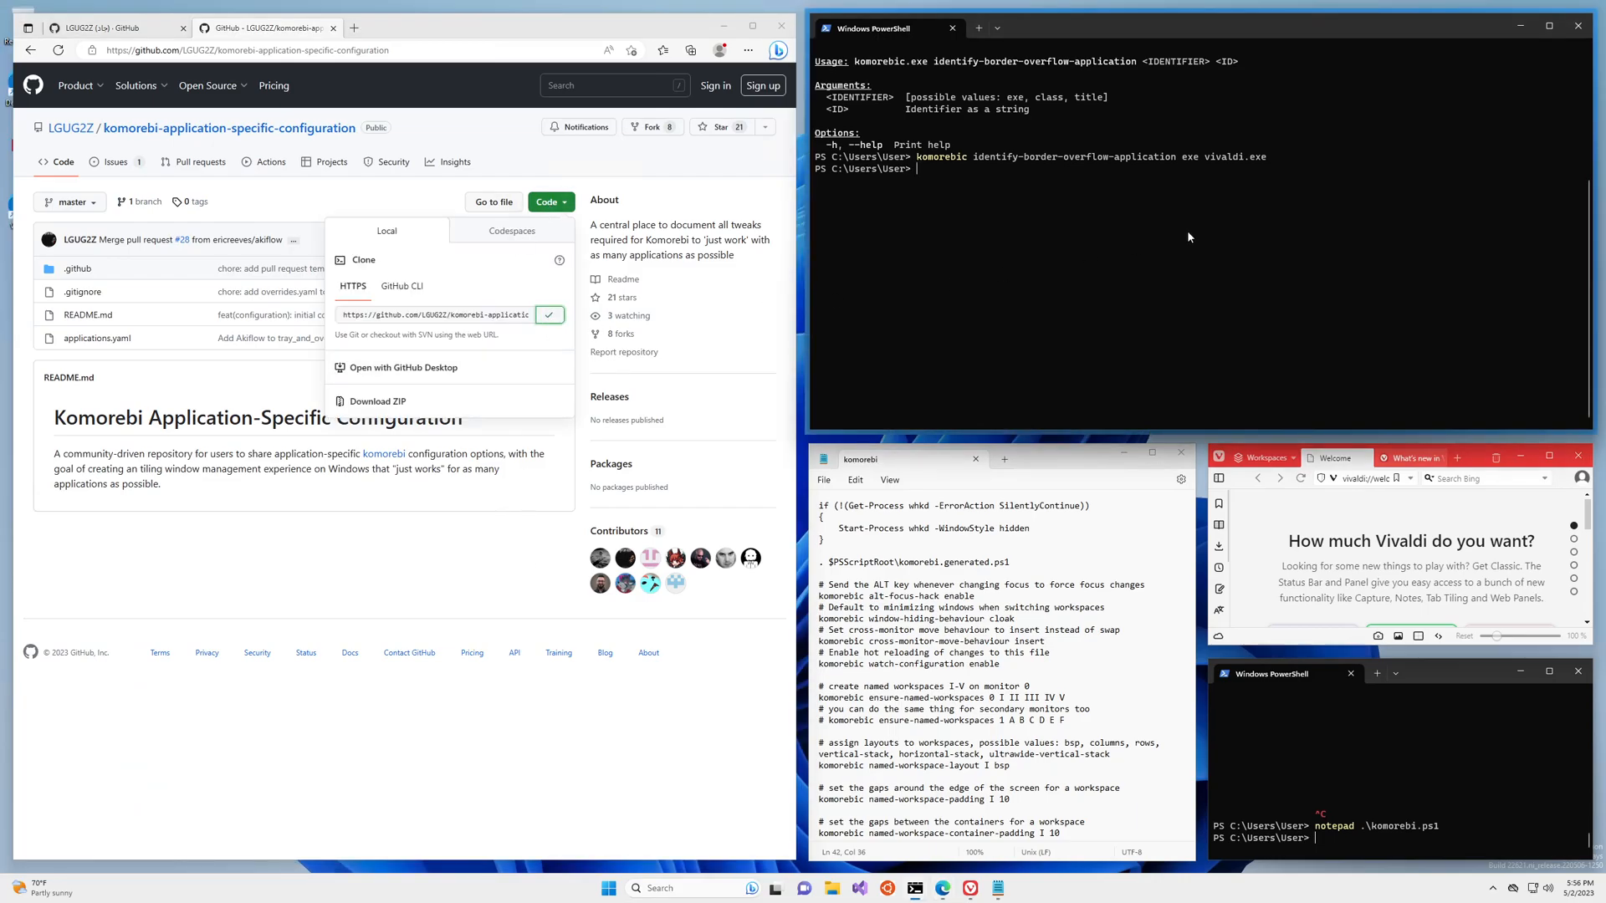
pyautogui.write('git')
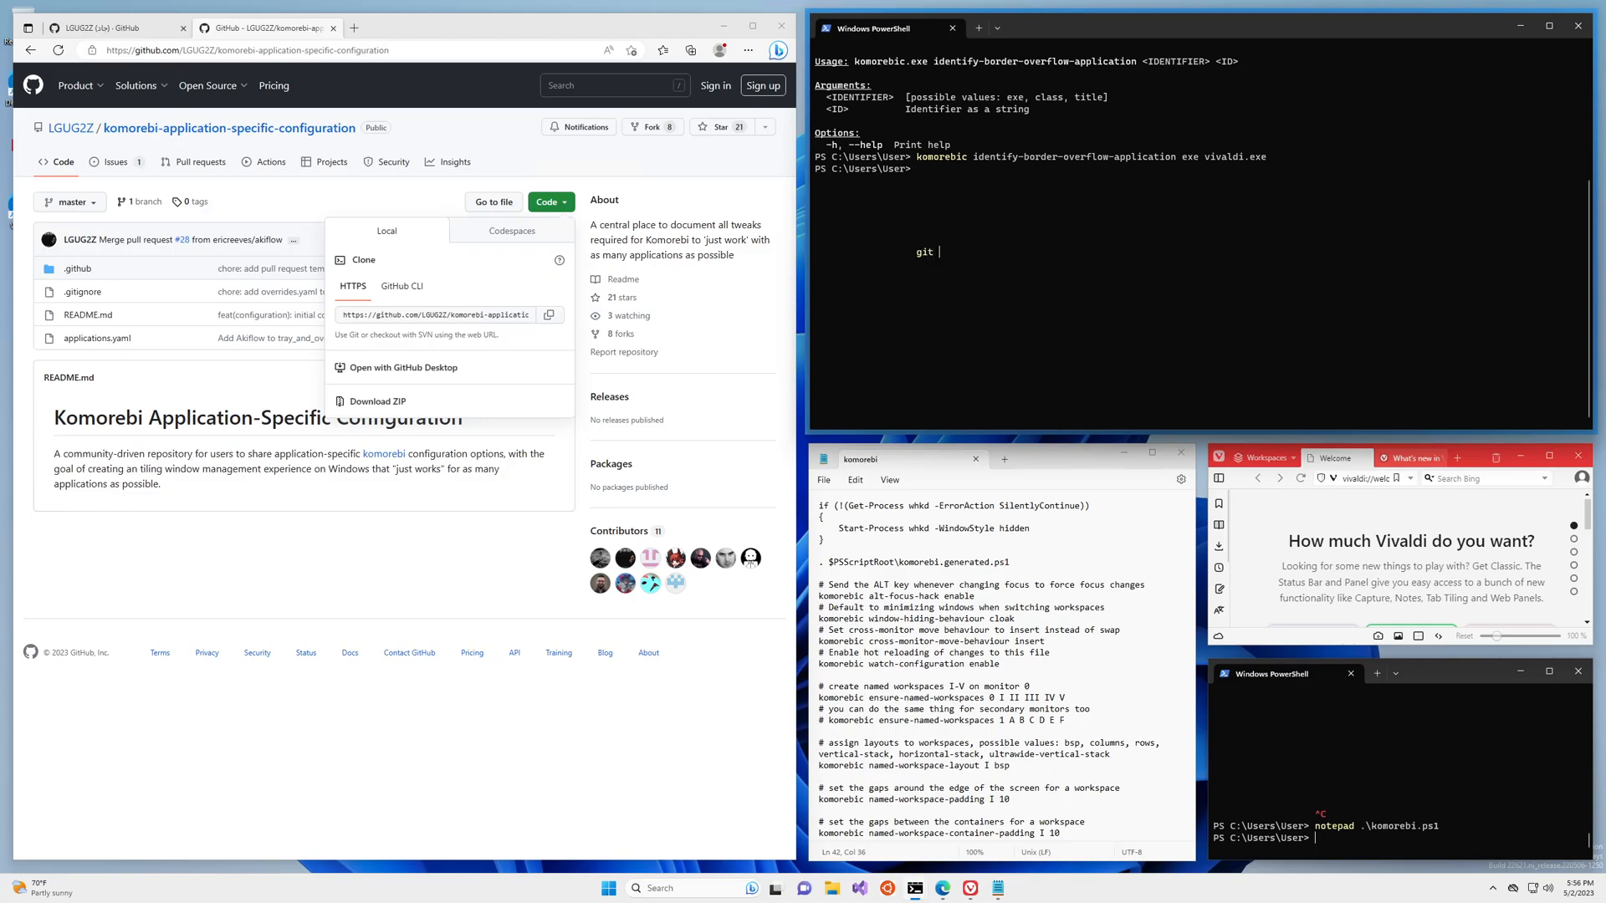
pyautogui.write('clone https://github.com/LGUG2Z/komorebi-application-specific-configuration.git')
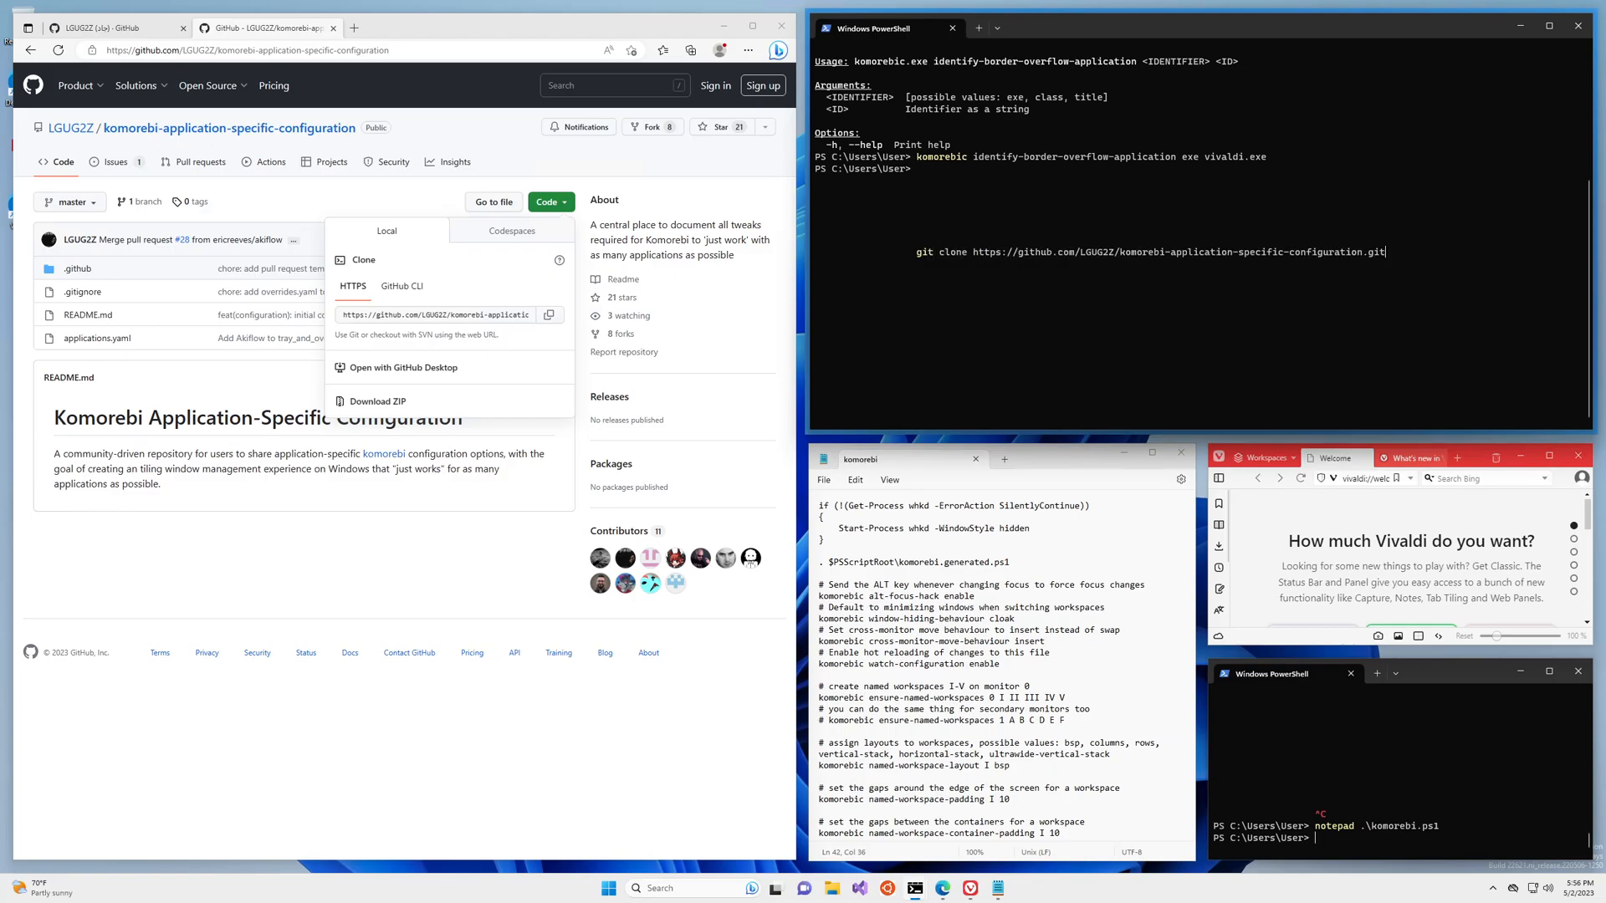
pyautogui.press('Return')
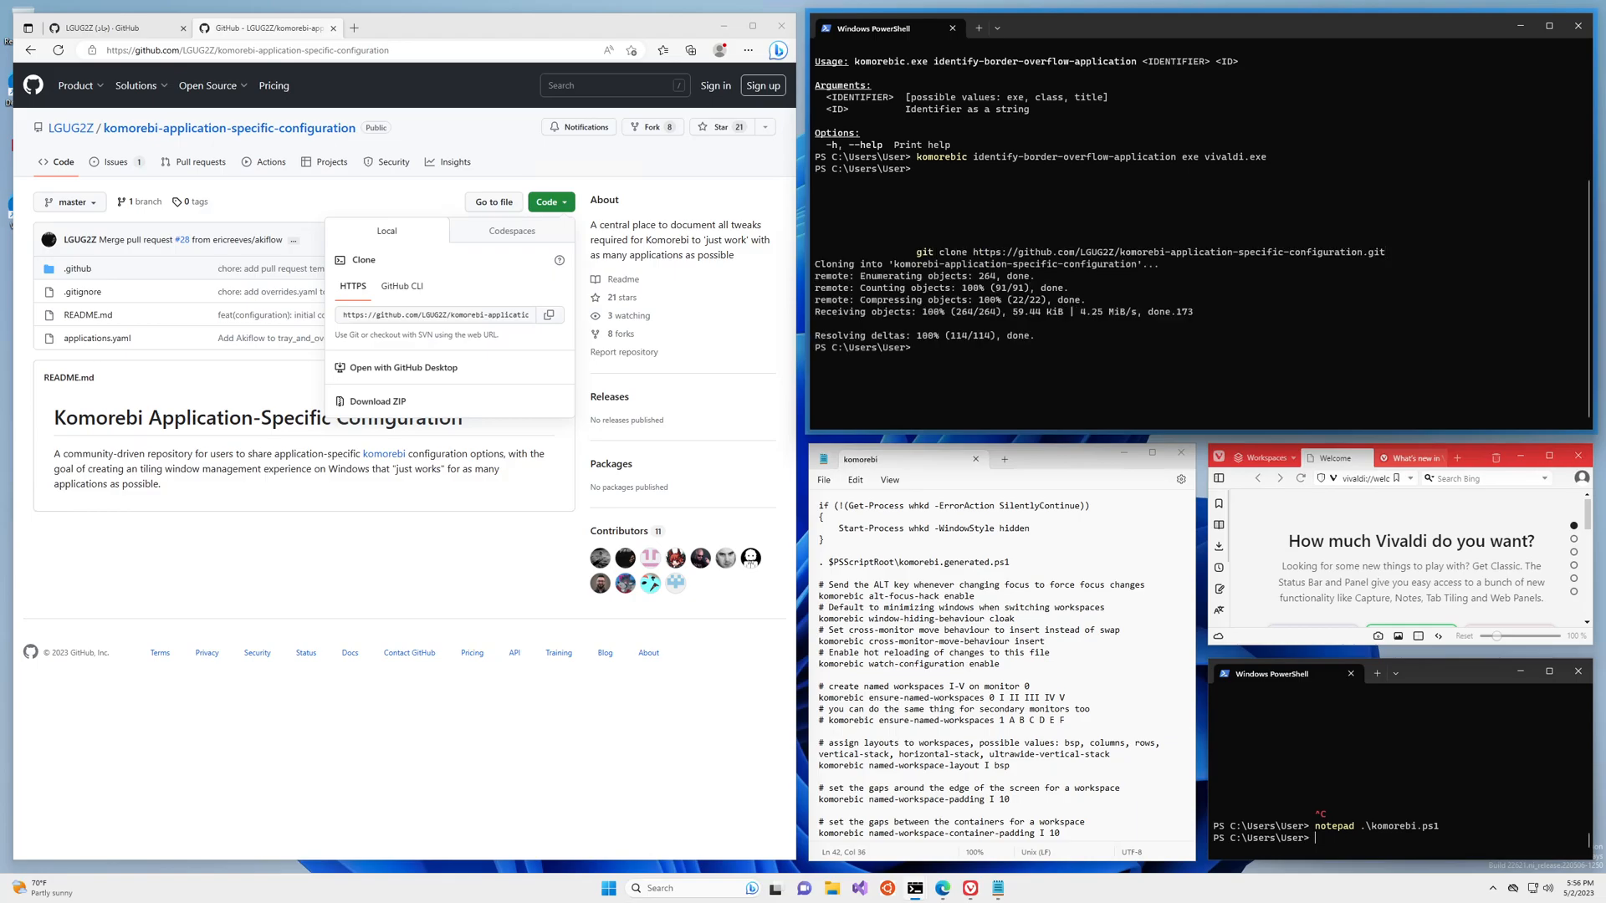
# - Enter the cloned folder and start opening applications.yaml
pyautogui.write('cd ko')
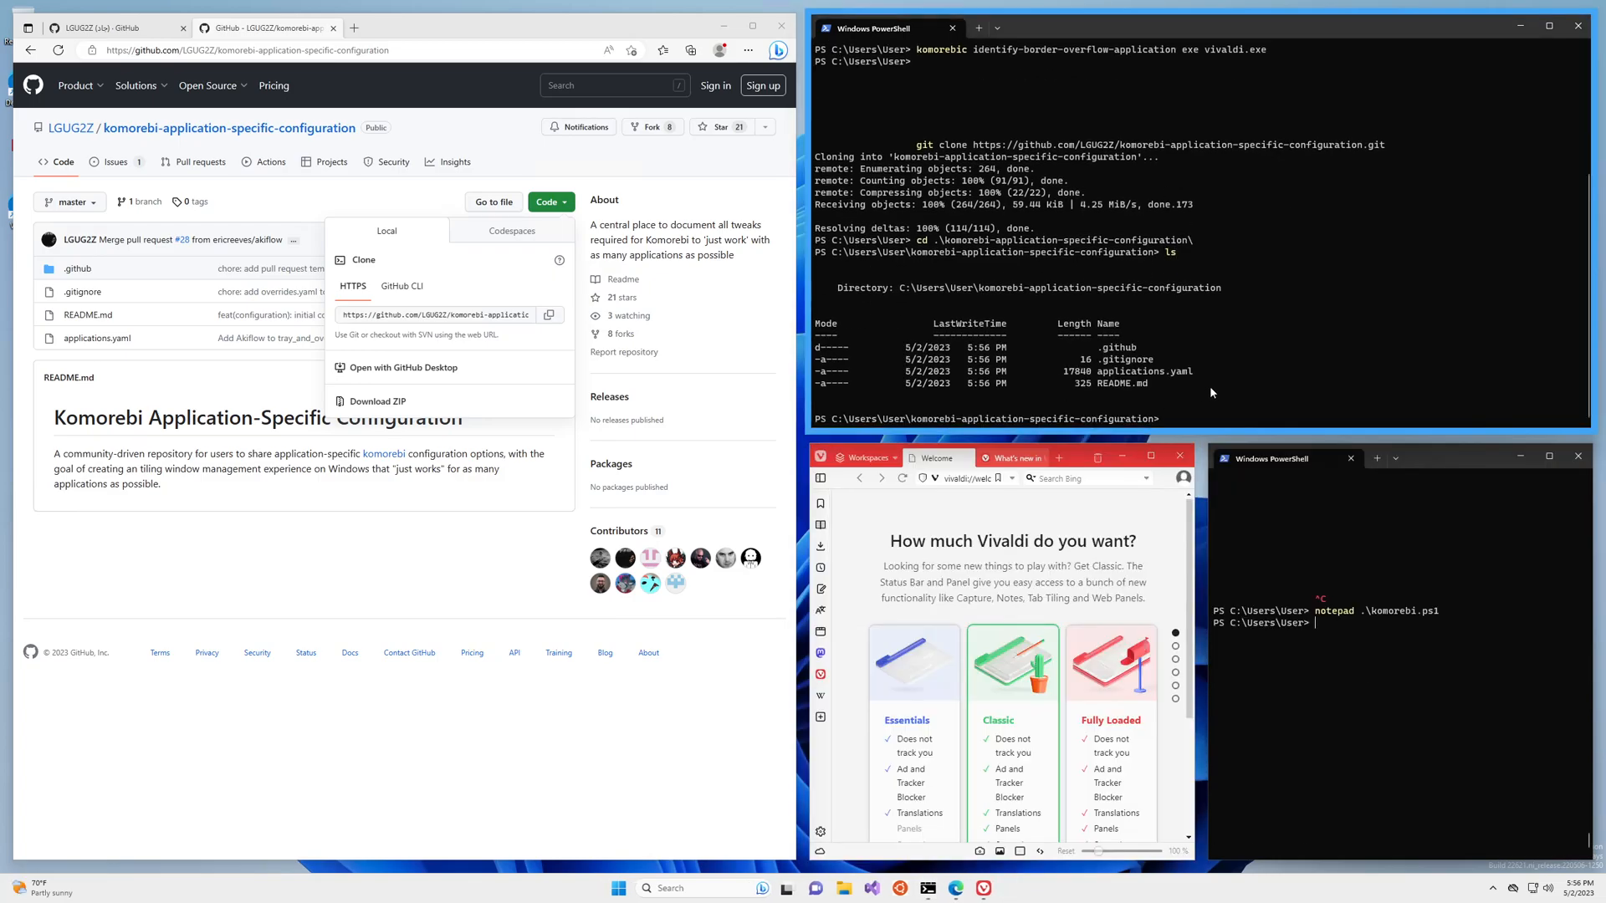
pyautogui.write('applications.yaml')
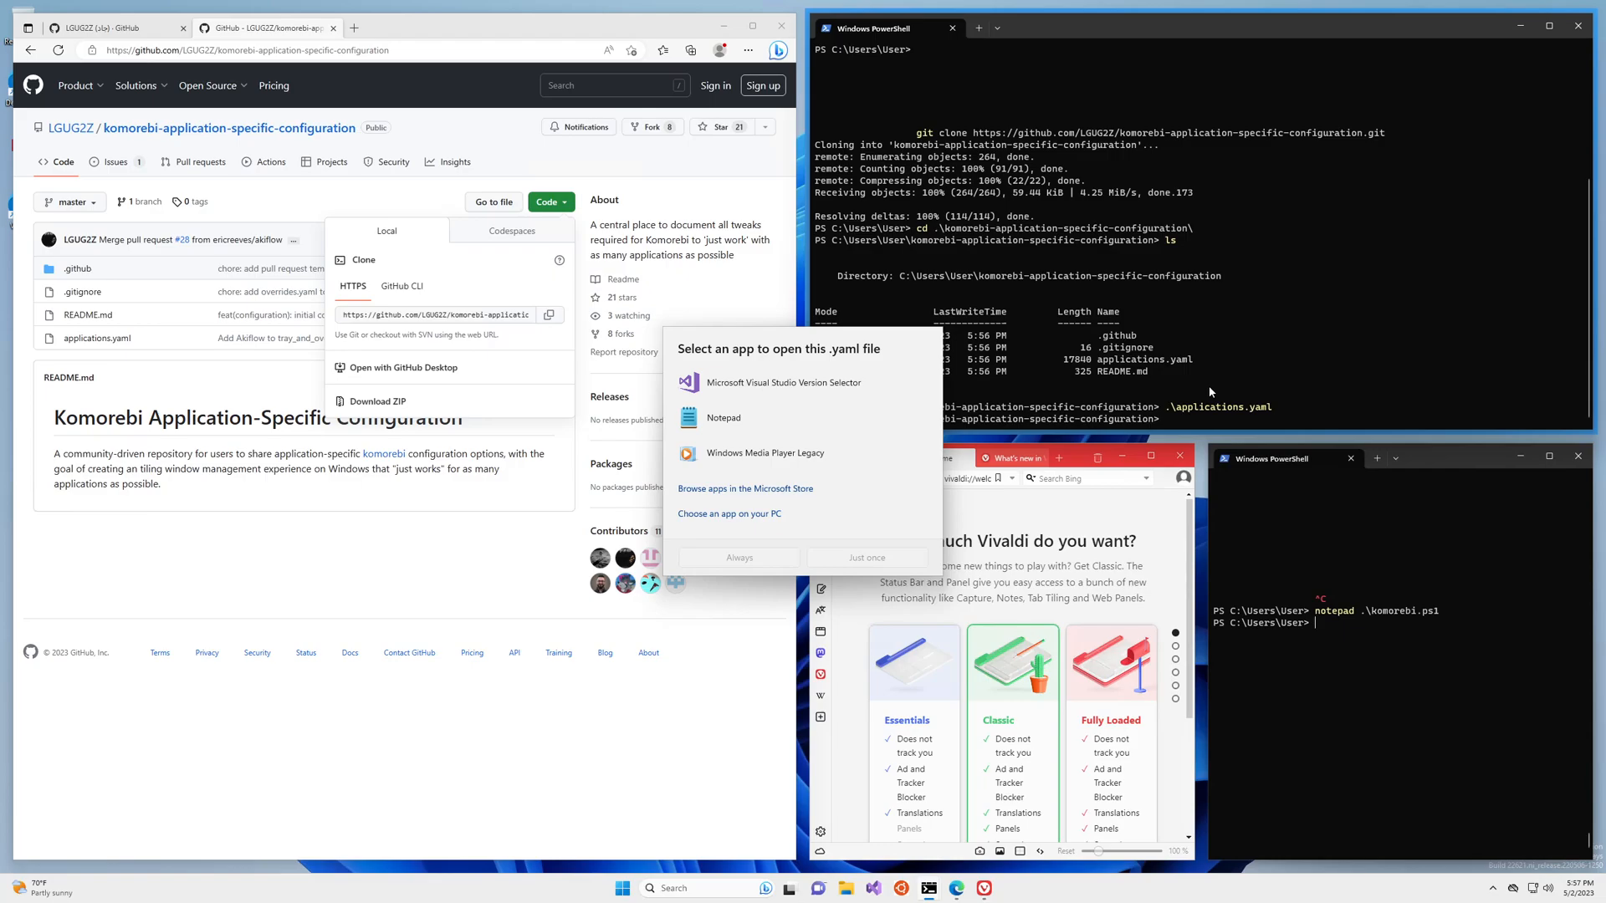
# - Choose Notepad for the .yaml file and scroll through entries down to WinZip and Zoom
pyautogui.click(722, 417)
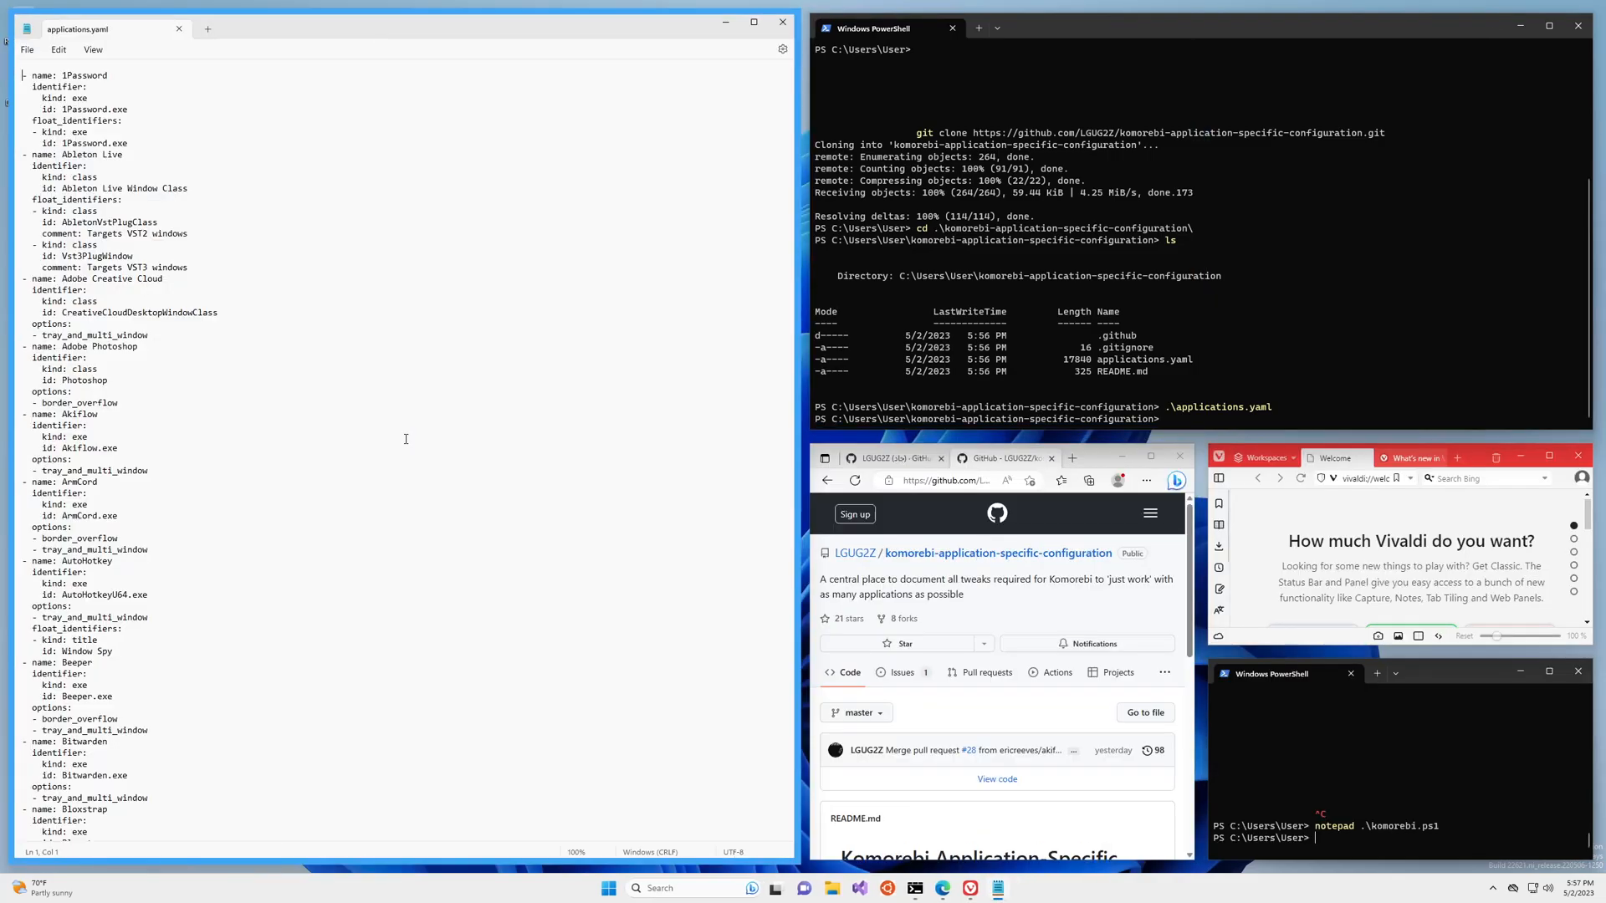
pyautogui.scroll(-3)
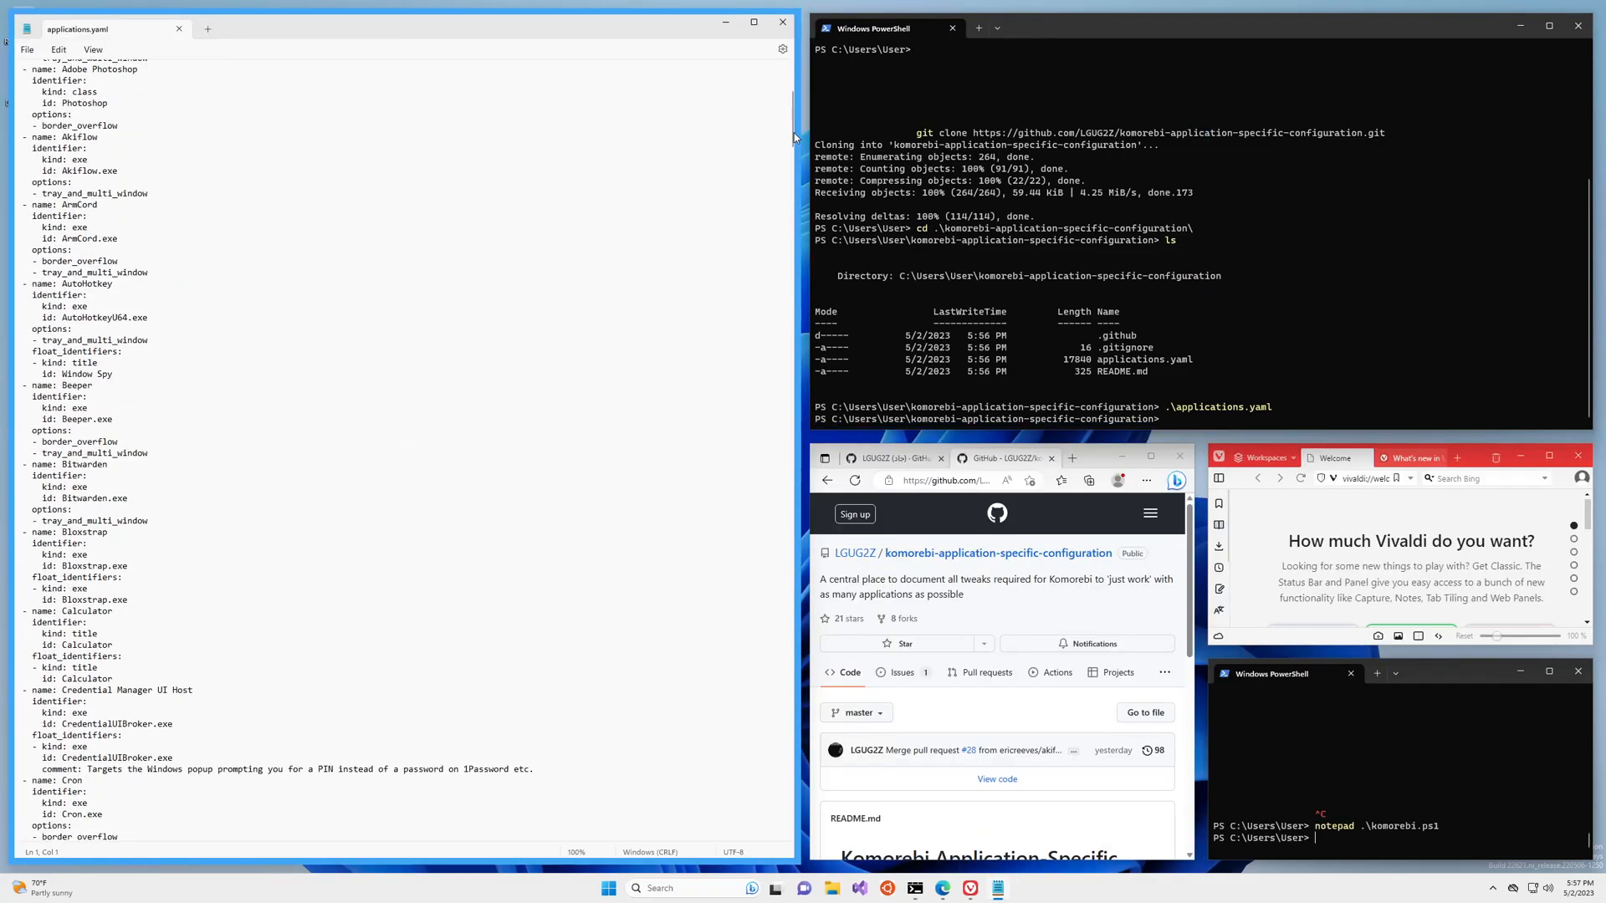
pyautogui.scroll(-3)
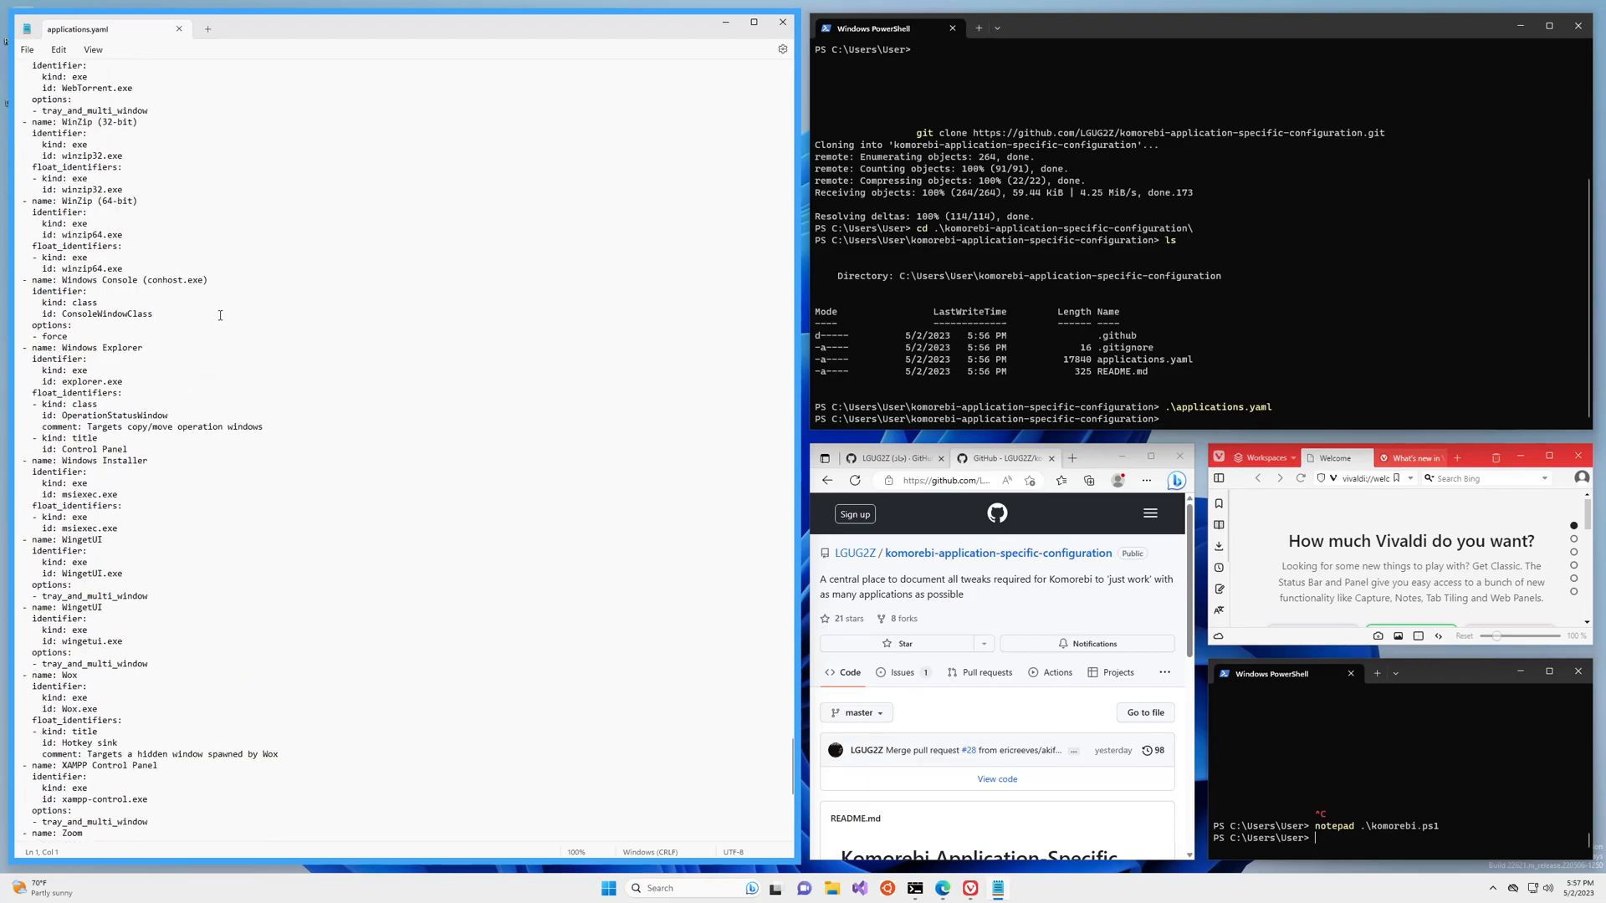
# - Find 'border' in applications.yaml to locate an entry using border_overflow
pyautogui.press('Ctrl+f')
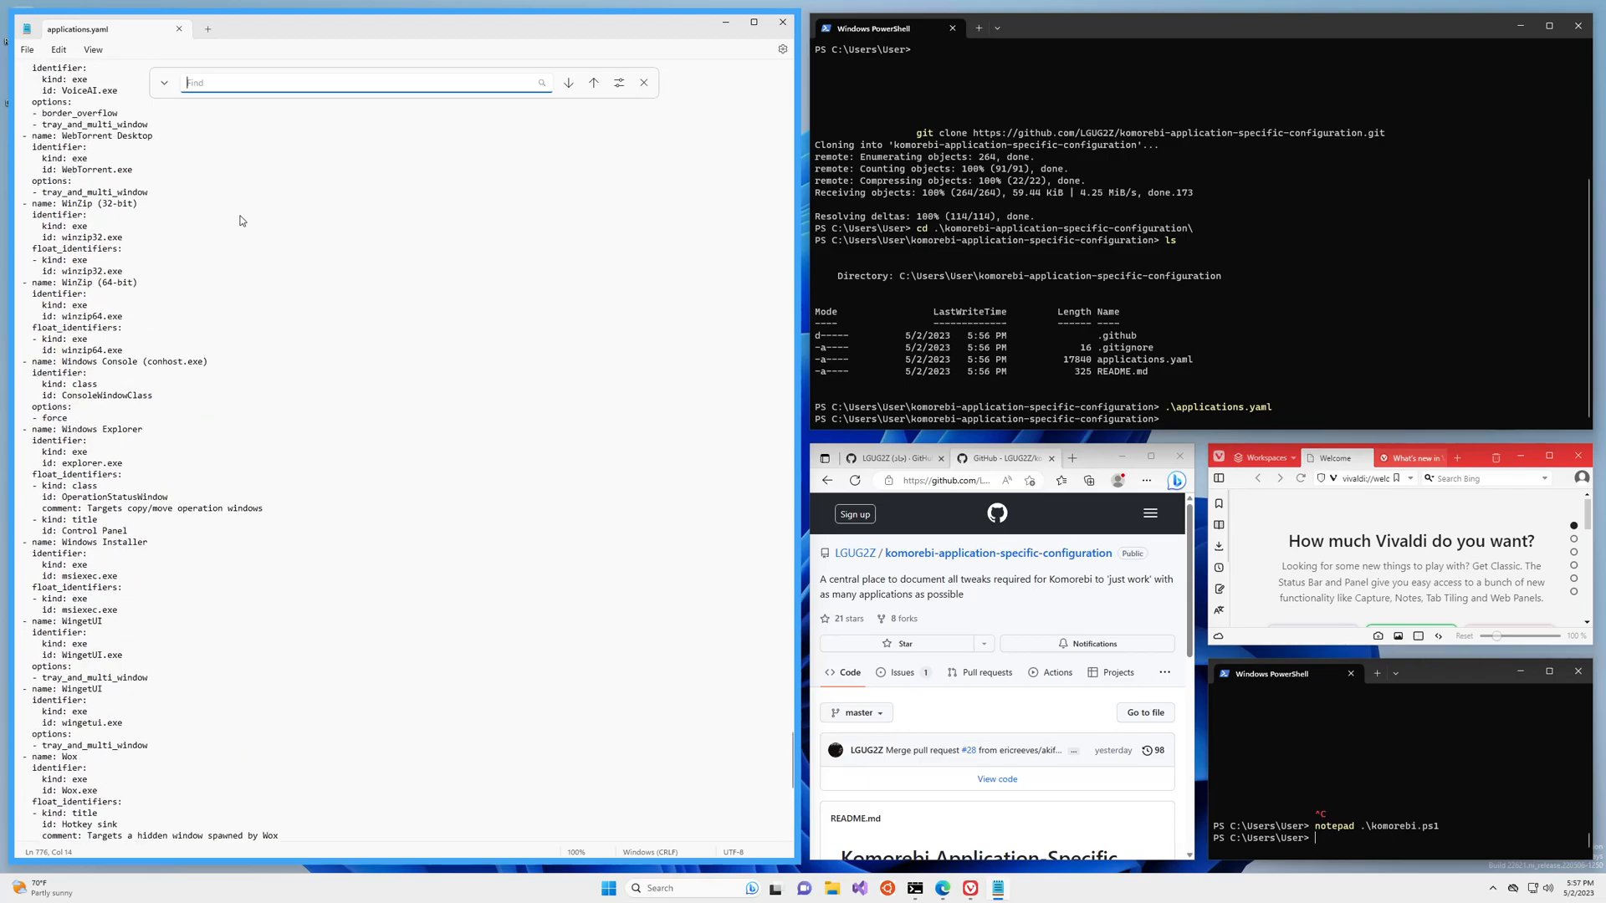
pyautogui.write('border')
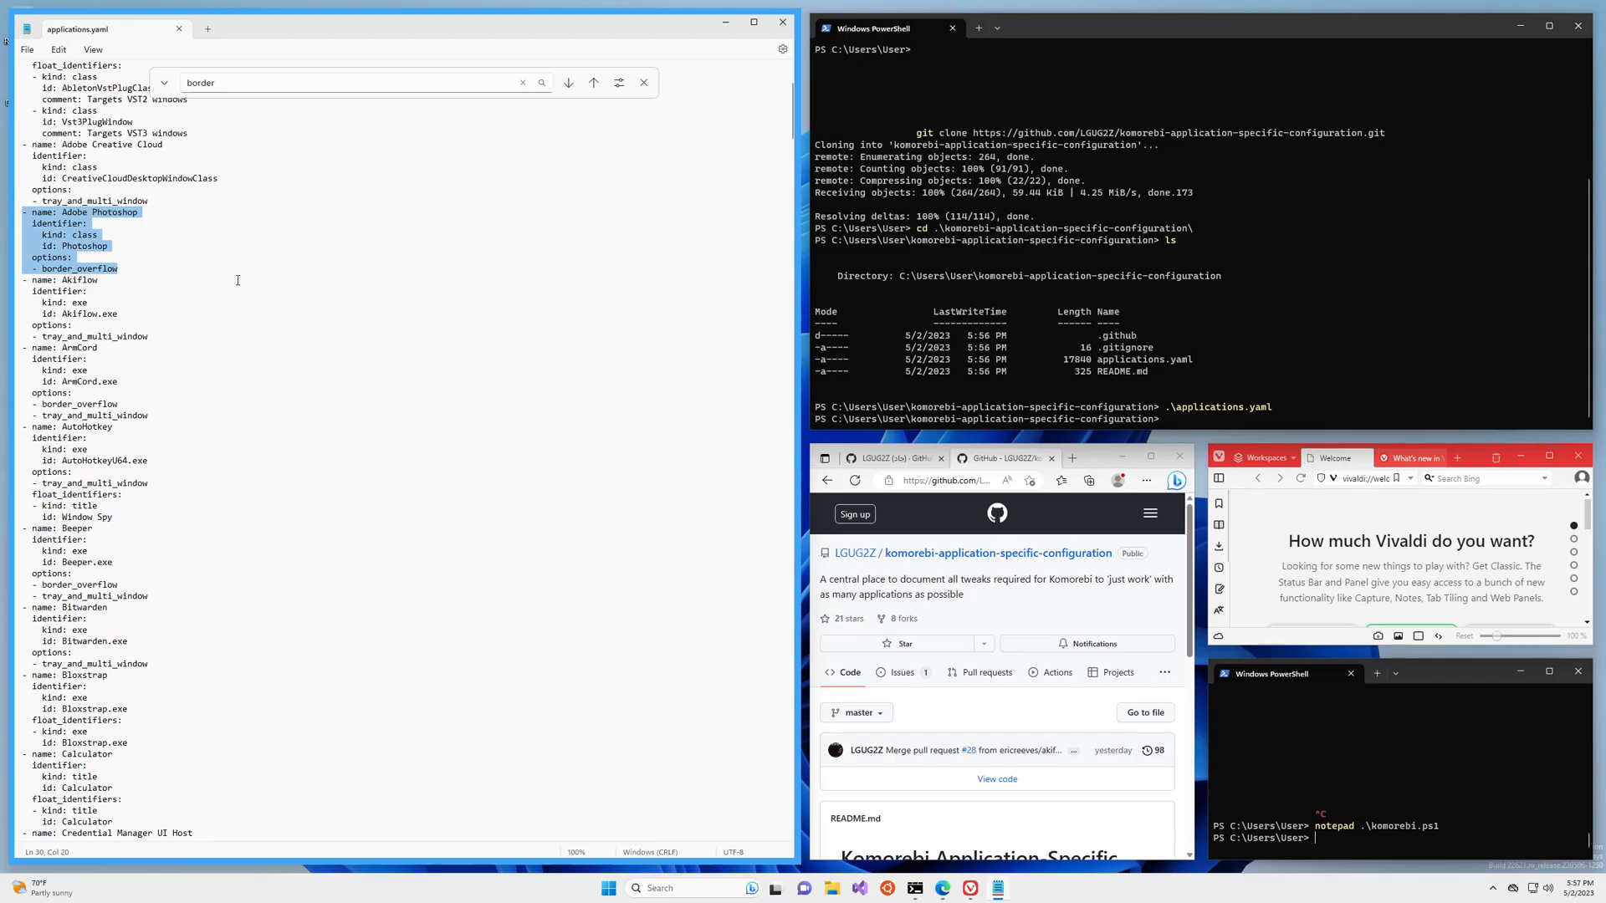
pyautogui.moveTo(94, 271)
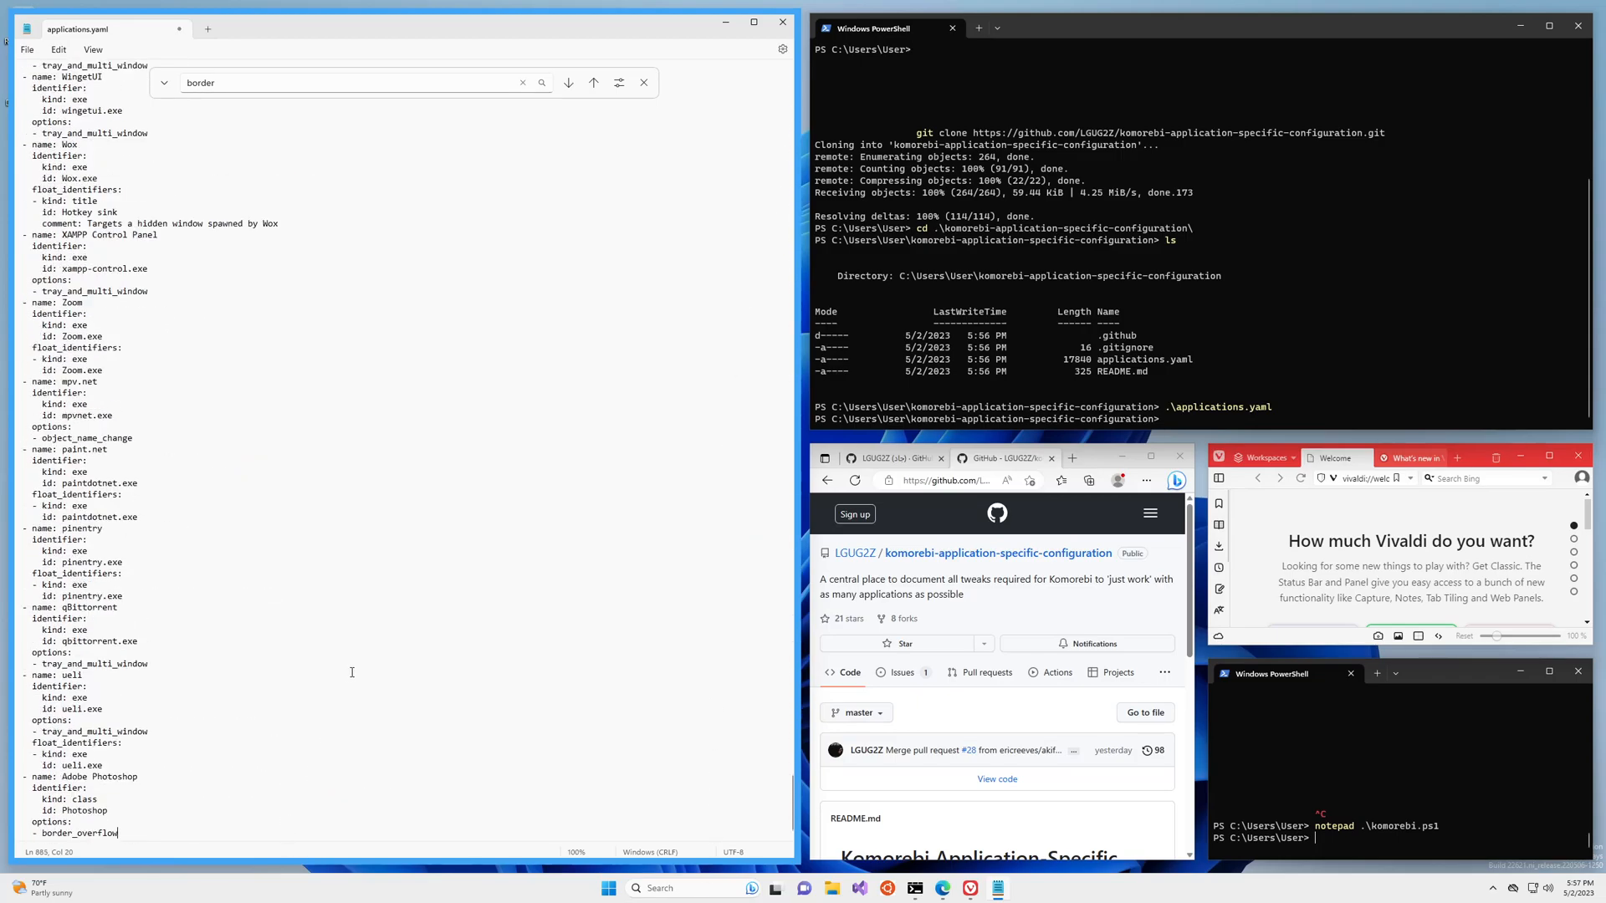
# - Rewrite the copied entry as Vivaldi, identified by exe vivaldi.exe with border_overflow
pyautogui.doubleClick(75, 778)
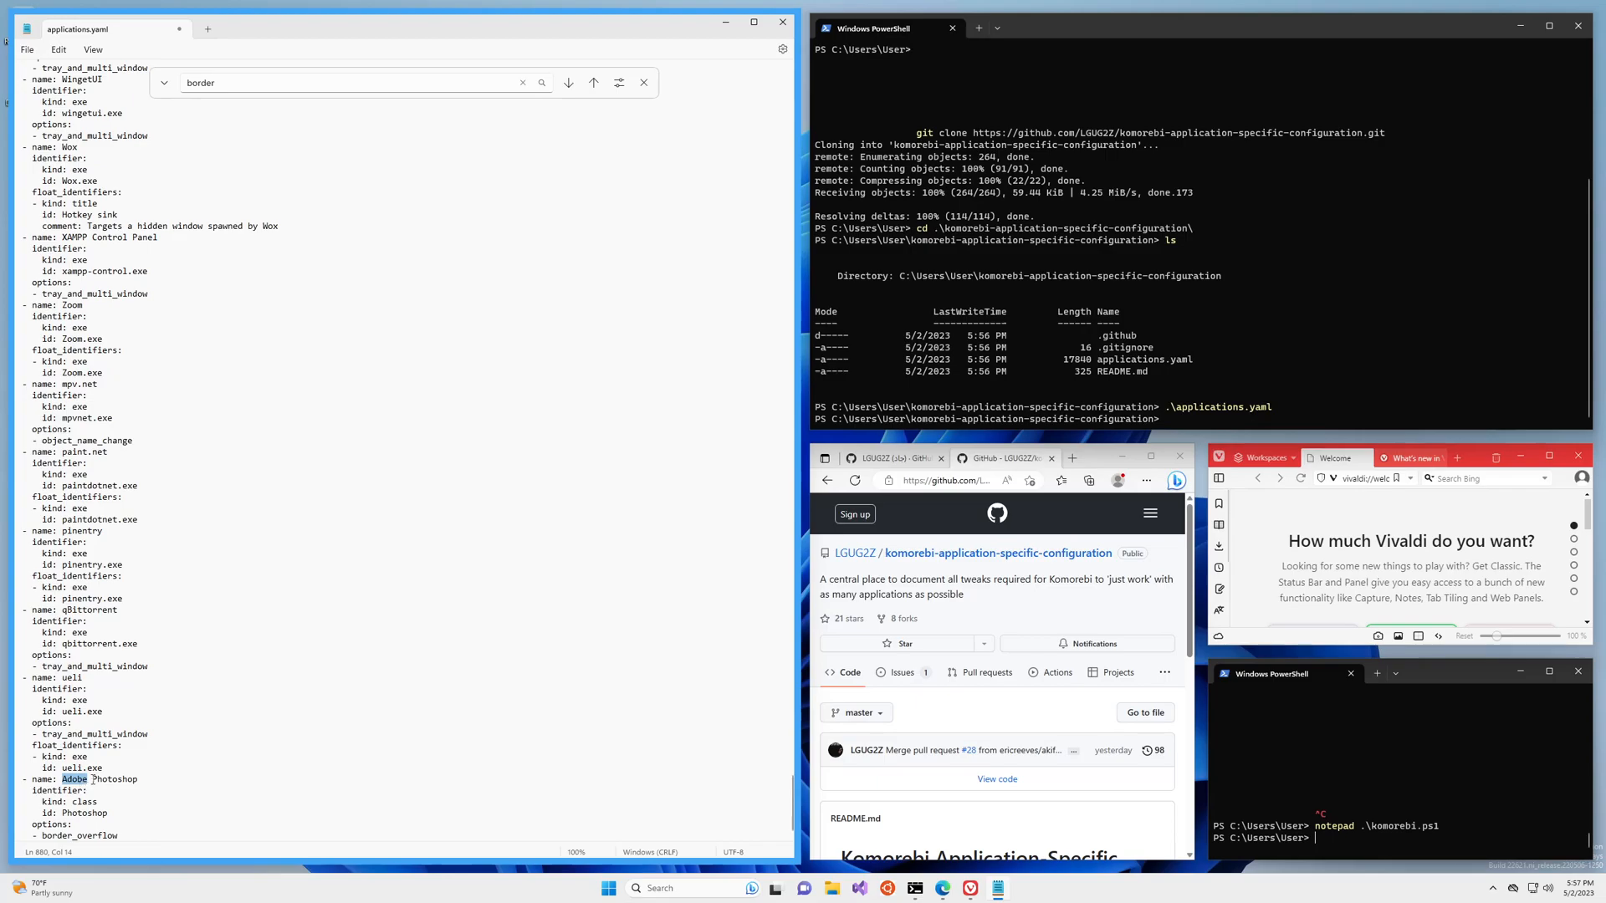
pyautogui.write('Vivaldi')
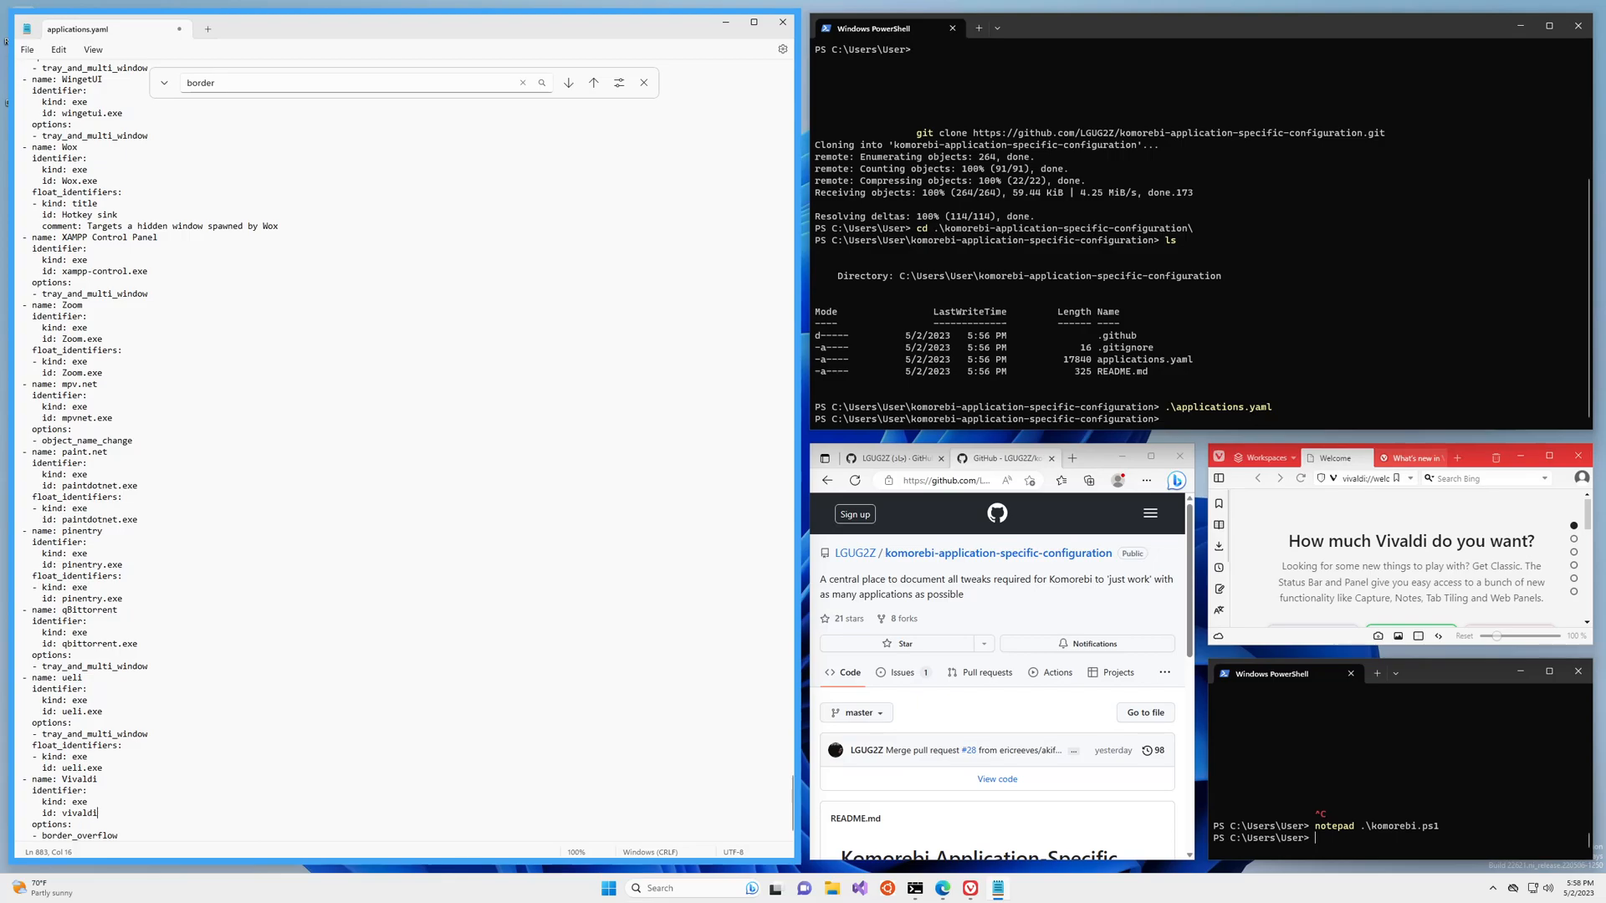
pyautogui.write('.exe')
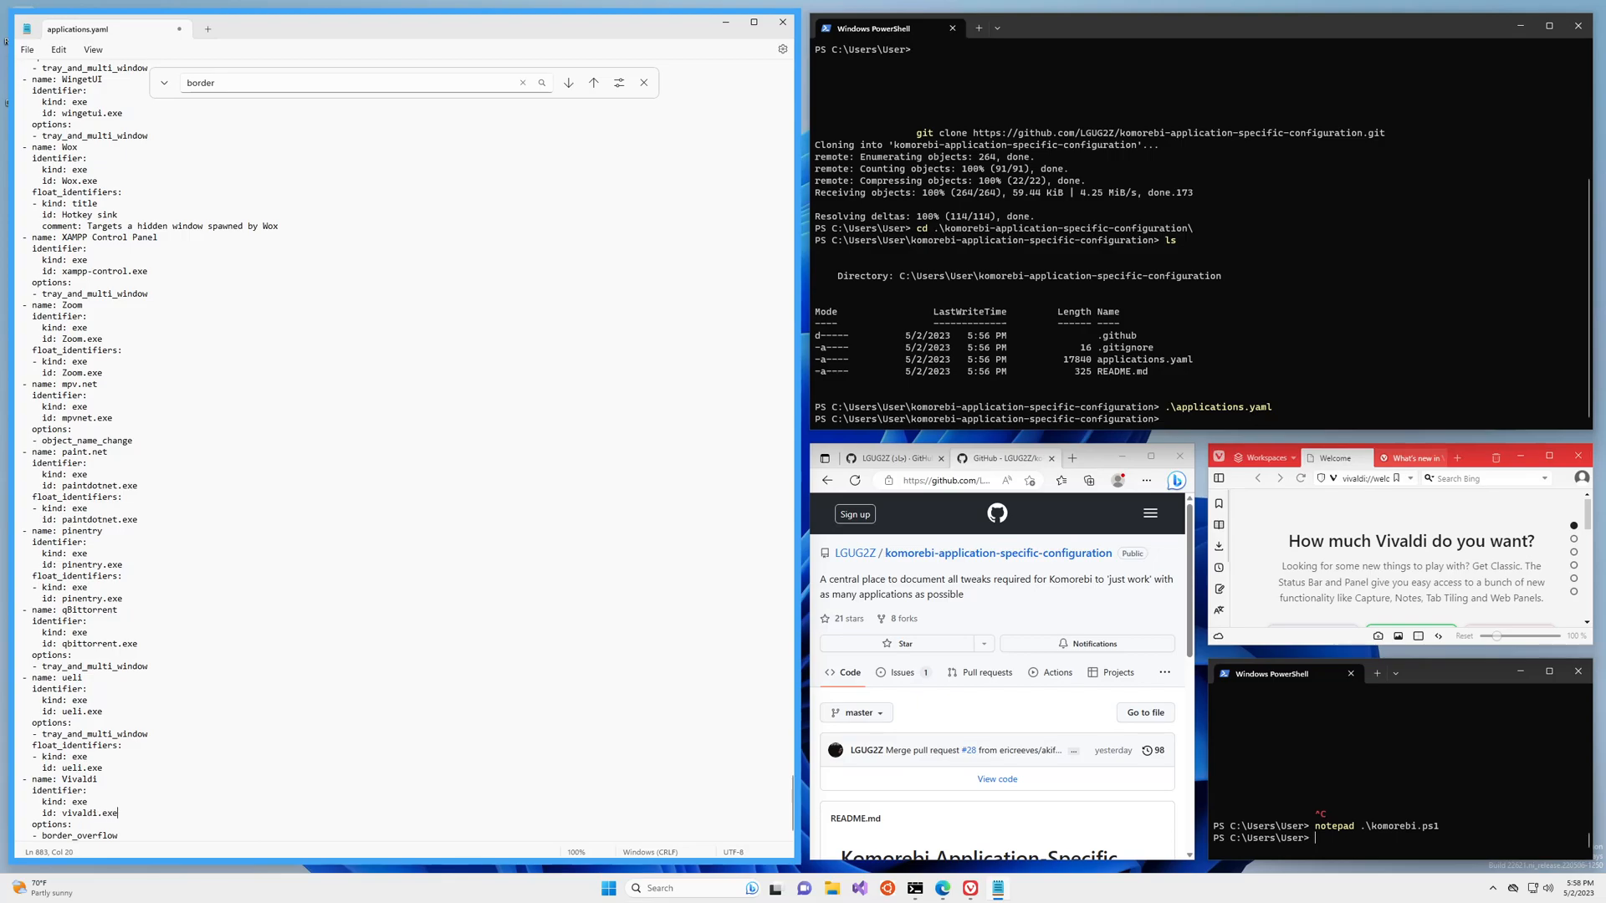
pyautogui.moveTo(328, 773)
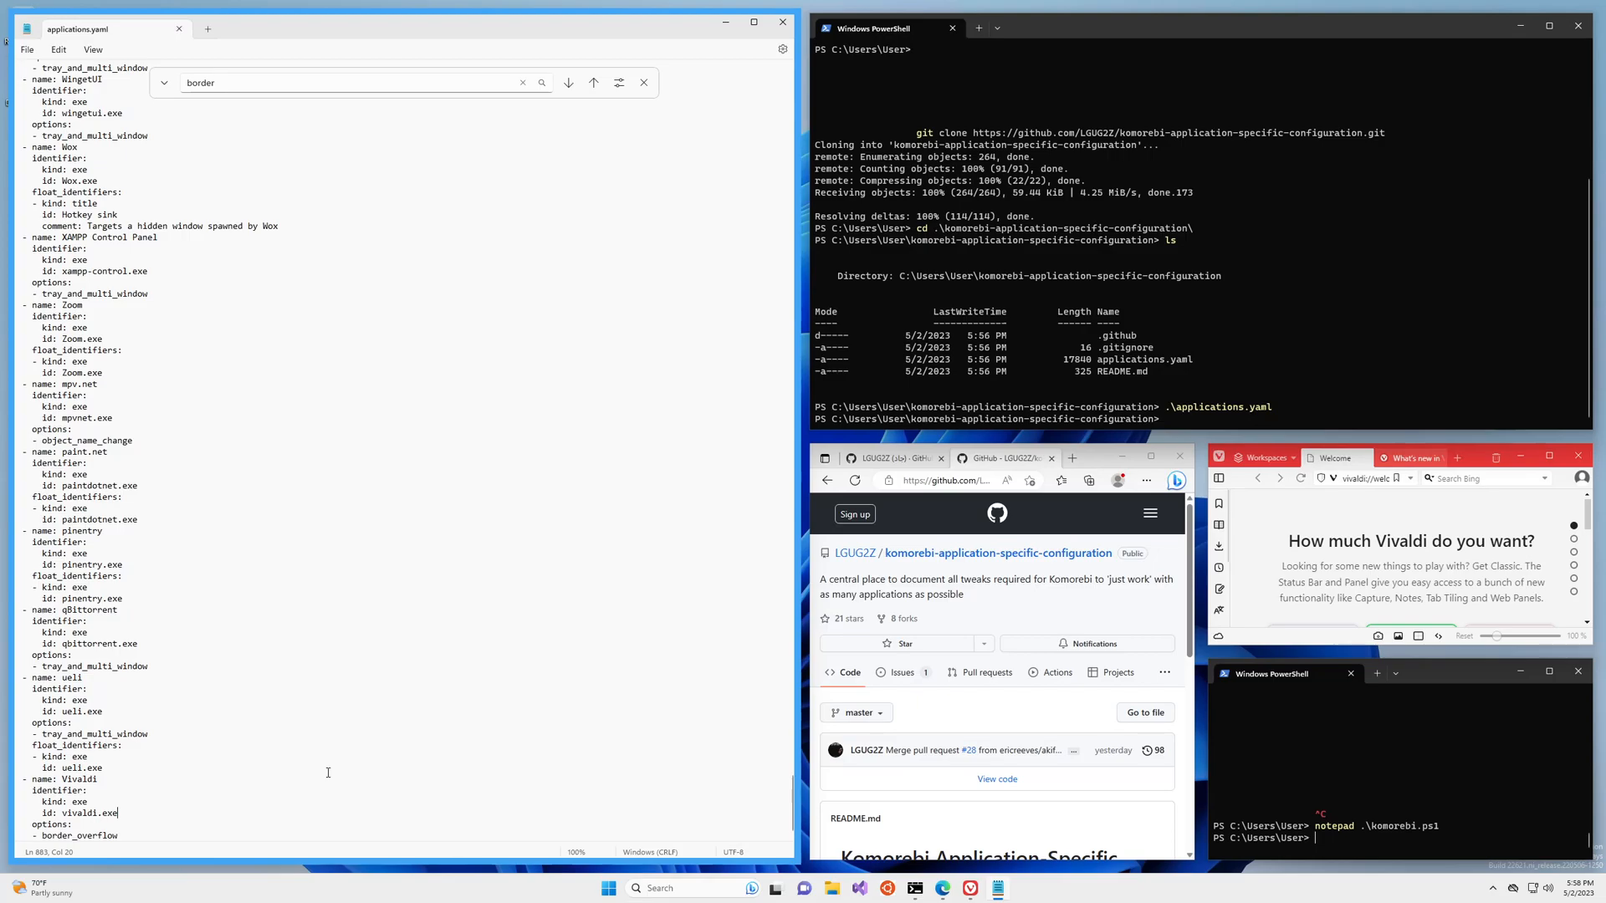
pyautogui.moveTo(1306, 295)
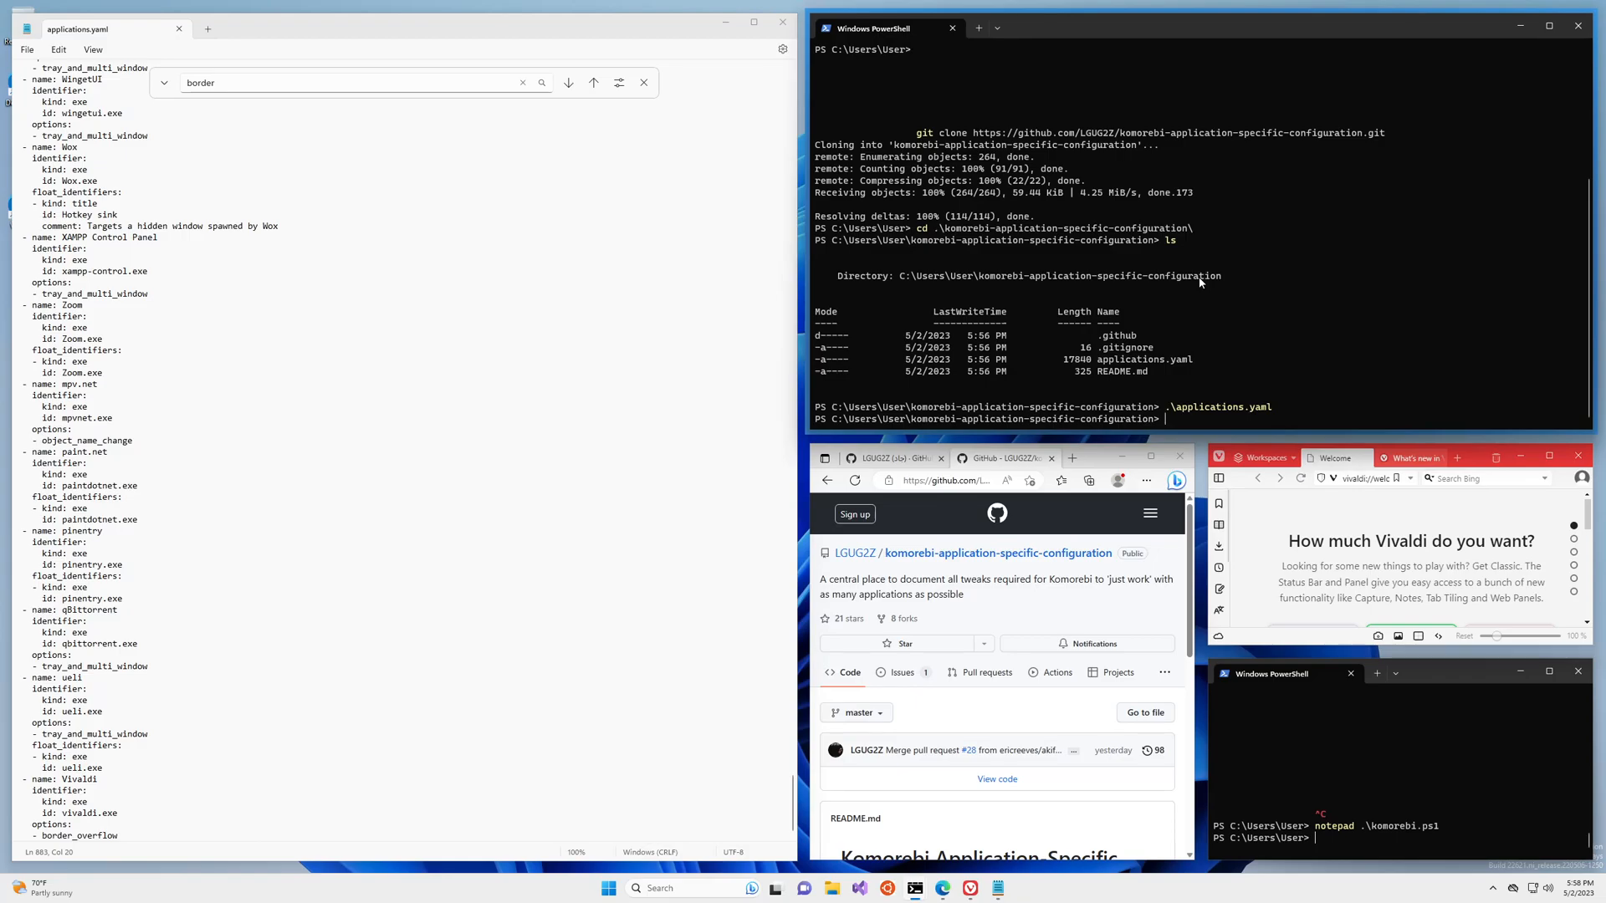
# - Run komorebic fmt-asc without arguments in PowerShell to see its usage
pyautogui.click(1337, 202)
pyautogui.write('k')
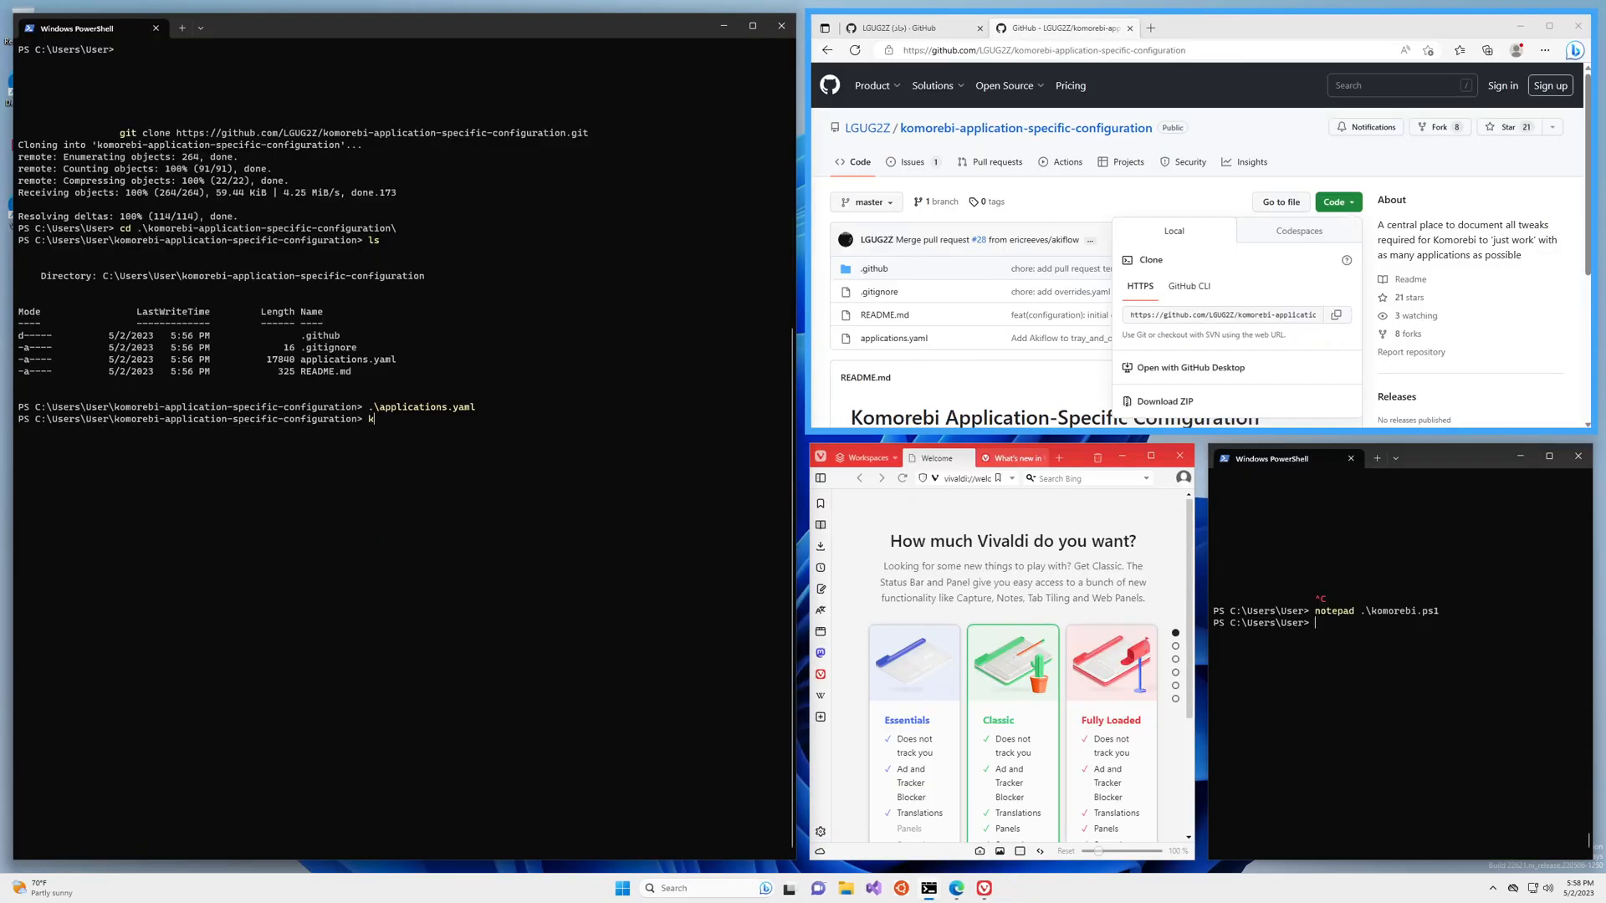
pyautogui.write('omorebic f')
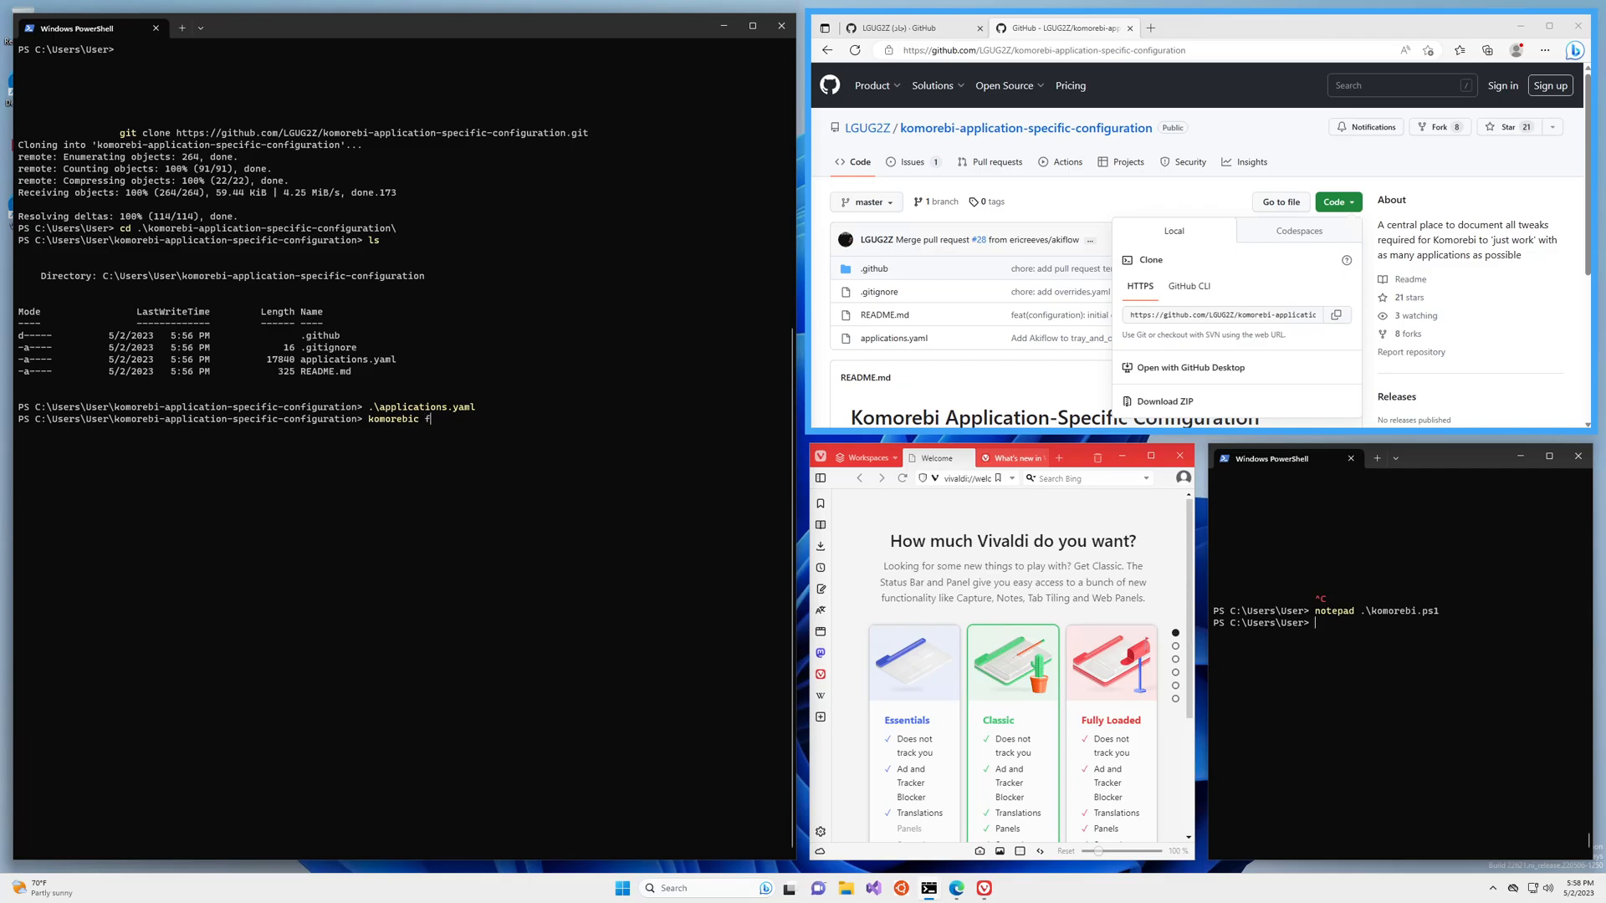
pyautogui.write('mt-a')
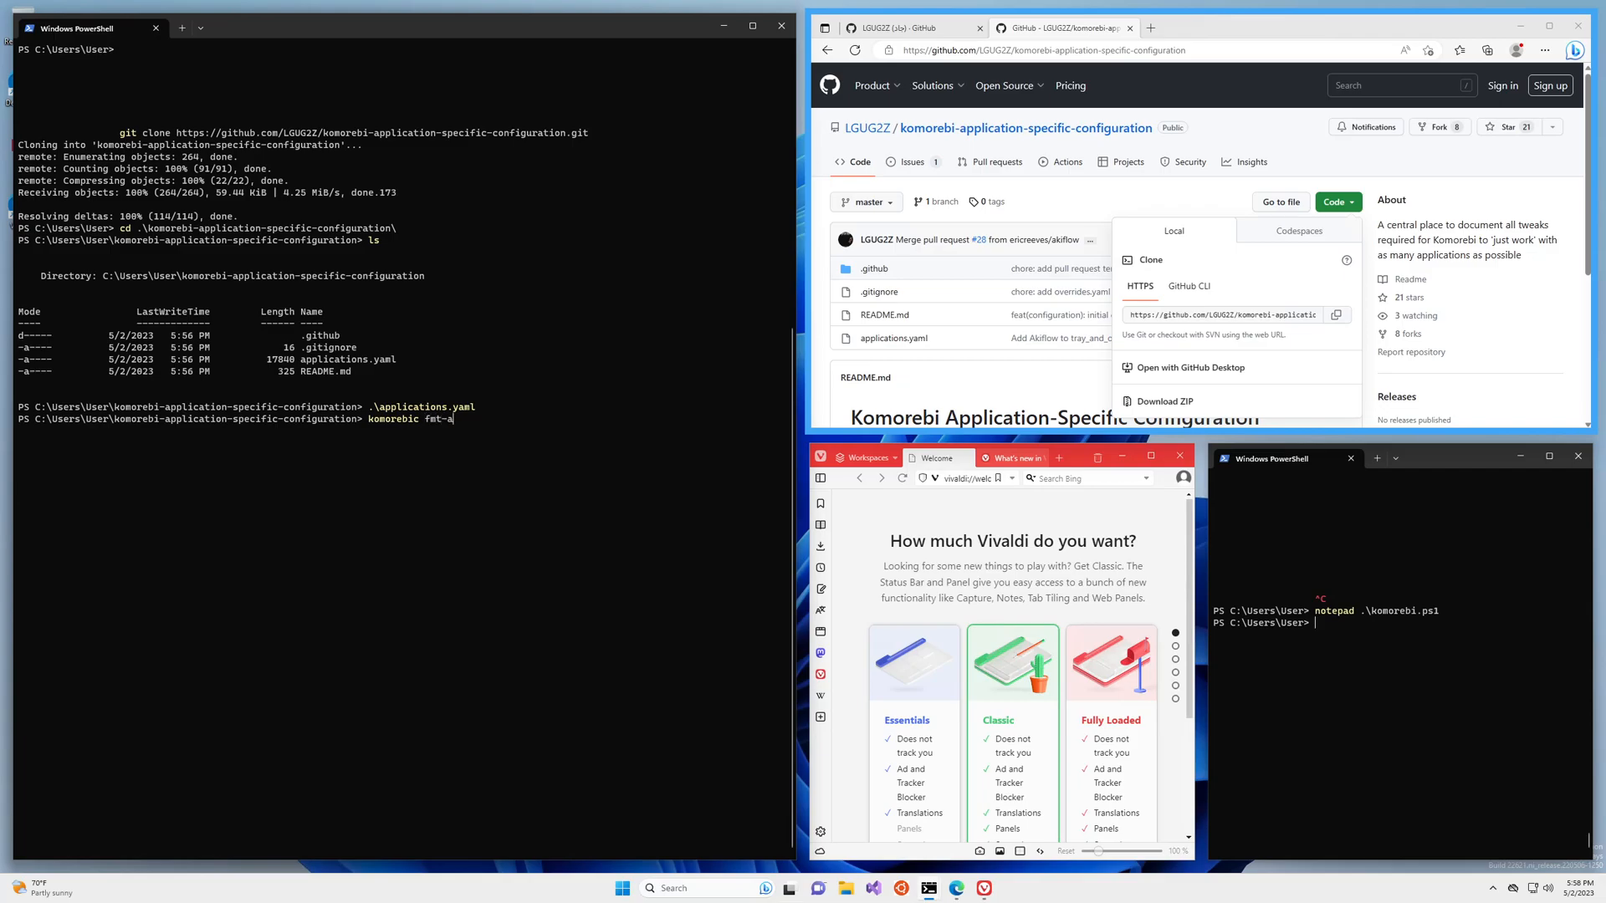
pyautogui.write('sc')
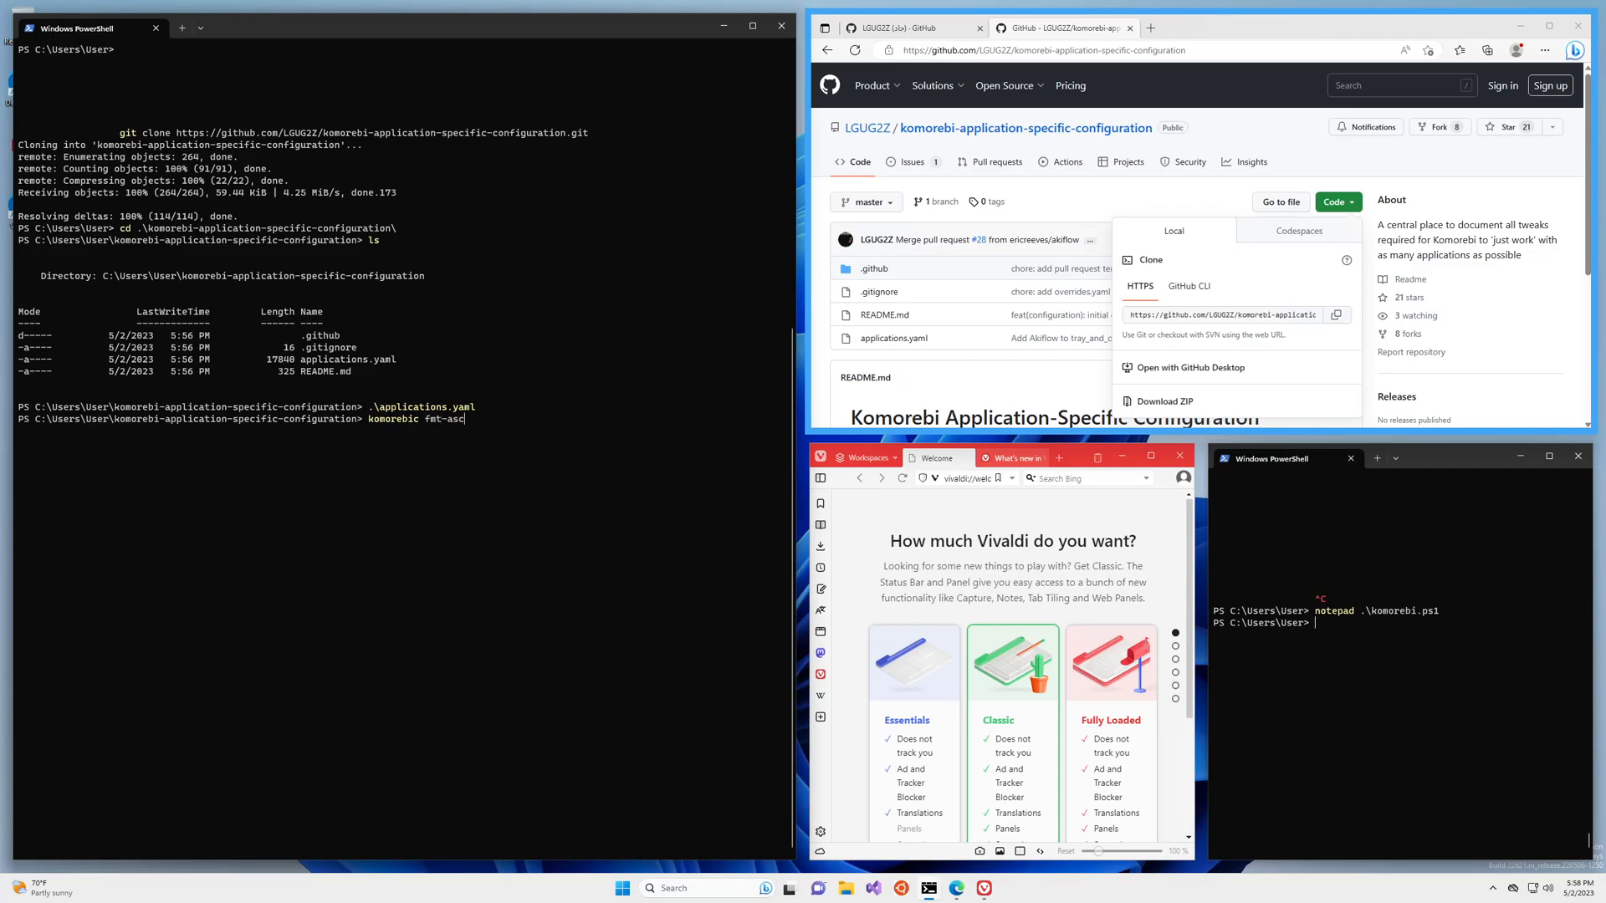
pyautogui.press('Return')
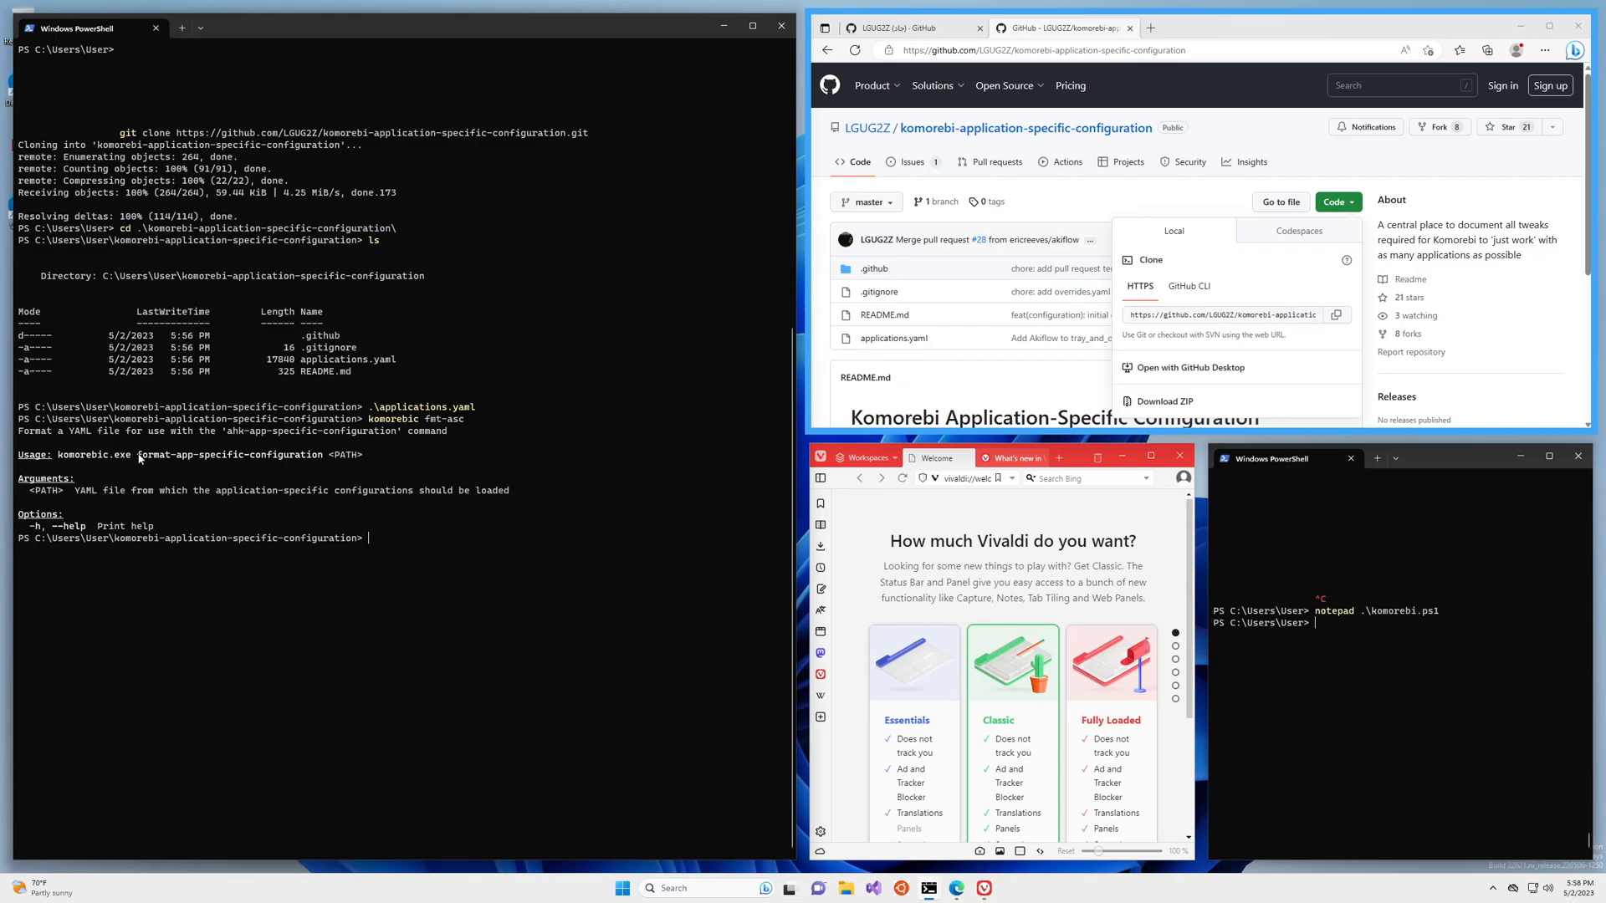
pyautogui.moveTo(187, 463)
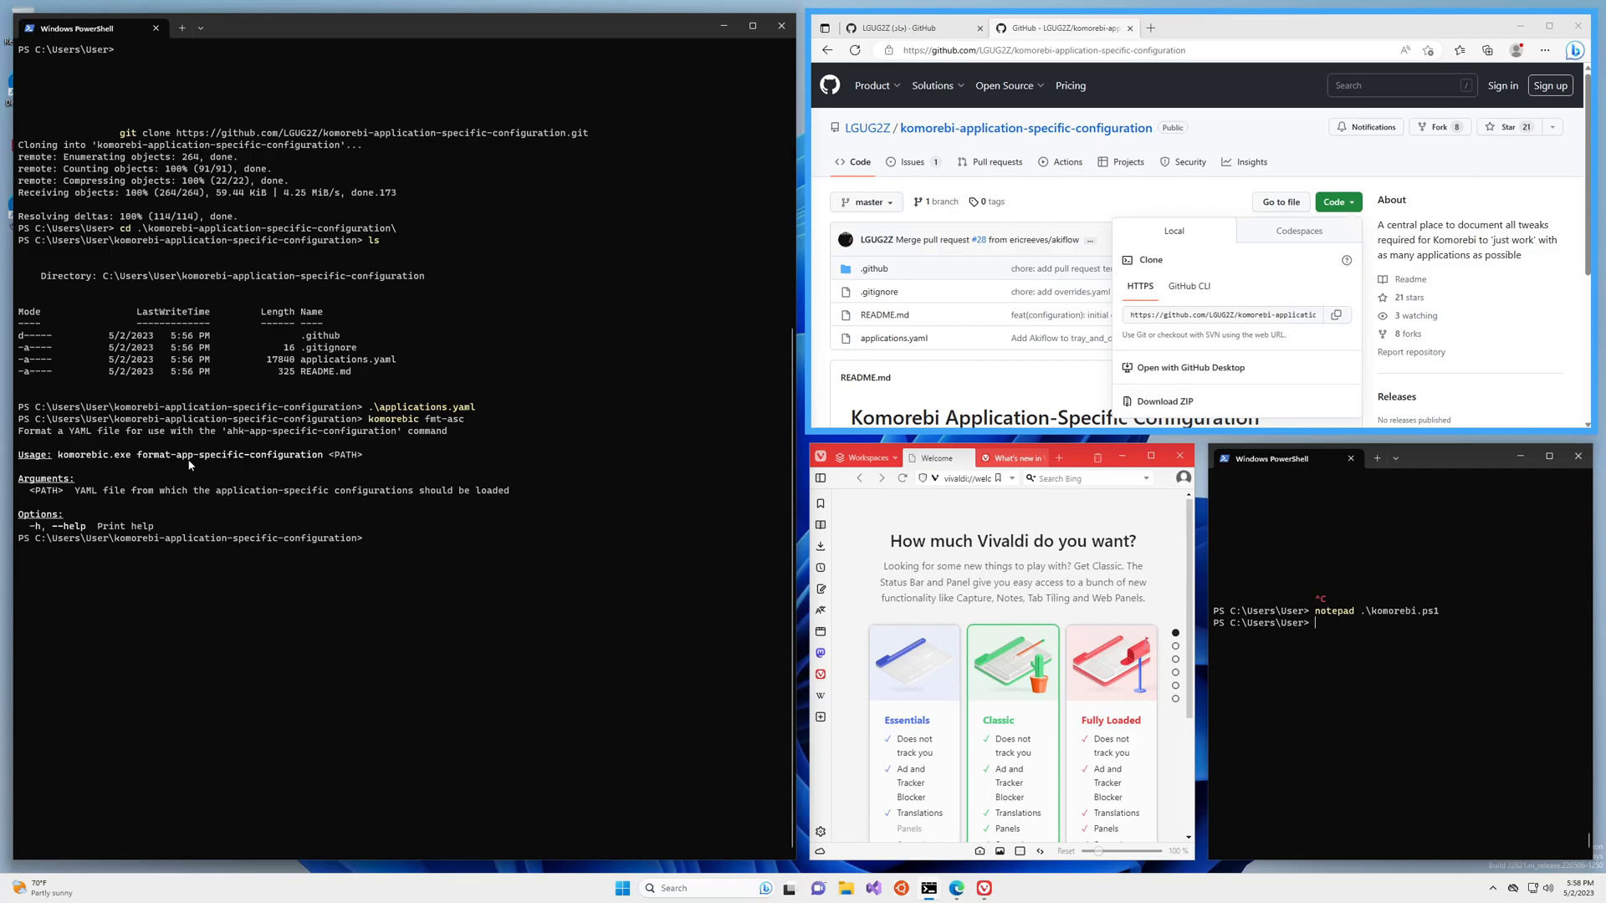
pyautogui.moveTo(494, 609)
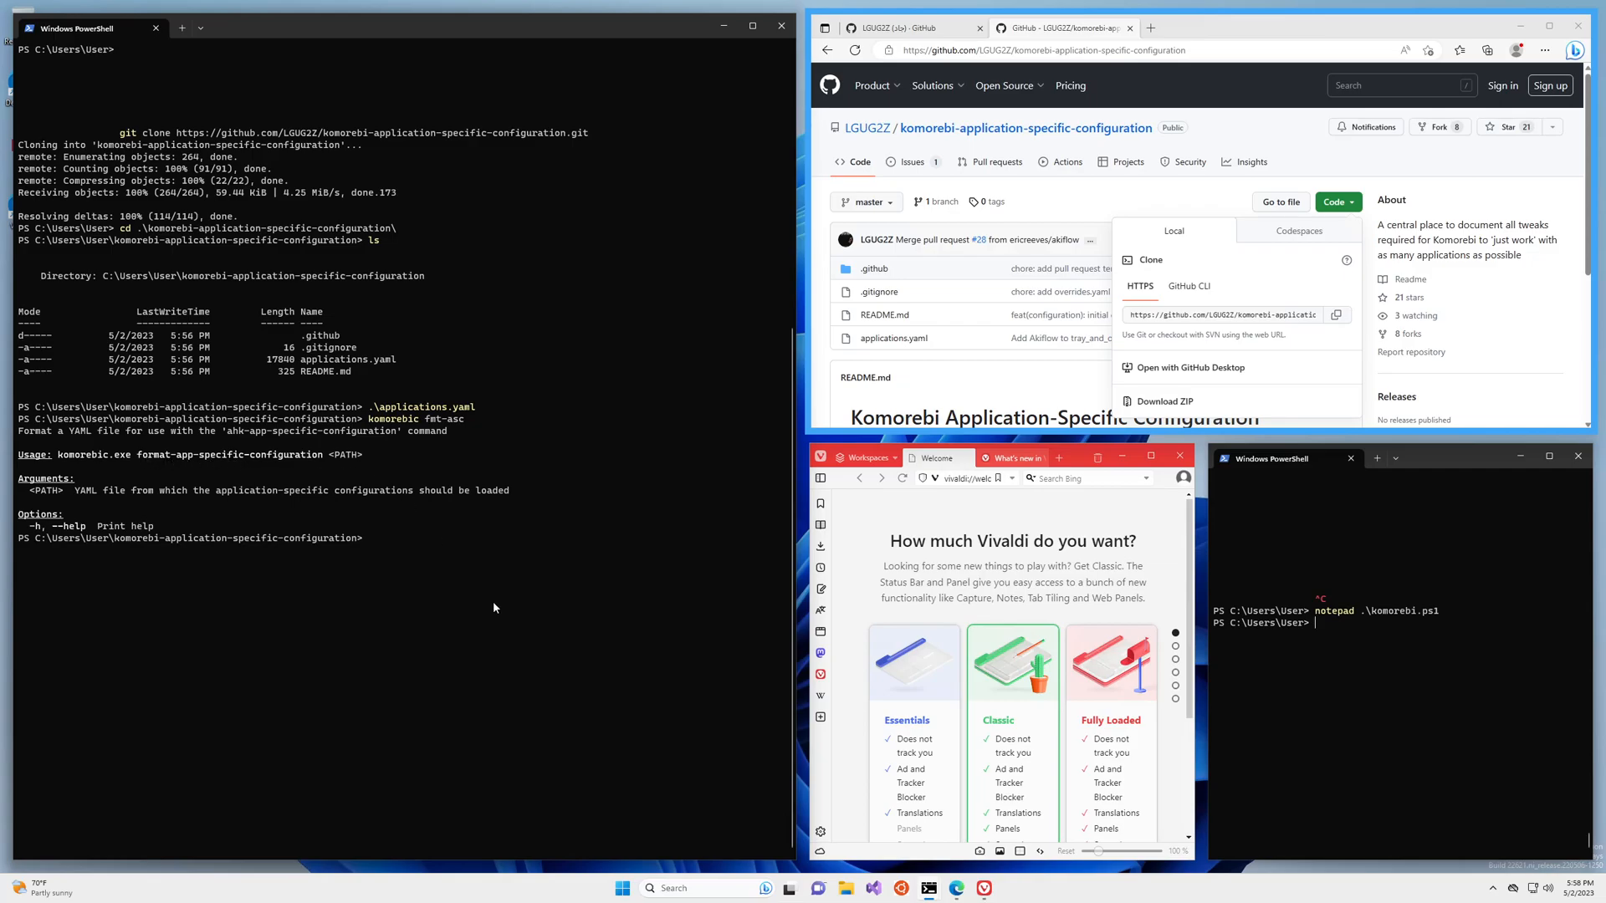
# - Run komorebic fmt-asc .\applications.yaml so the file is formatted for PRs
pyautogui.write('komorebic fmt-asc')
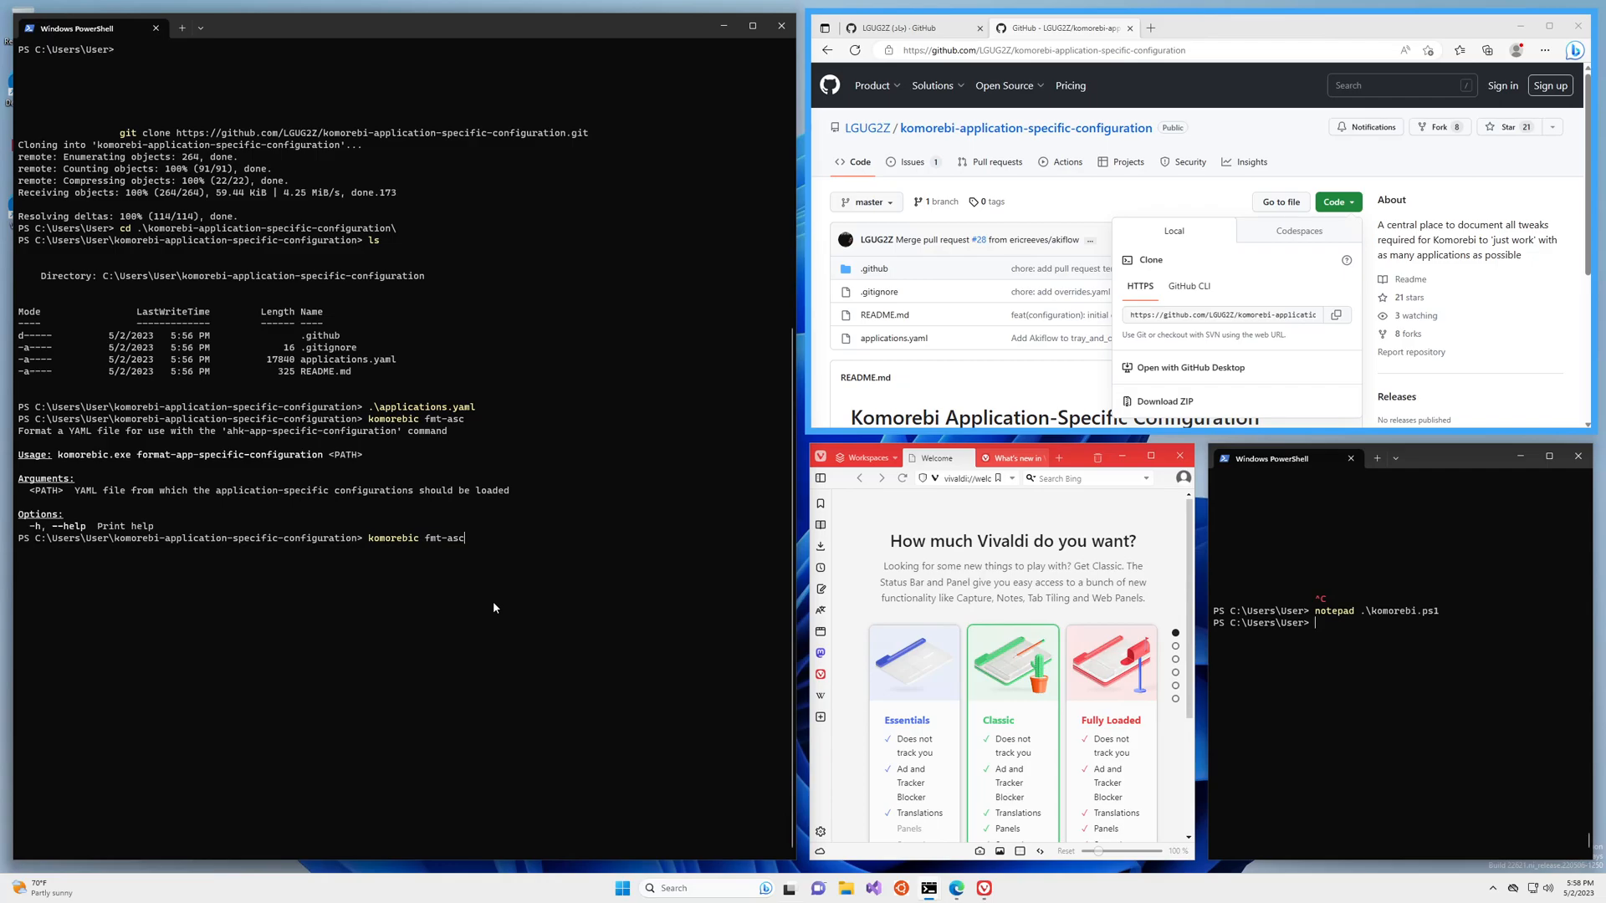
pyautogui.write('.\\applications.yaml')
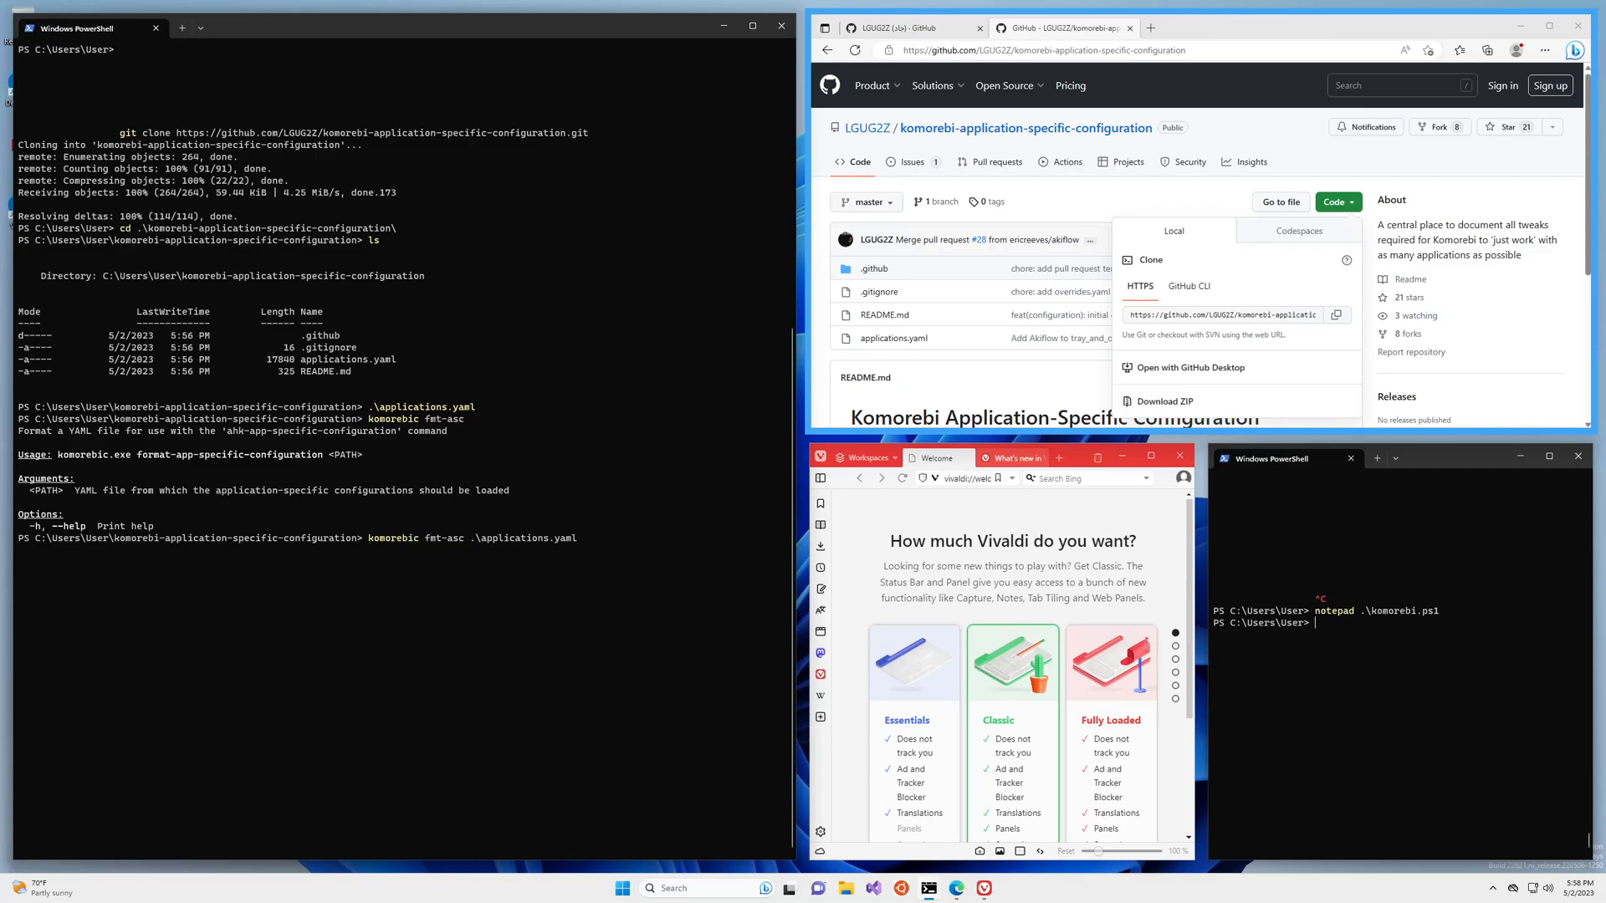
pyautogui.press('Return')
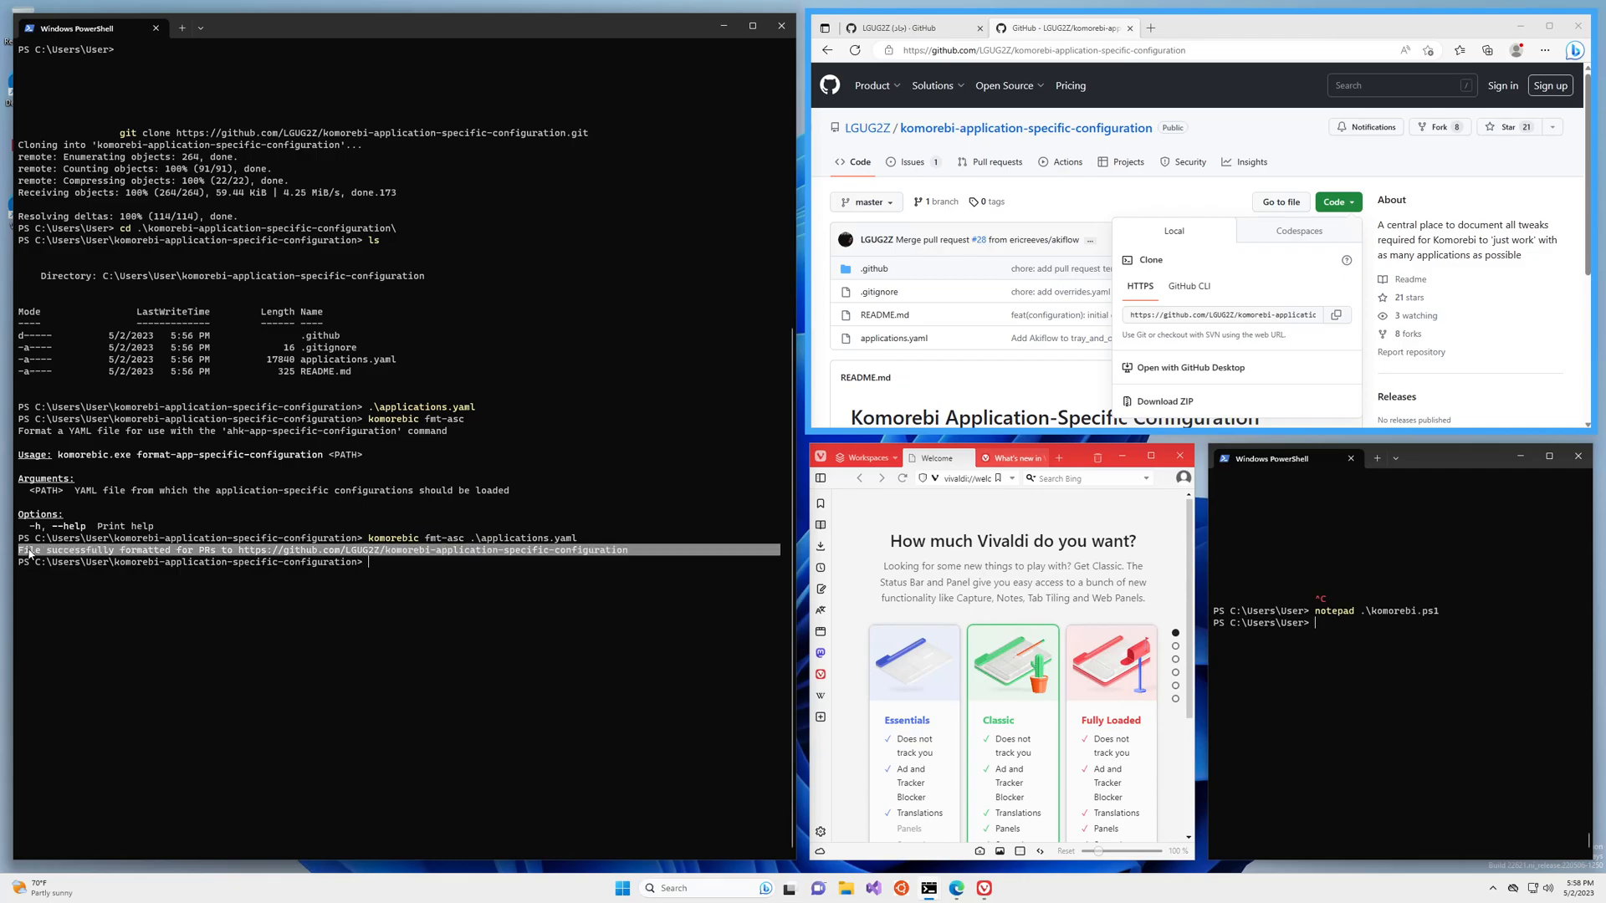
pyautogui.moveTo(368, 624)
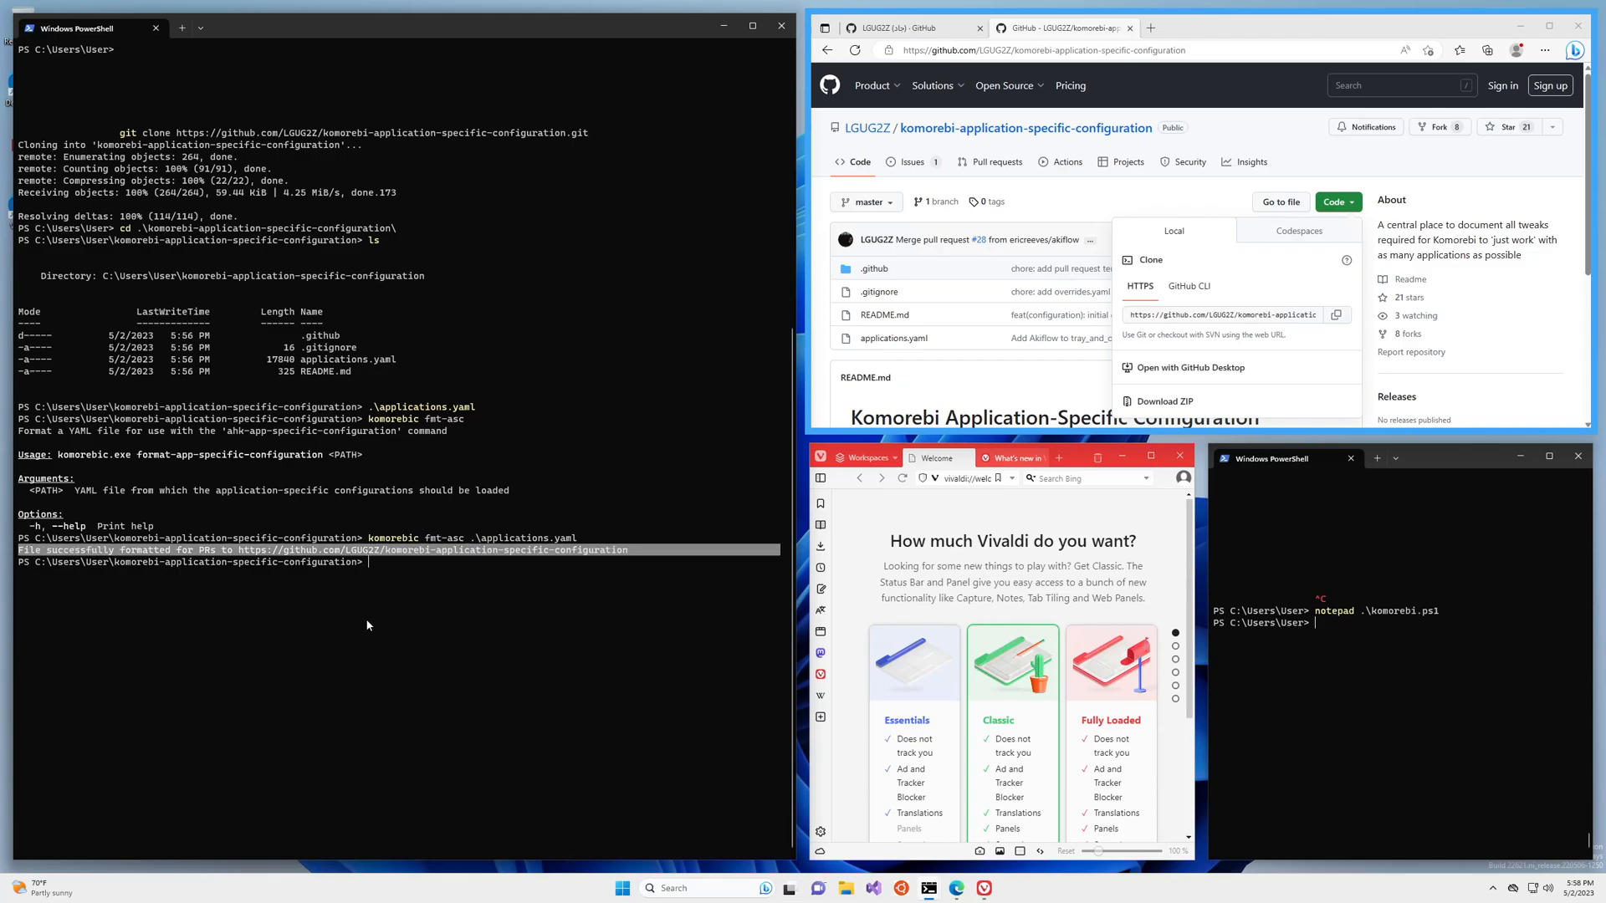
pyautogui.moveTo(774, 614)
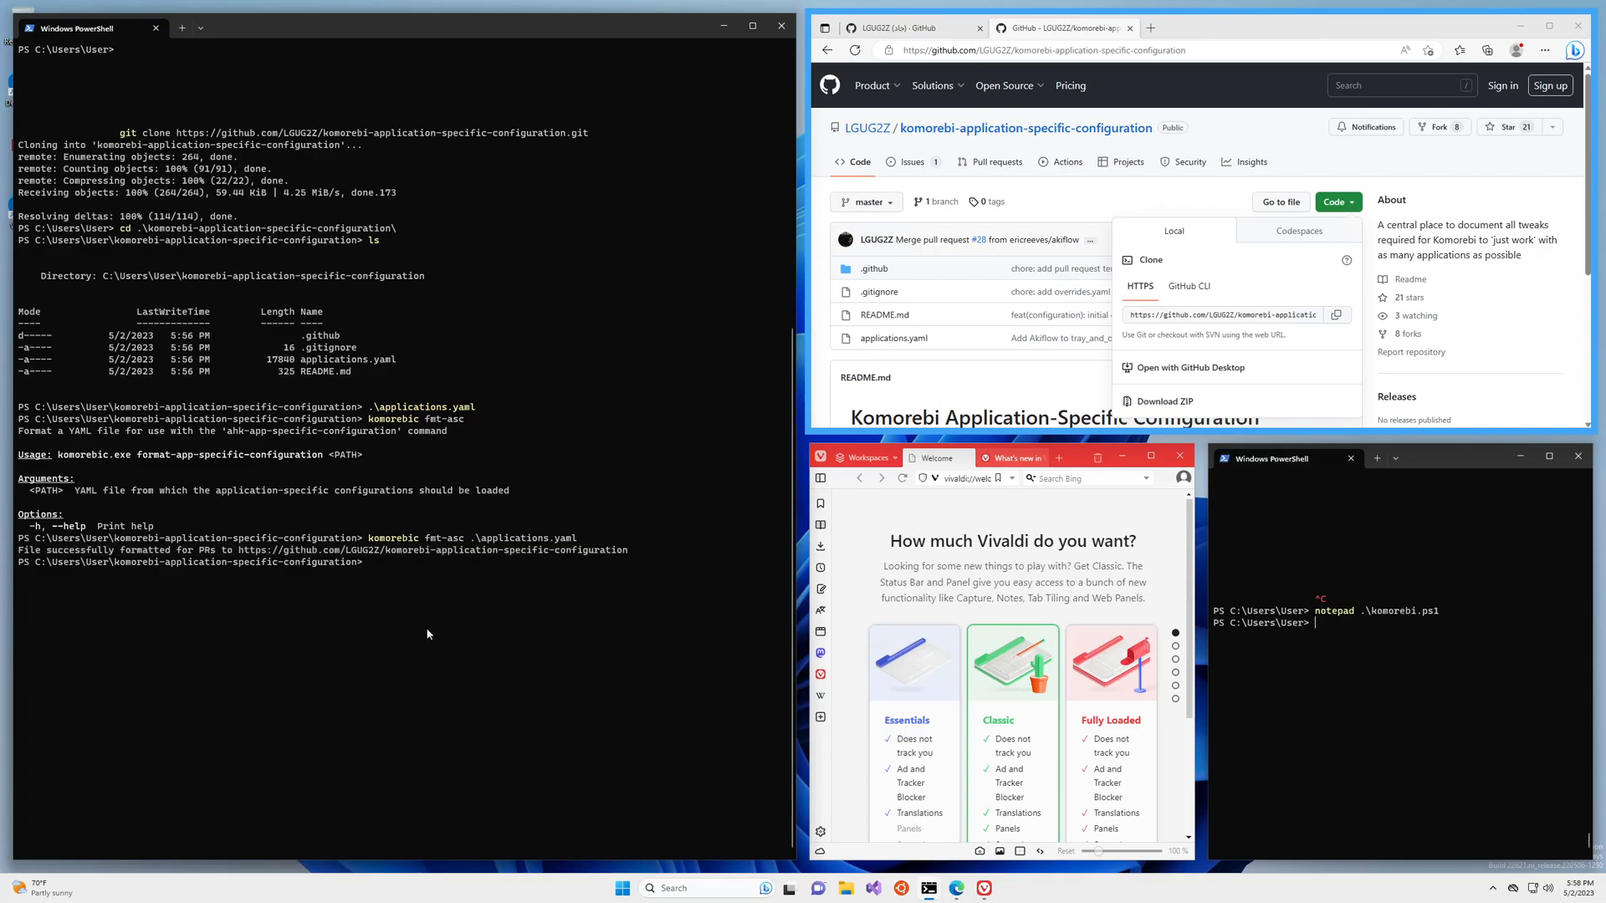
# - Check git status and stage the Vivaldi hunk with git add -p, answering y
pyautogui.write('git status')
pyautogui.write('gap')
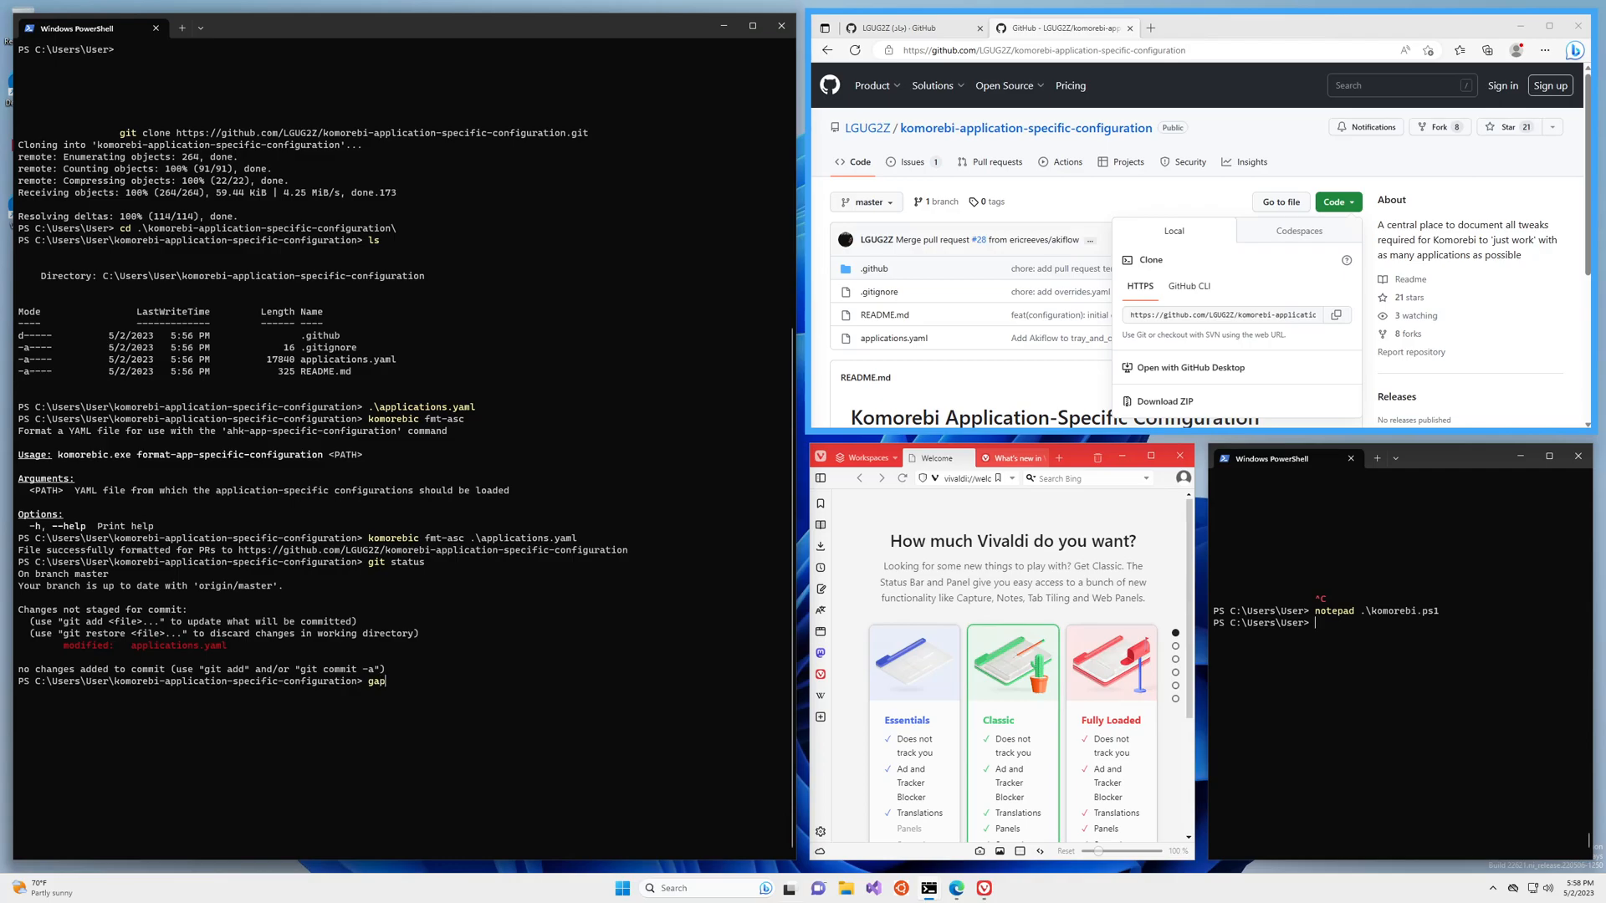
pyautogui.press('enter')
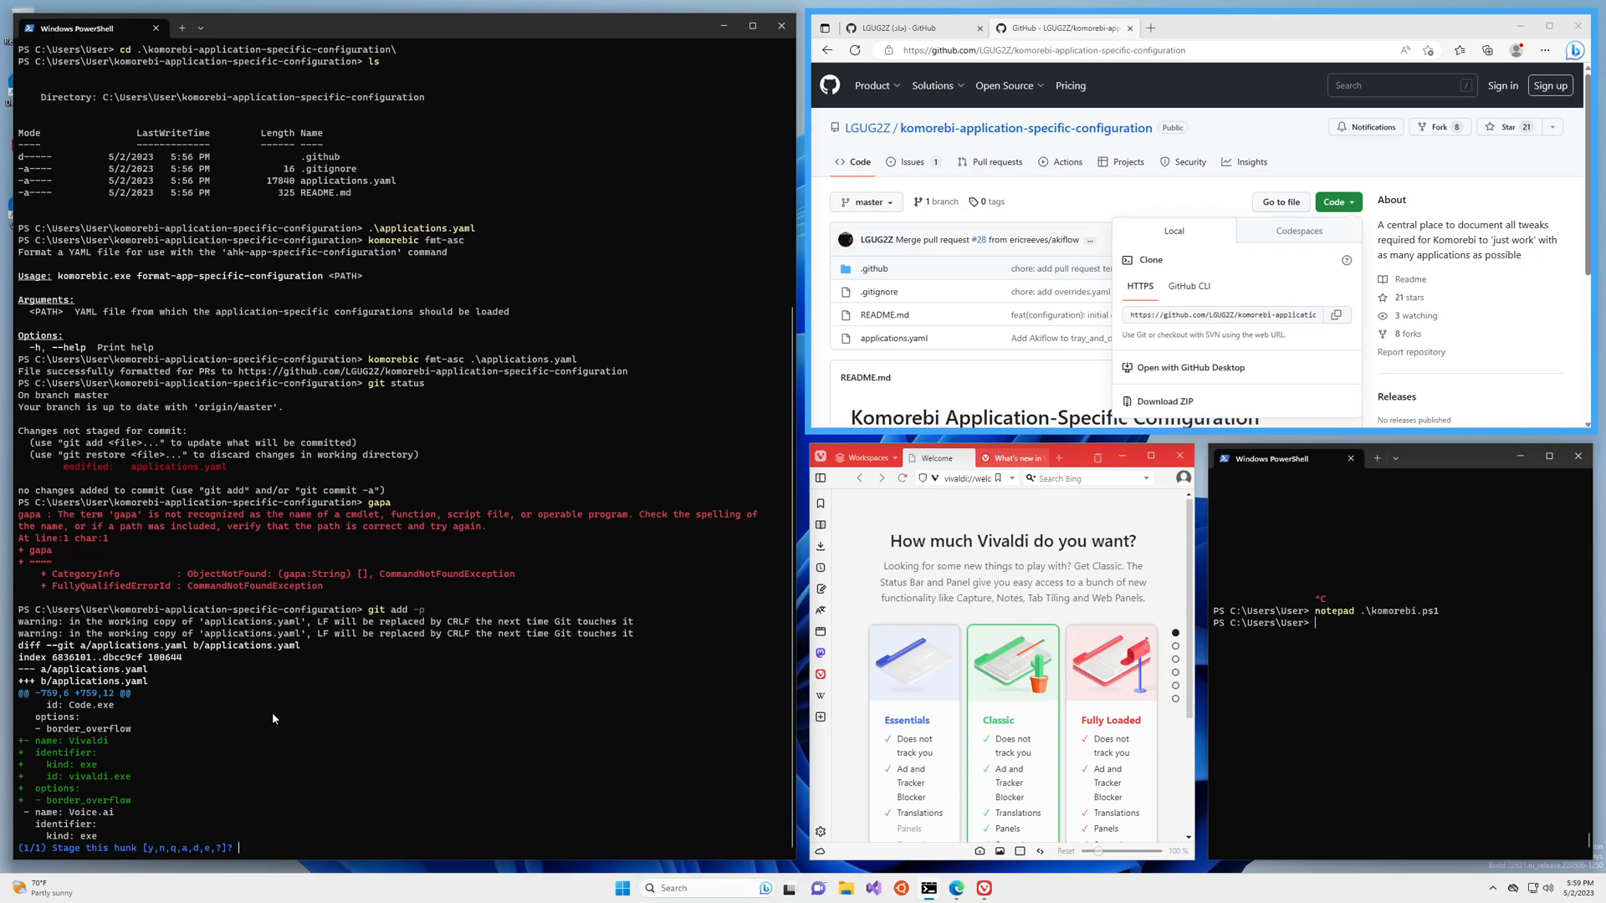
pyautogui.moveTo(367, 651)
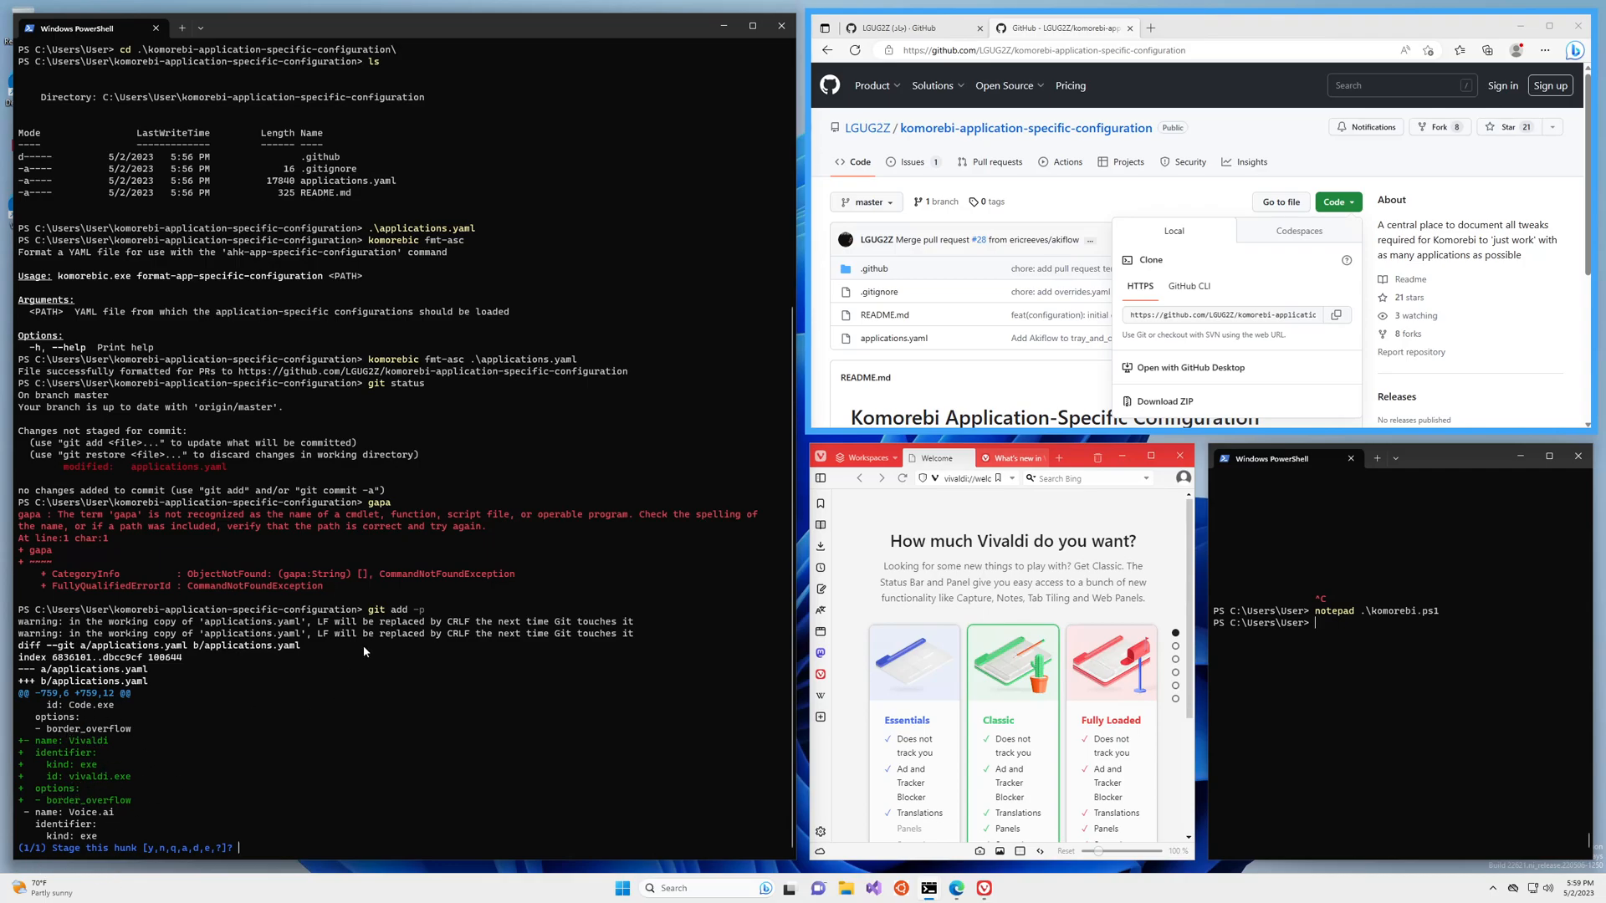
pyautogui.write('y')
pyautogui.write('git commit -m')
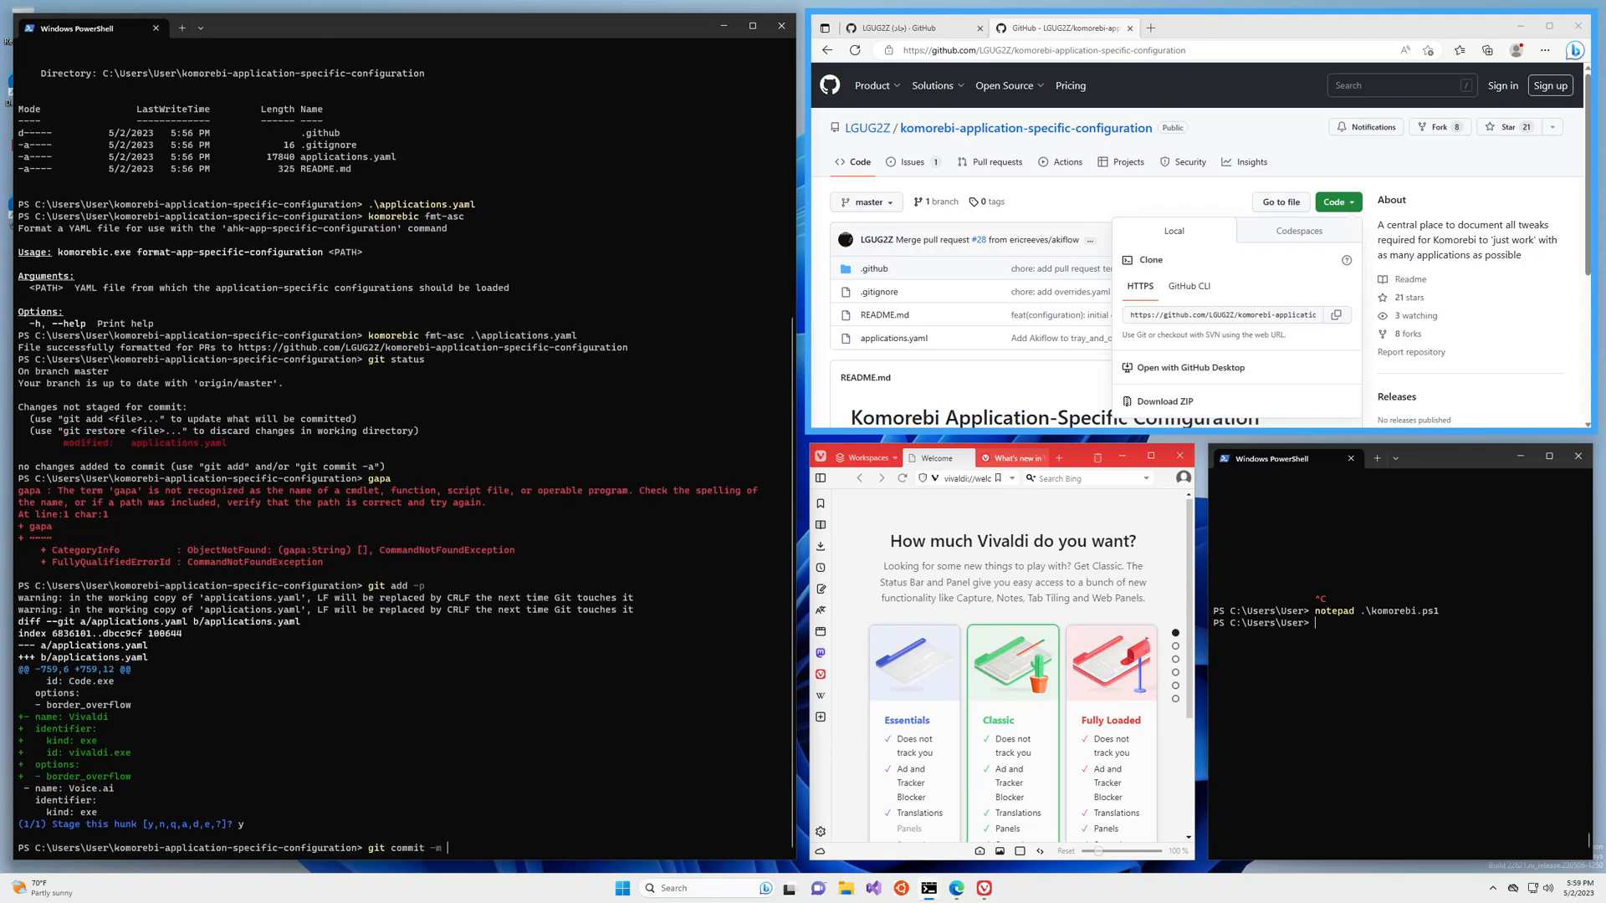
# - Attempt git commit -m "feat(apps): add vivaldi", which fails for missing author identity
pyautogui.click(1094, 203)
pyautogui.write(' "')
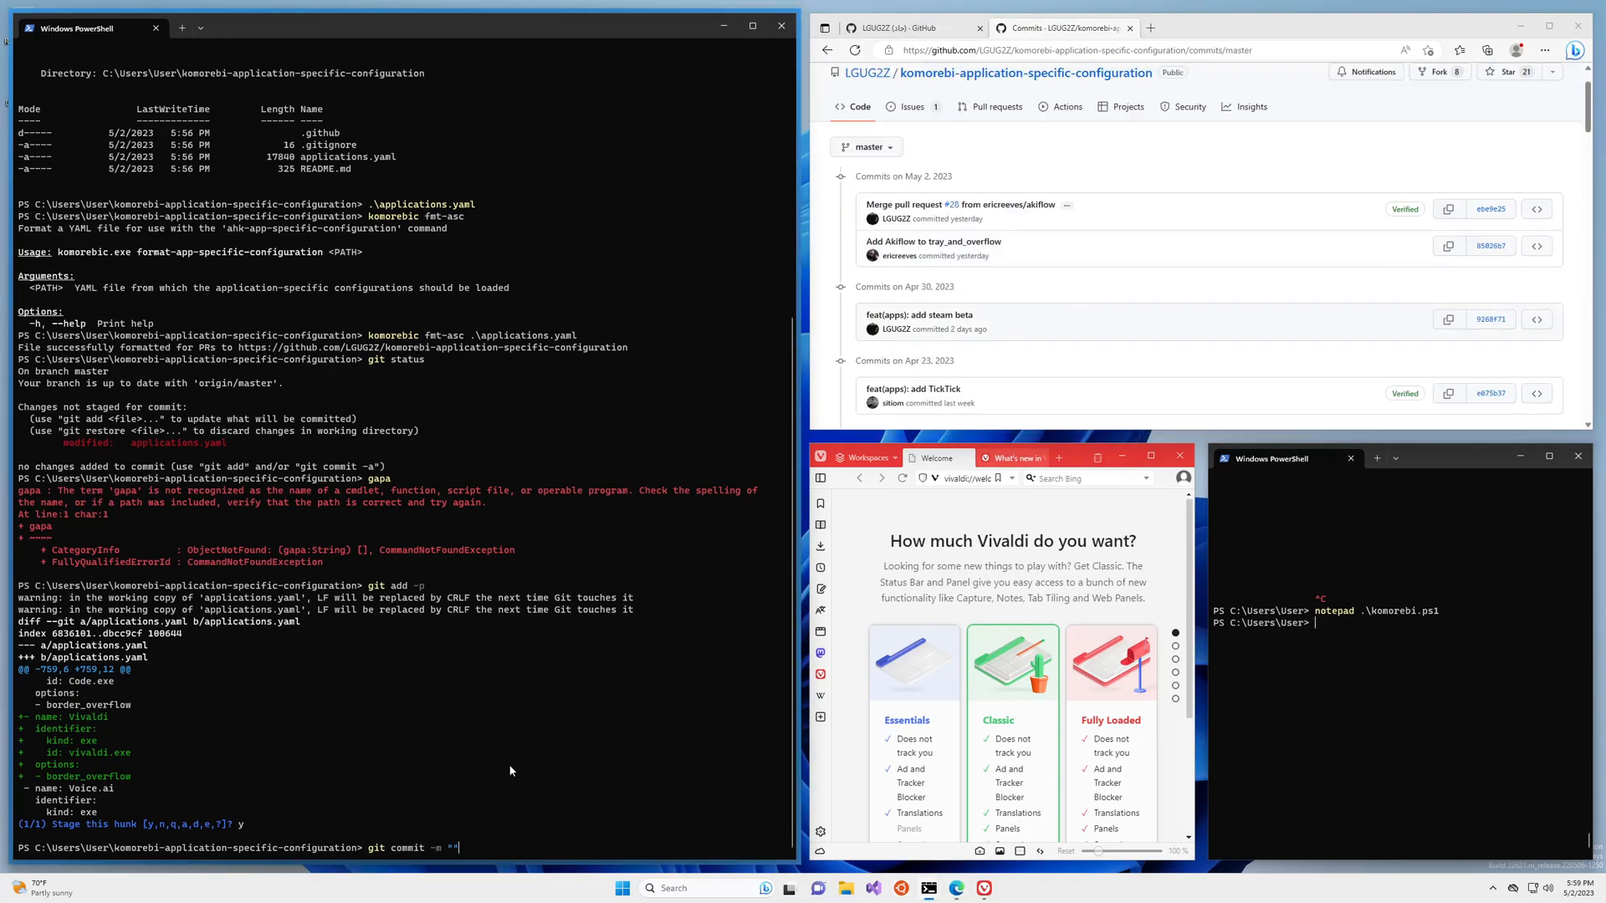
pyautogui.write('feat(')
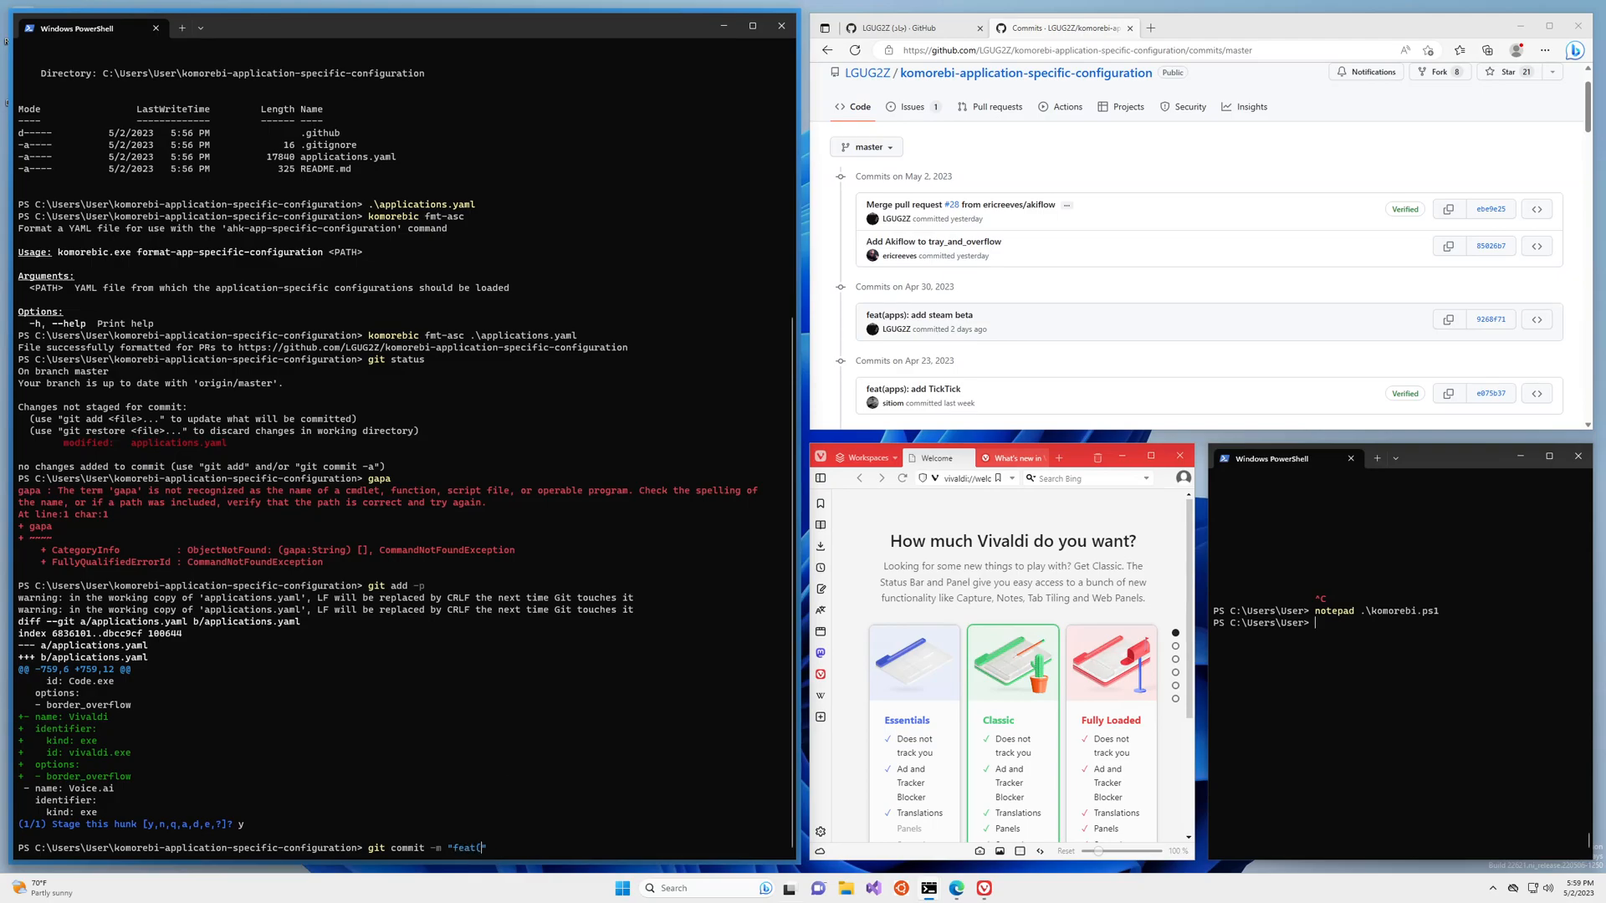
pyautogui.write('apps):')
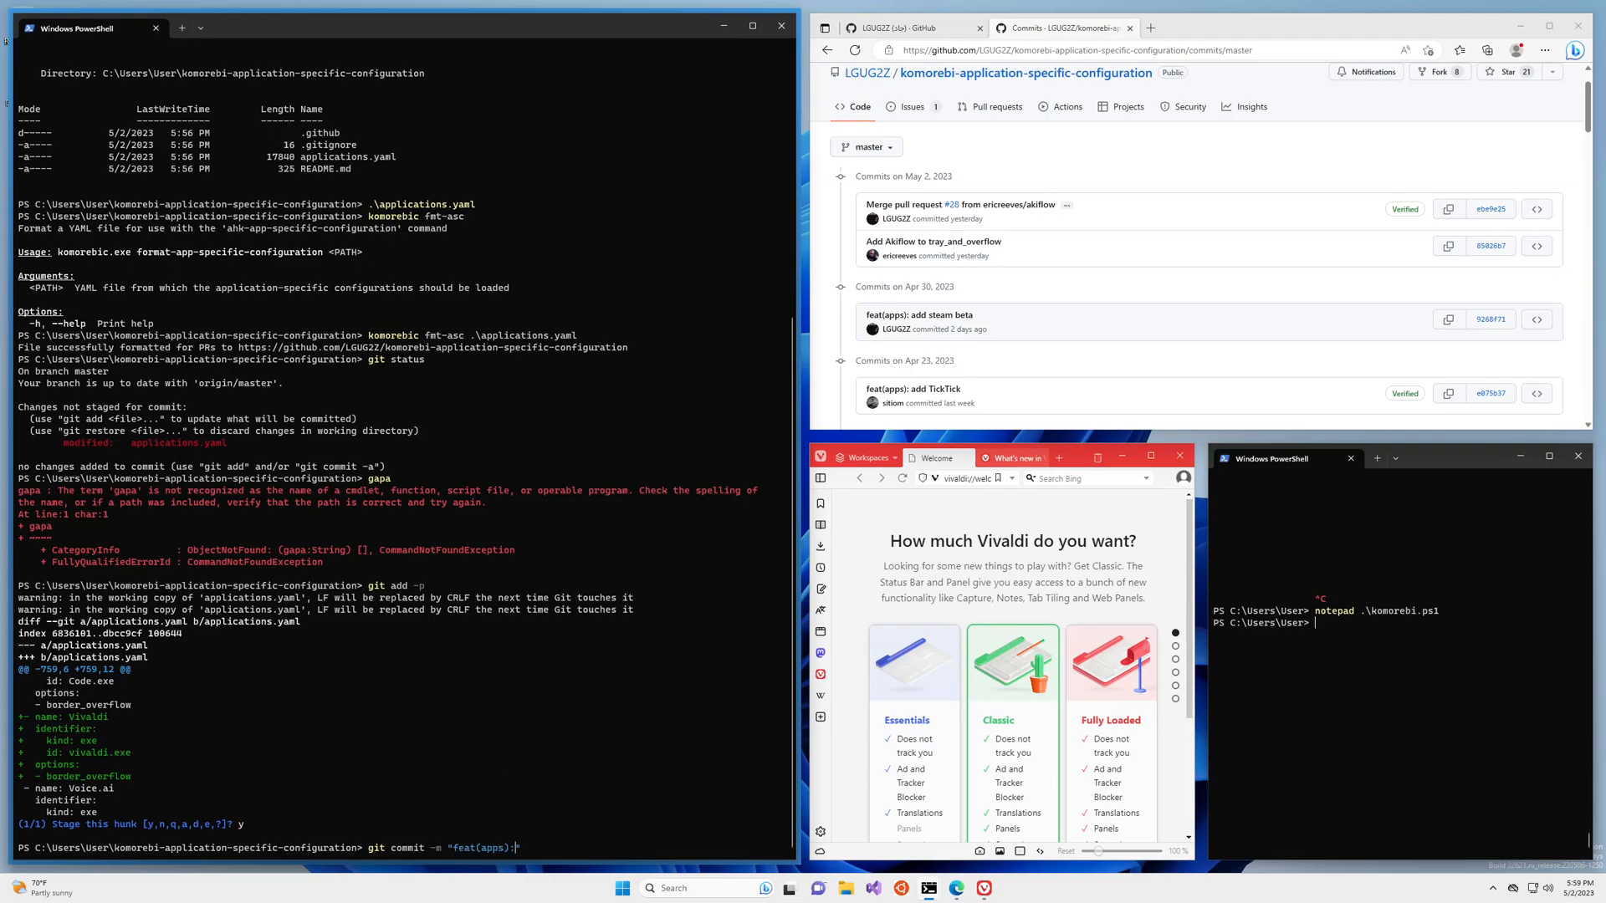
pyautogui.write('add vival')
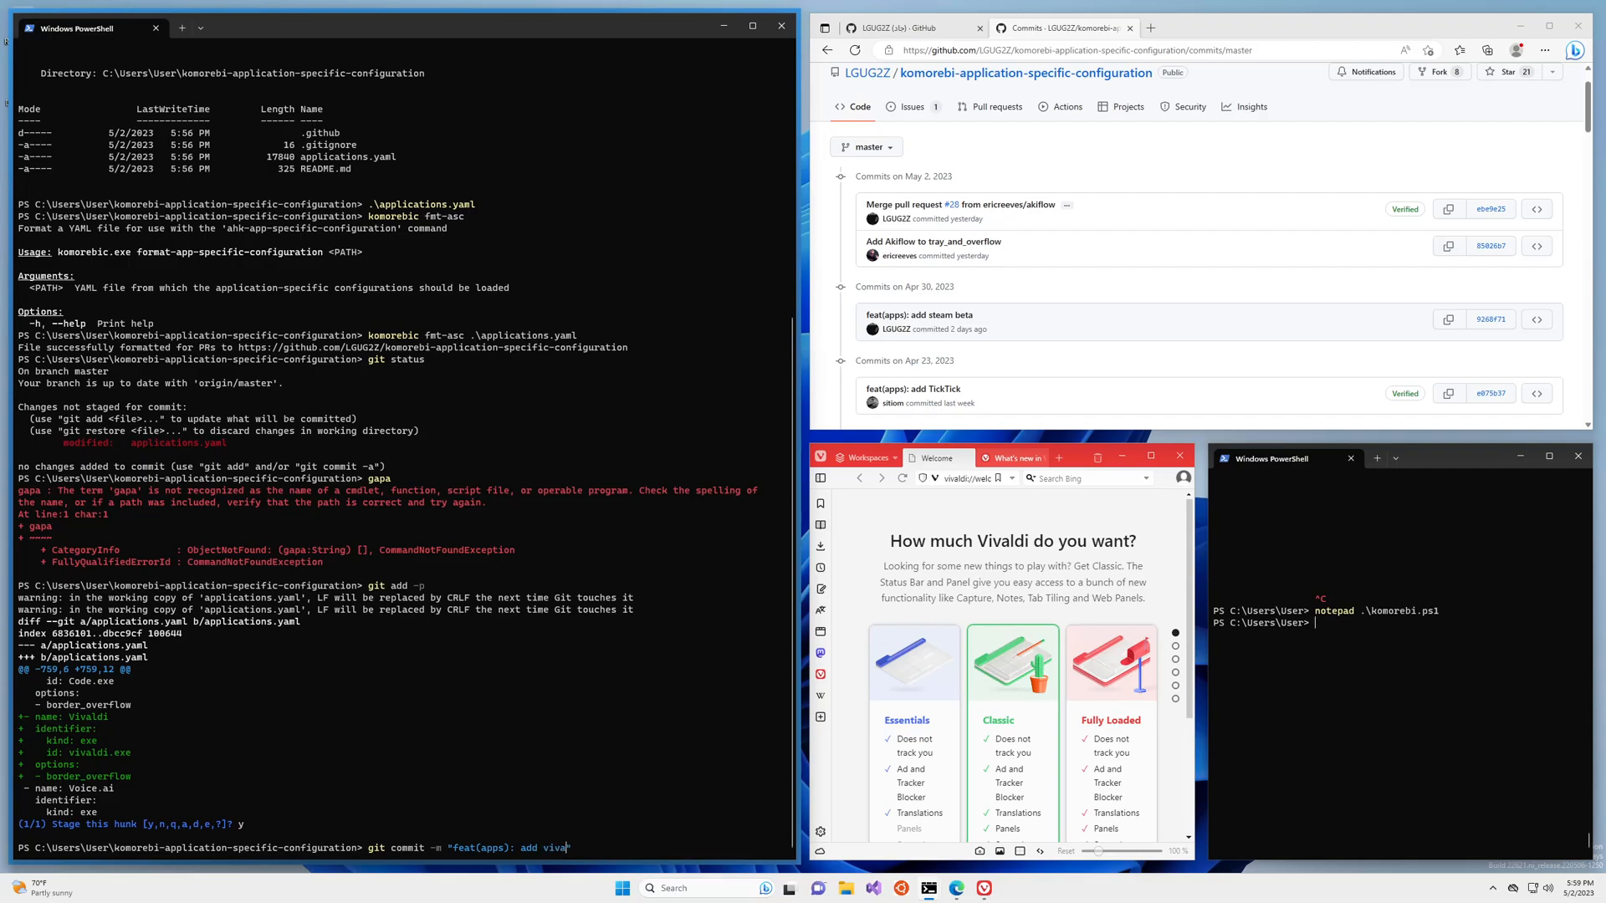
pyautogui.press('Return')
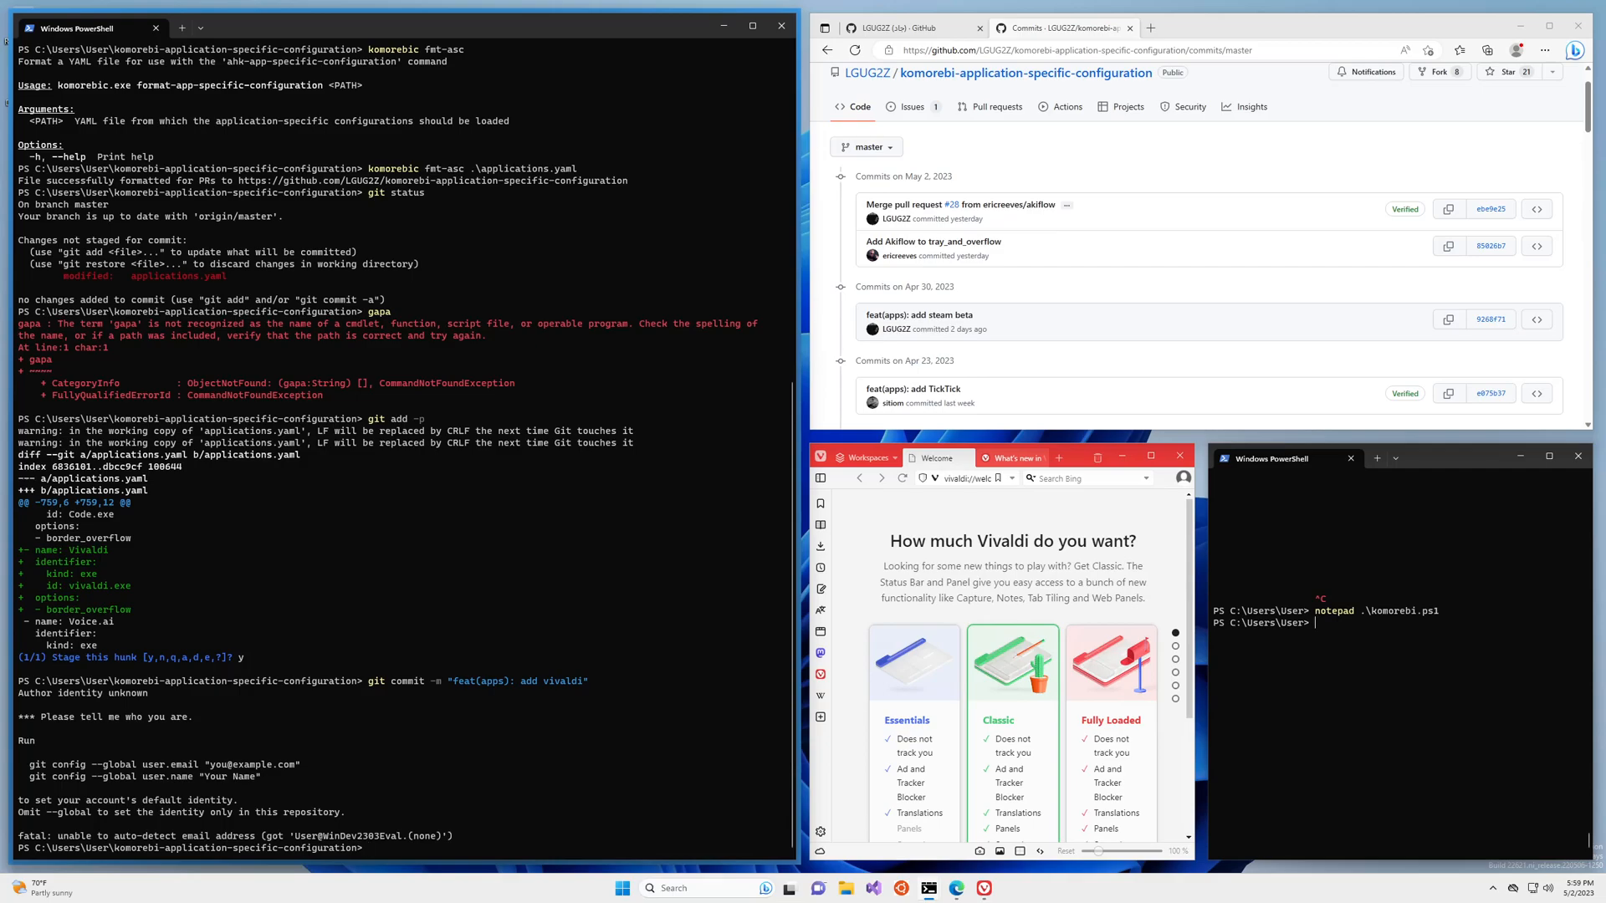
pyautogui.click(988, 107)
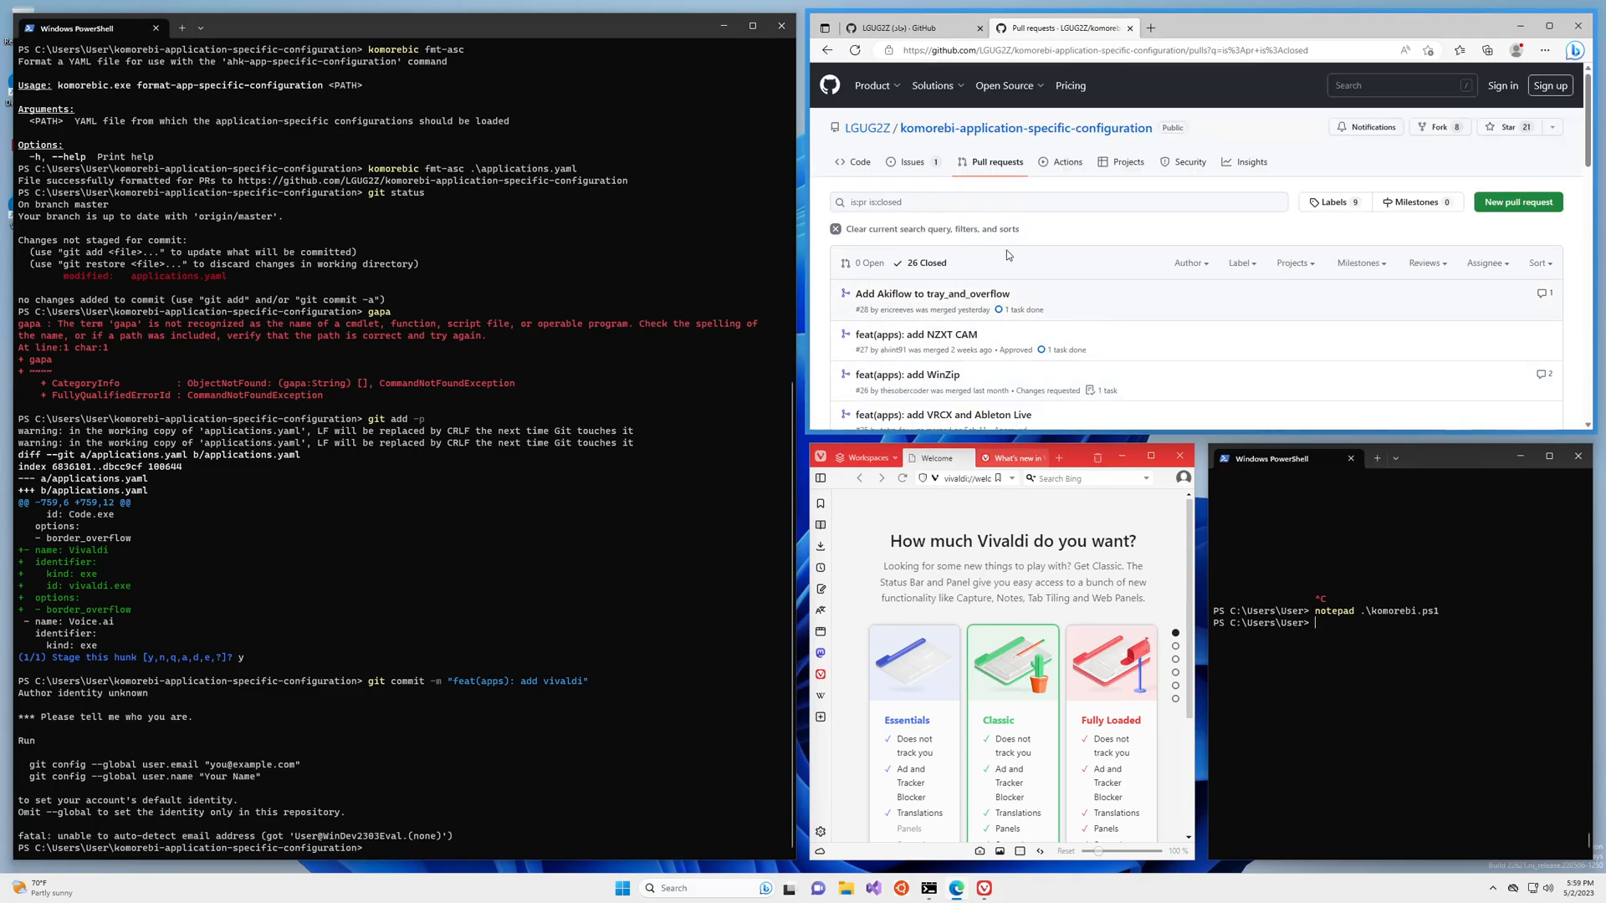
pyautogui.moveTo(1144, 114)
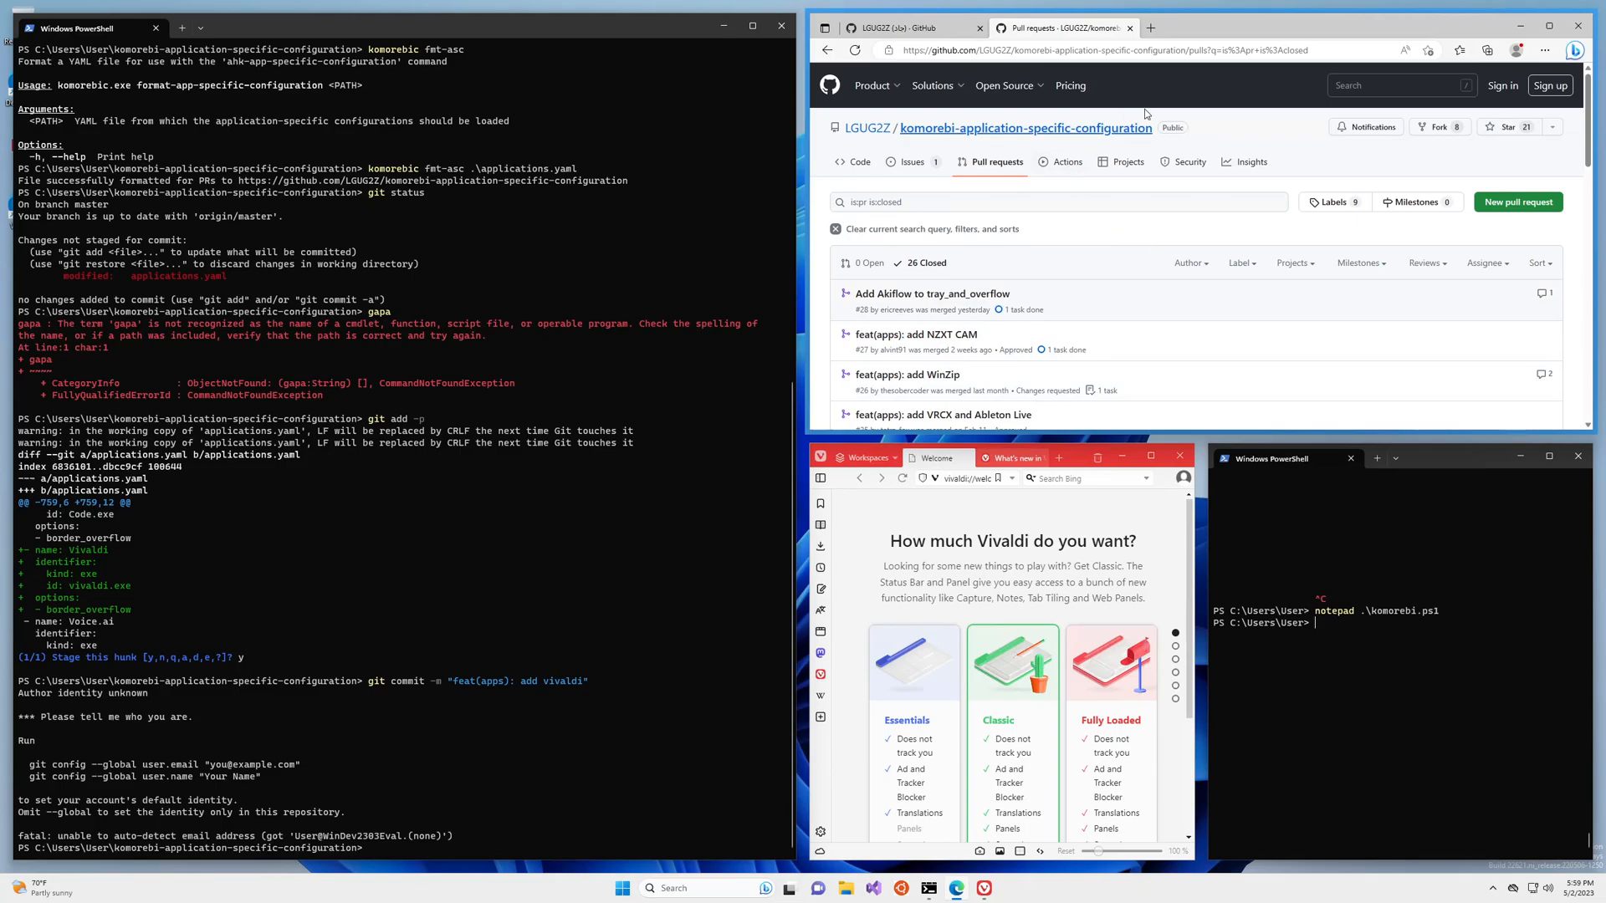
pyautogui.moveTo(867, 128)
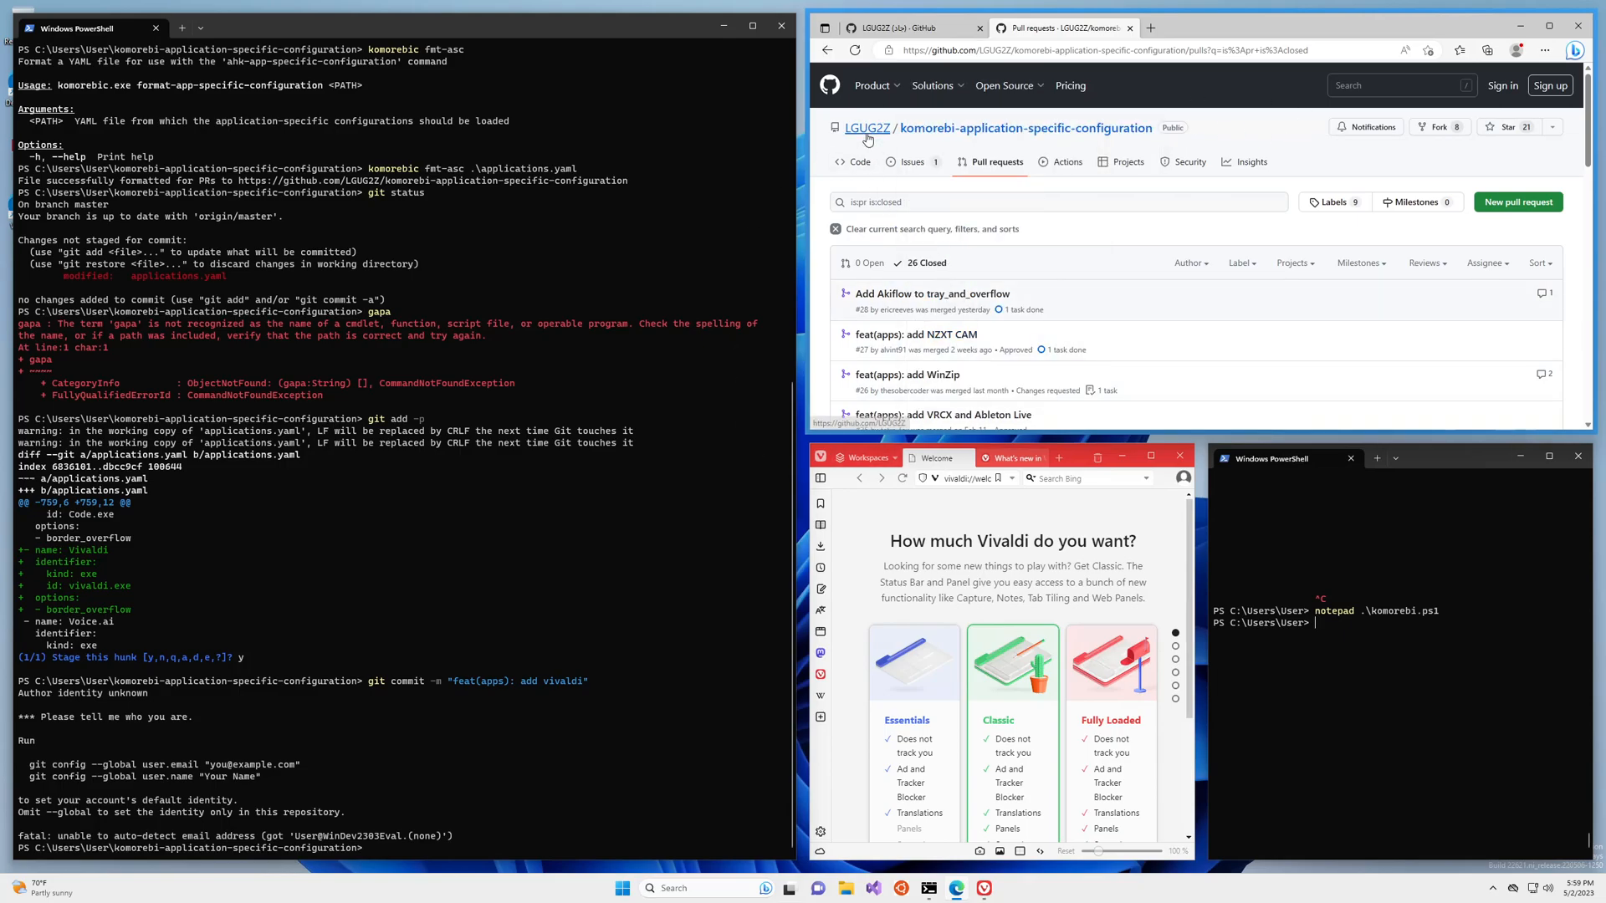
# - Read through komorebi.generated.ps1 on GitHub and return to the top of the file
pyautogui.click(867, 127)
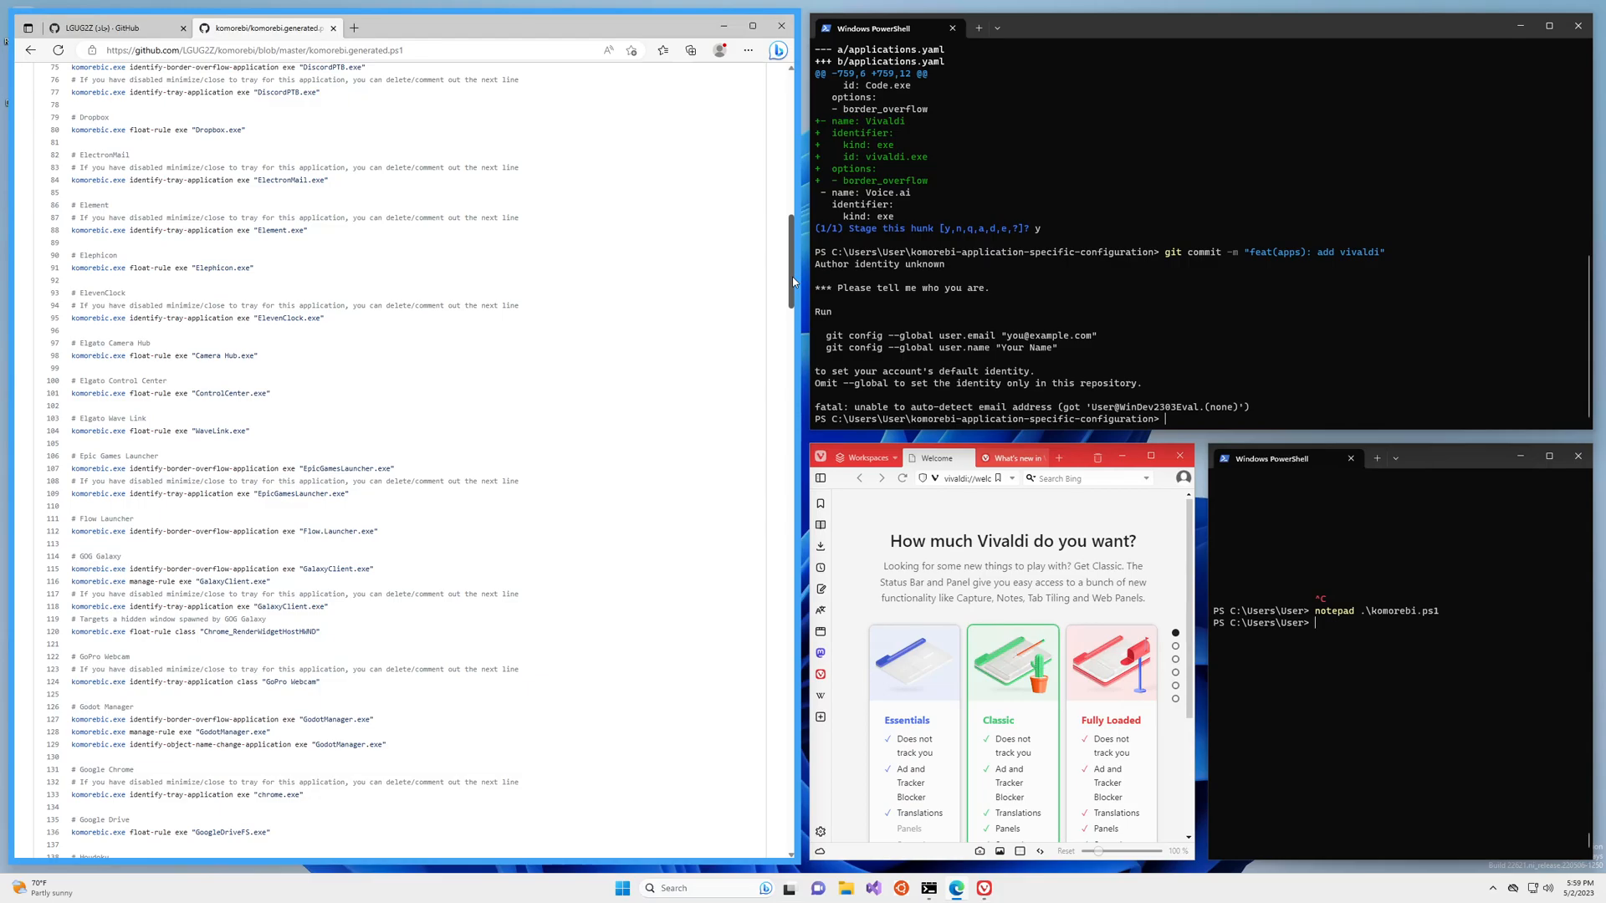
pyautogui.moveTo(589, 638)
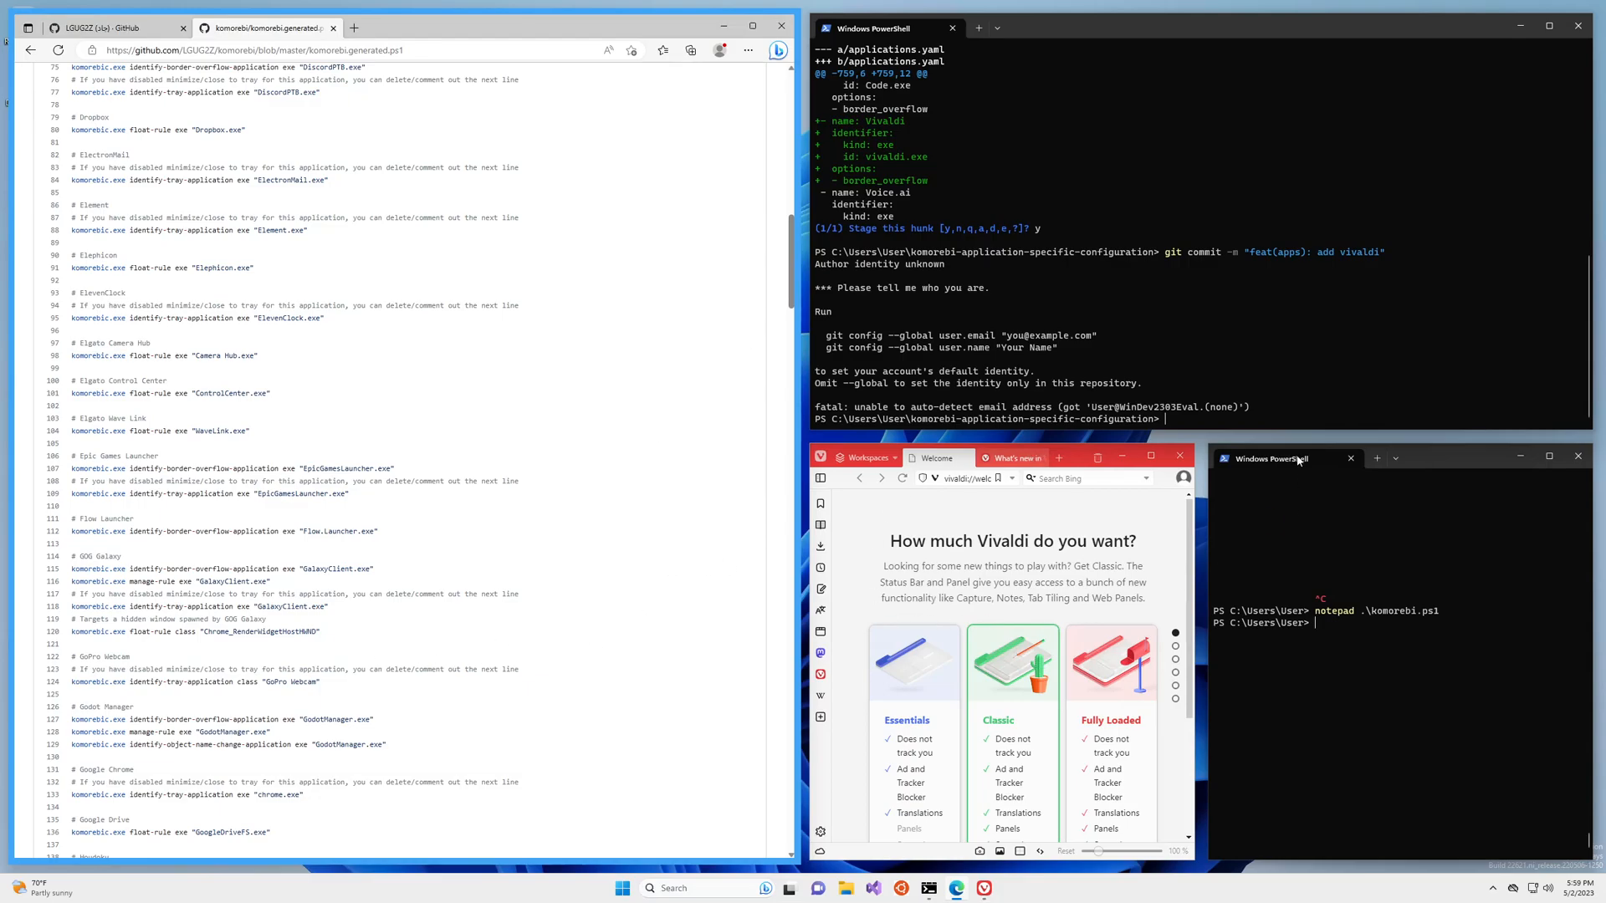
pyautogui.moveTo(1265, 301)
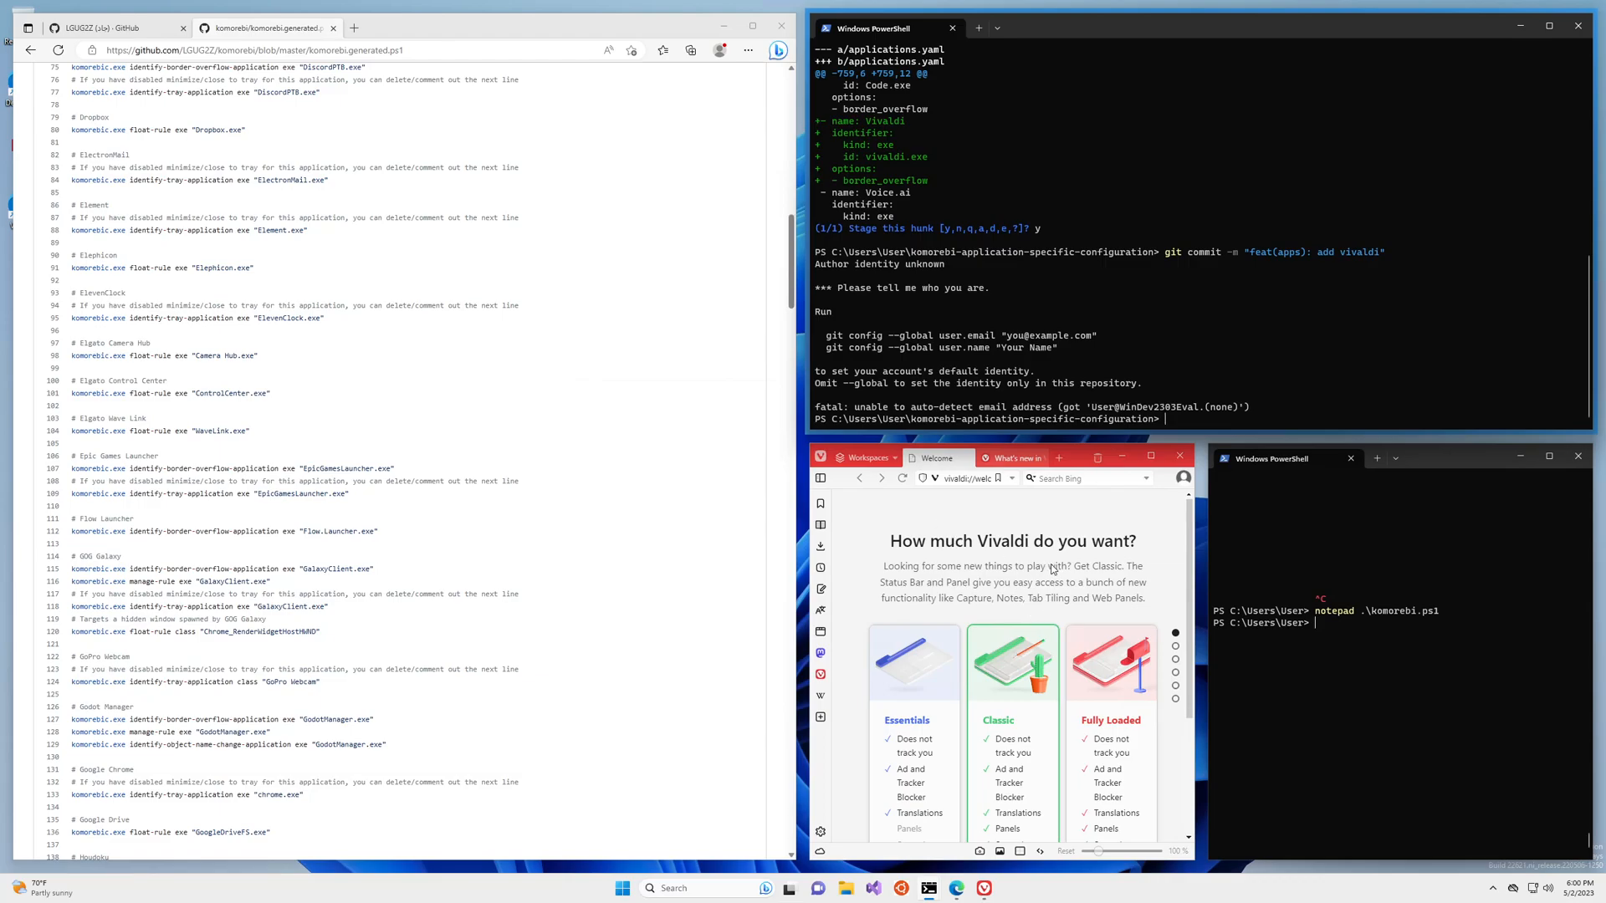
pyautogui.moveTo(607, 637)
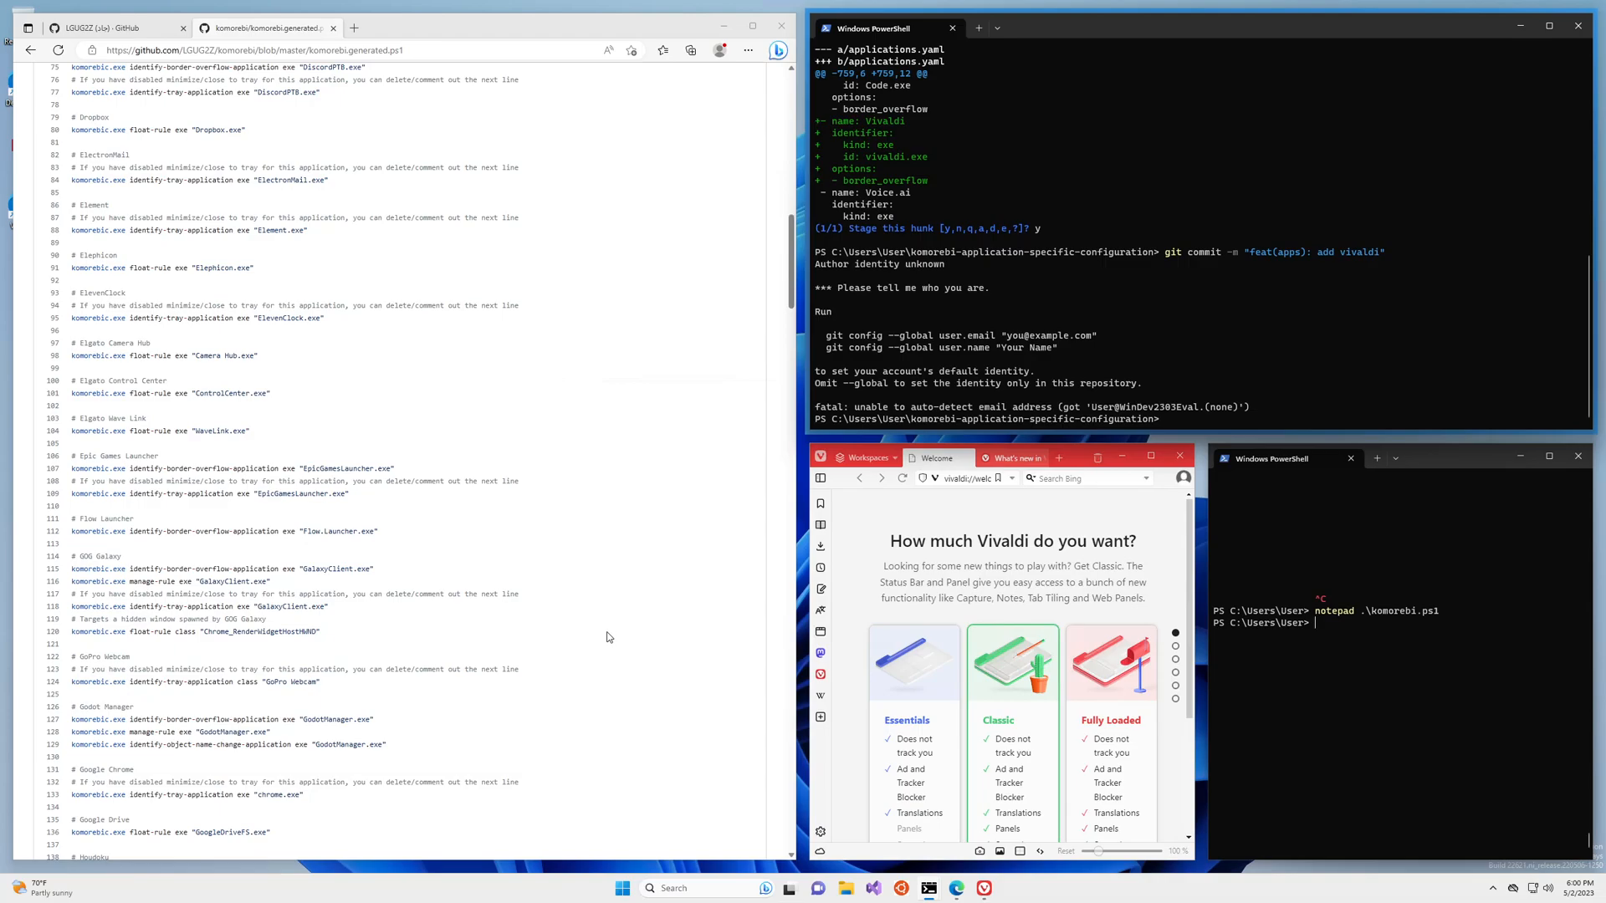
pyautogui.scroll(3)
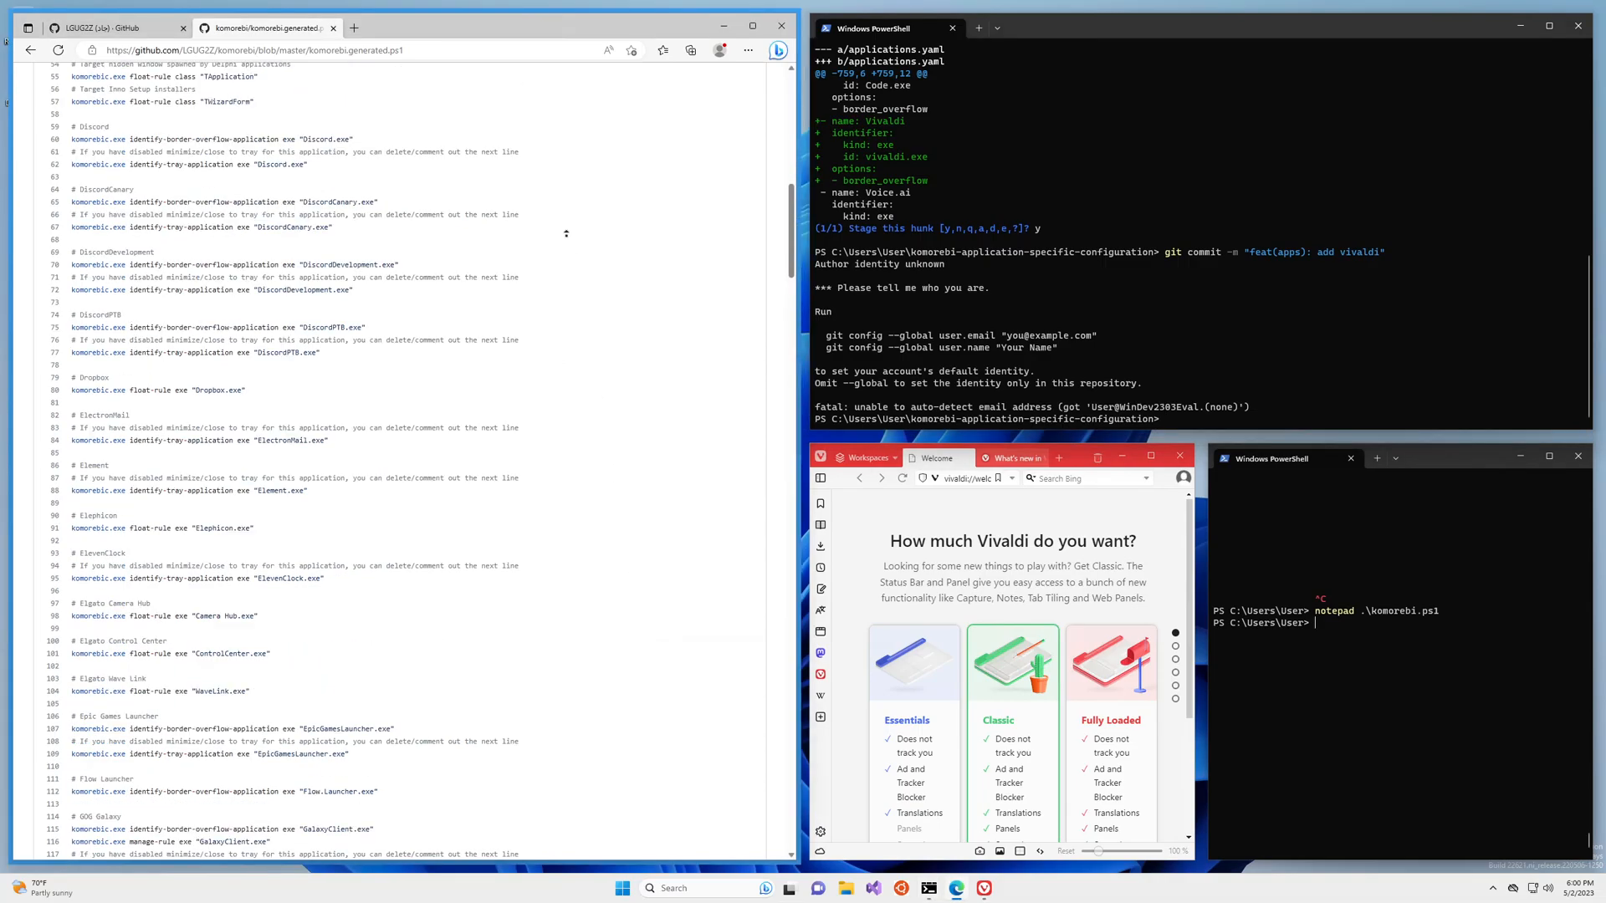
pyautogui.scroll(3)
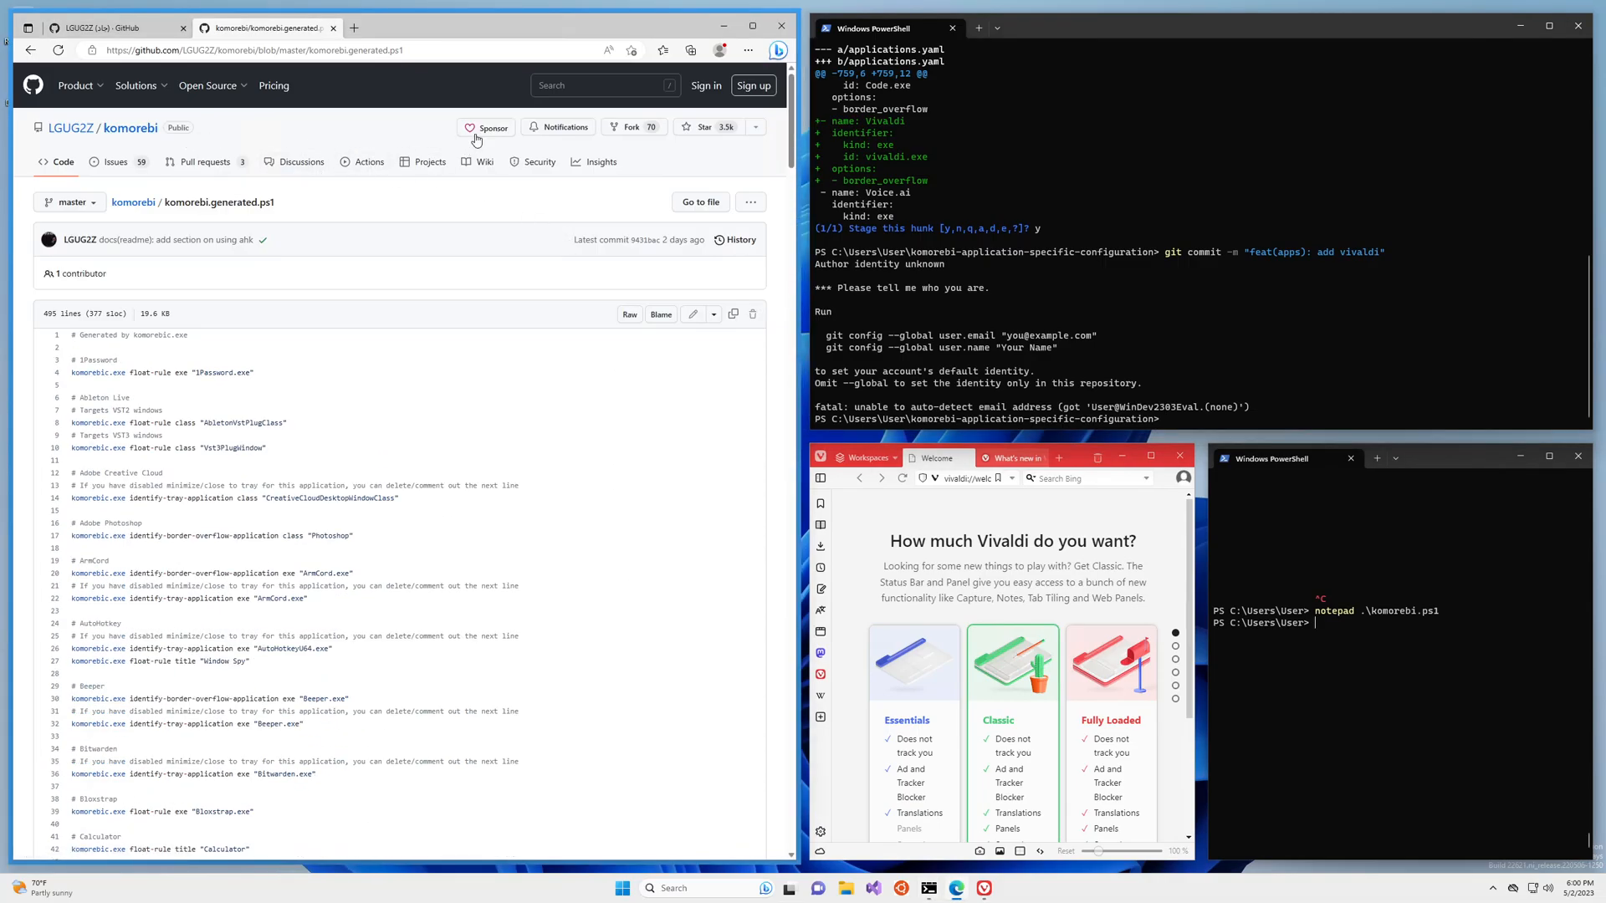
pyautogui.moveTo(629, 507)
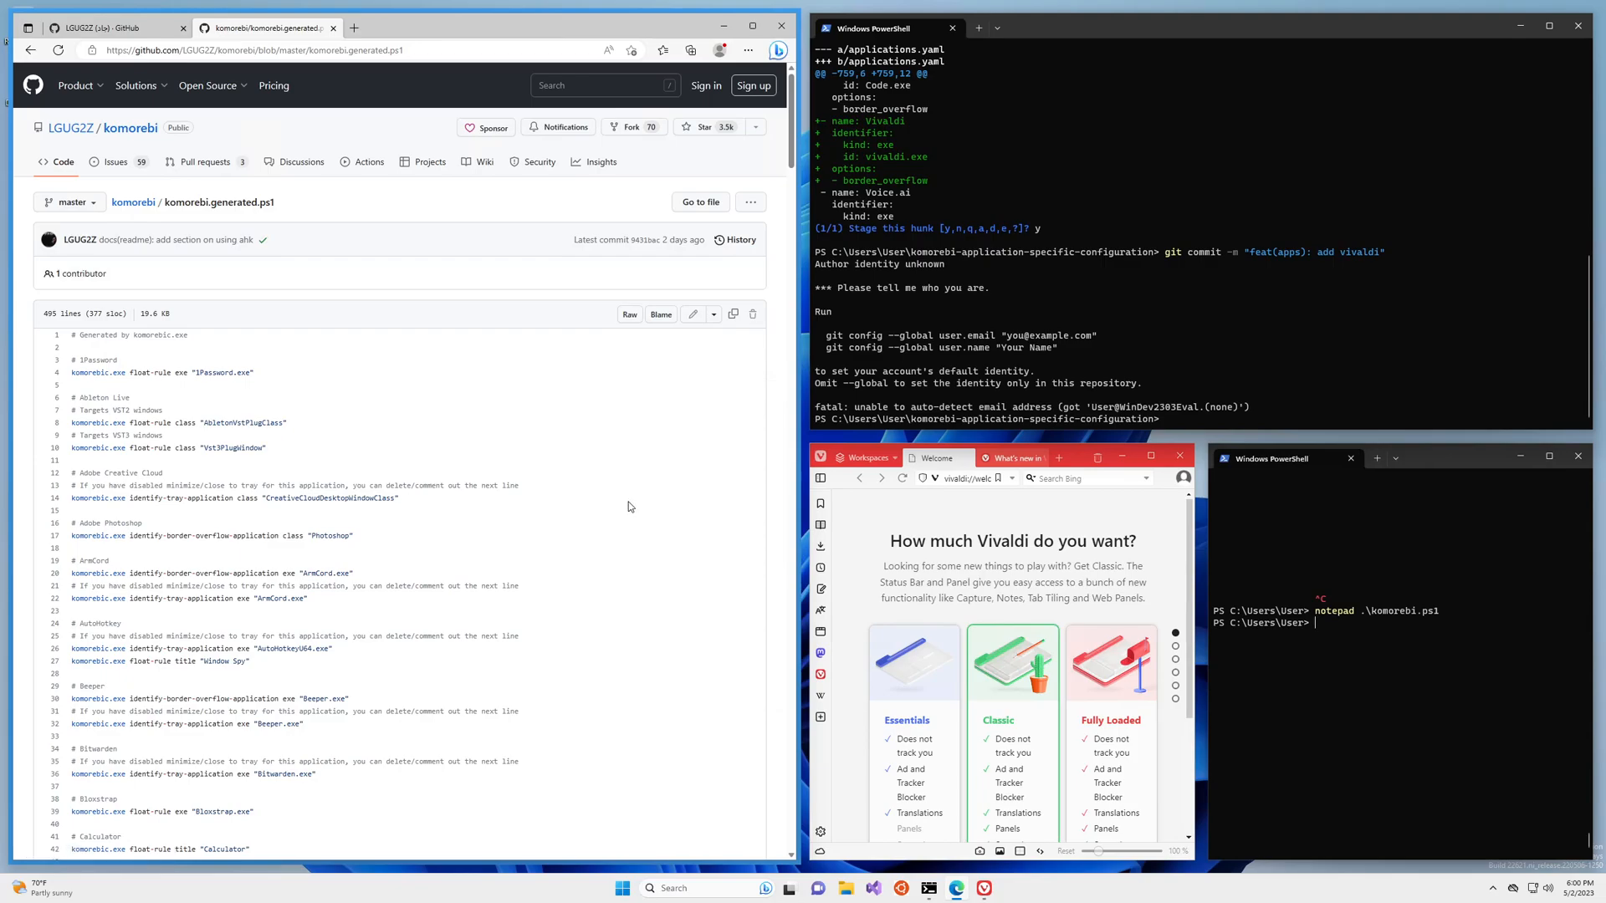
pyautogui.moveTo(614, 487)
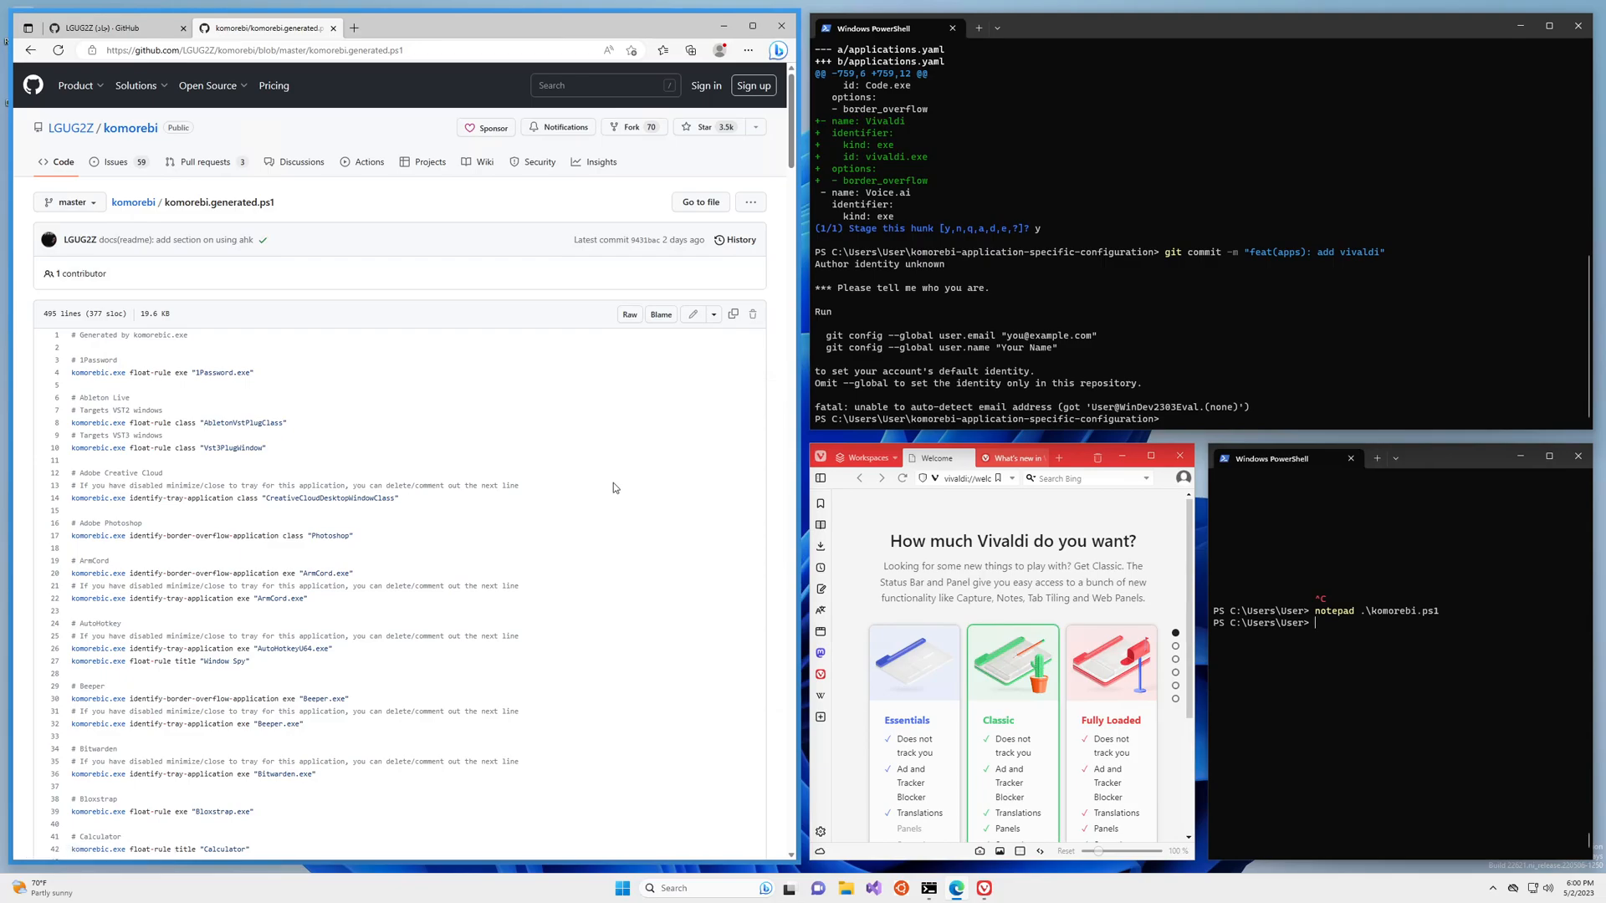
# - Step back through pull requests and commits to the configuration repository's home page
pyautogui.click(137, 85)
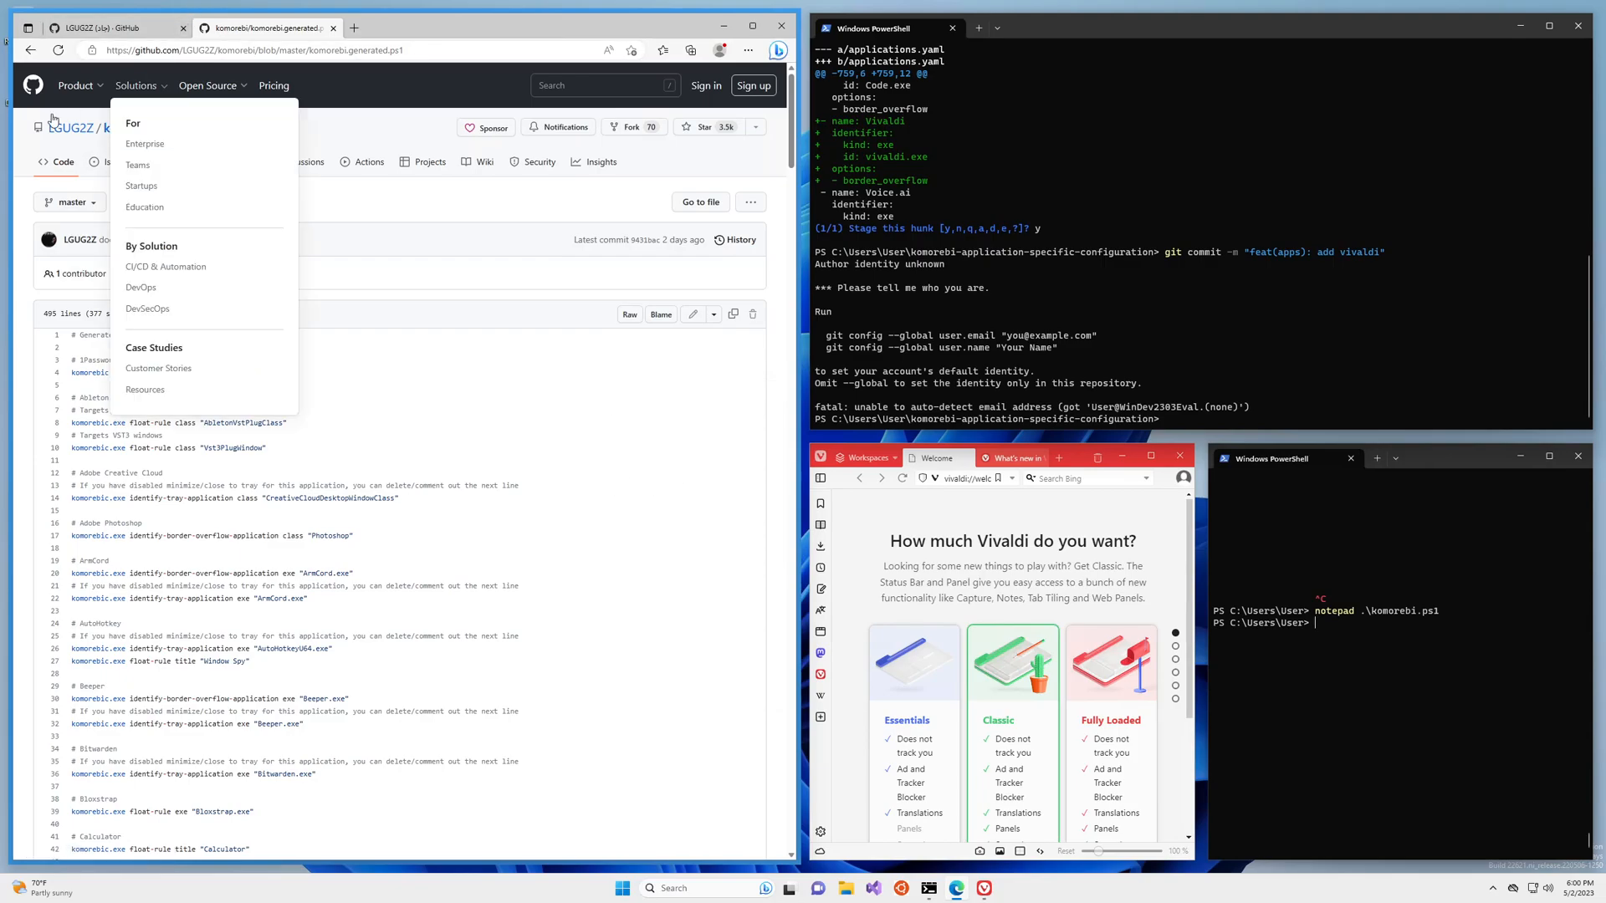
pyautogui.click(30, 50)
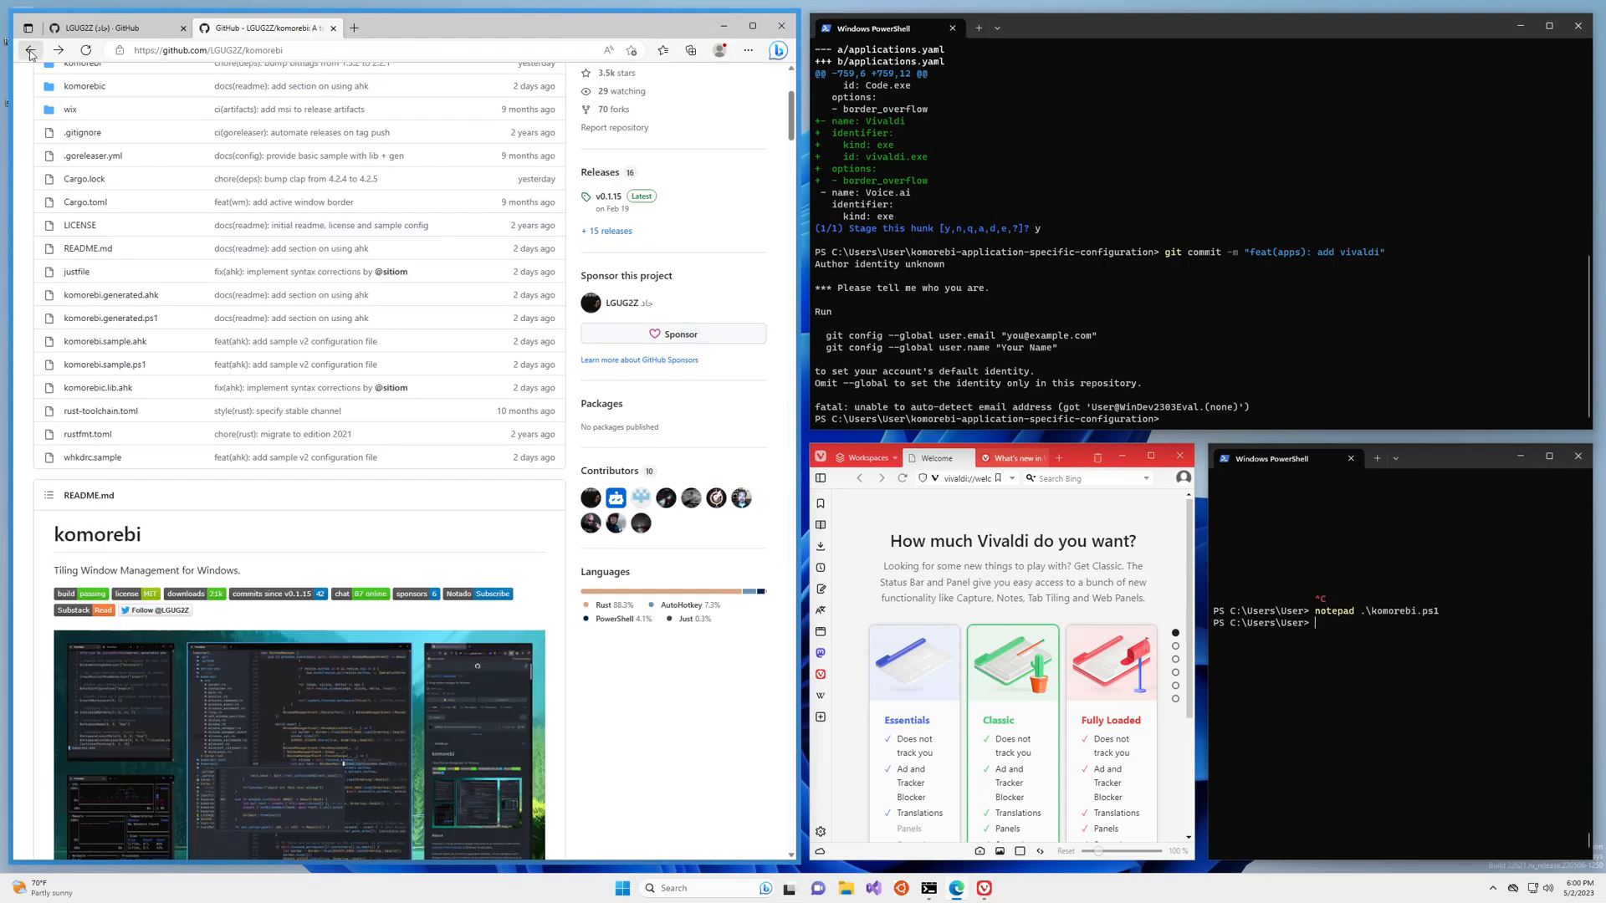
pyautogui.click(30, 50)
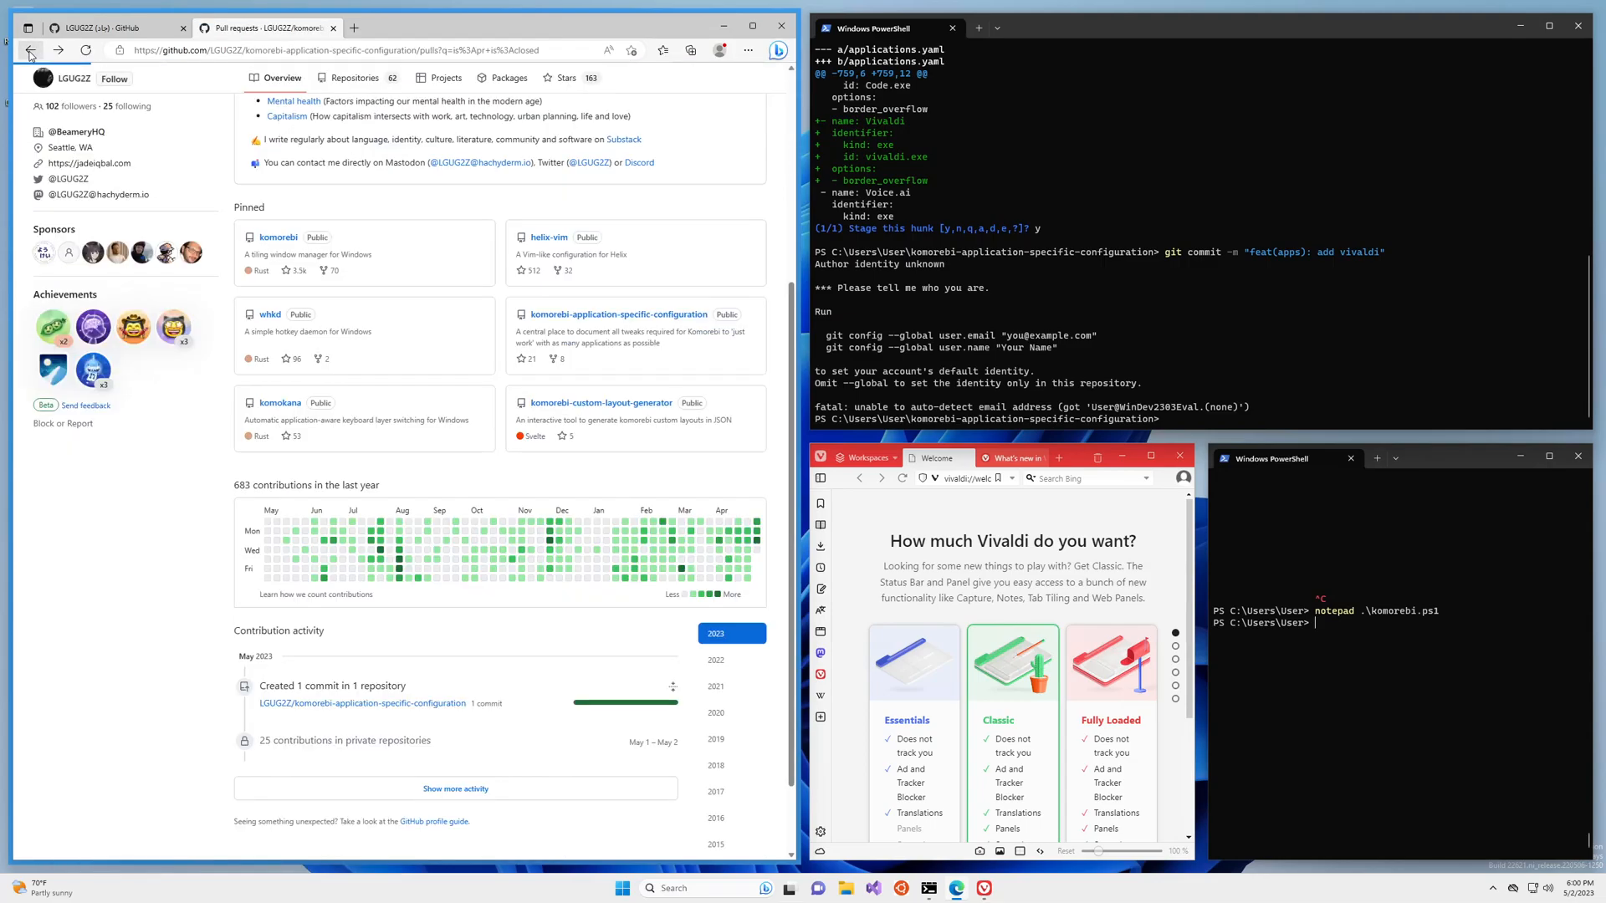
pyautogui.click(30, 50)
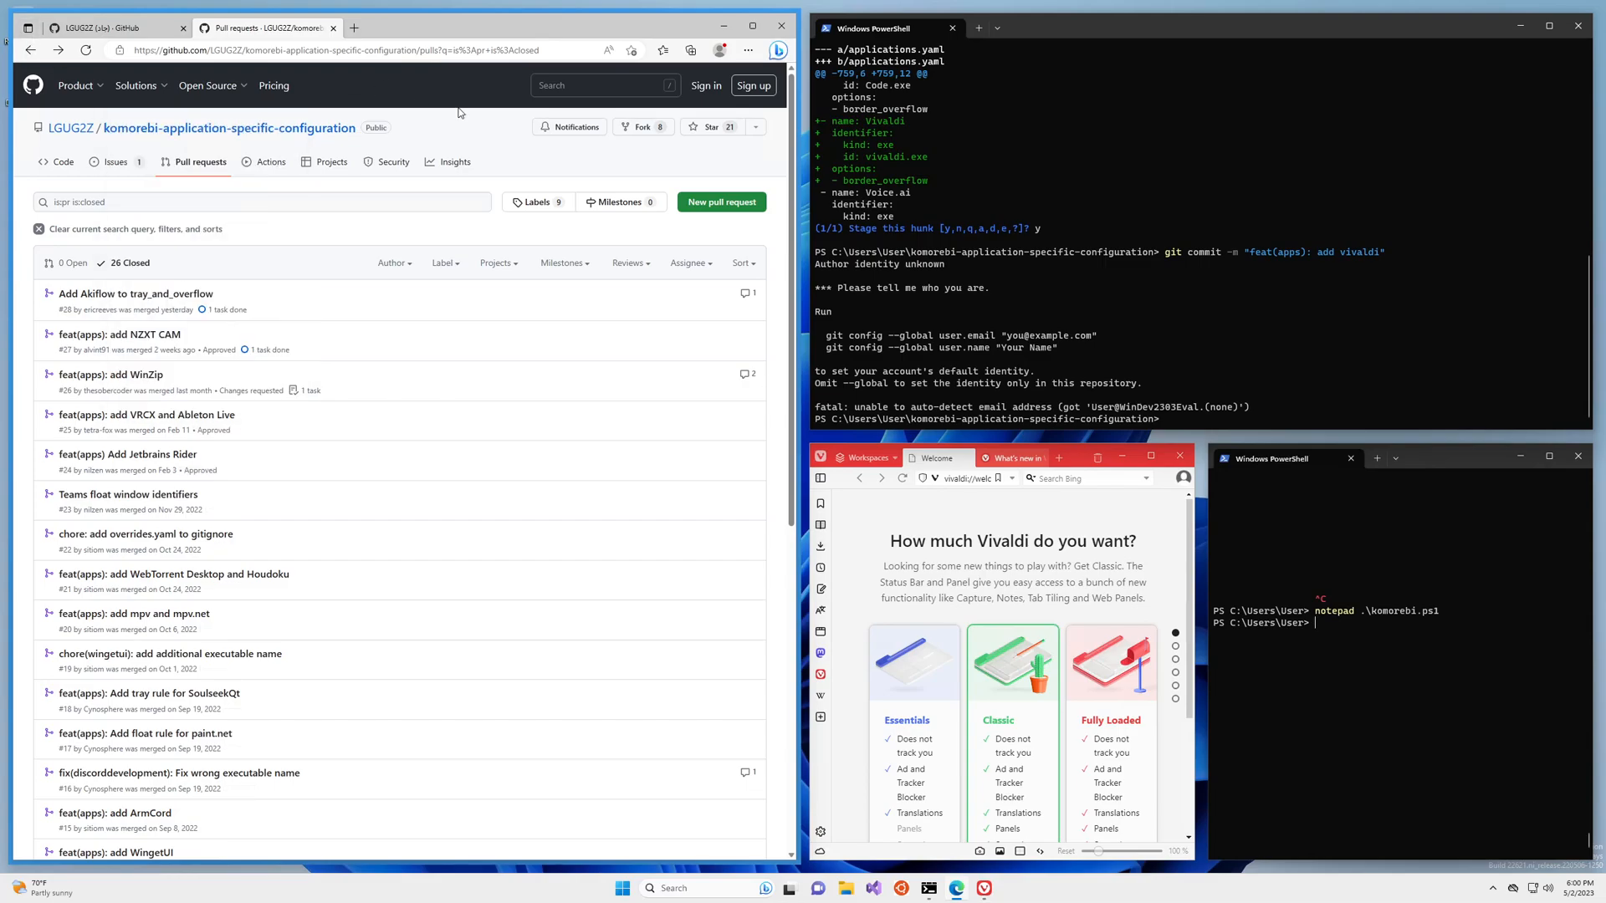
pyautogui.moveTo(504, 174)
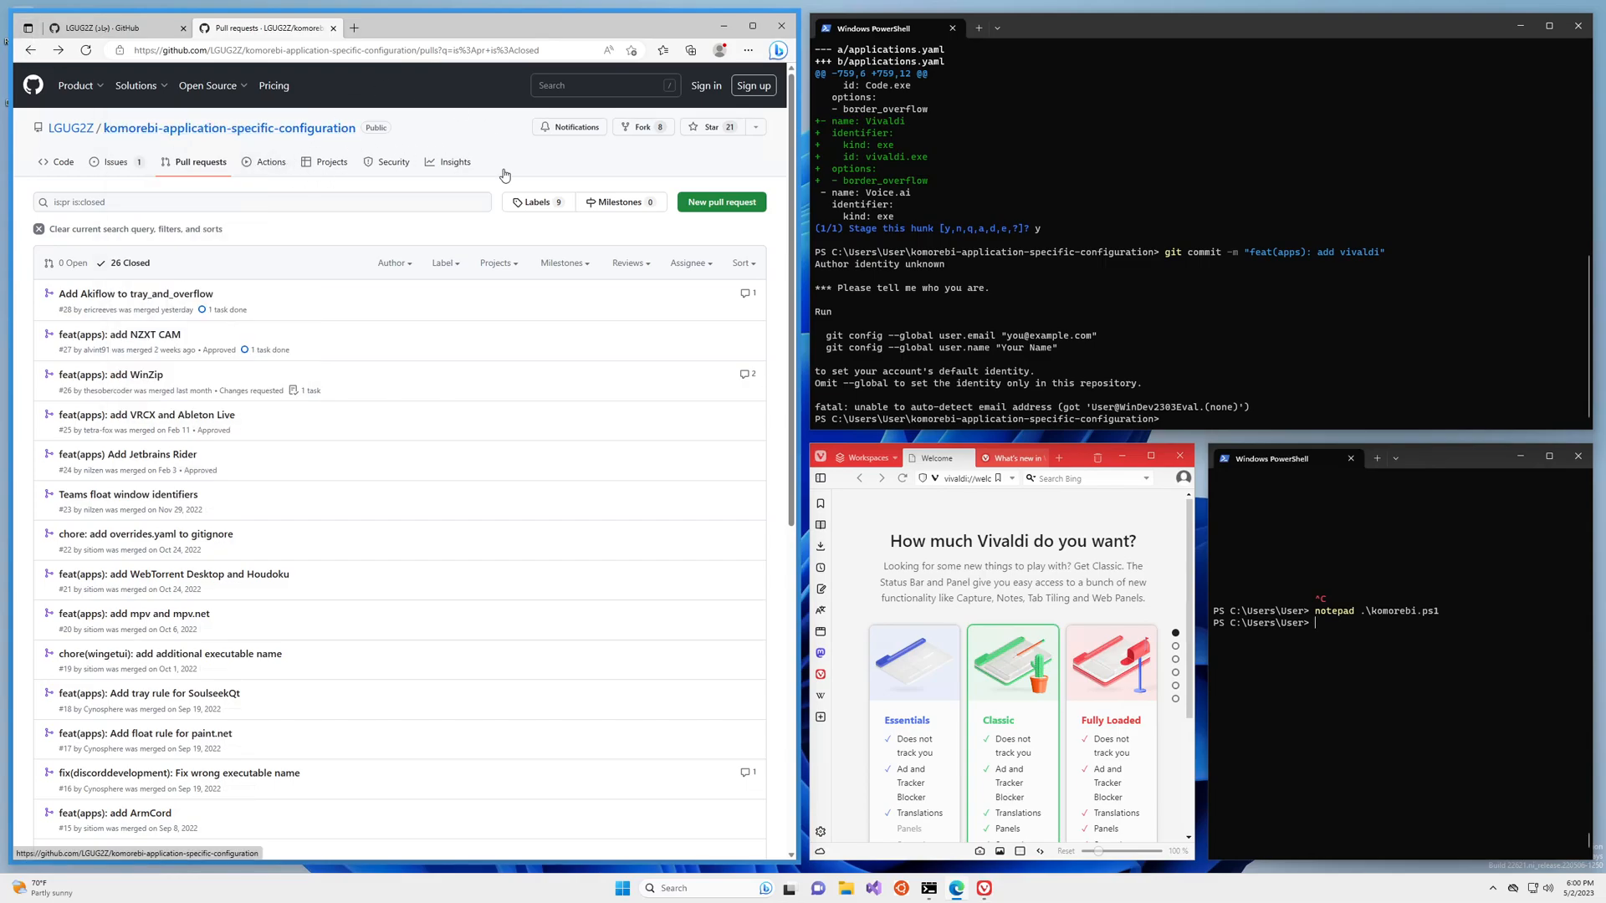
pyautogui.click(30, 48)
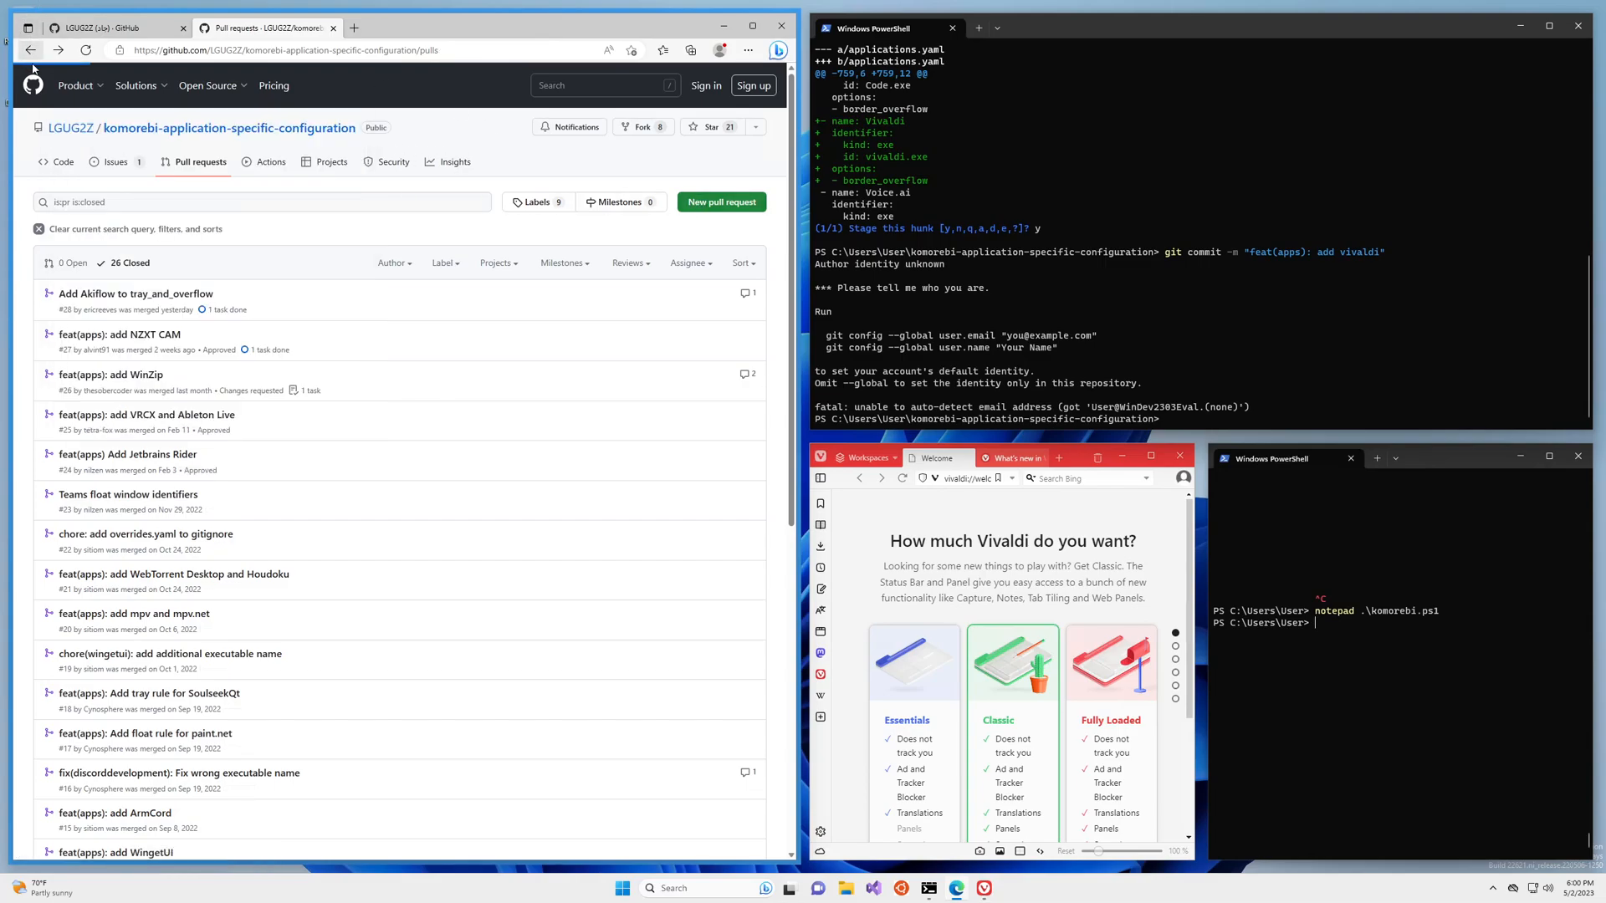
pyautogui.click(67, 239)
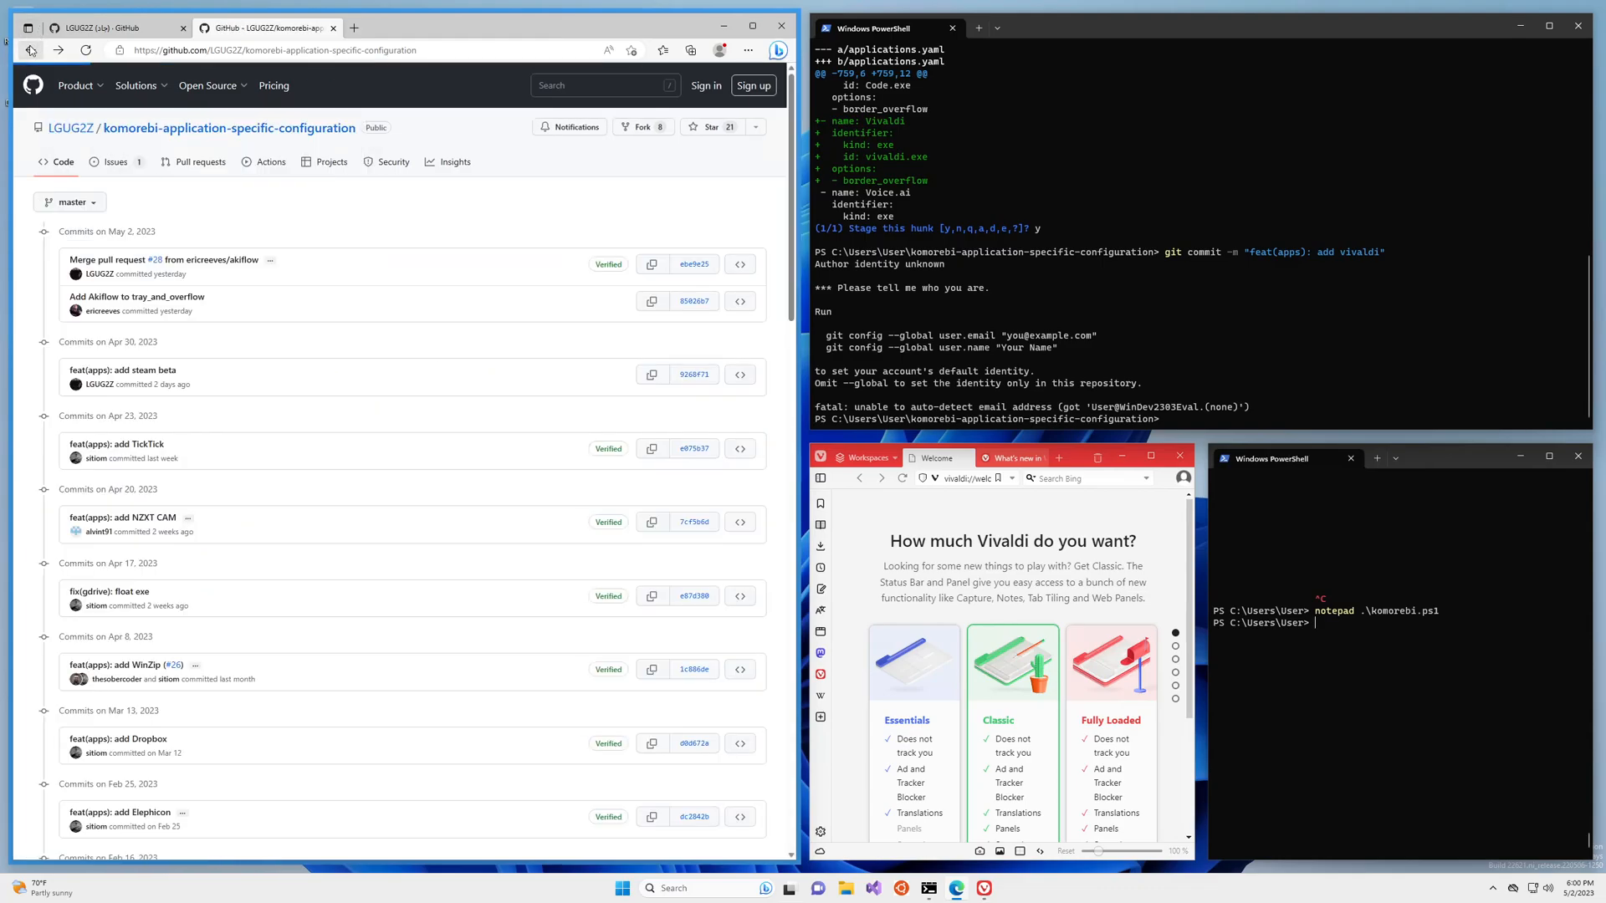
pyautogui.click(30, 51)
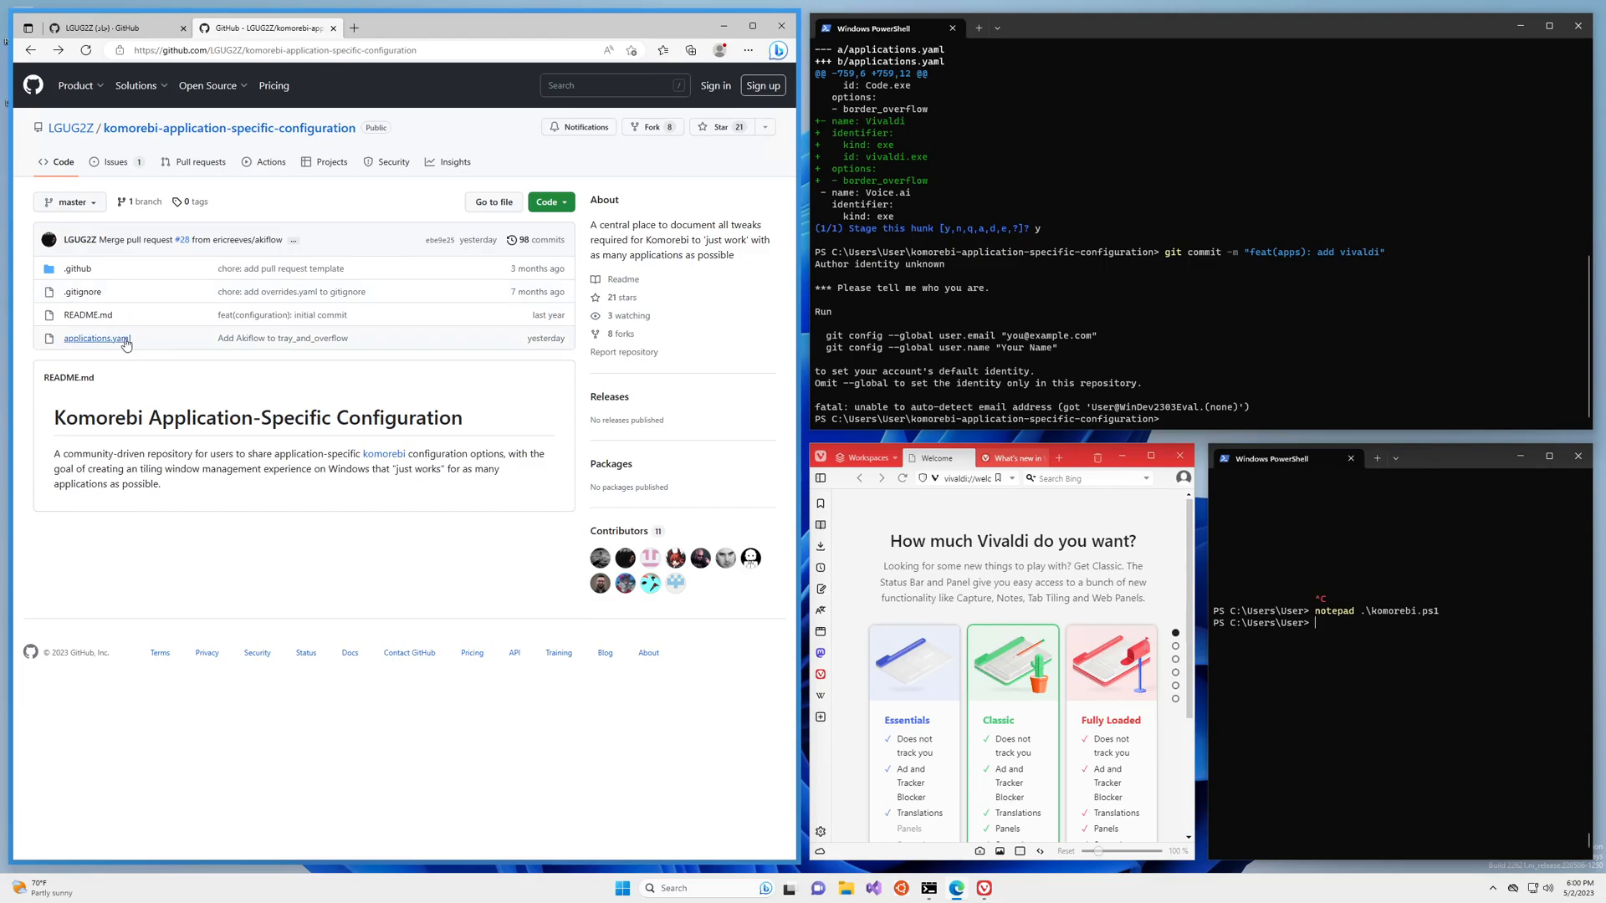
# - View applications.yaml in the configuration repository on GitHub
pyautogui.click(97, 338)
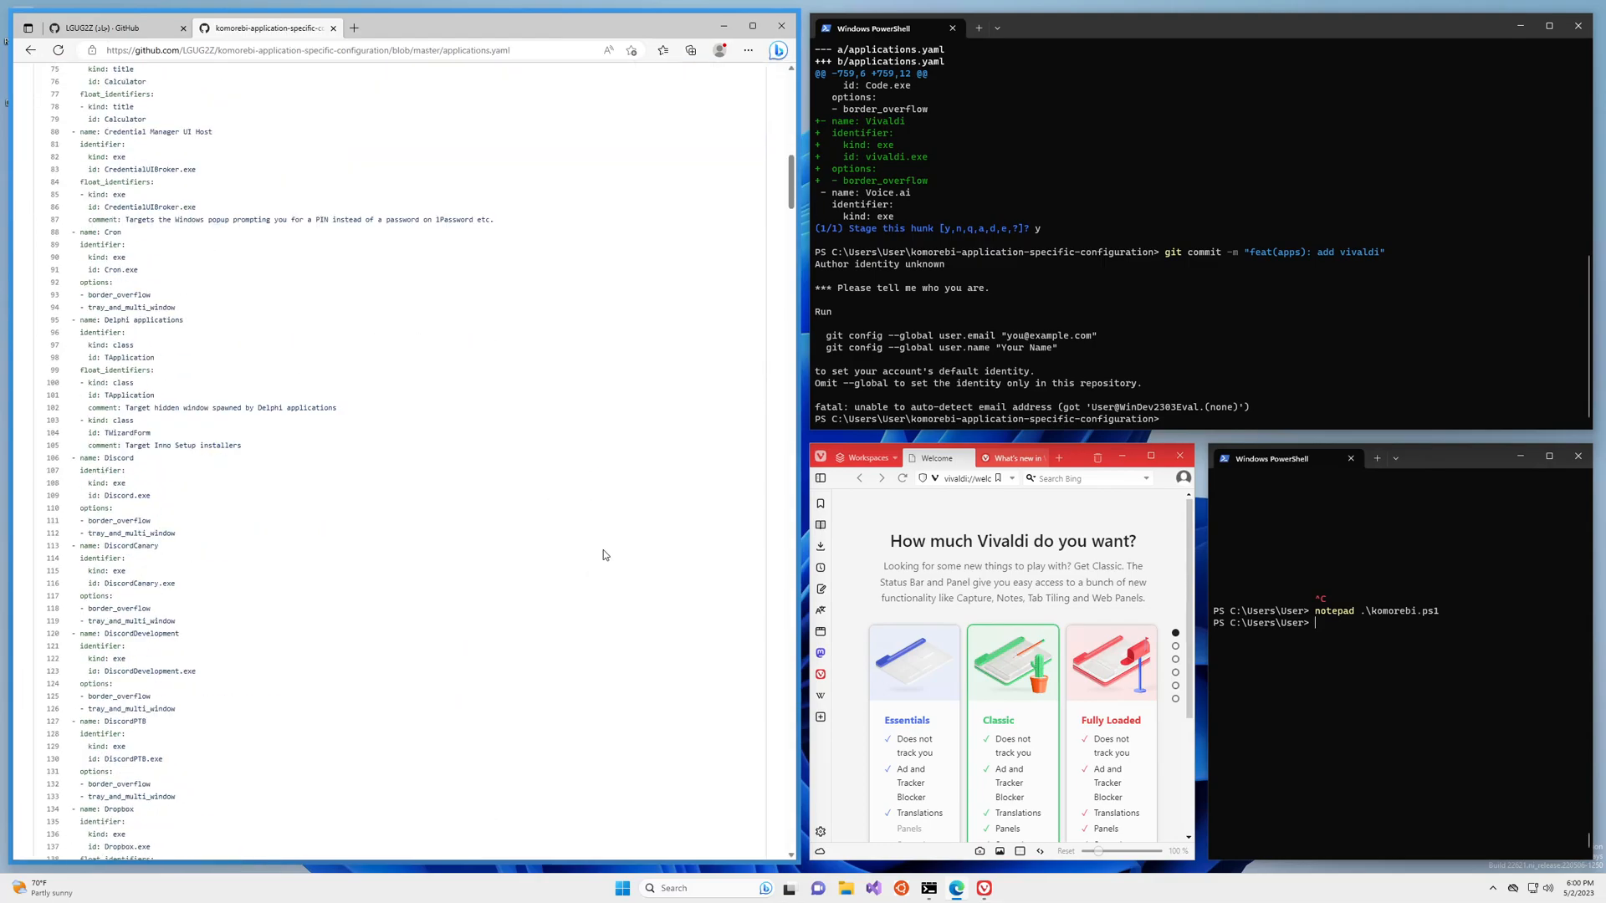
pyautogui.moveTo(693, 559)
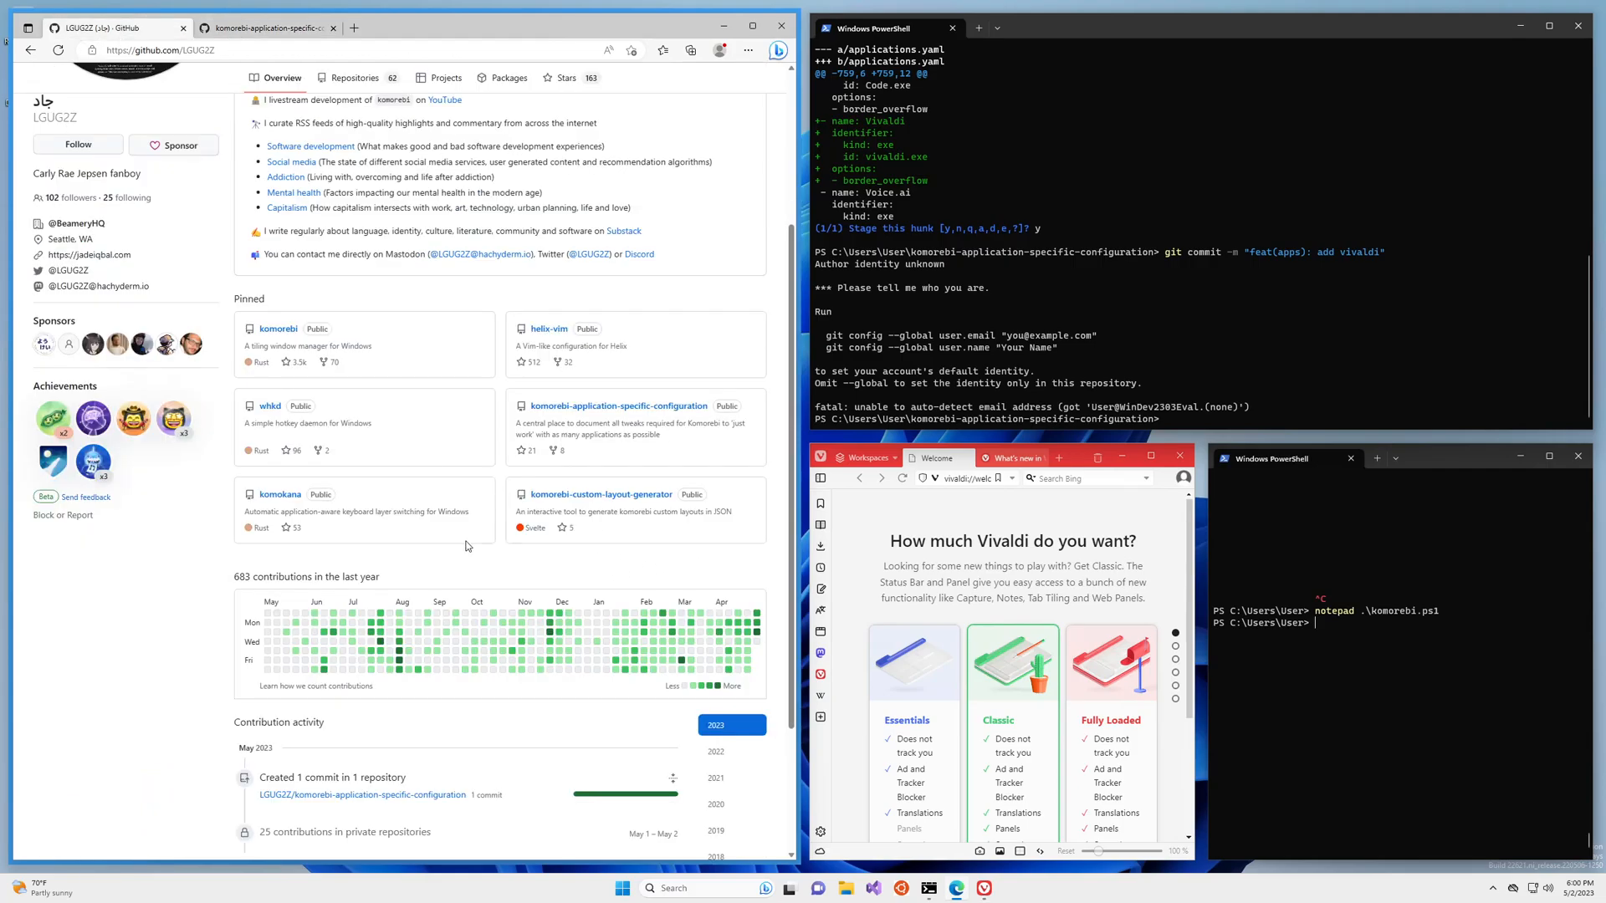
# - Go to the komorebi repository from the maintainer's pinned projects
pyautogui.scroll(3)
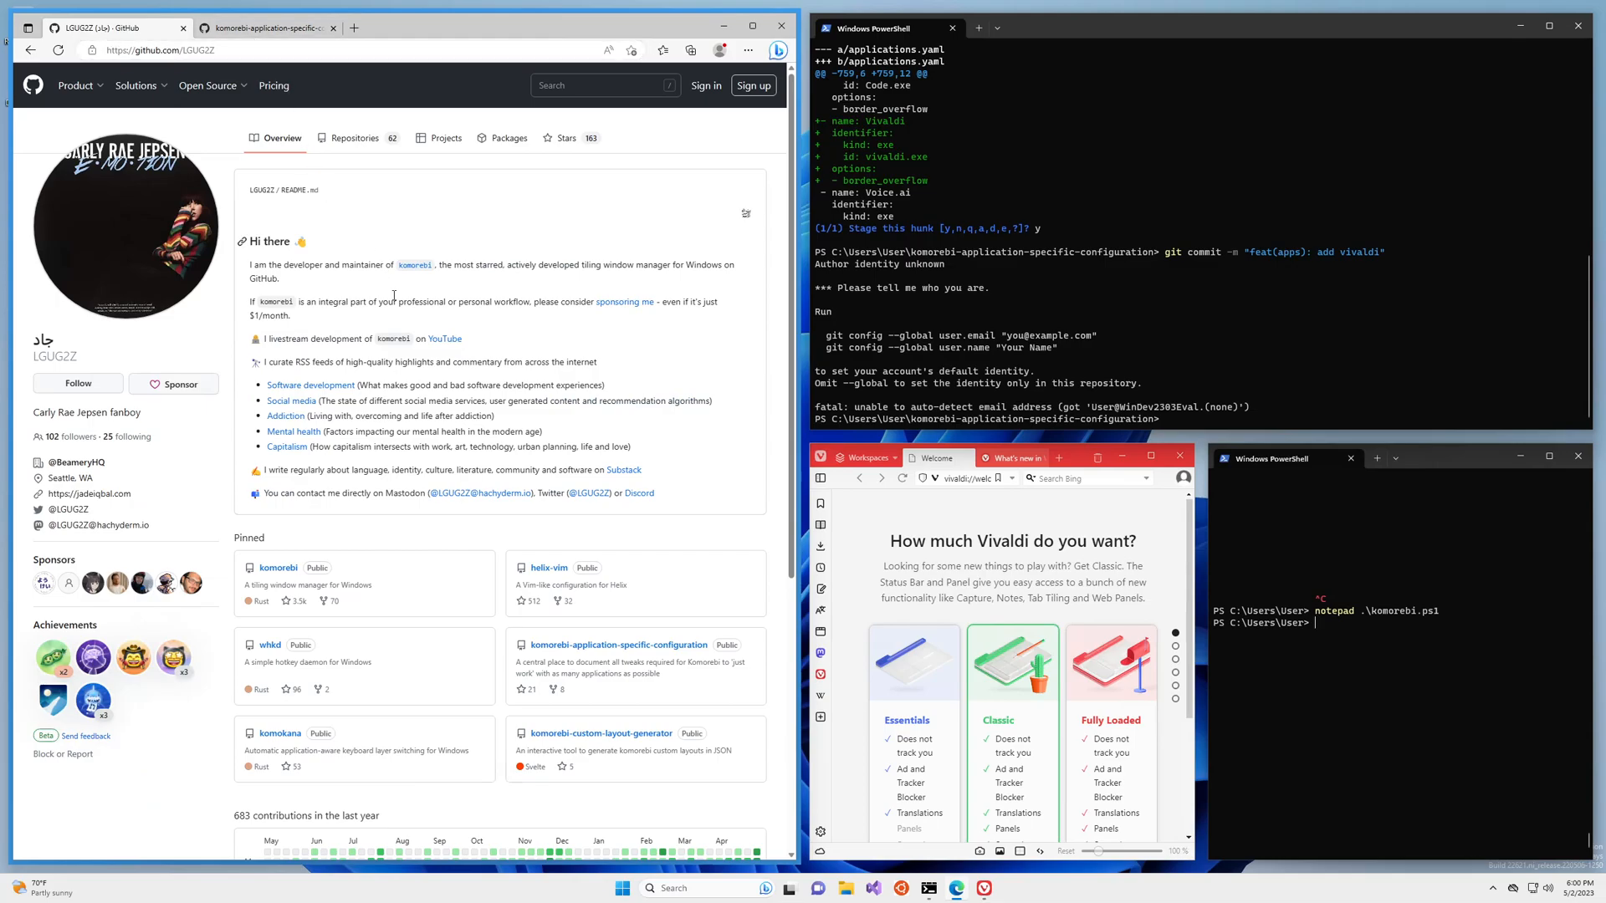
pyautogui.moveTo(278, 567)
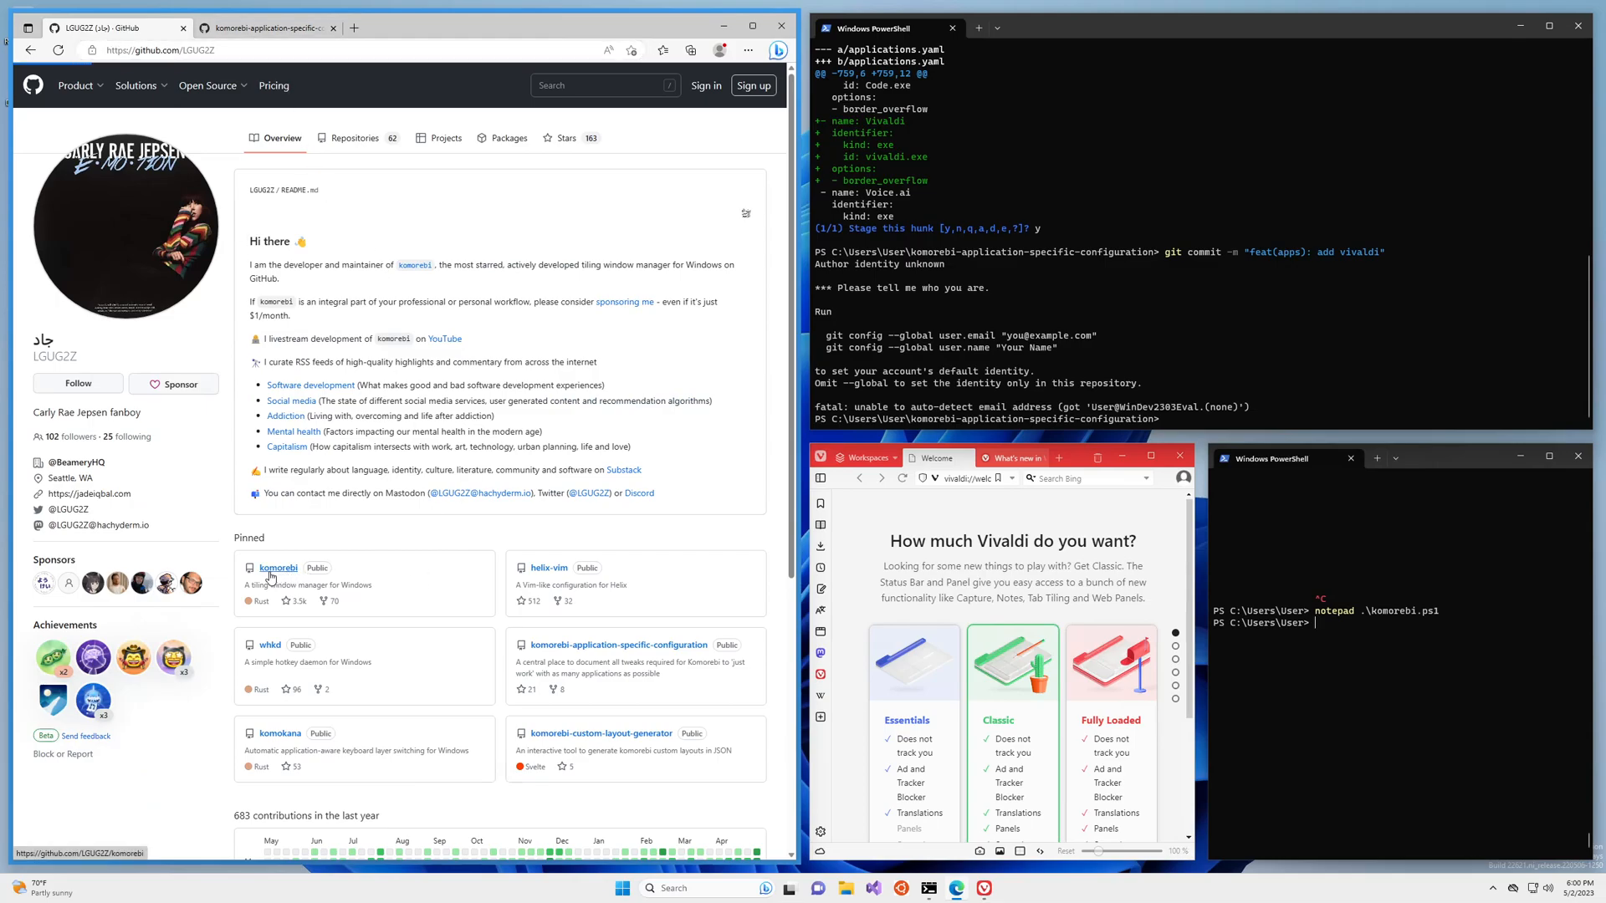
pyautogui.click(279, 567)
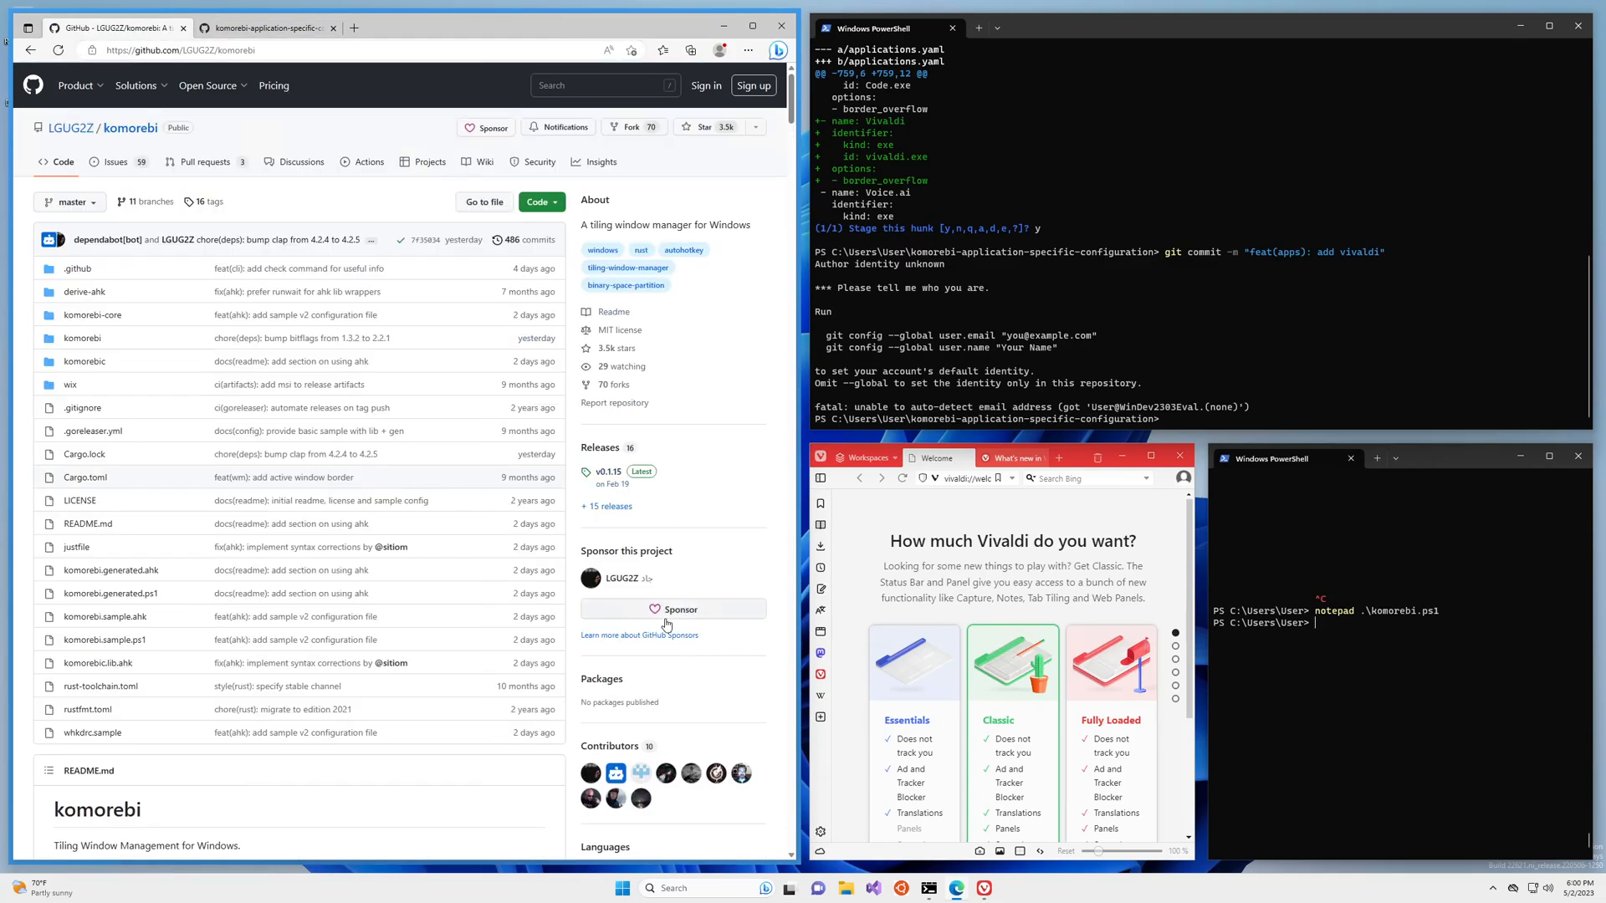
pyautogui.moveTo(599, 617)
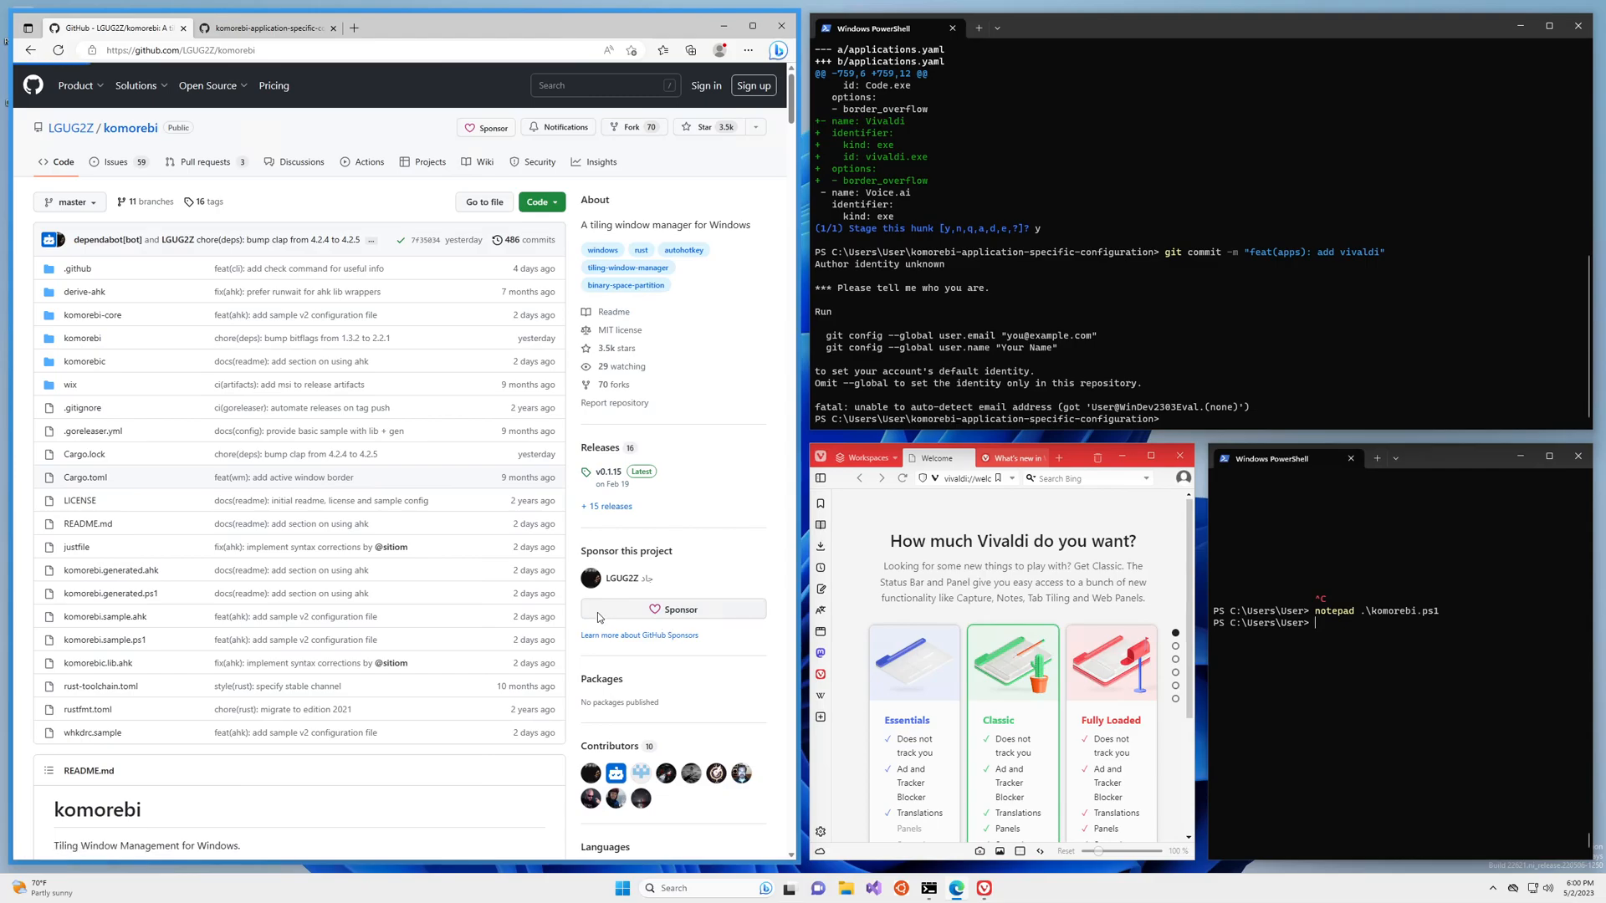
# - Bring up the maintainer's GitHub Sponsors page with its monthly tiers
pyautogui.click(676, 609)
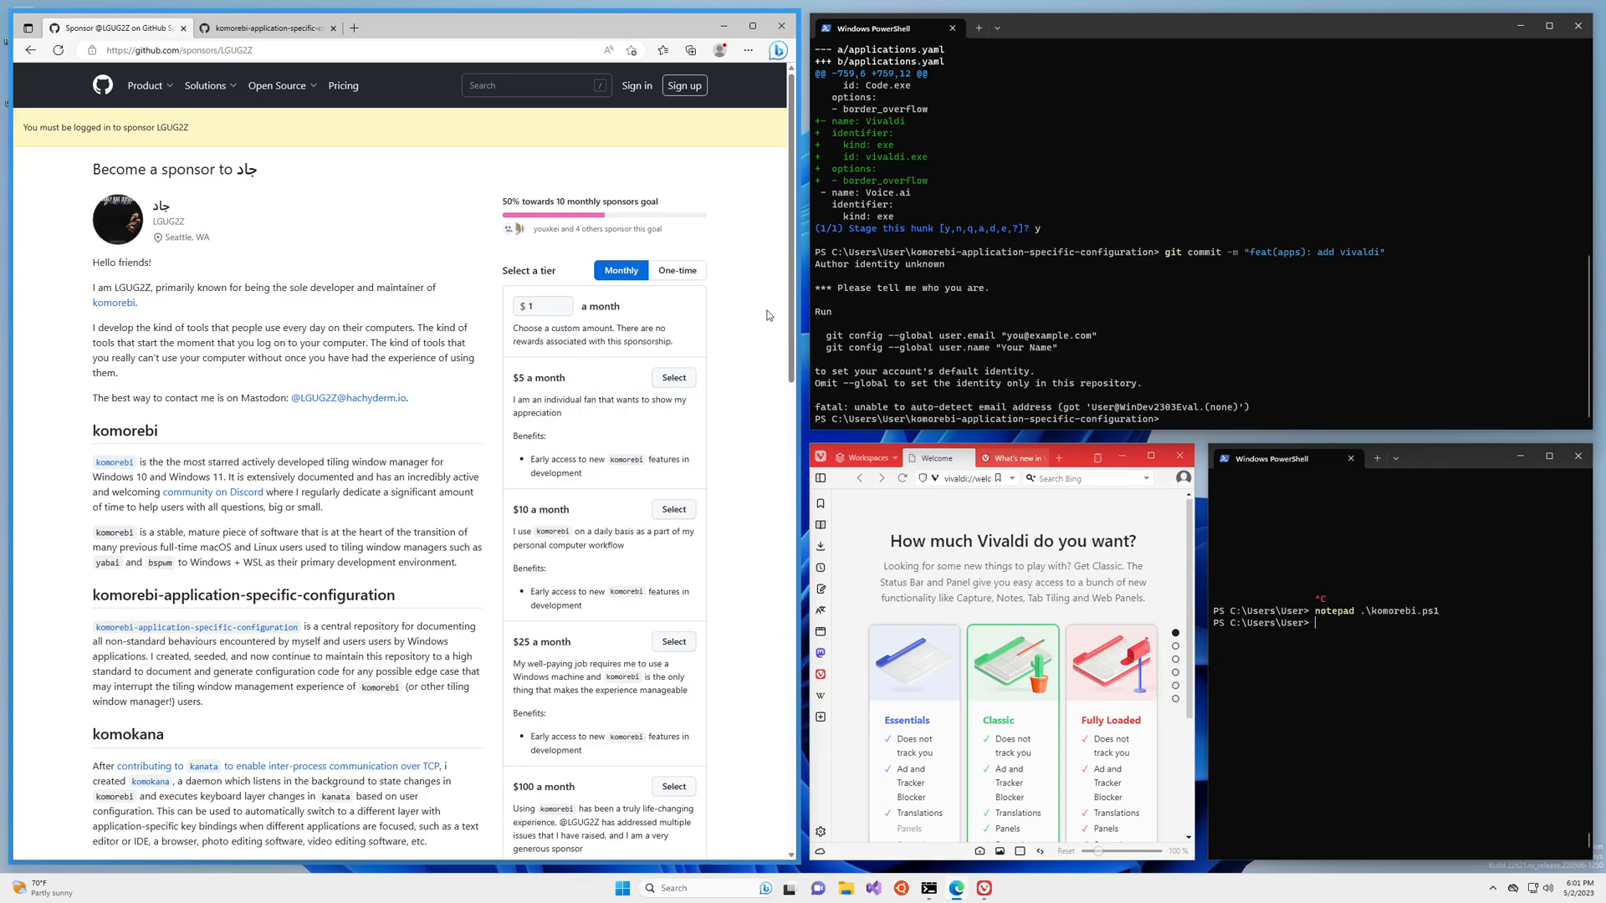
pyautogui.moveTo(753, 366)
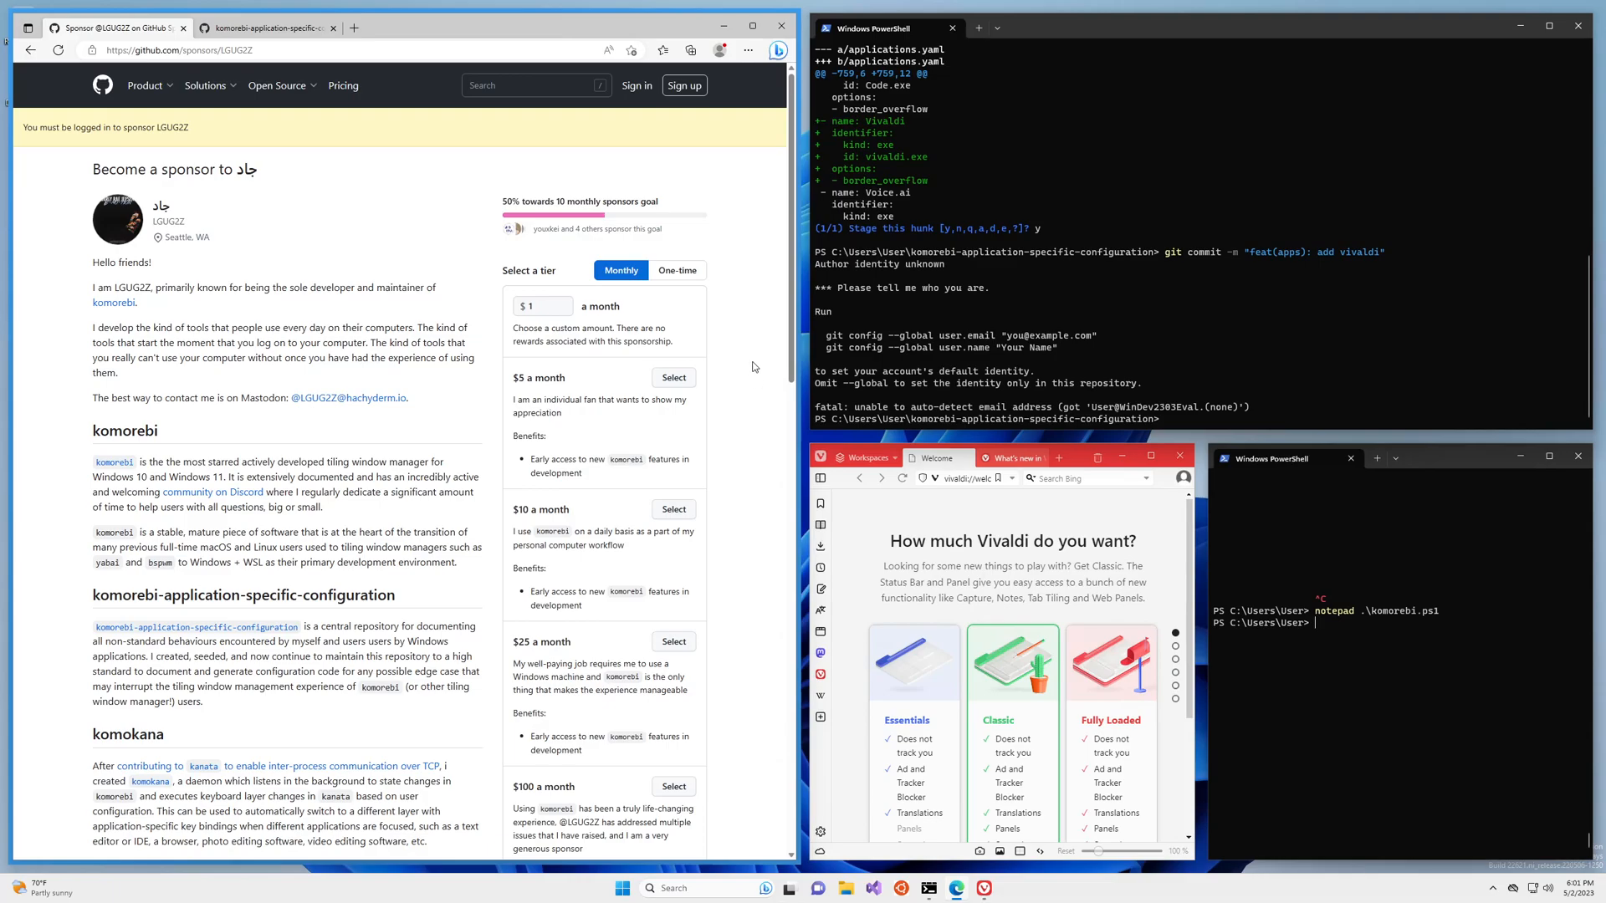
pyautogui.moveTo(743, 335)
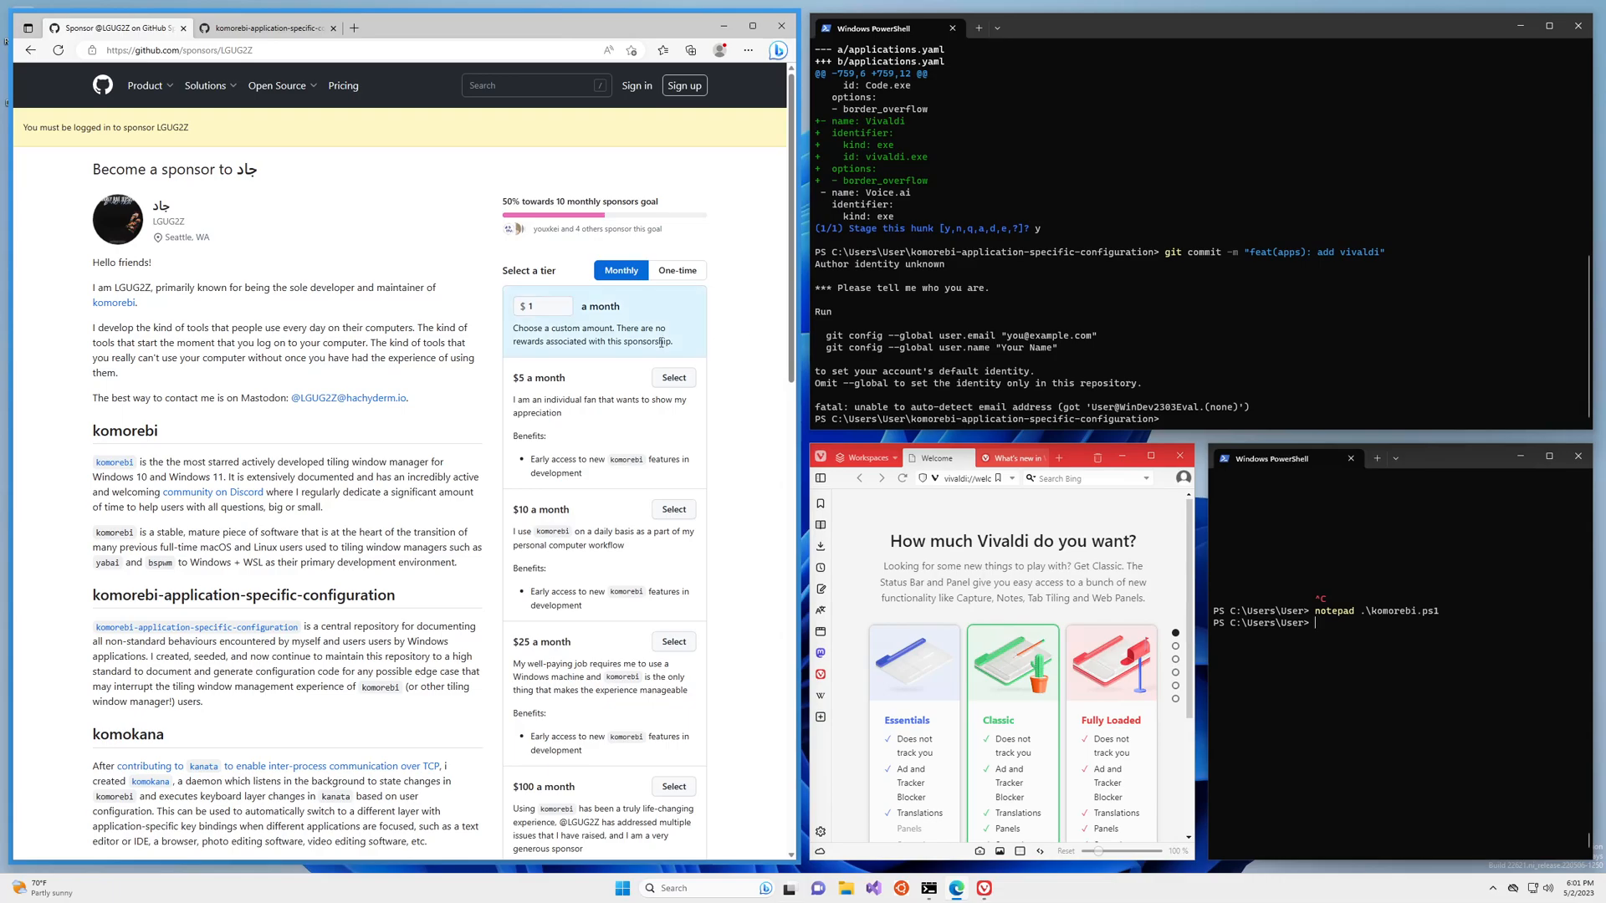
pyautogui.moveTo(748, 344)
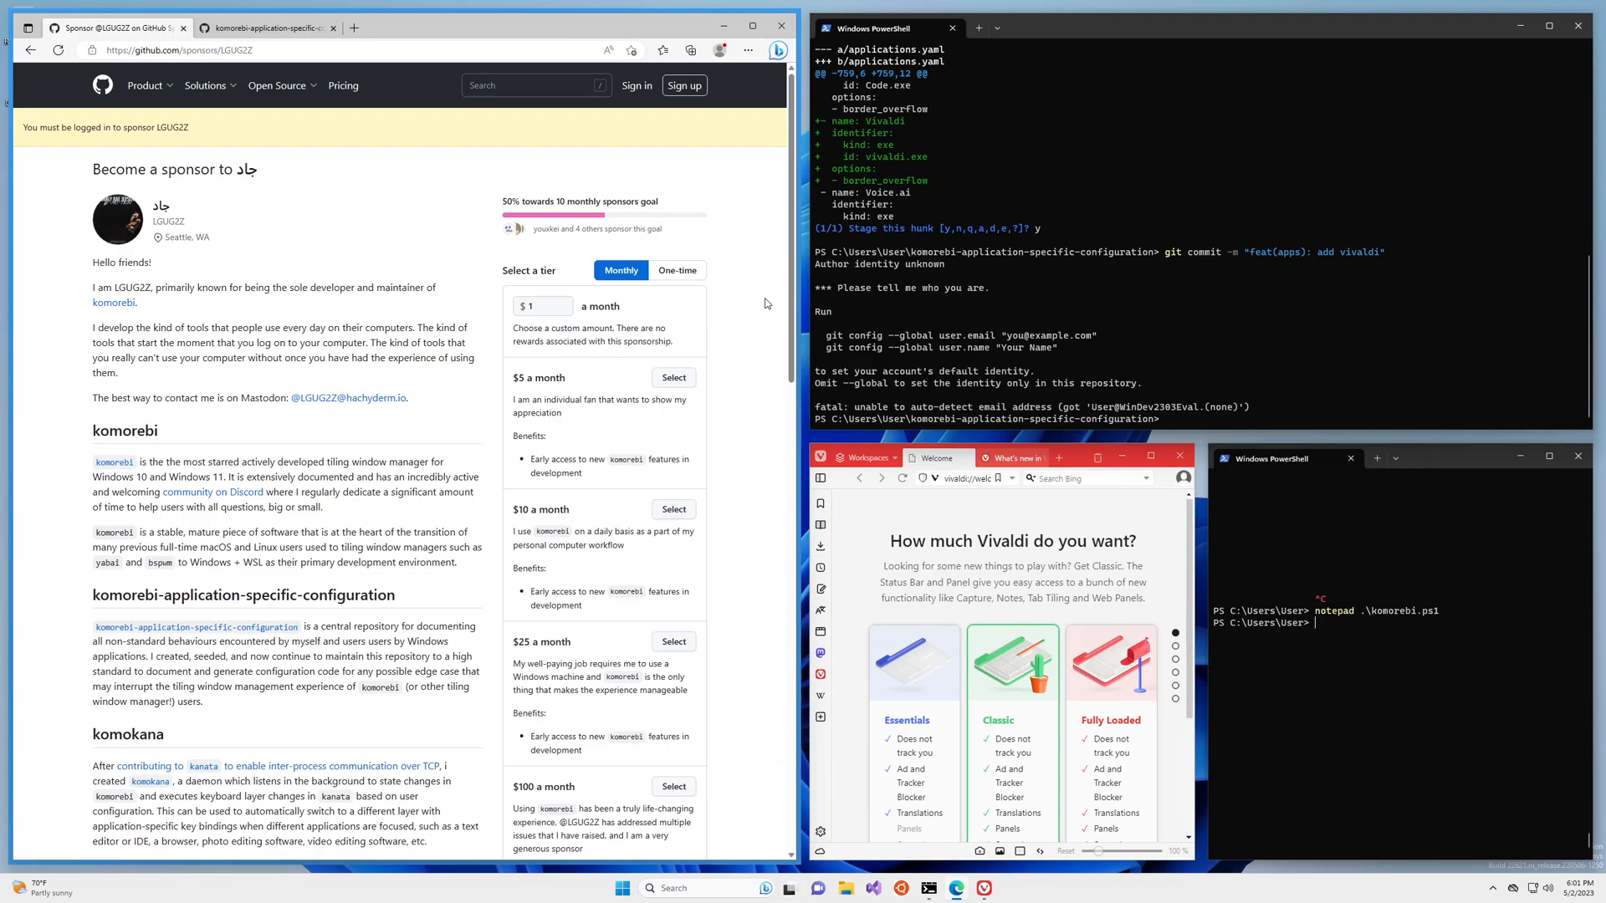
pyautogui.moveTo(763, 321)
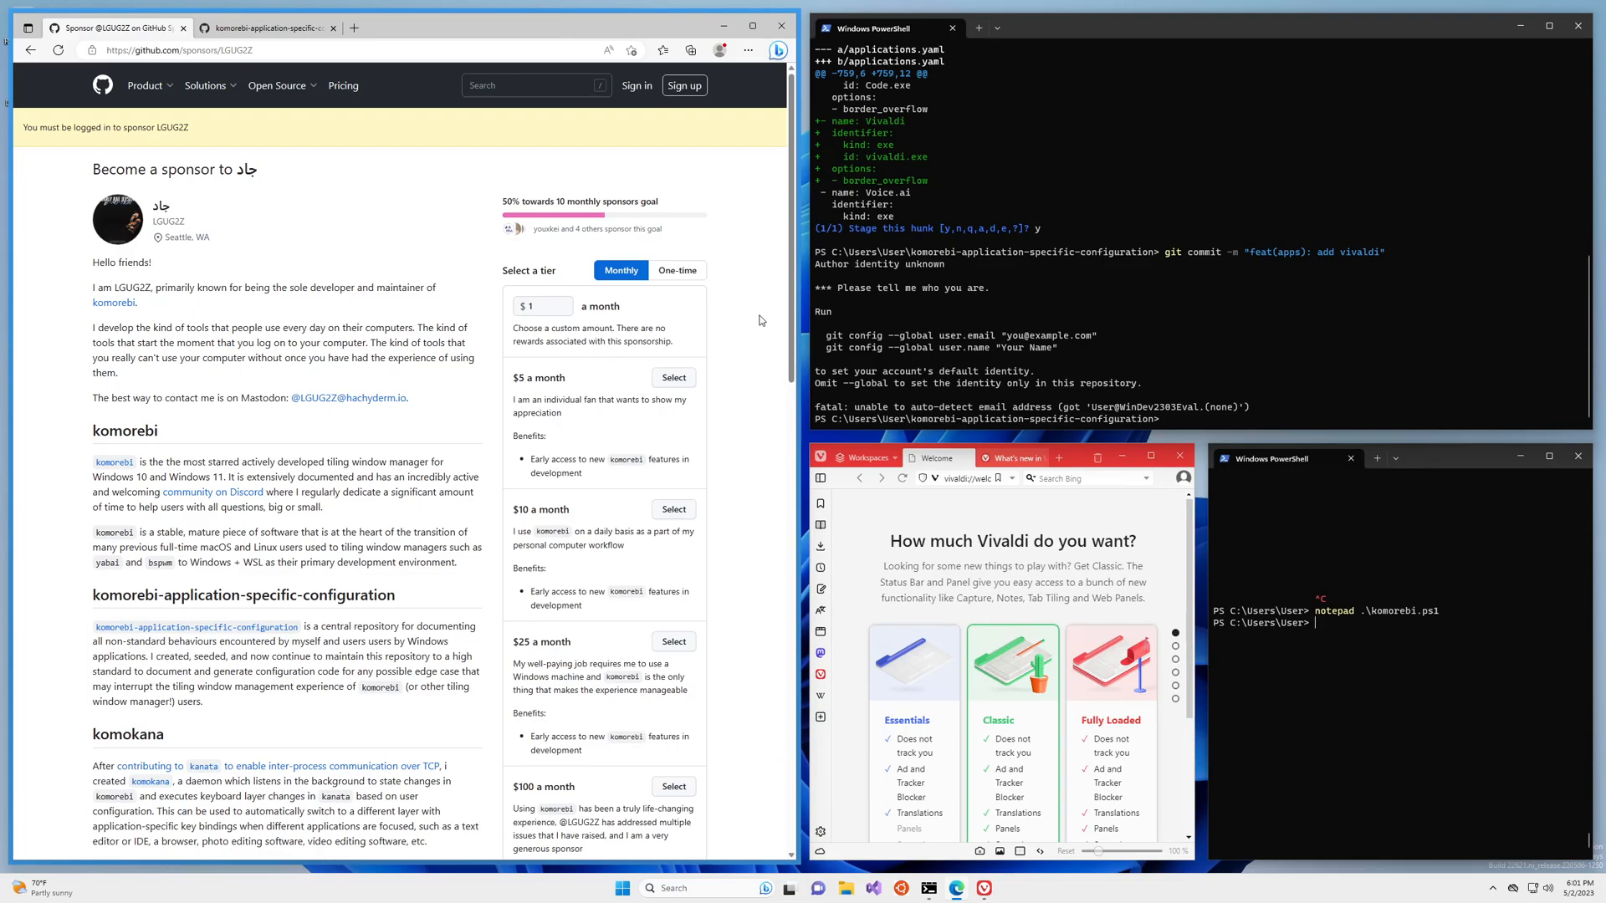
pyautogui.moveTo(748, 291)
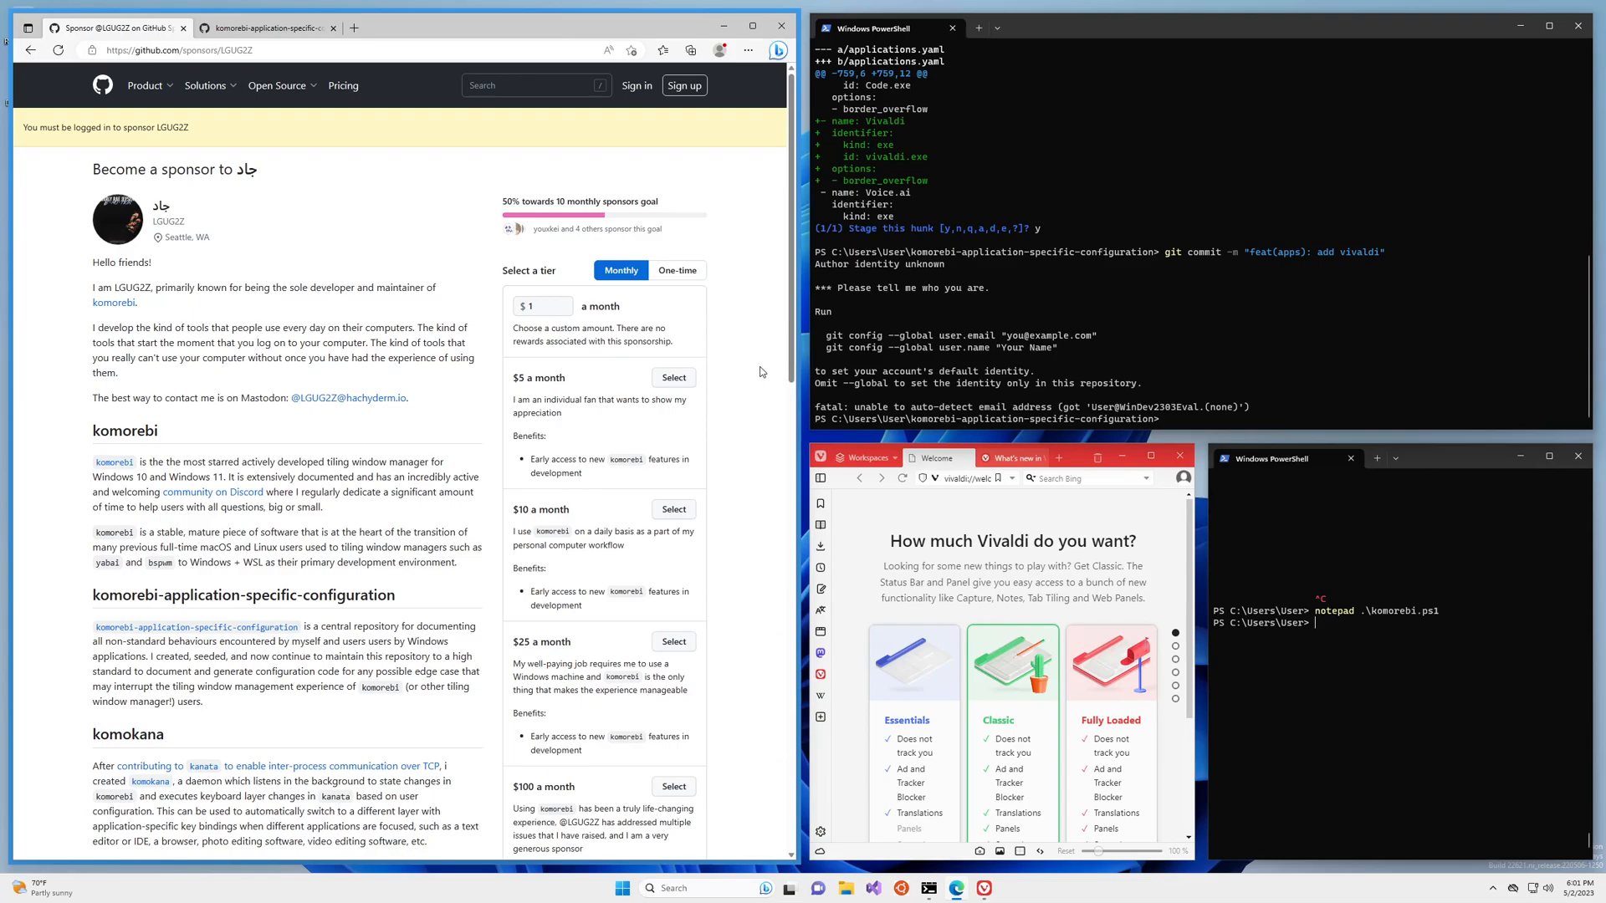
pyautogui.moveTo(746, 336)
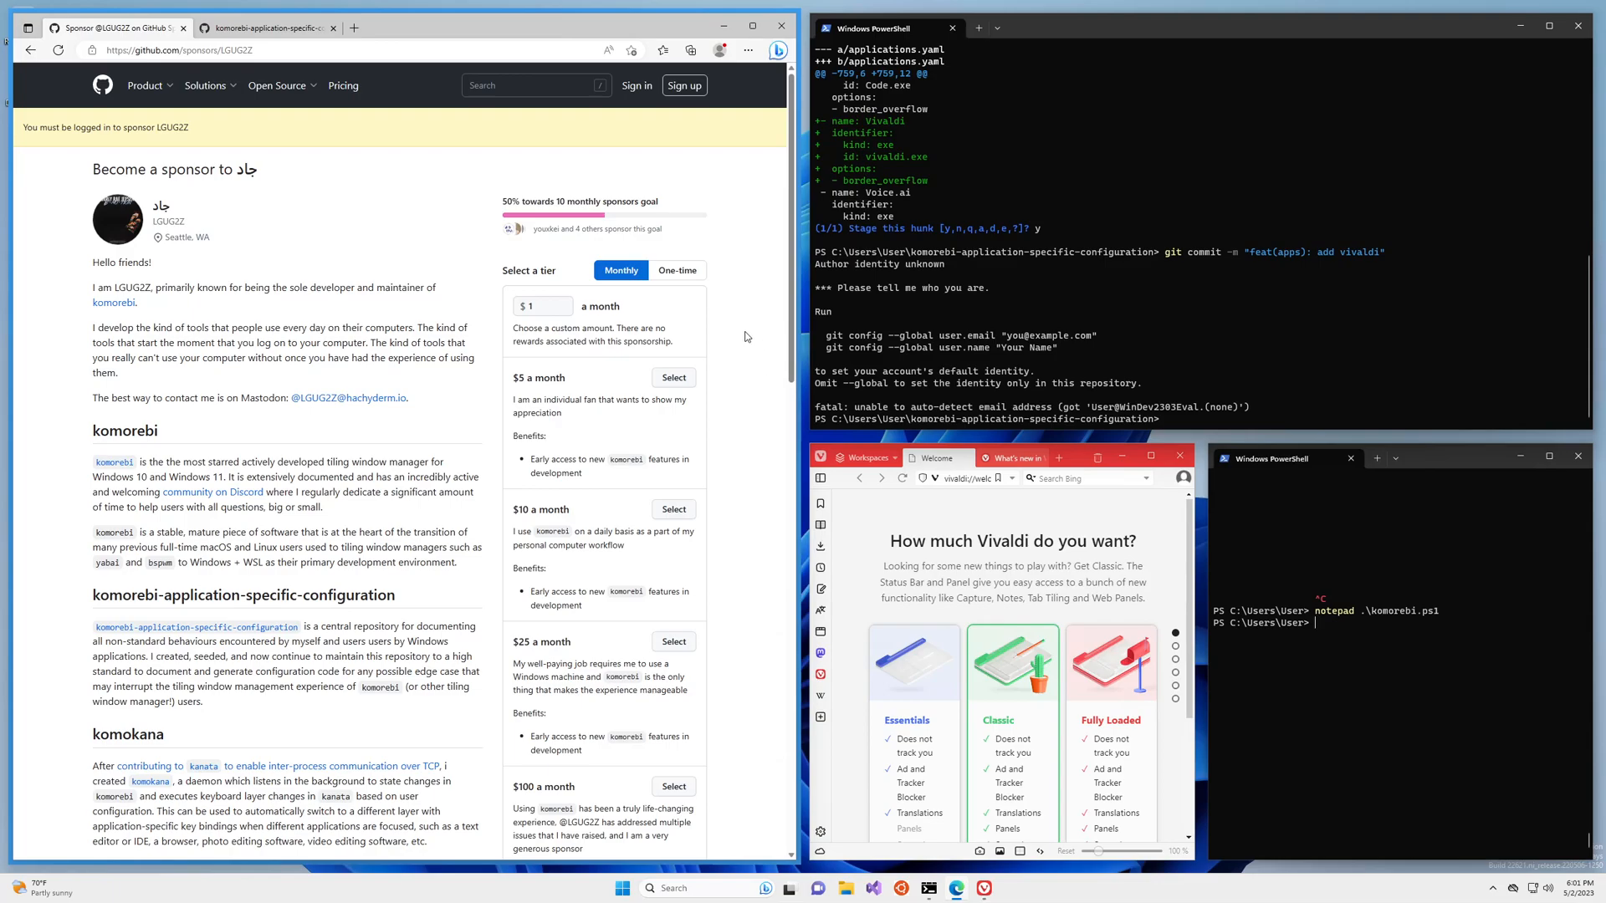
pyautogui.moveTo(753, 348)
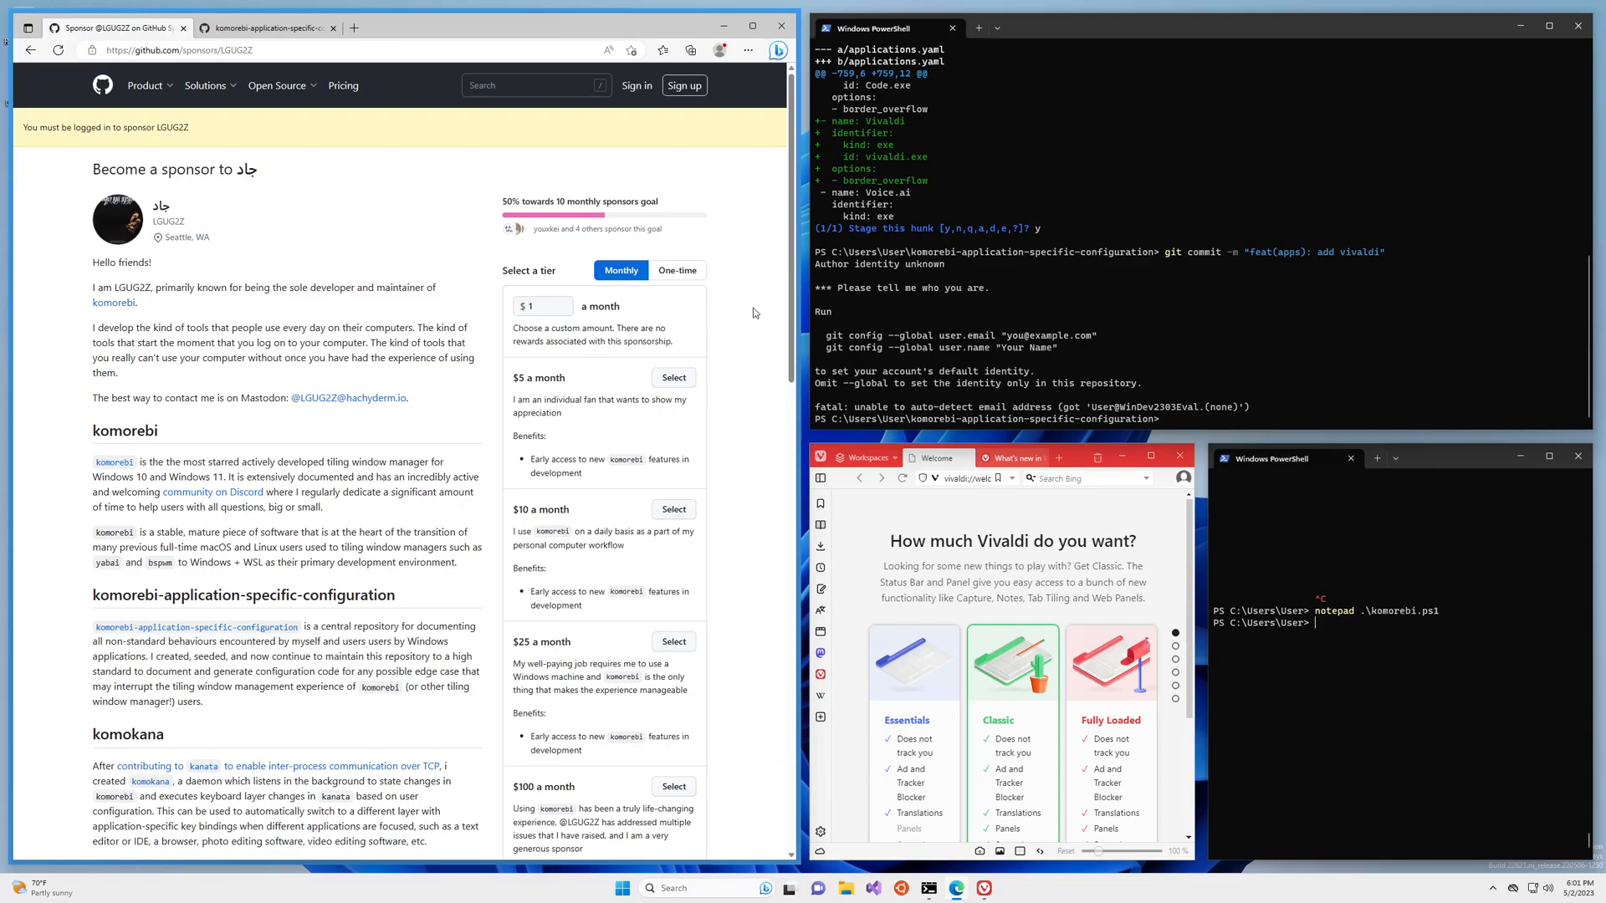
pyautogui.moveTo(776, 311)
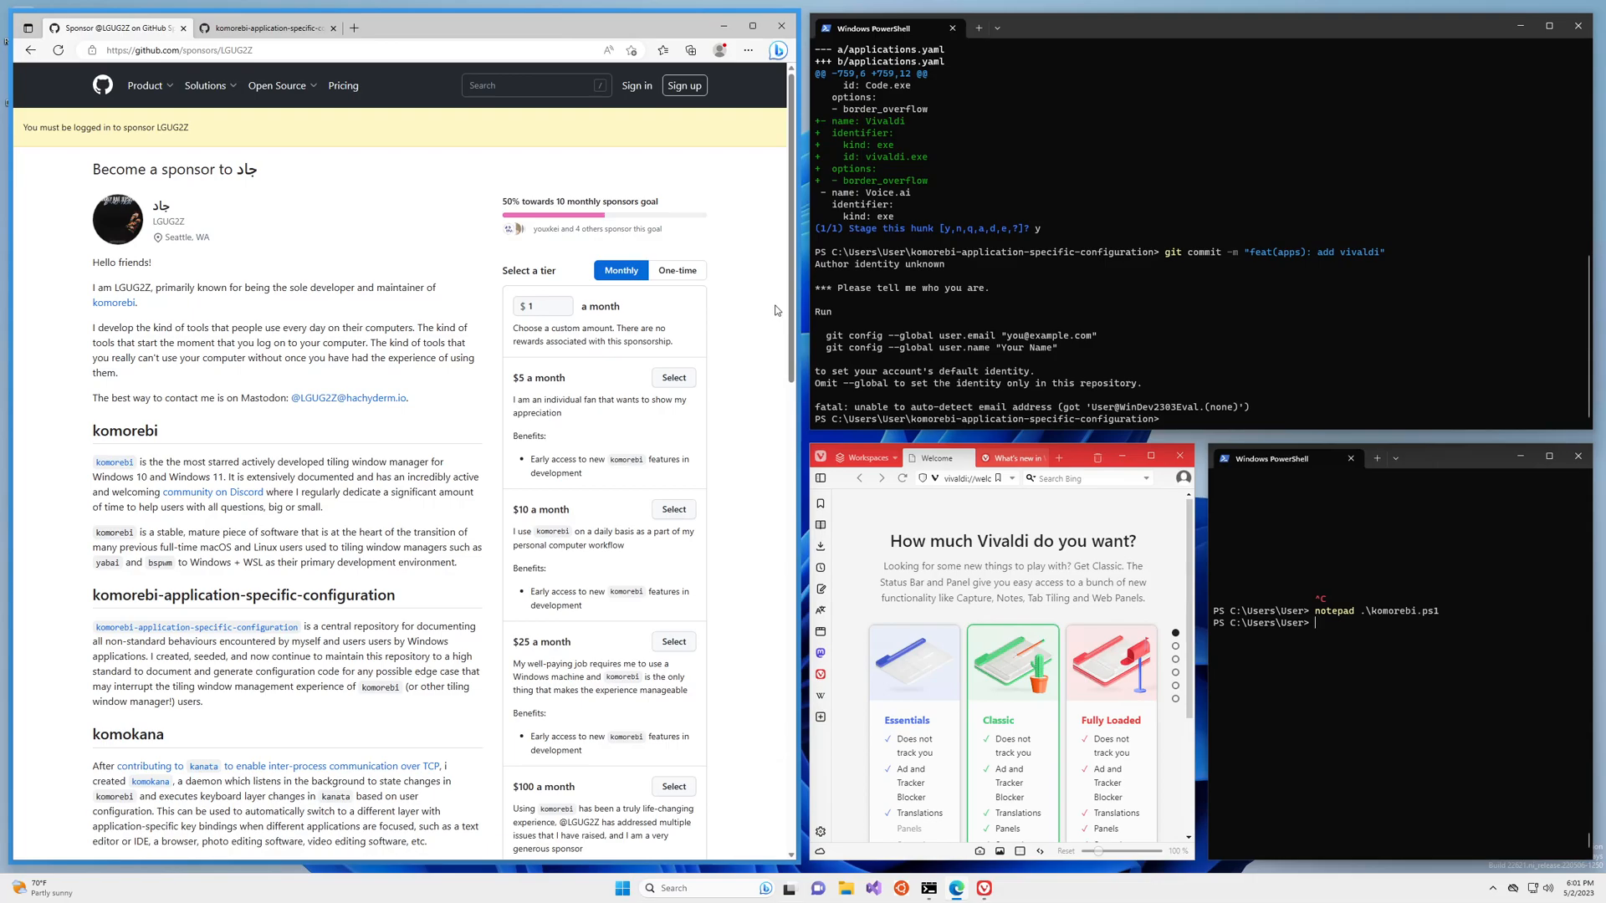
pyautogui.moveTo(736, 328)
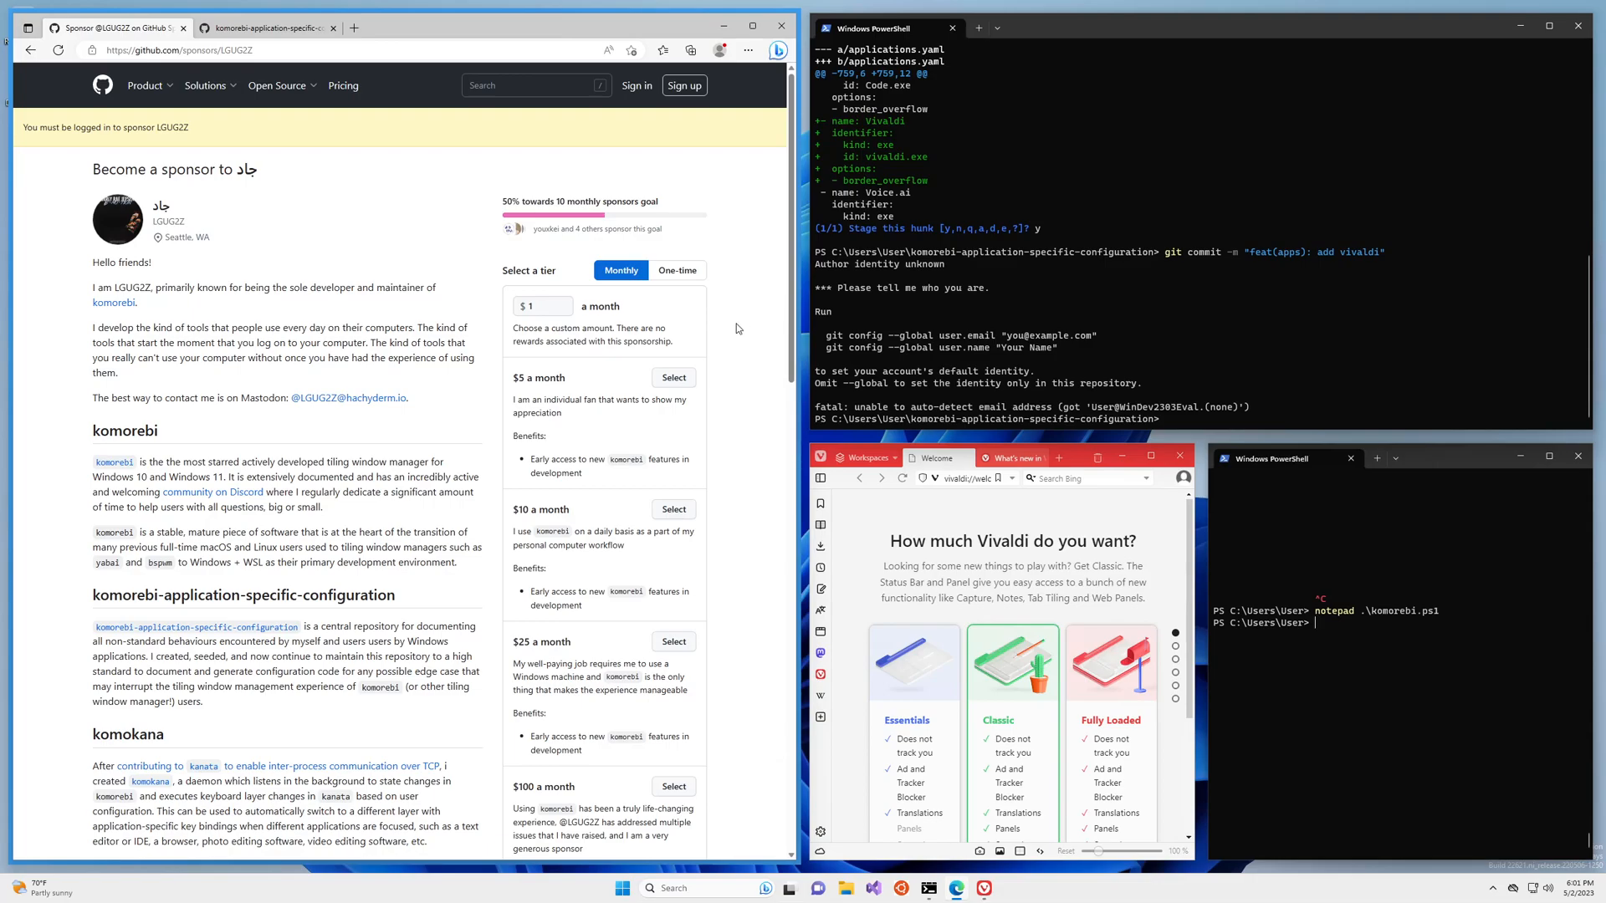